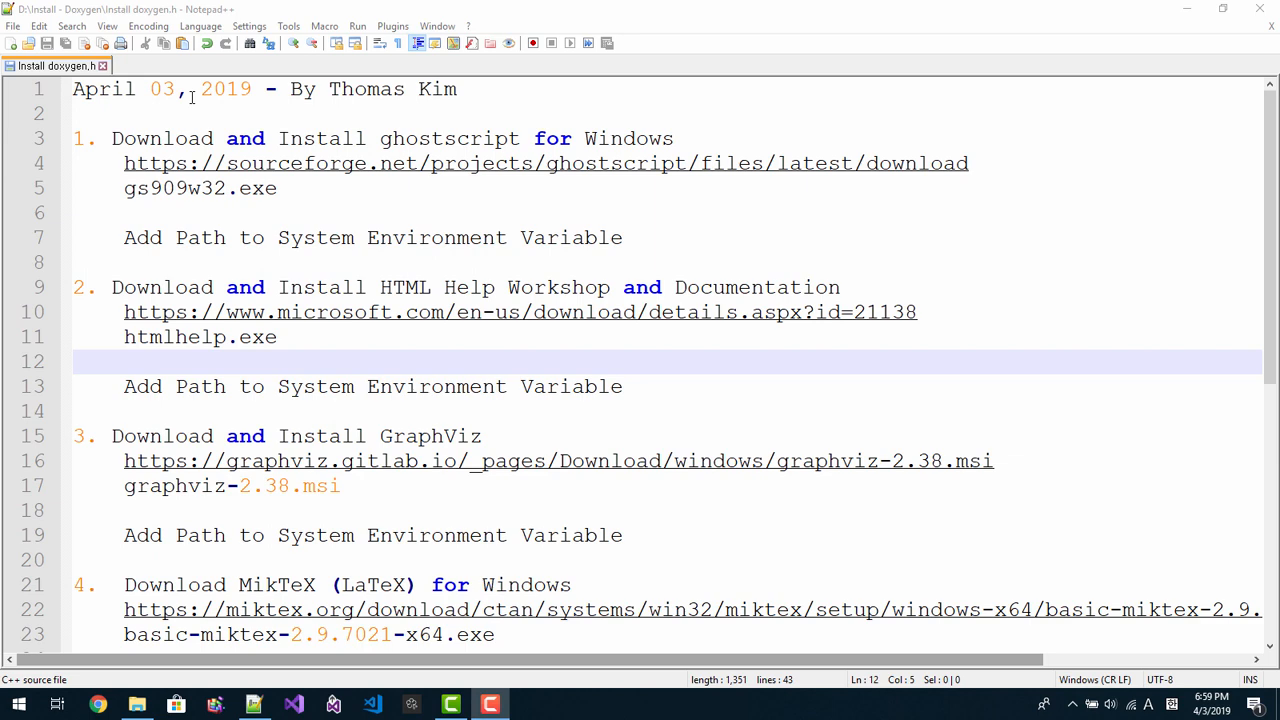
Step: Locate and select the sourceforge Ghostscript download URL in the install checklist
{"action": "scroll", "scroll_direction": "down", "scroll_amount": 3}
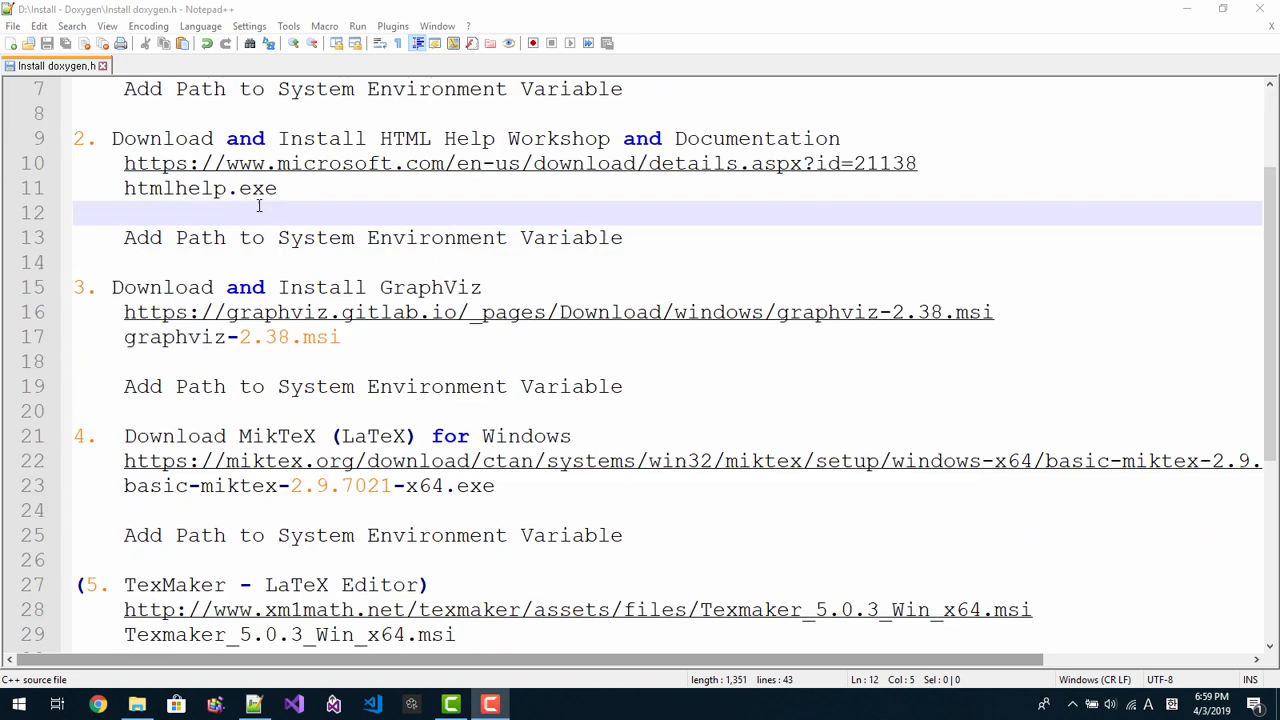
{"action": "scroll", "scroll_direction": "down", "scroll_amount": 3}
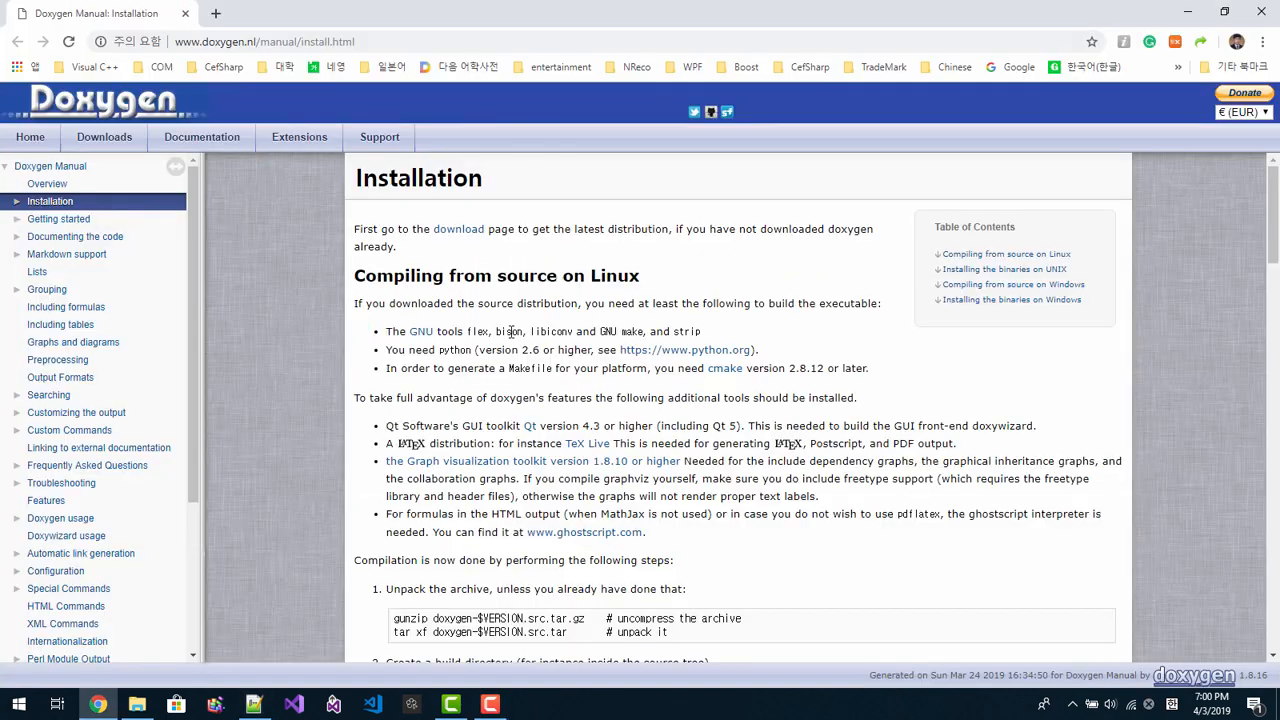
{"action": "scroll", "scroll_direction": "down", "scroll_amount": 3}
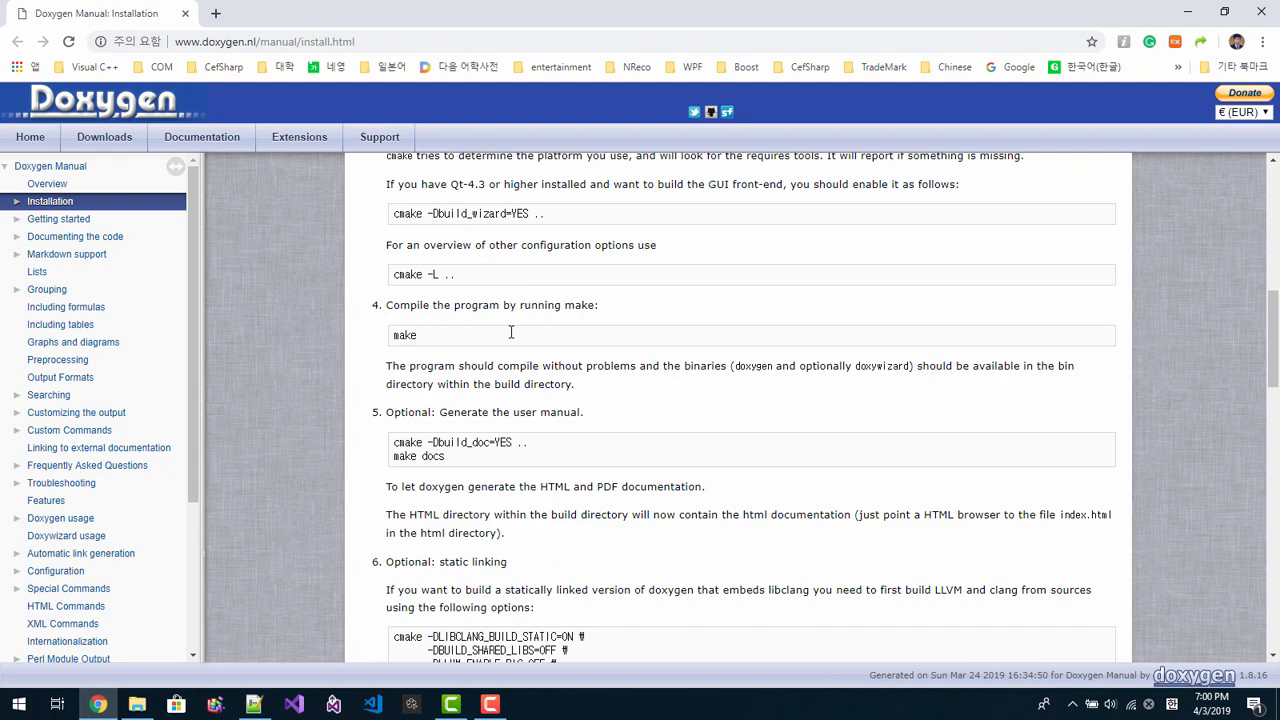
{"action": "scroll", "scroll_direction": "down", "scroll_amount": 3}
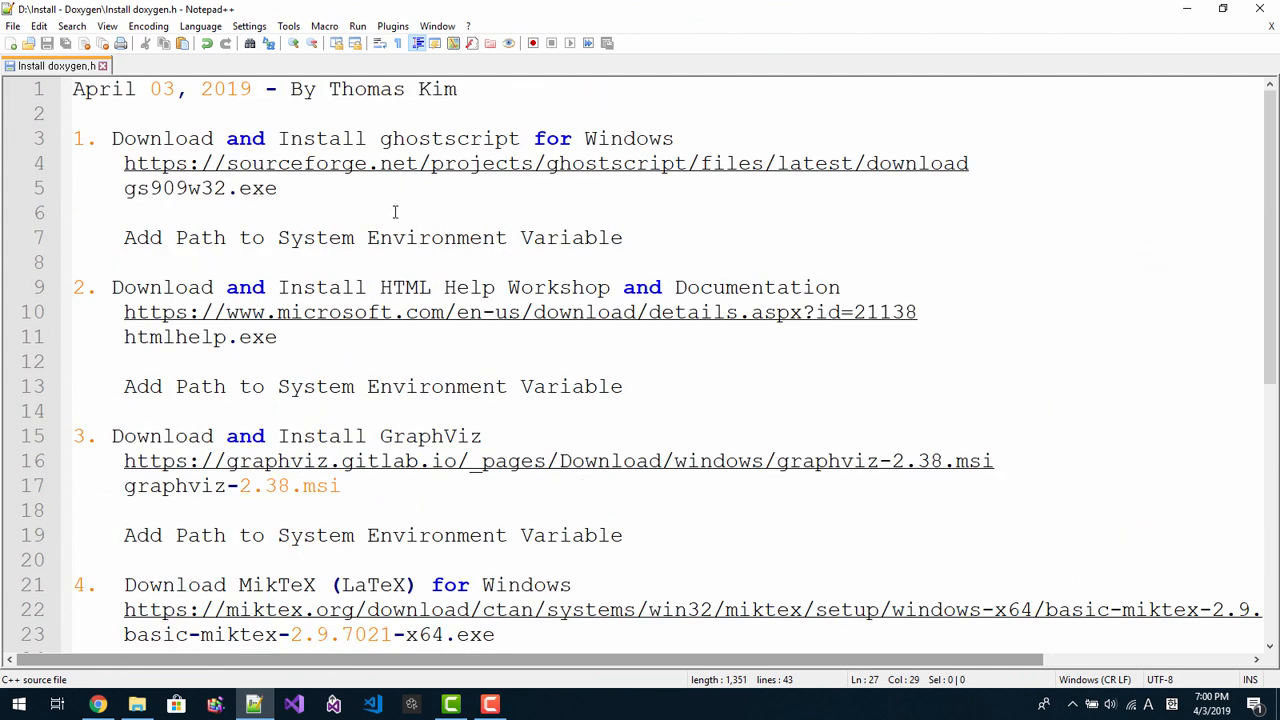
{"action": "mouse_move", "coordinate": [394, 176]}
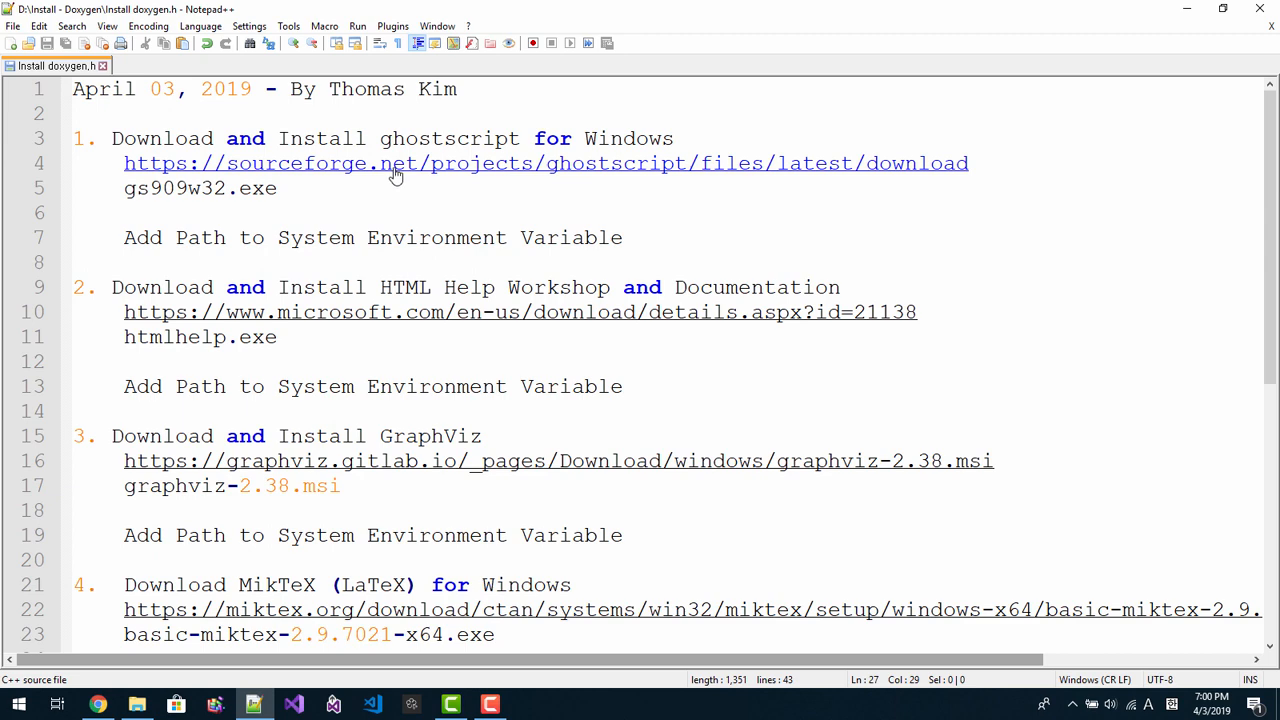
{"action": "left_click", "coordinate": [384, 162]}
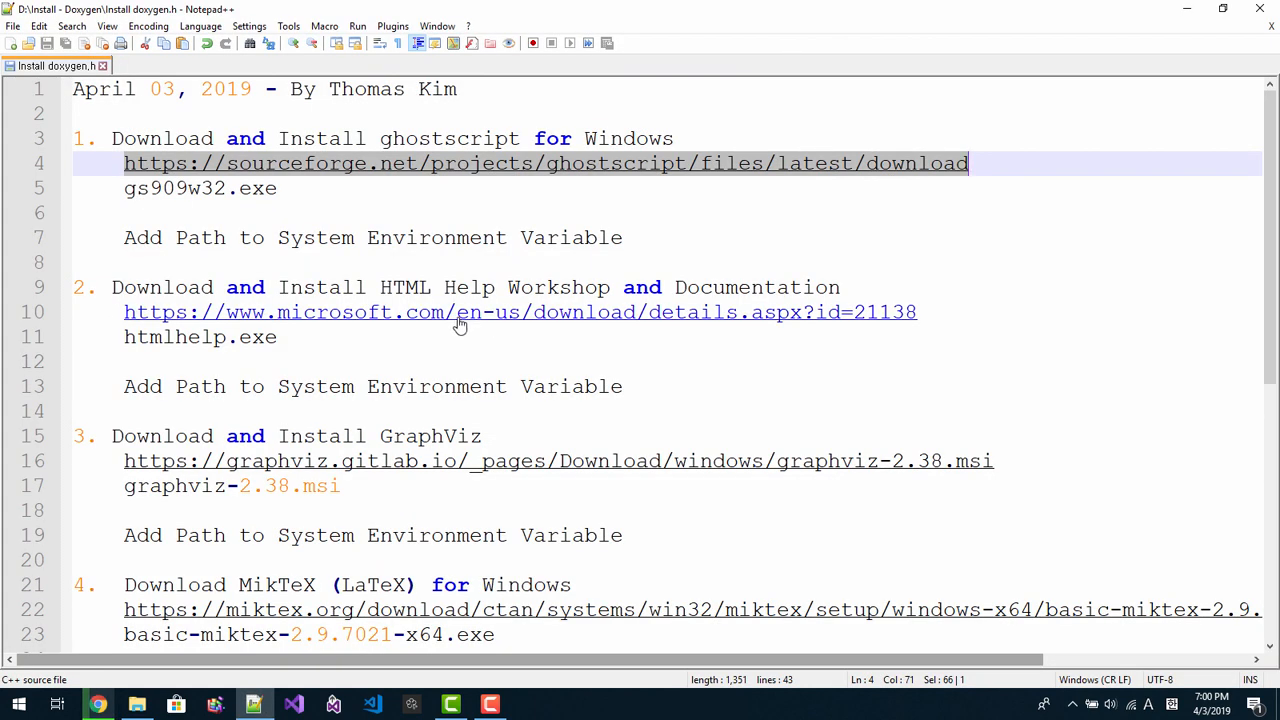
Step: Tick only htmlhelp.exe in the HTML Help Workshop file list and start its download
{"action": "left_click", "coordinate": [460, 312]}
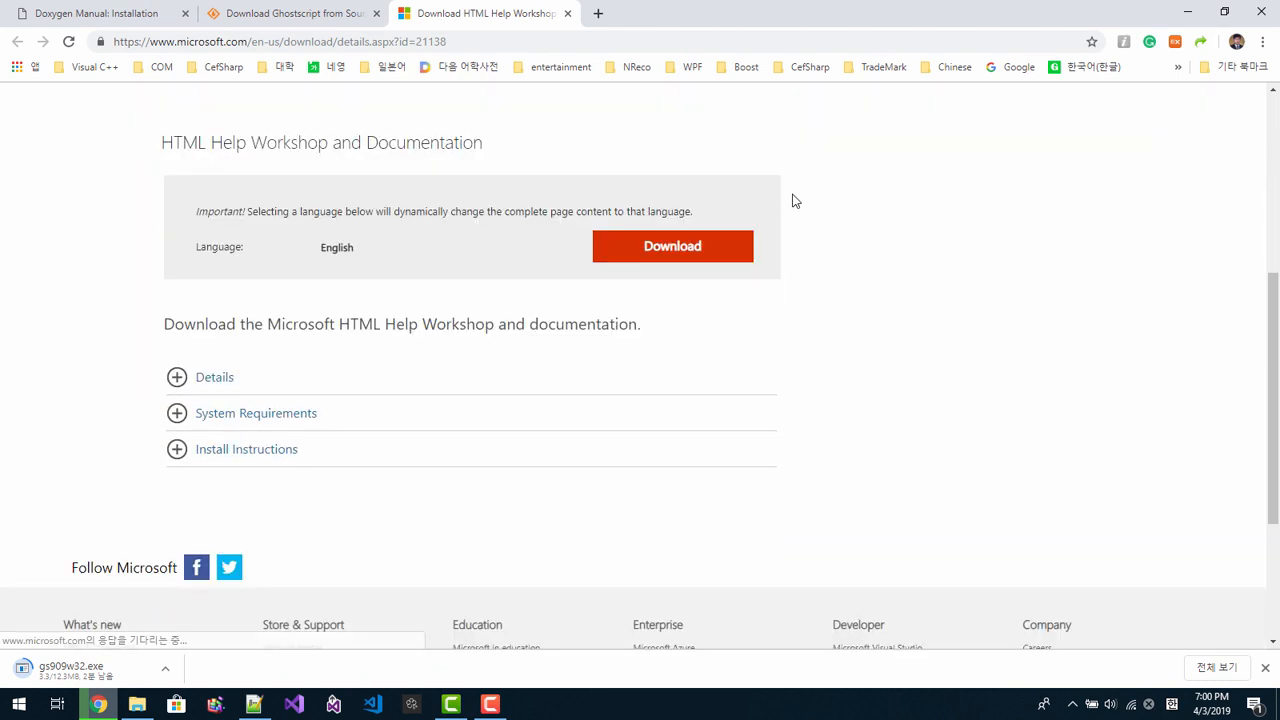
{"action": "left_click", "coordinate": [672, 246]}
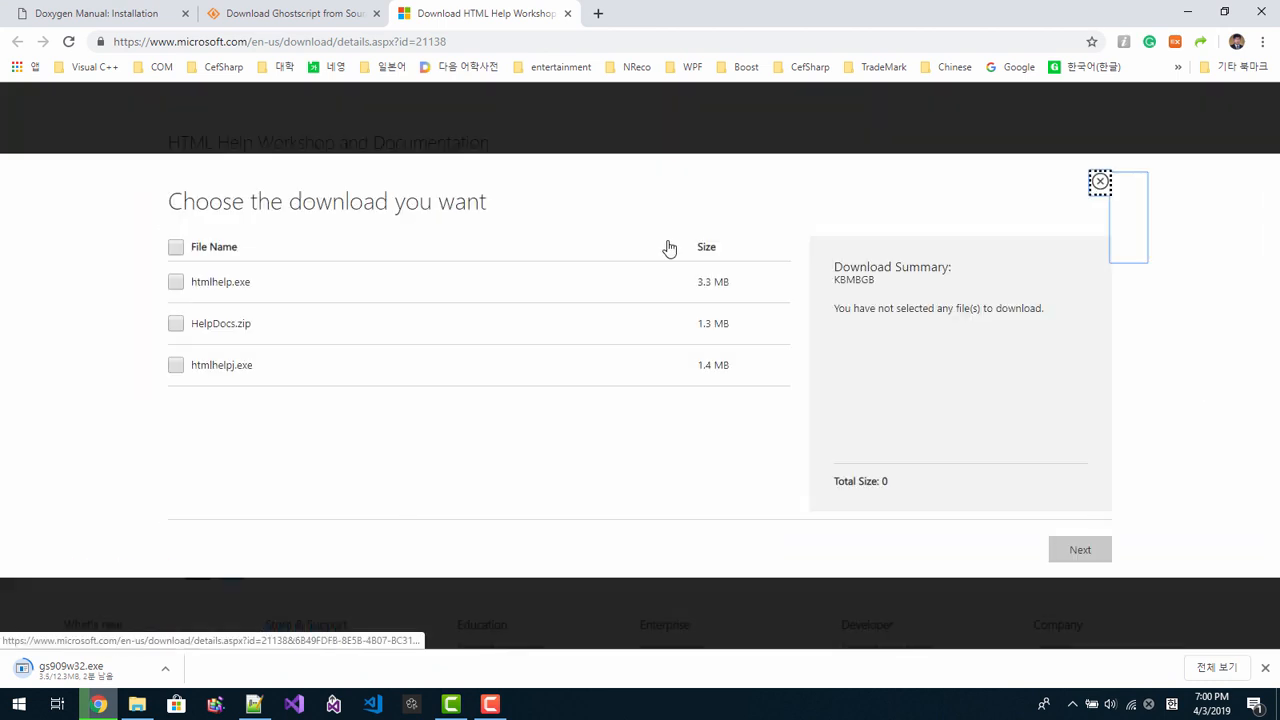
{"action": "left_click", "coordinate": [174, 280]}
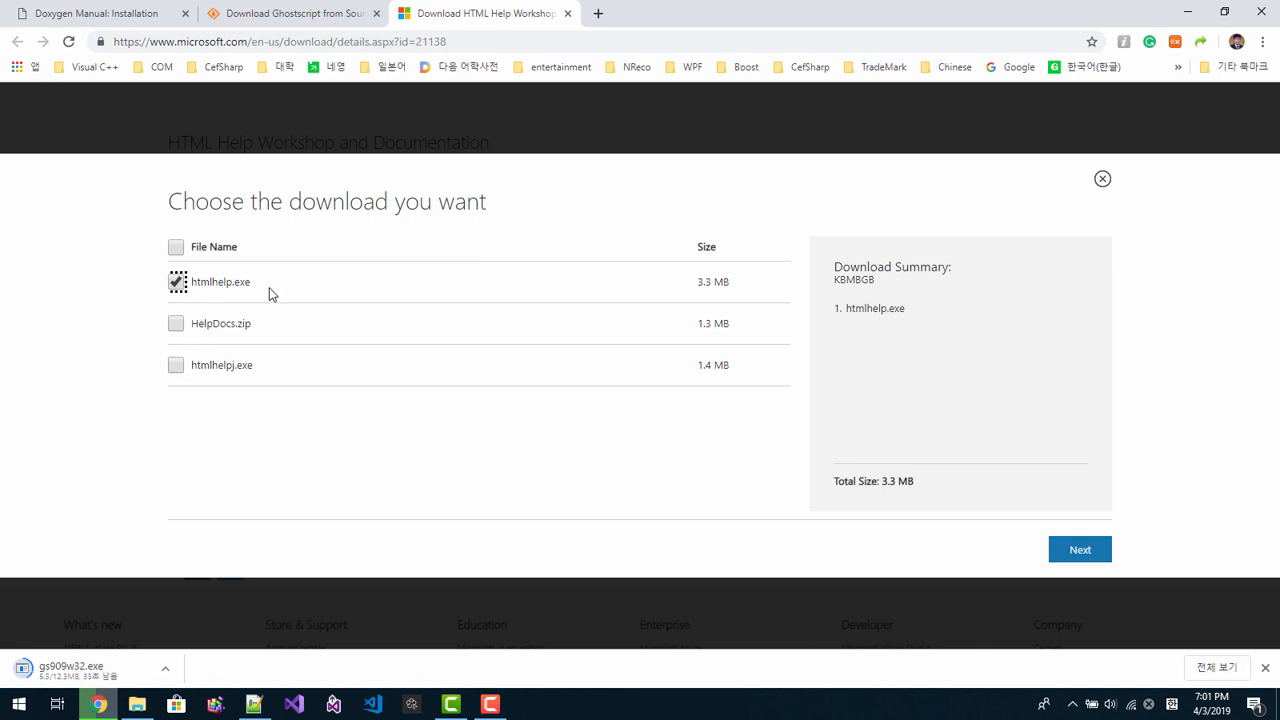
{"action": "left_click", "coordinate": [1080, 550]}
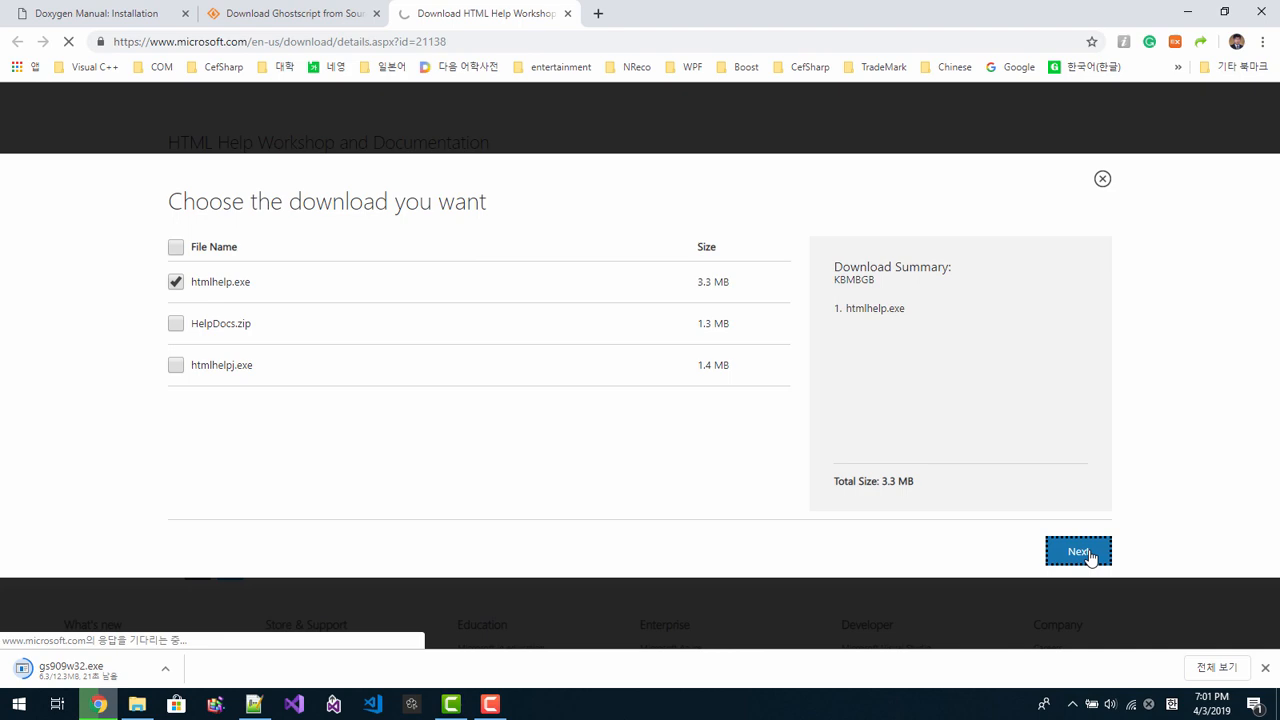
{"action": "left_click", "coordinate": [1078, 552]}
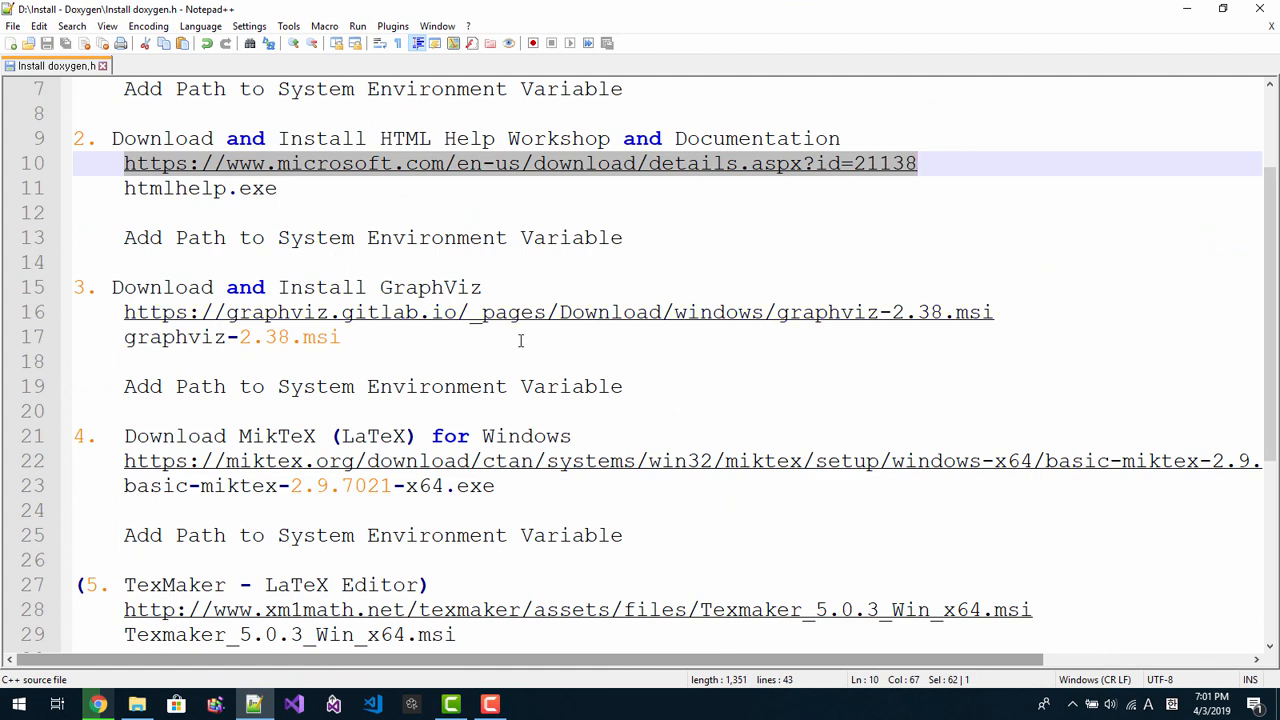
{"action": "mouse_move", "coordinate": [456, 296]}
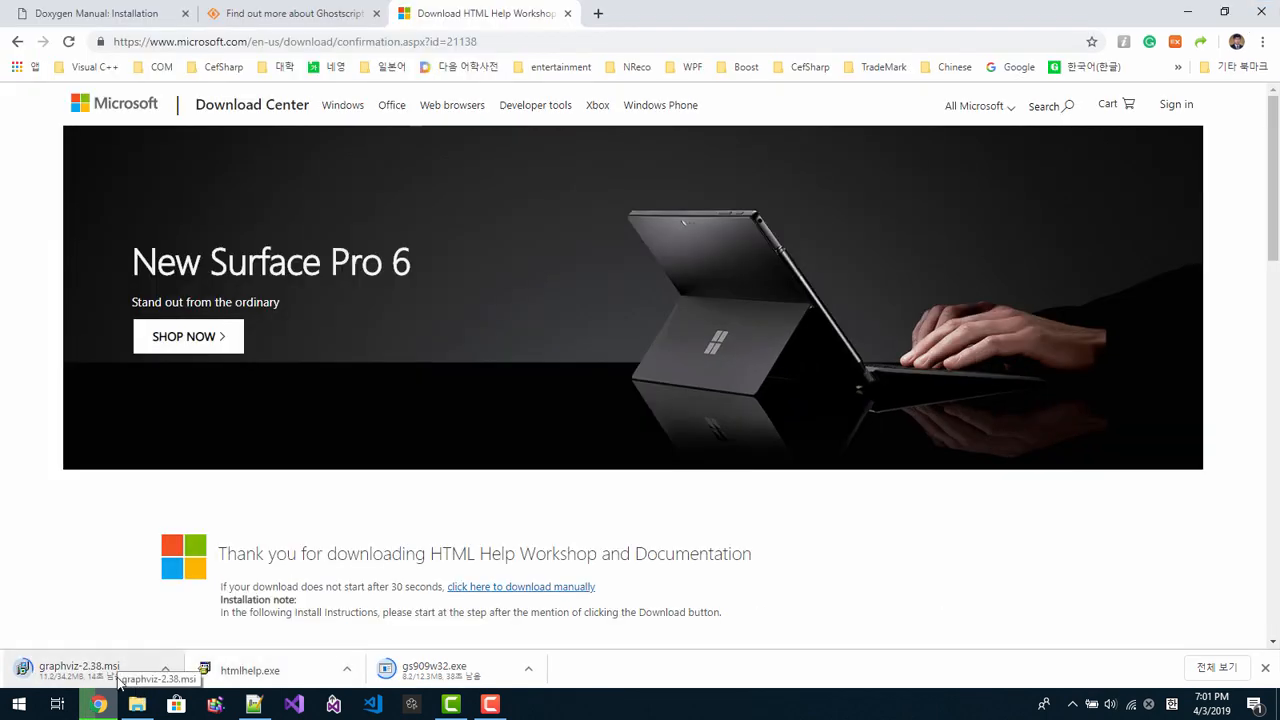
Step: Move through the checklist to the HTML Help and MikTeX download links
{"action": "scroll", "scroll_direction": "down", "scroll_amount": 3}
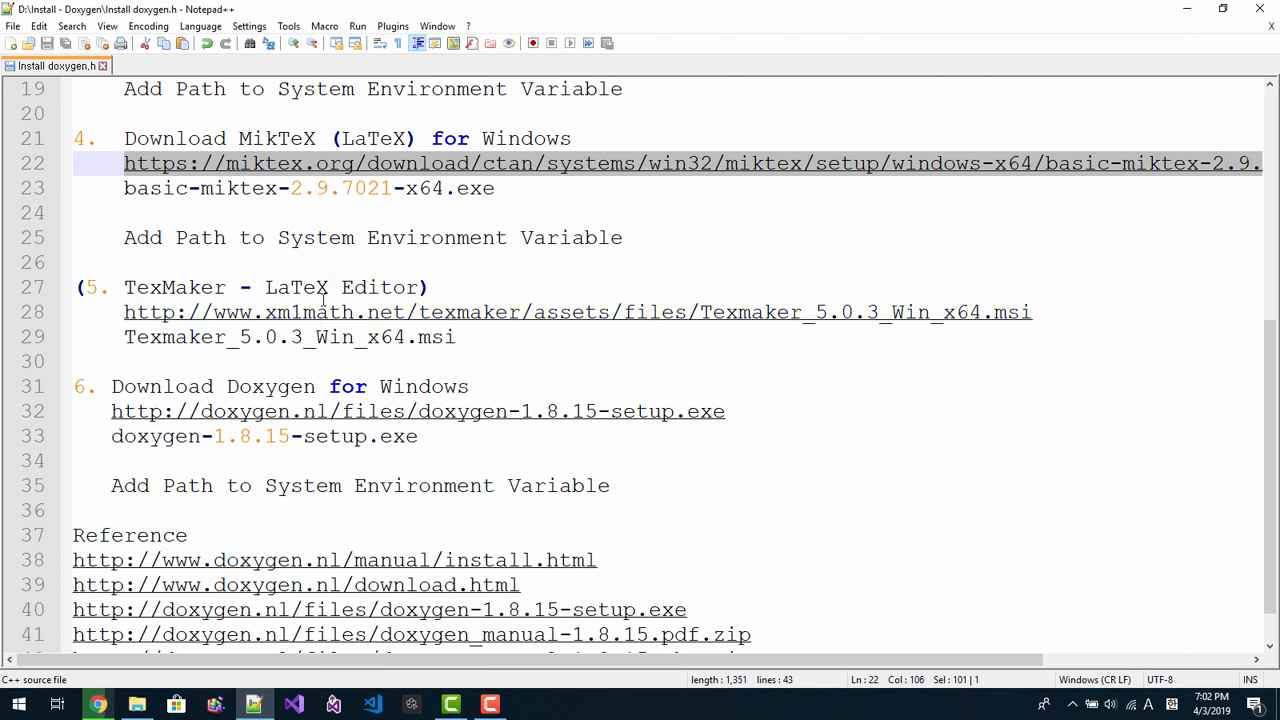
{"action": "mouse_move", "coordinate": [324, 324]}
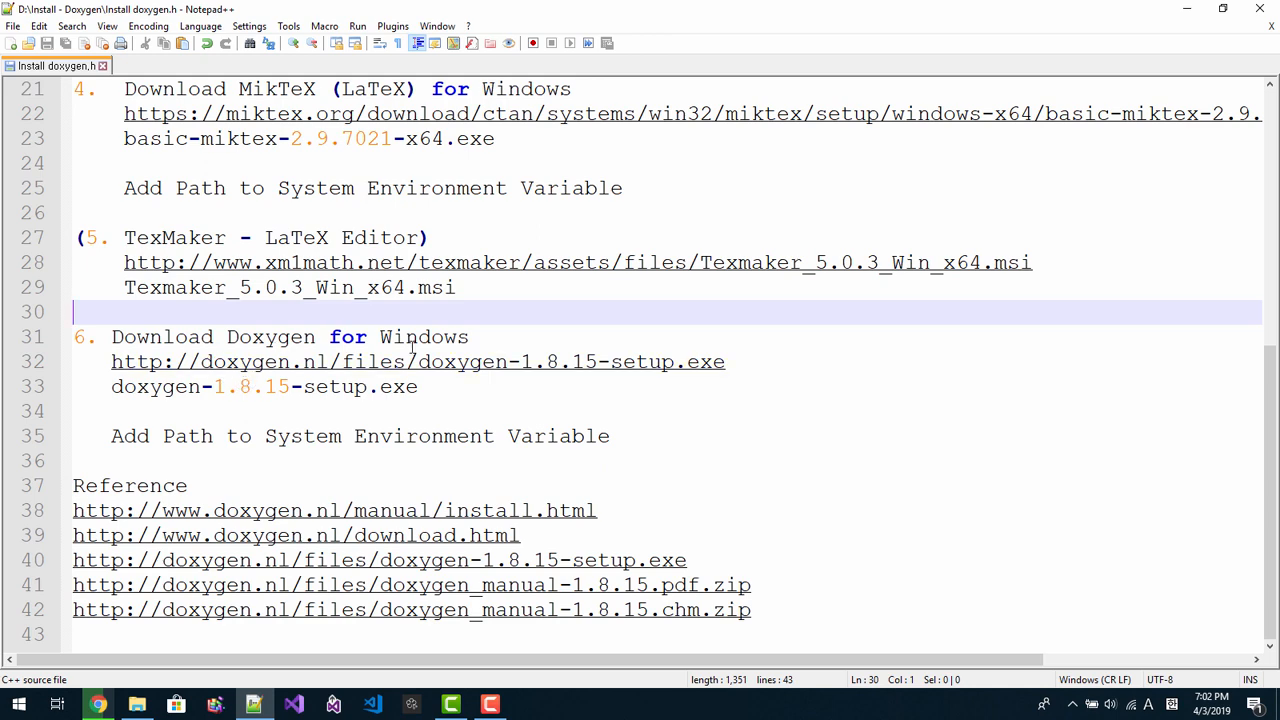
{"action": "left_click", "coordinate": [408, 360]}
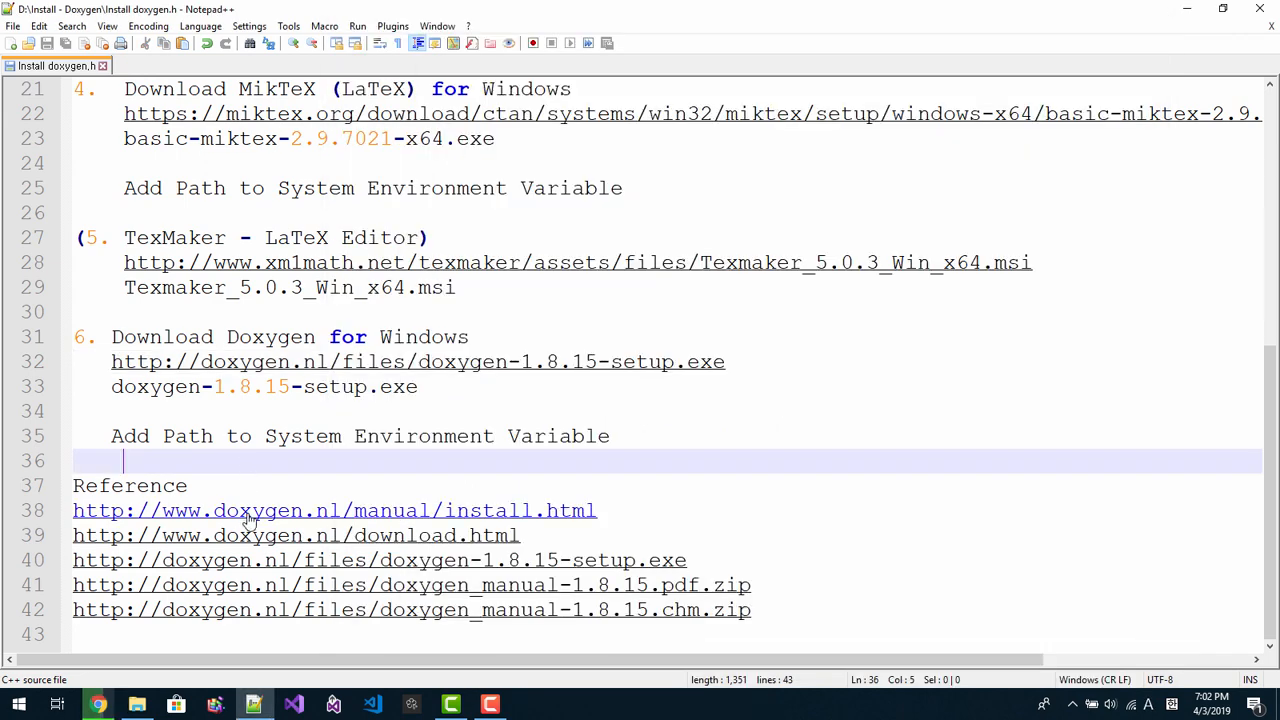
{"action": "mouse_move", "coordinate": [260, 522]}
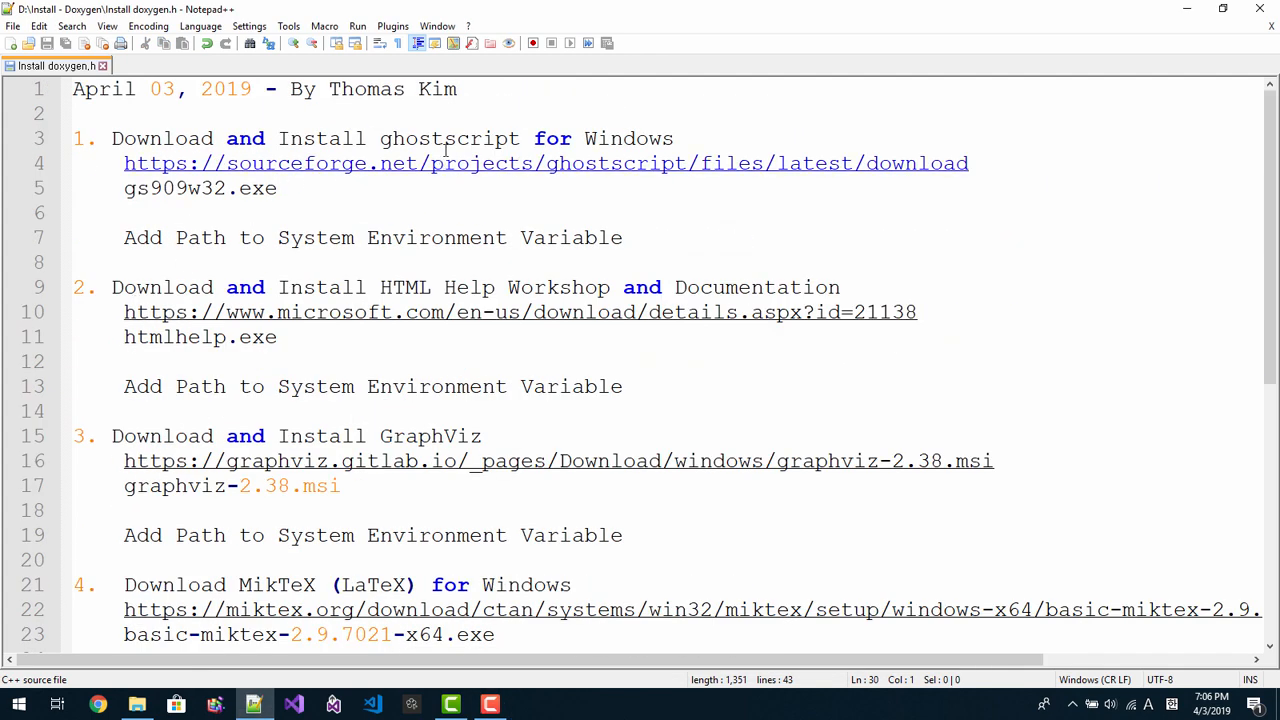
Step: Run gs909w32.exe from Downloads, accept the license and finish the Ghostscript install
{"action": "right_click", "coordinate": [412, 378]}
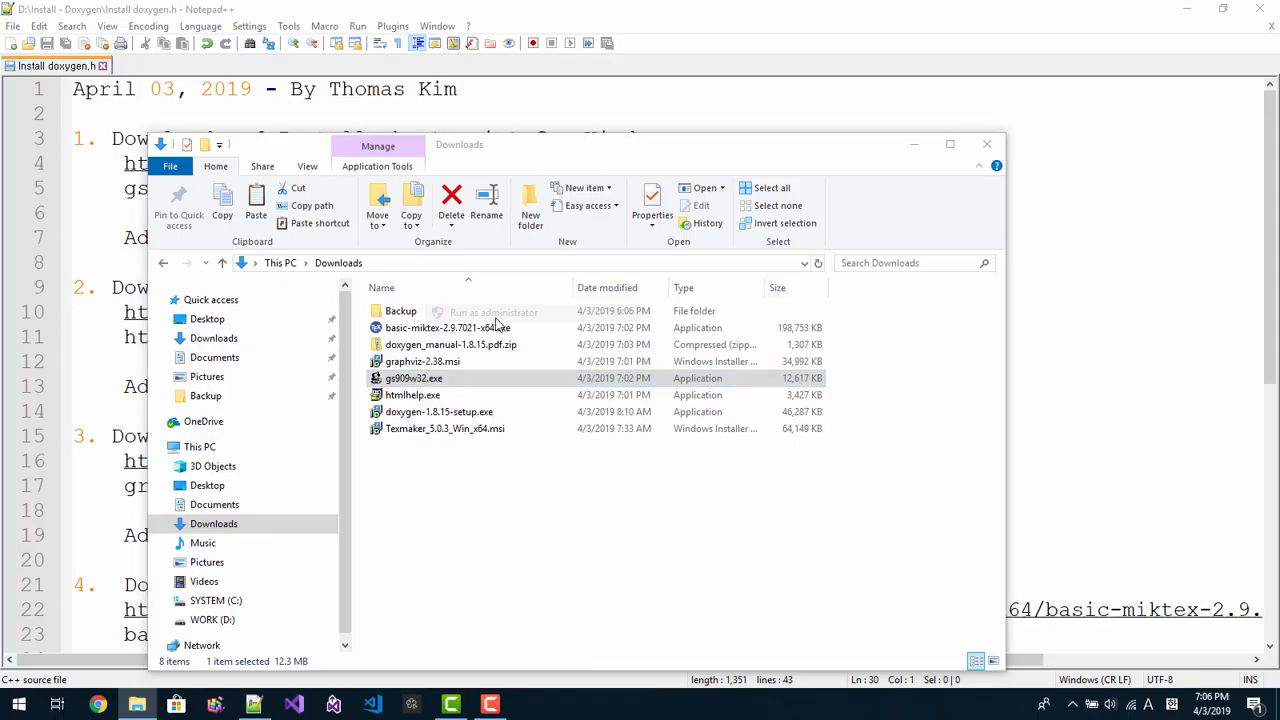
{"action": "double_click", "coordinate": [412, 378]}
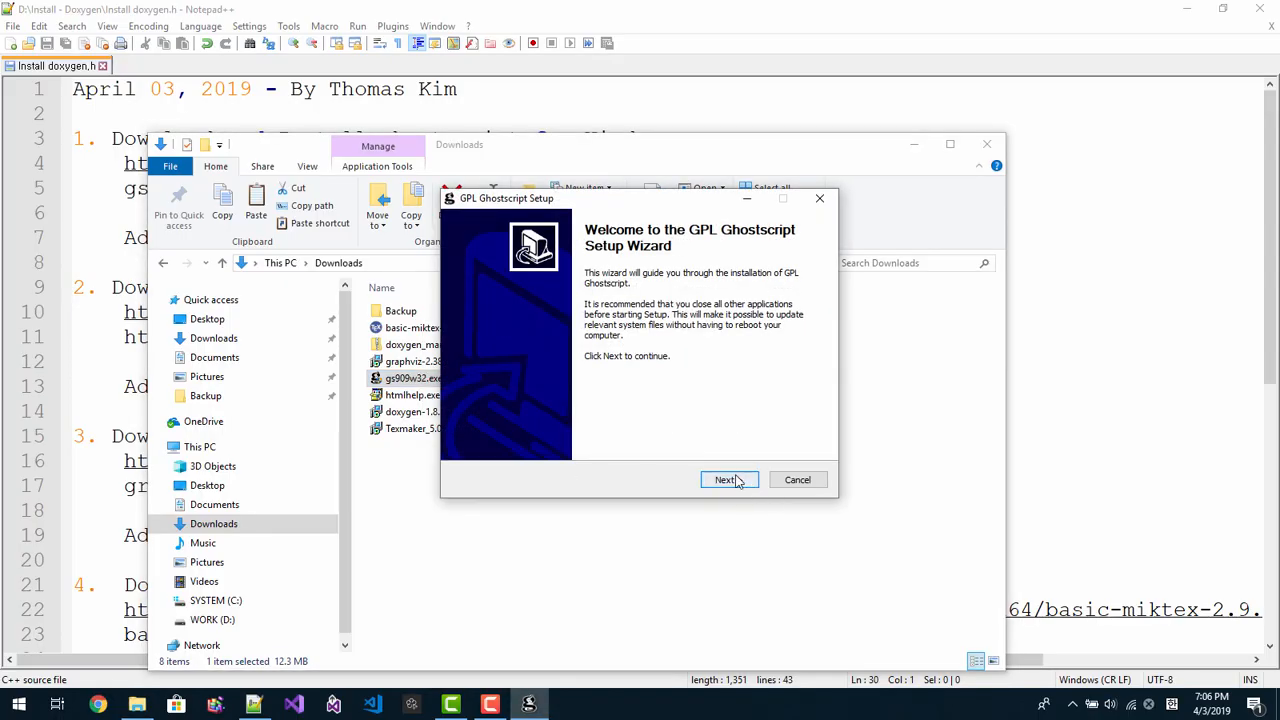
{"action": "left_click", "coordinate": [726, 480]}
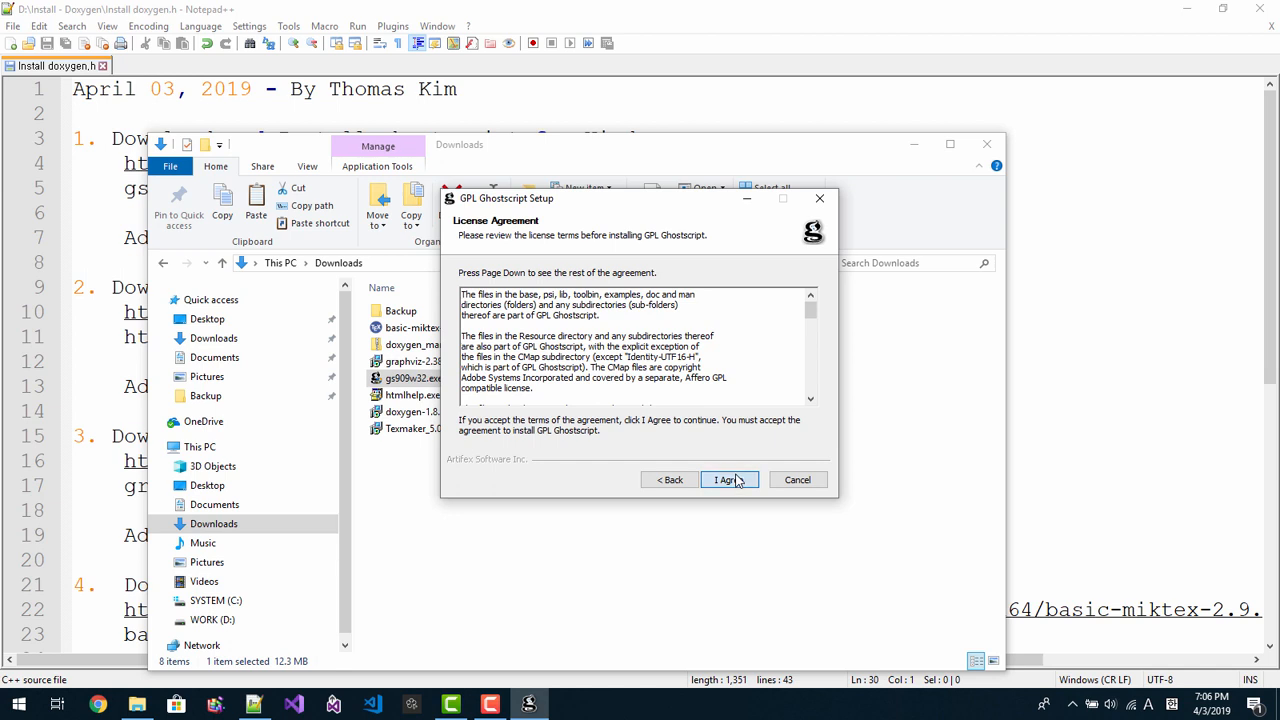
{"action": "left_click", "coordinate": [728, 480]}
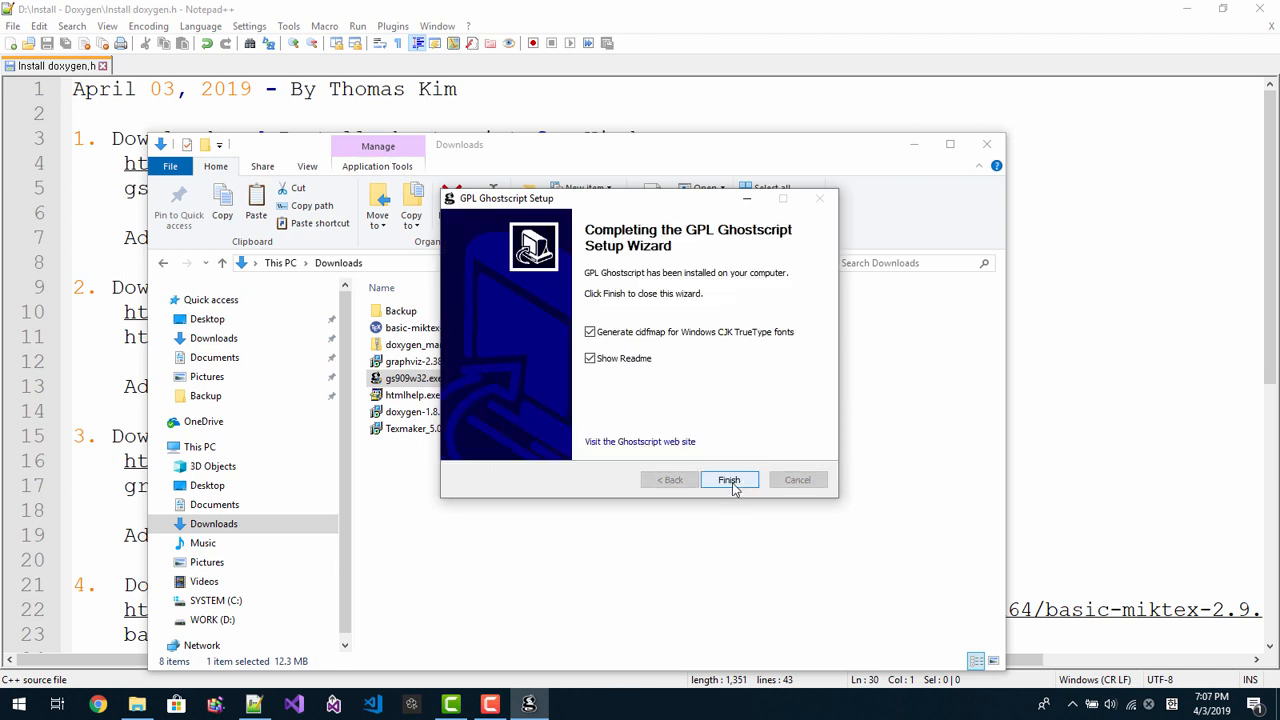
{"action": "left_click", "coordinate": [728, 480]}
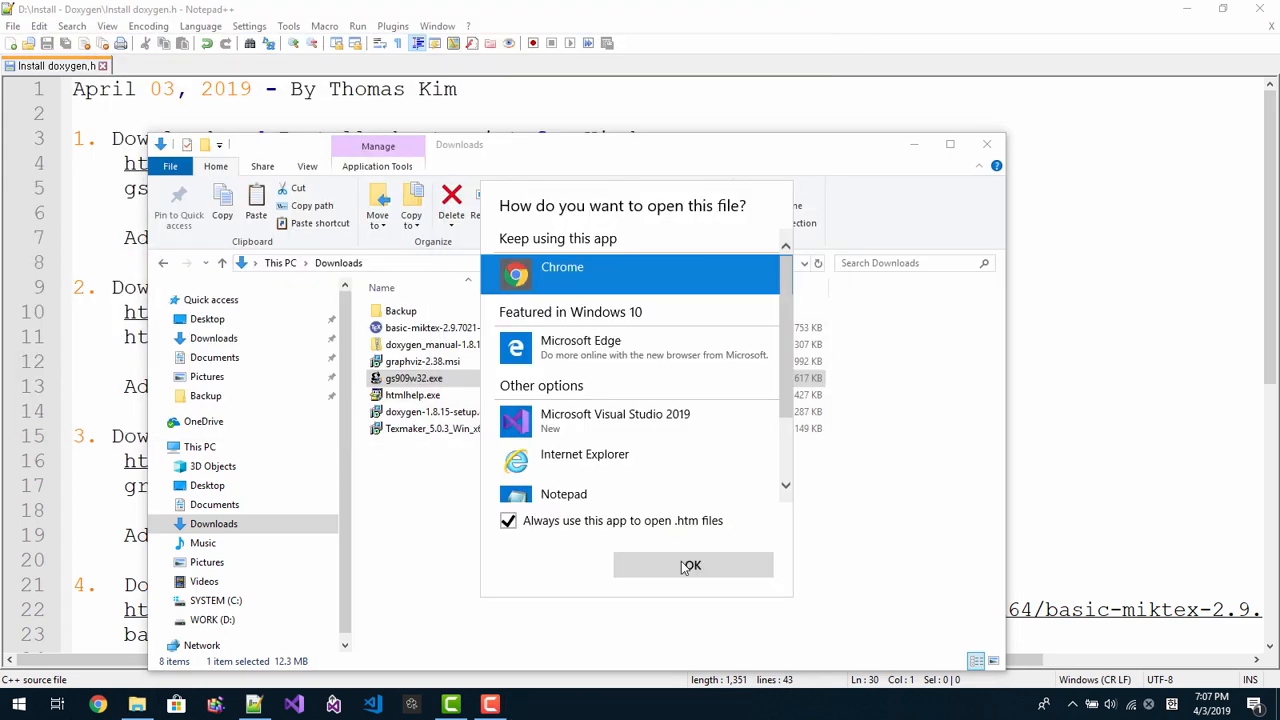
{"action": "left_click", "coordinate": [692, 564]}
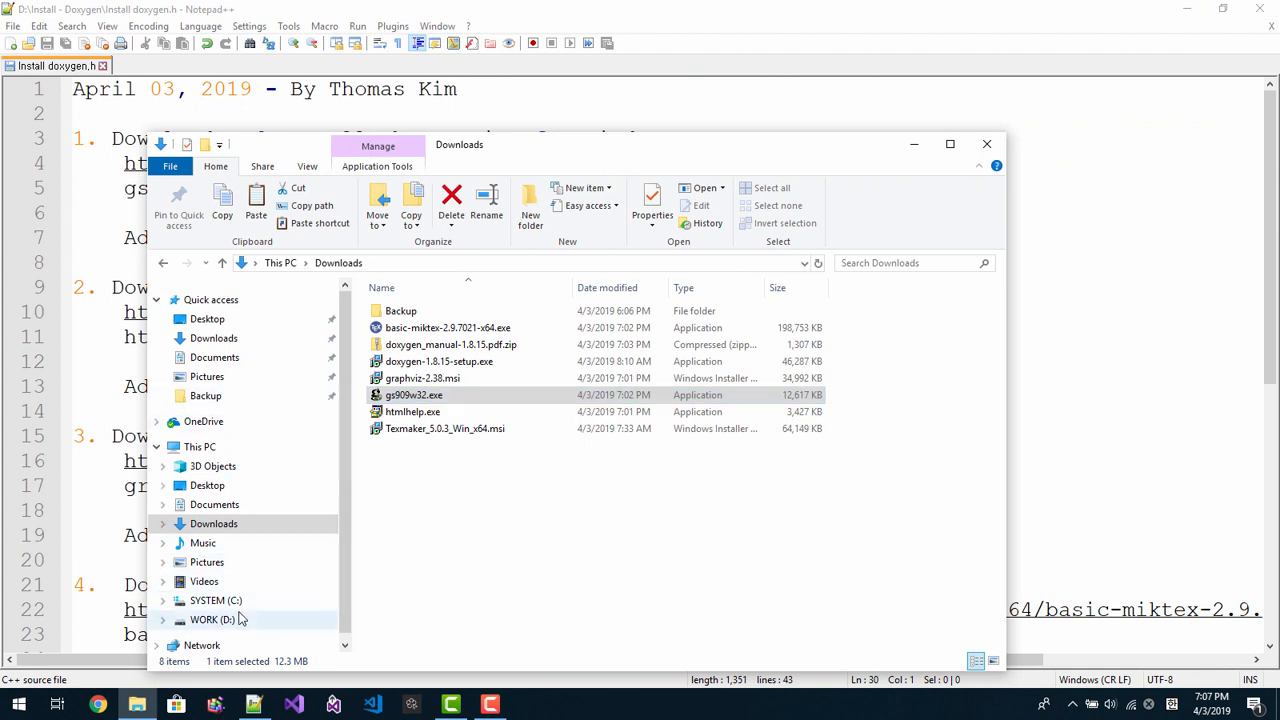
Step: Browse to C:\Program Files (x86)\gs\gs9.09\bin and select its full path in the address bar
{"action": "left_click", "coordinate": [216, 600]}
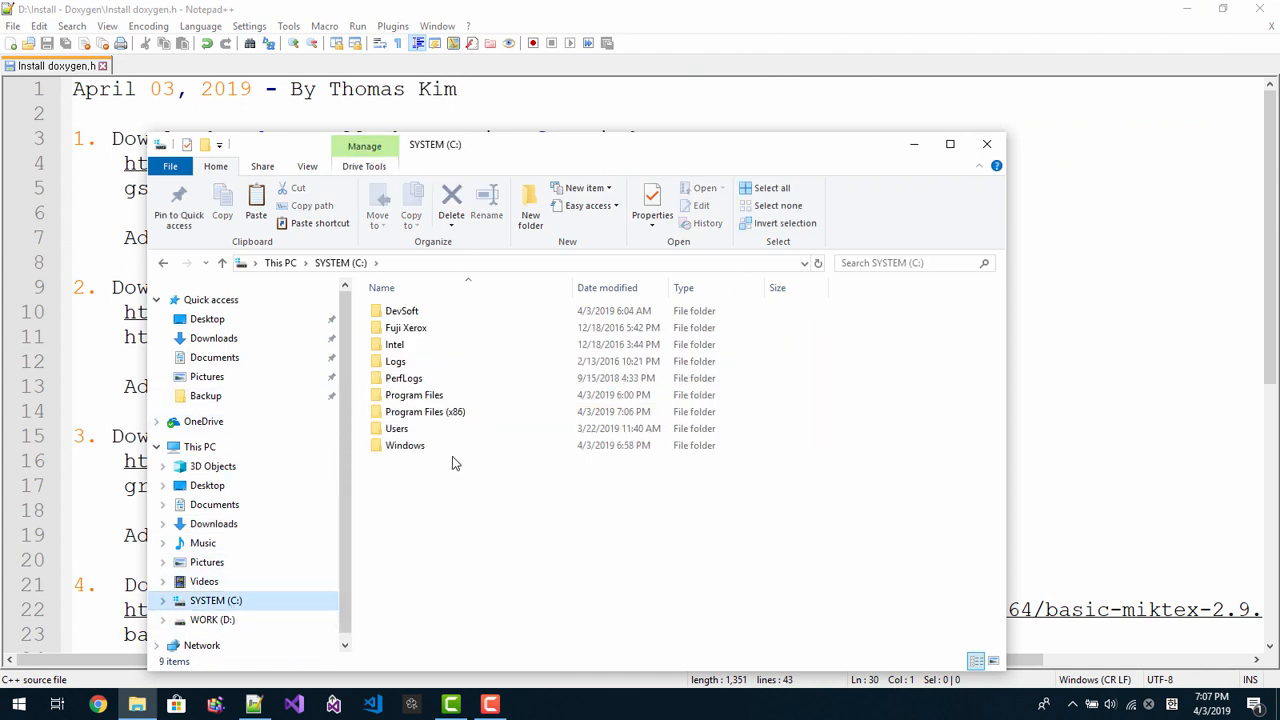
{"action": "double_click", "coordinate": [432, 412]}
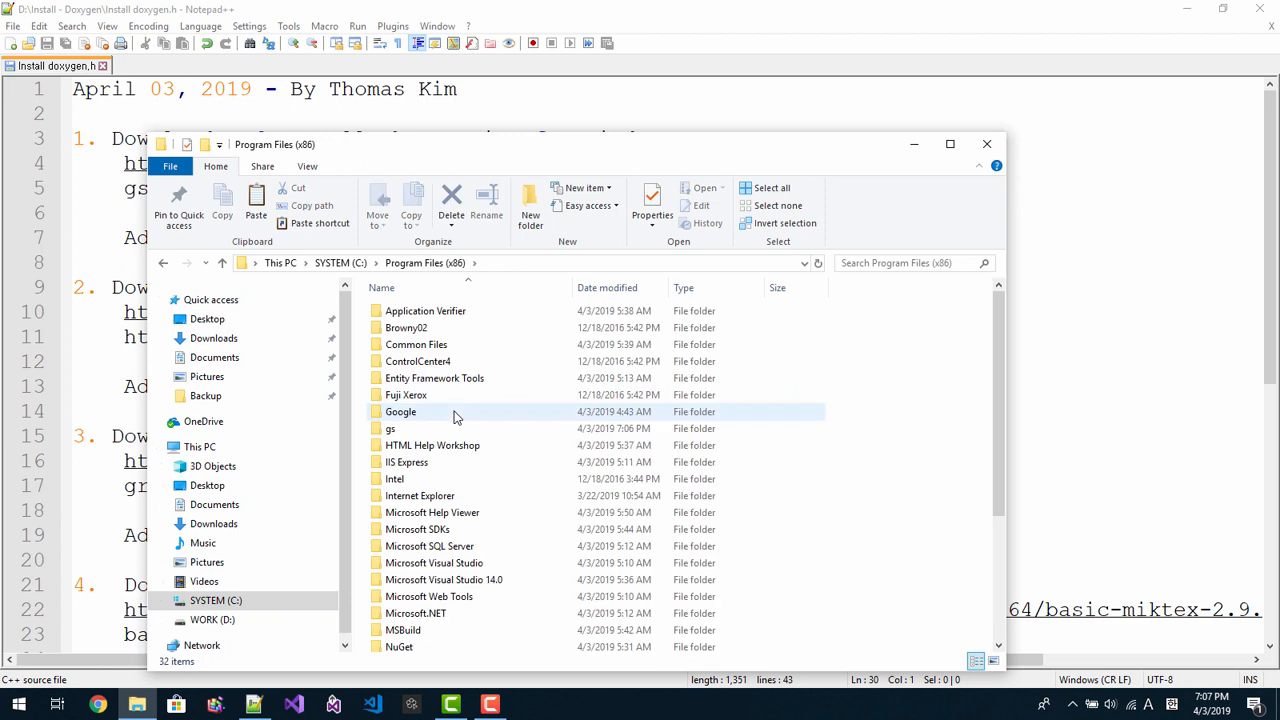
{"action": "mouse_move", "coordinate": [428, 444]}
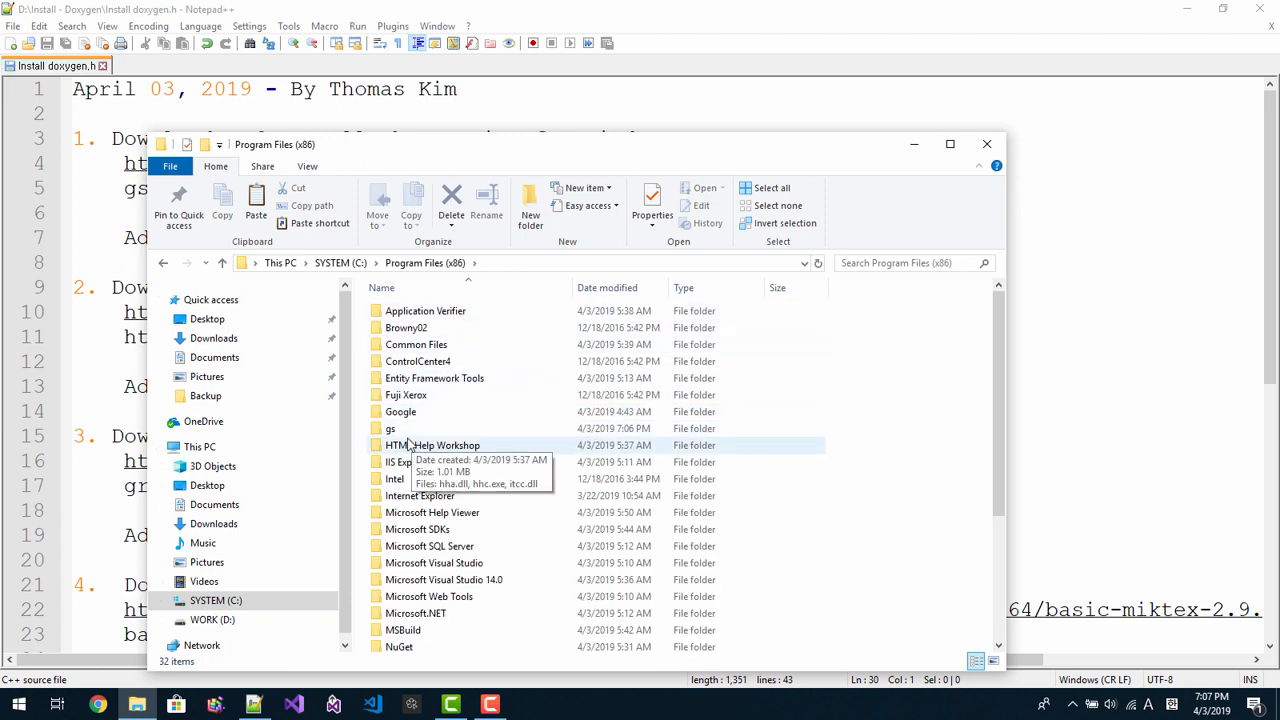
{"action": "double_click", "coordinate": [392, 428]}
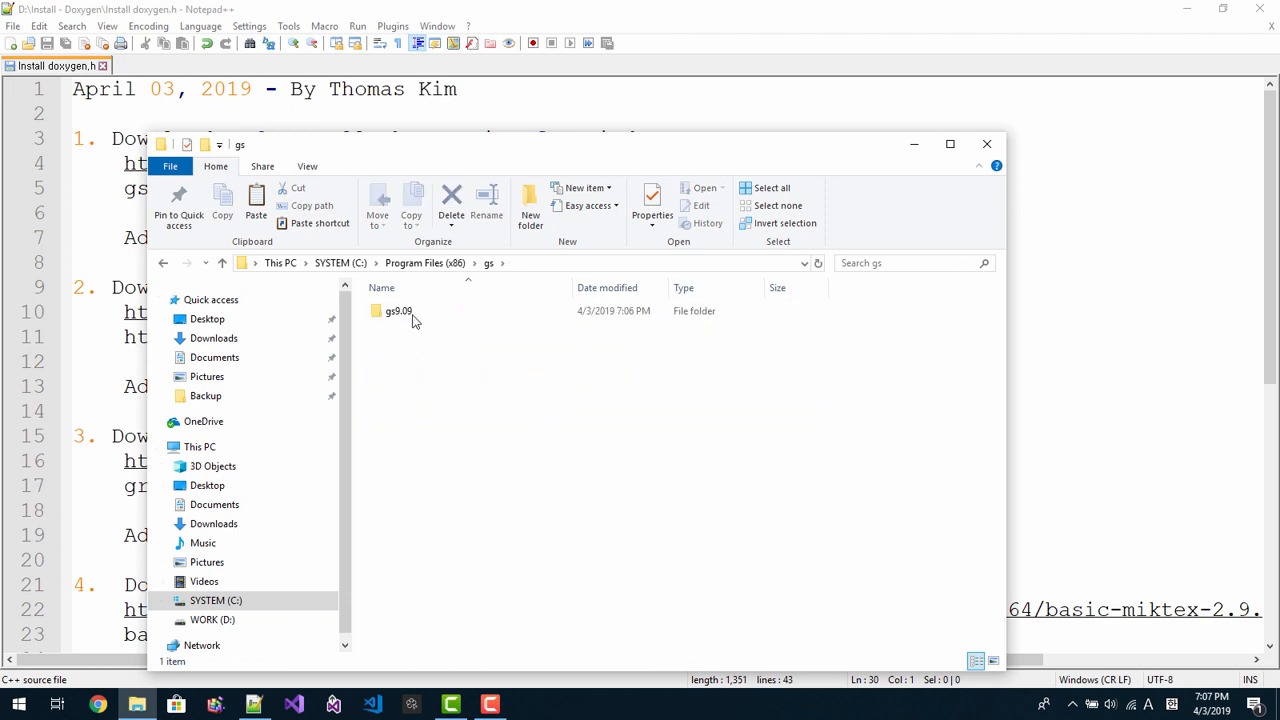
{"action": "double_click", "coordinate": [396, 310]}
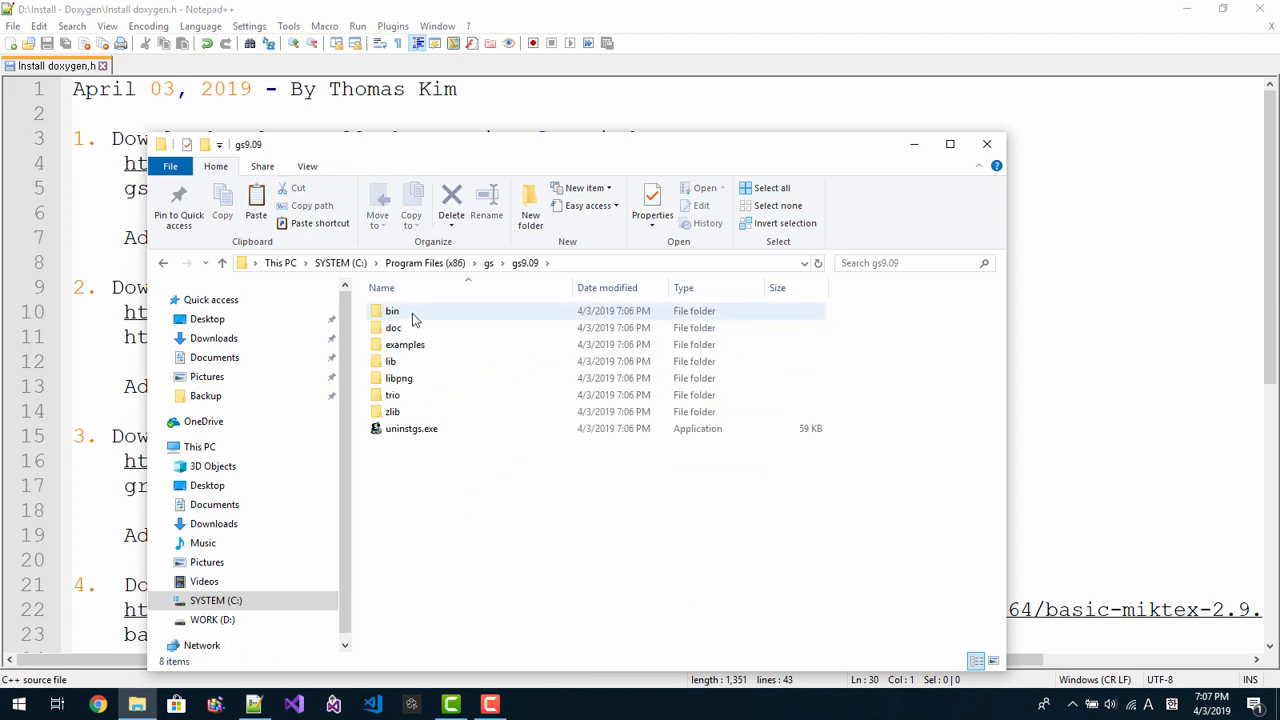
{"action": "double_click", "coordinate": [392, 312]}
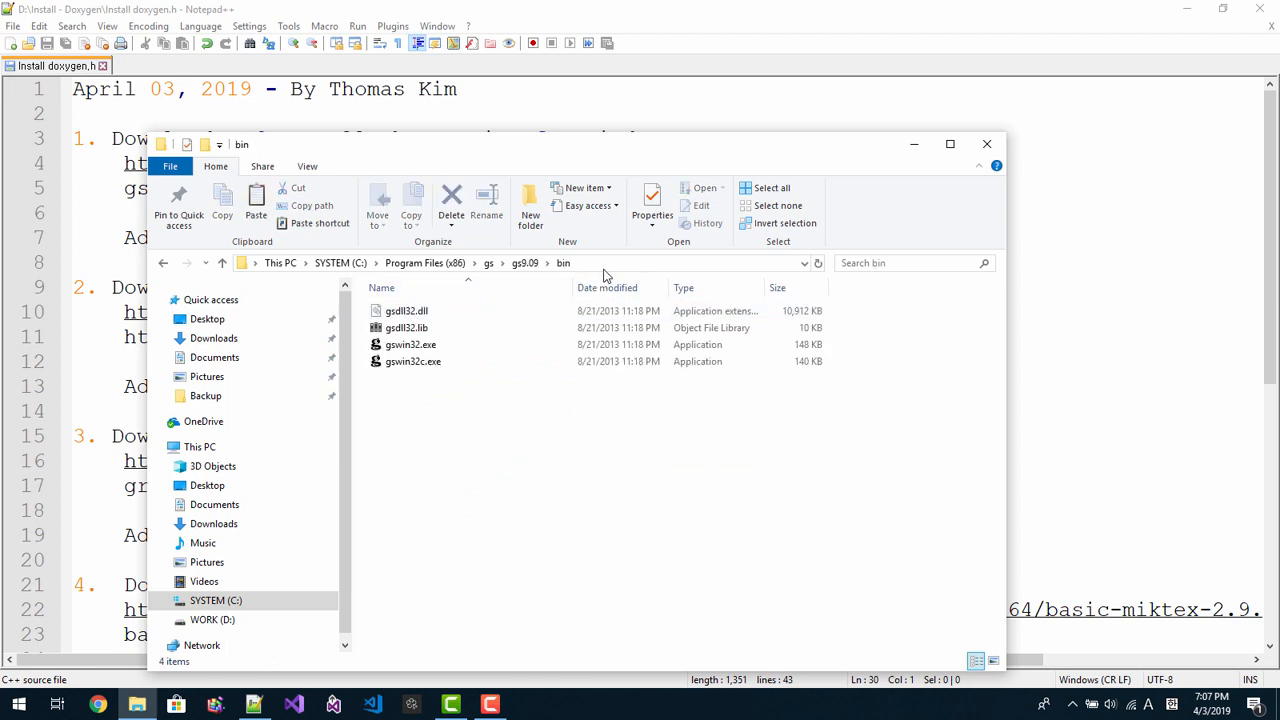
{"action": "left_click", "coordinate": [590, 264]}
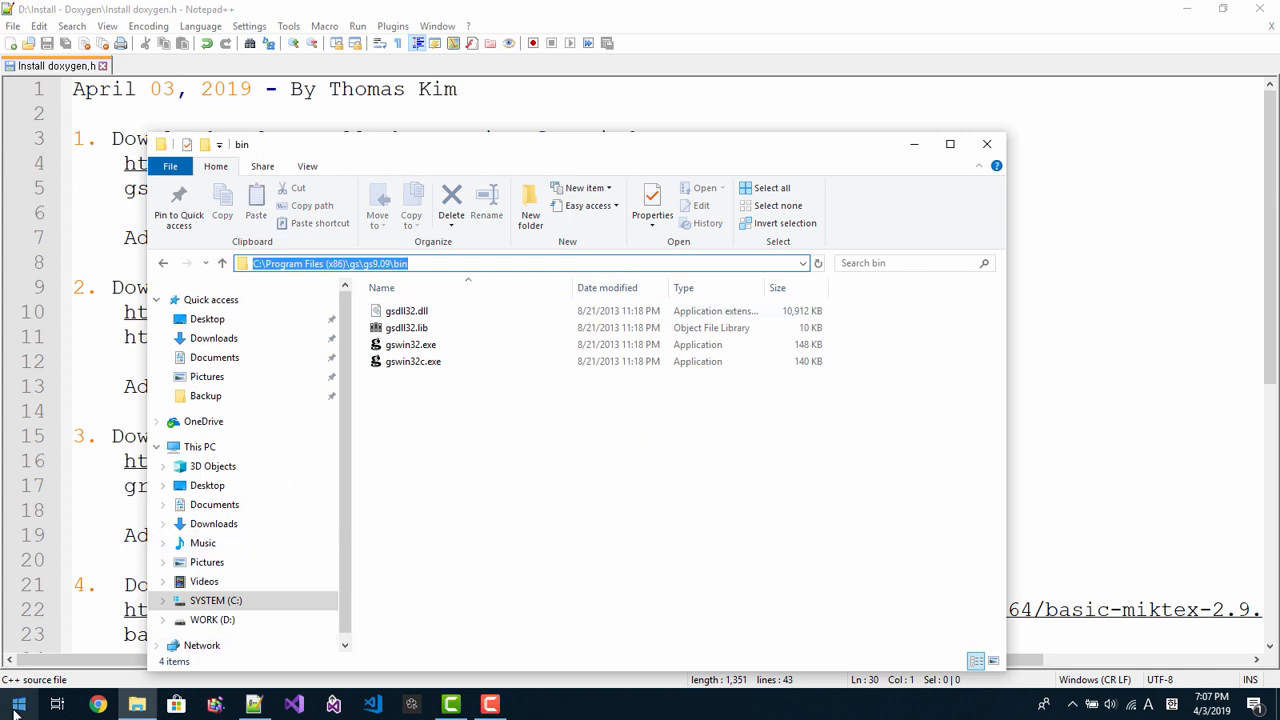
Step: Search 'enviro' from Start and reach the Environment Variables list
{"action": "right_click", "coordinate": [16, 702]}
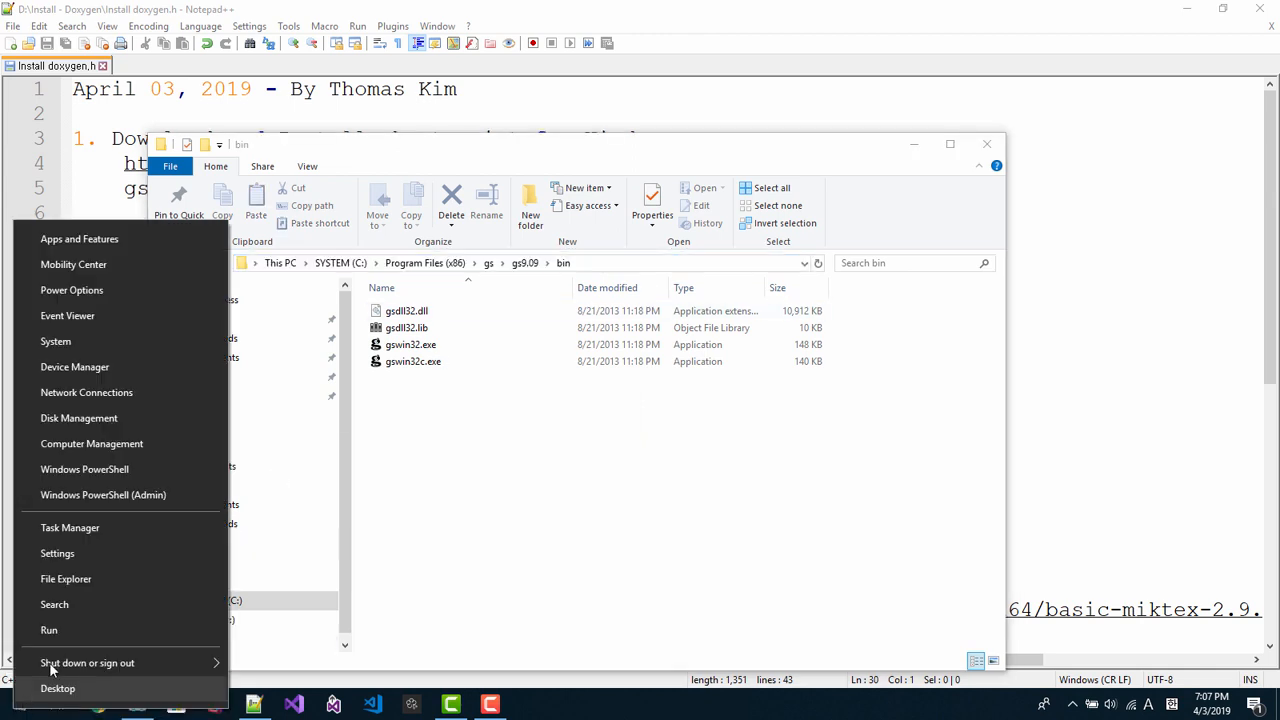
{"action": "left_click", "coordinate": [56, 604]}
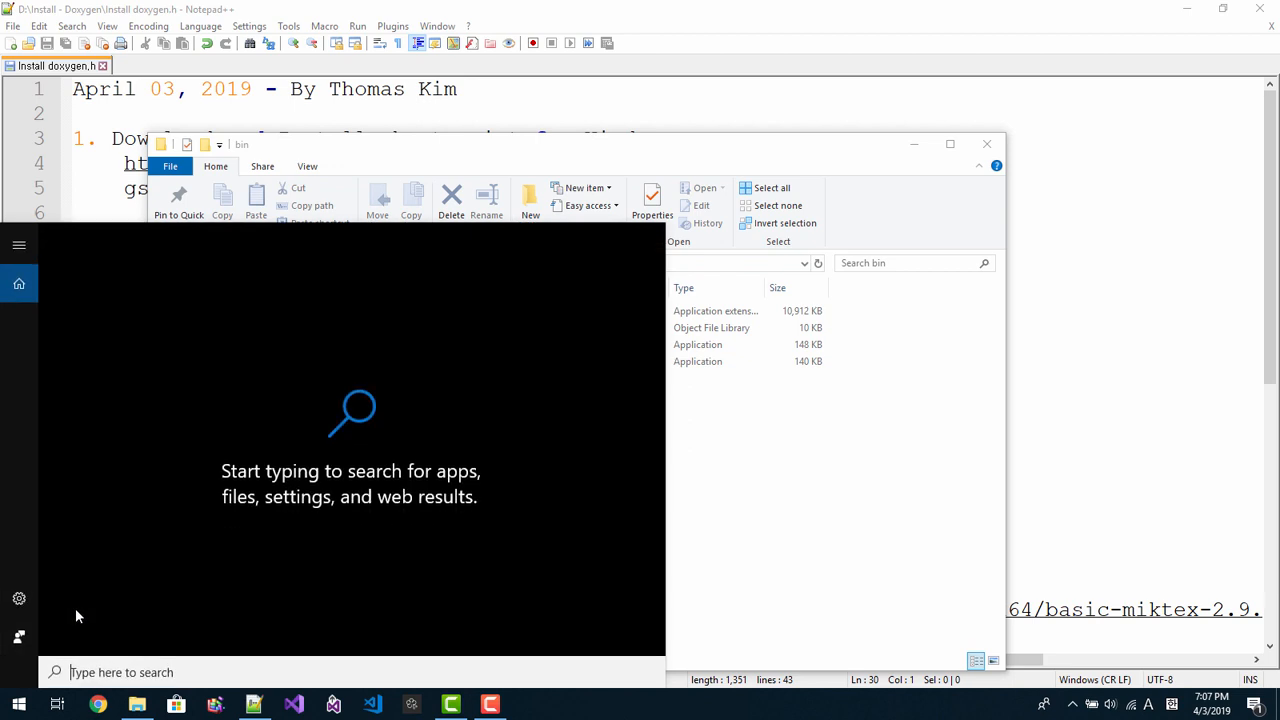
{"action": "type", "text": "environ"}
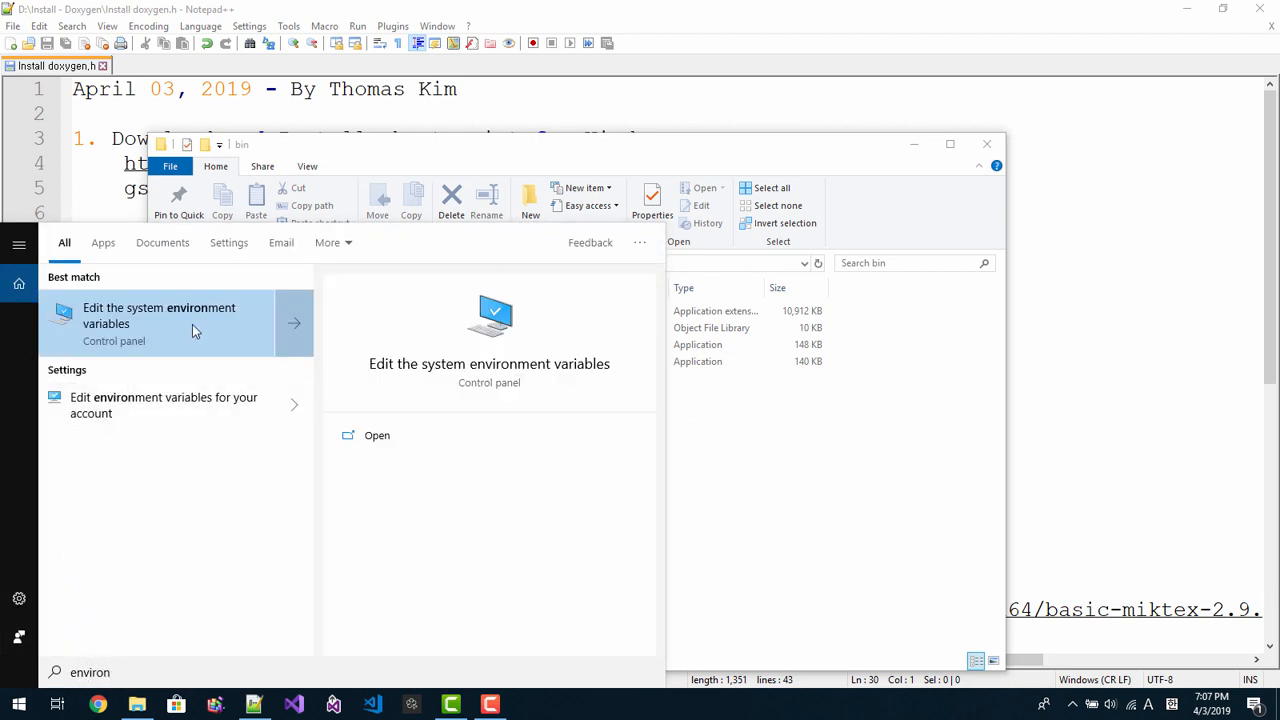
{"action": "left_click", "coordinate": [160, 316]}
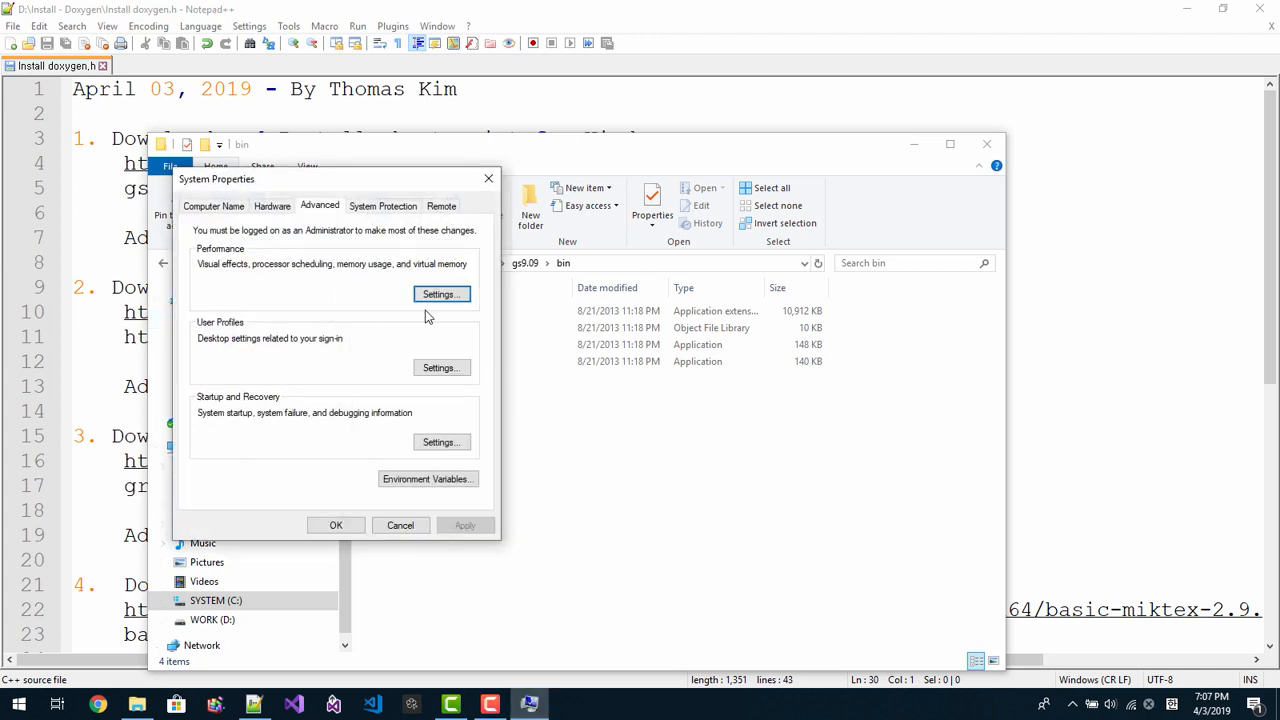
{"action": "left_click", "coordinate": [428, 480]}
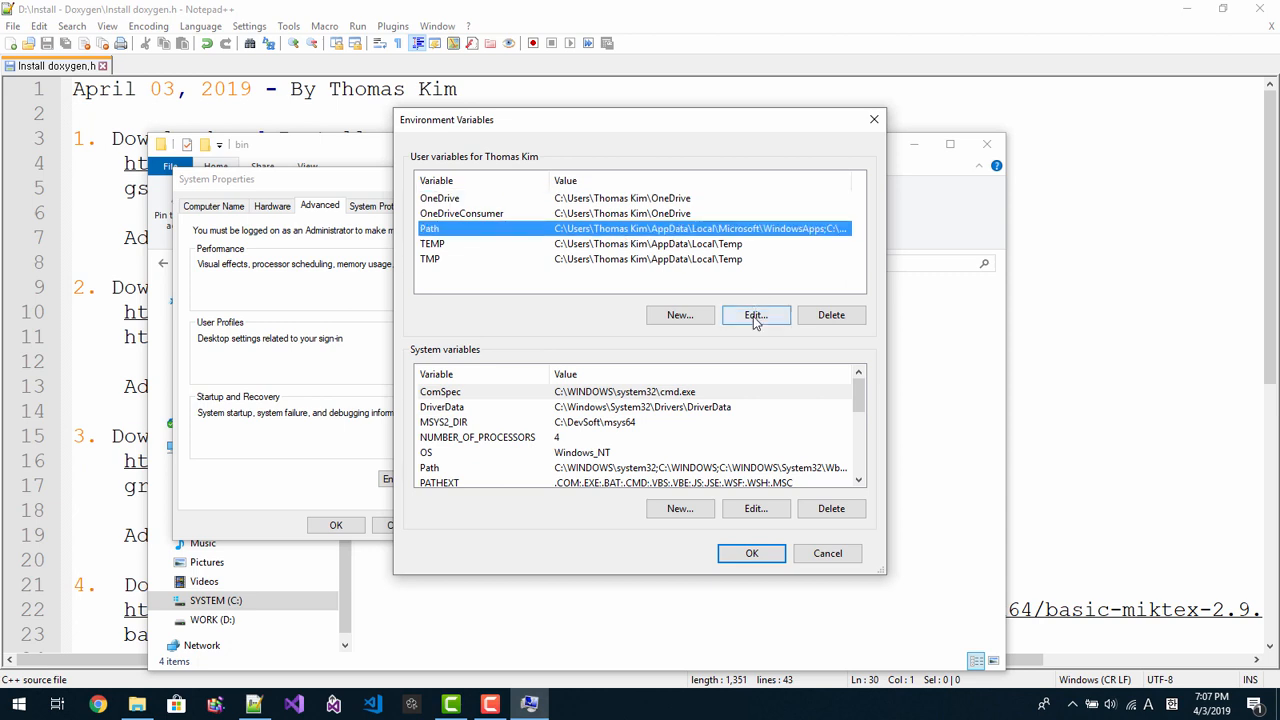
Step: Add C:\Program Files (x86)\gs\gs9.09\bin as a new entry in the user Path variable
{"action": "left_click", "coordinate": [756, 316]}
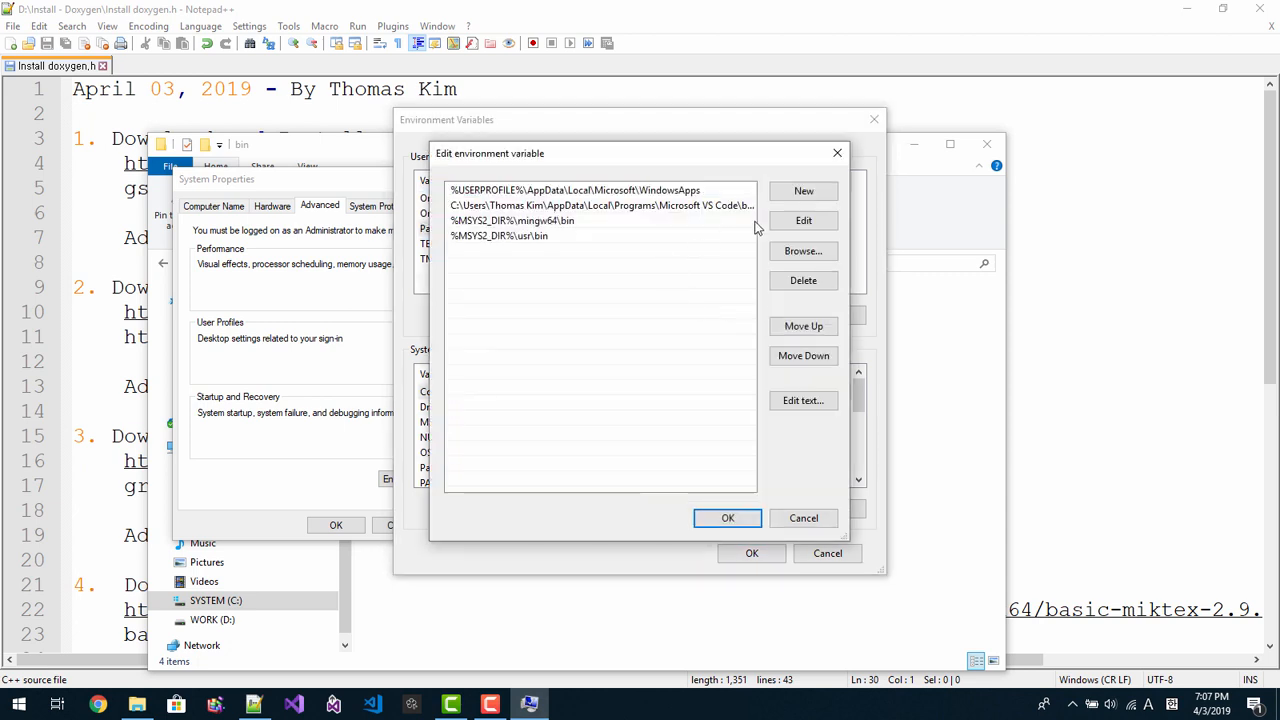
{"action": "left_click", "coordinate": [804, 192]}
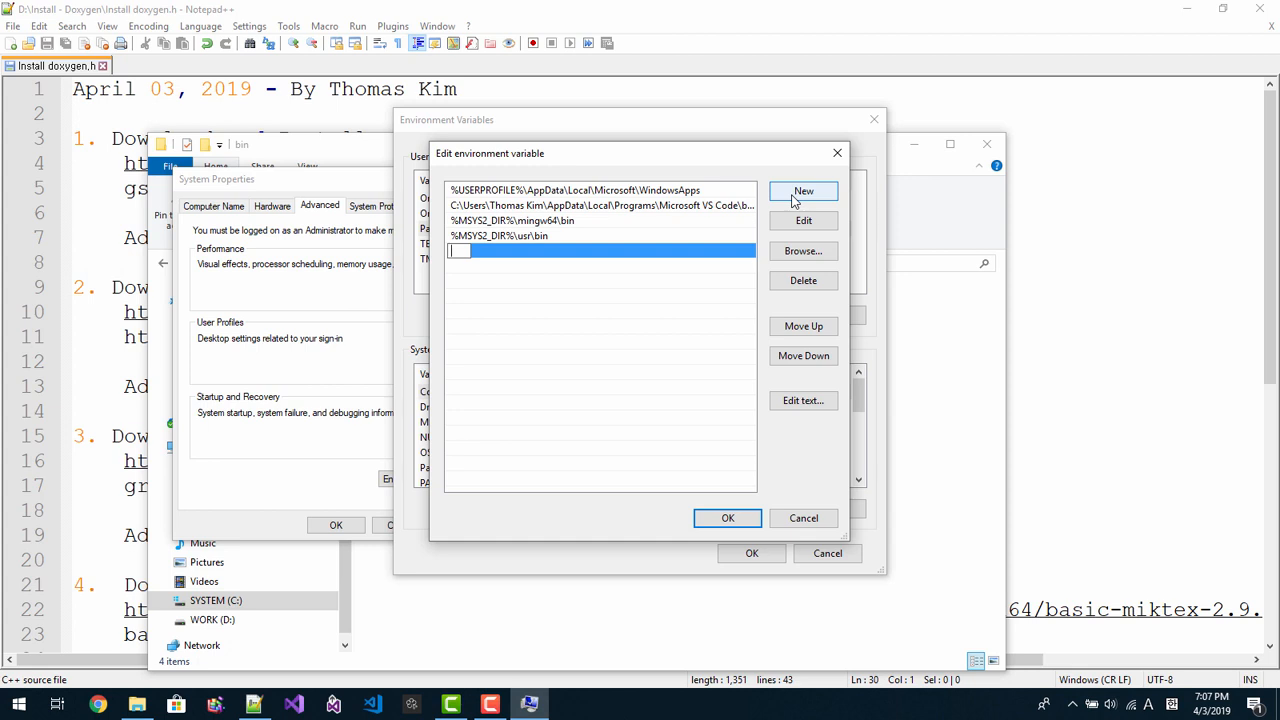
{"action": "type", "text": "C:\\Program Files (x86)\\gs\\gs9.09\\bin"}
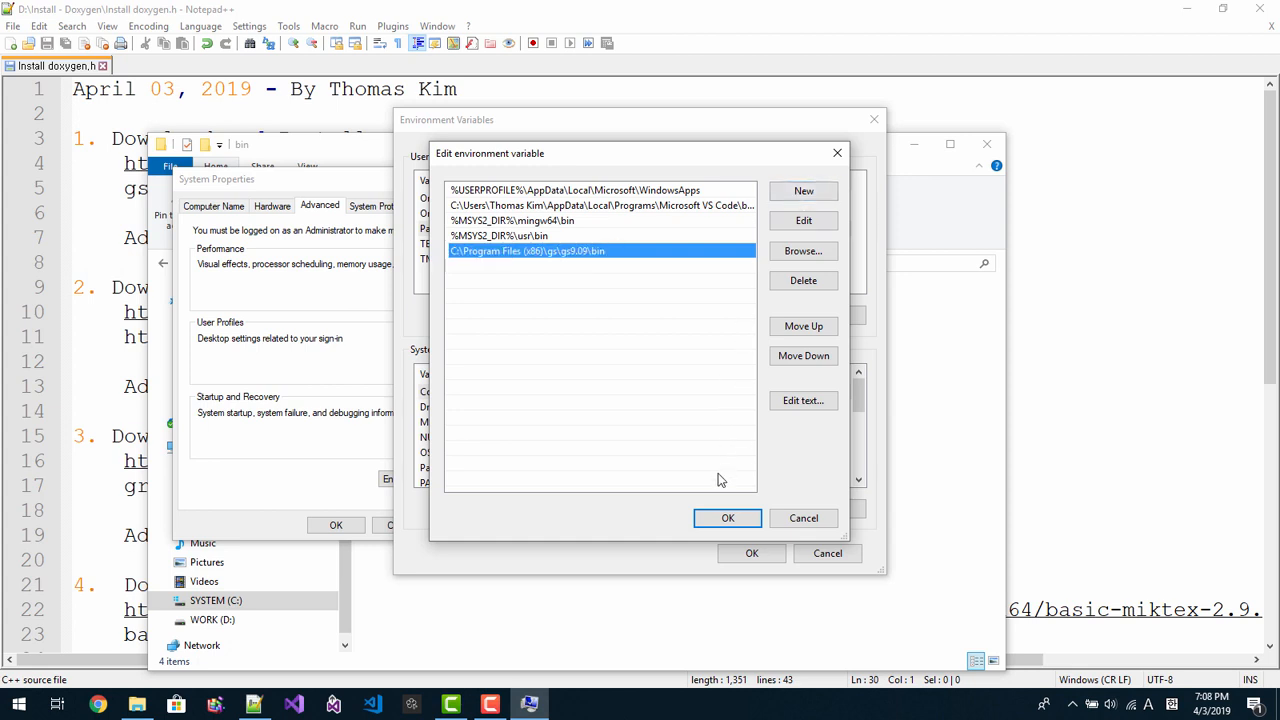
{"action": "left_click", "coordinate": [728, 518]}
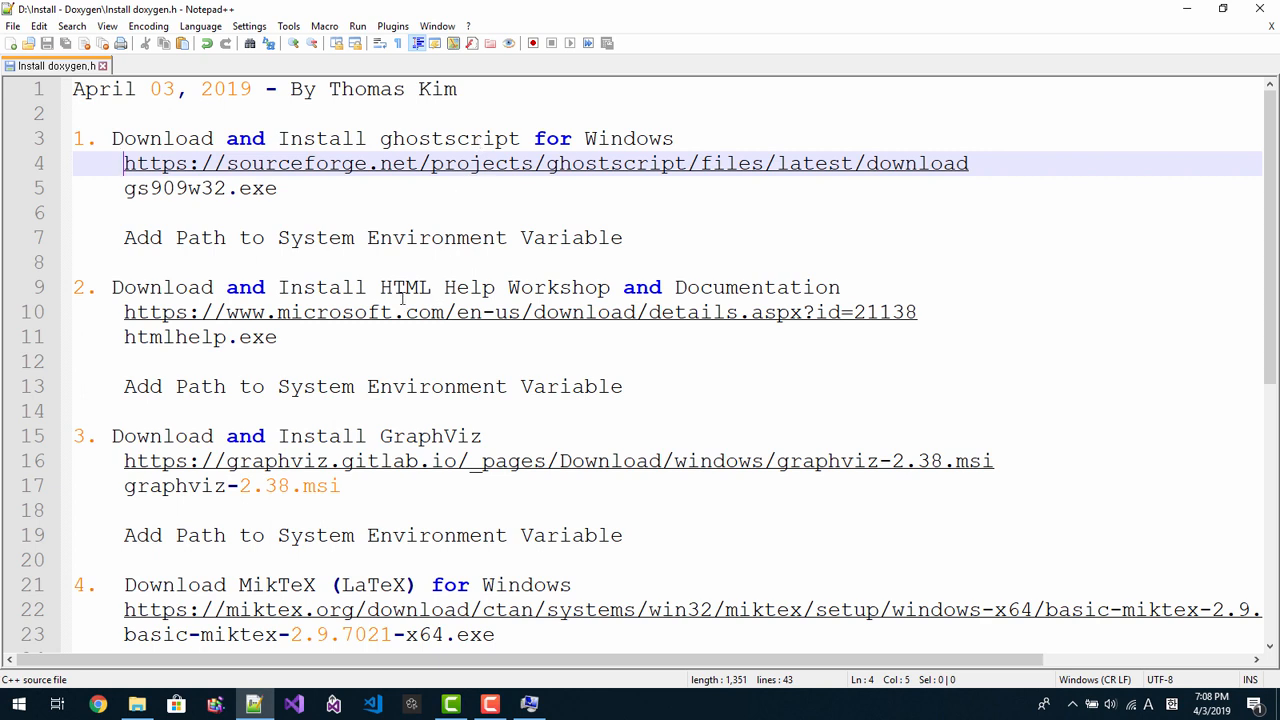
{"action": "mouse_move", "coordinate": [270, 644]}
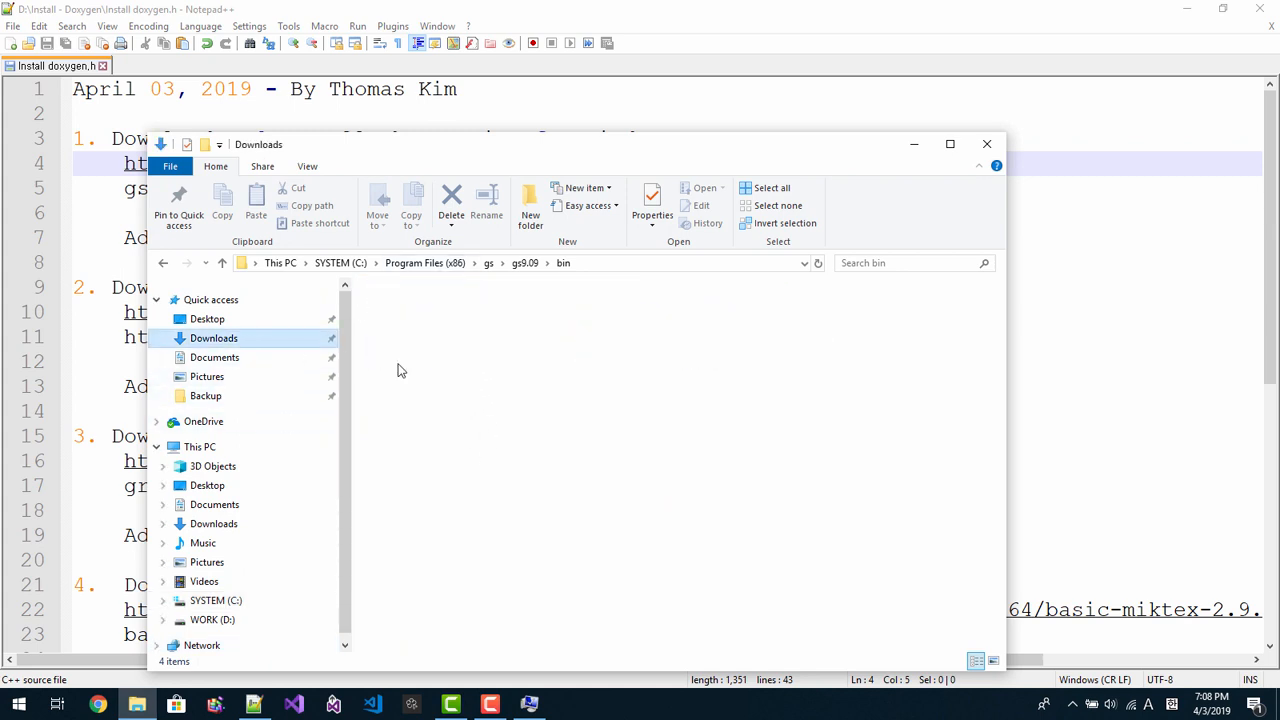
Step: Return to Downloads and launch the htmlhelp.exe installer
{"action": "left_click", "coordinate": [214, 338]}
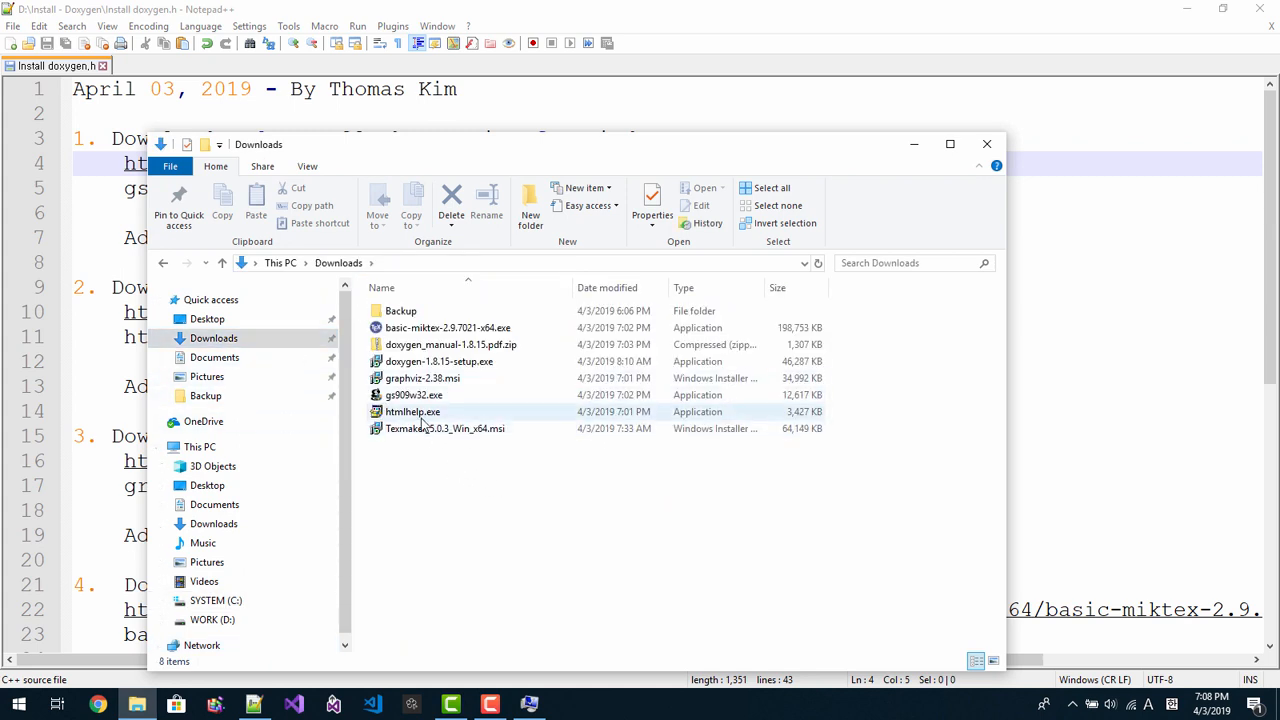
{"action": "left_click", "coordinate": [410, 412]}
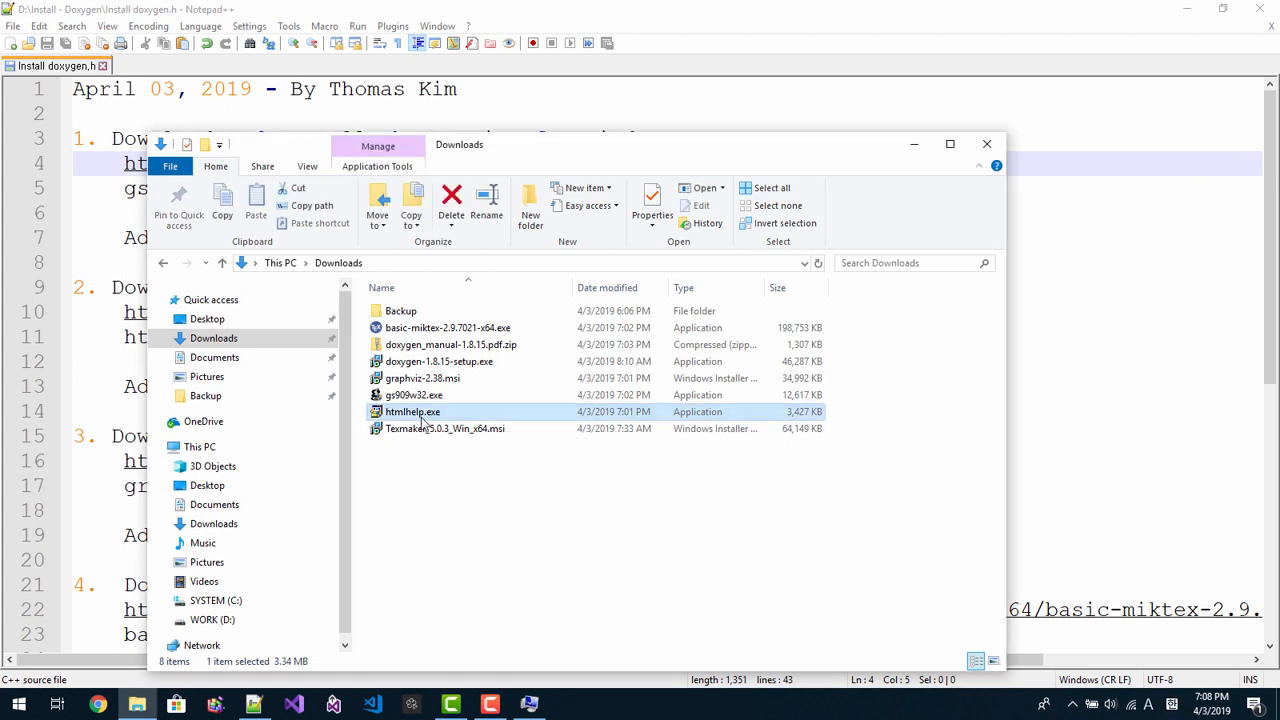
{"action": "double_click", "coordinate": [412, 412]}
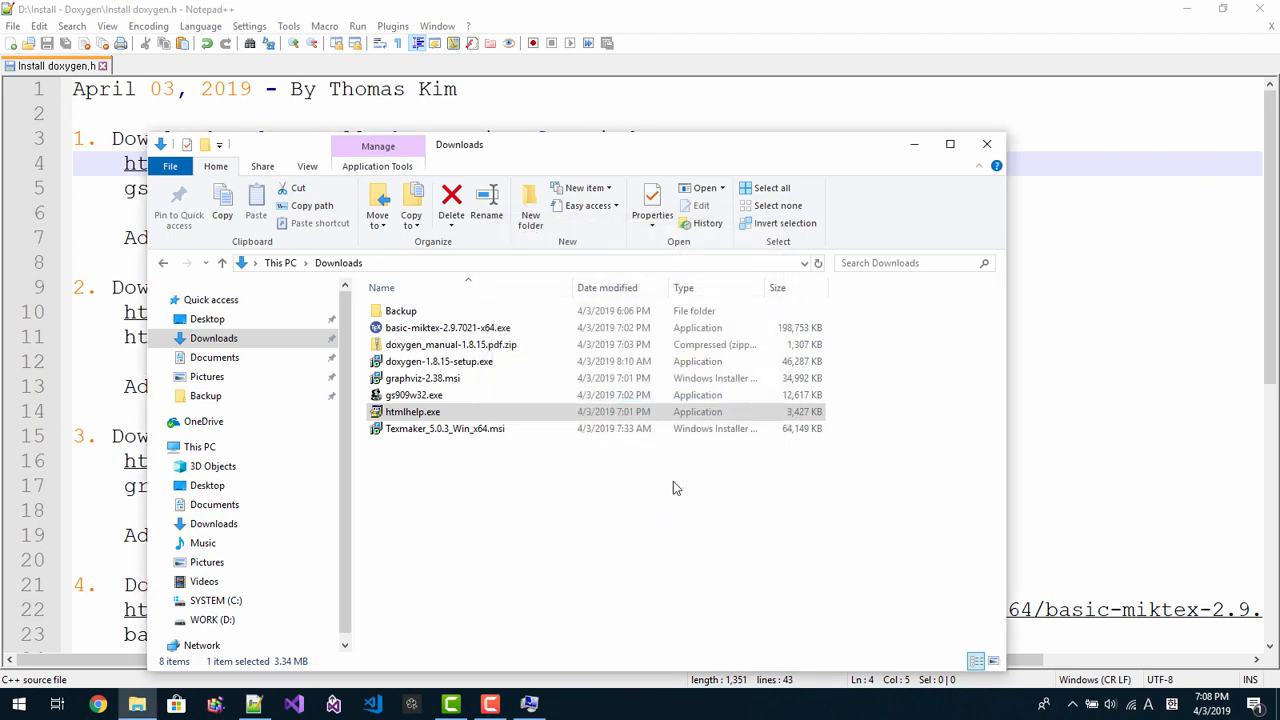
Step: Install HTML Help Workshop into its default folder, dismissing the newer-version notice and completion message
{"action": "double_click", "coordinate": [412, 412]}
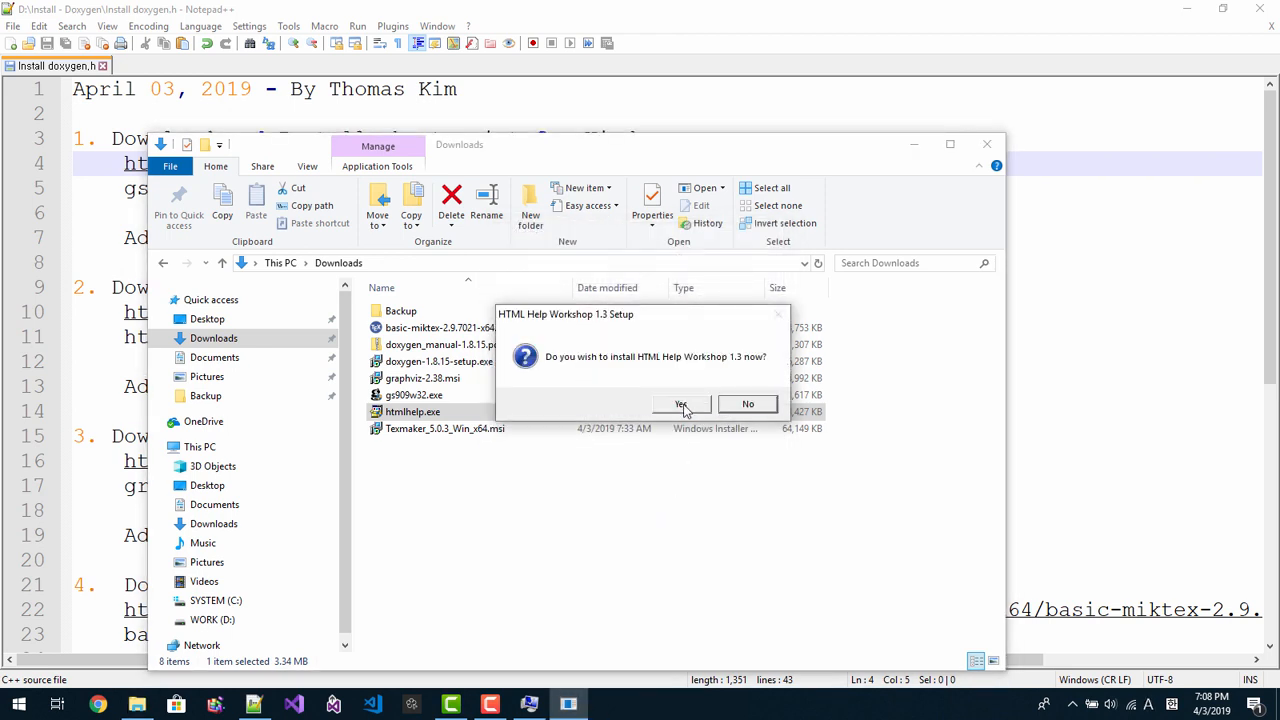
{"action": "left_click", "coordinate": [680, 404]}
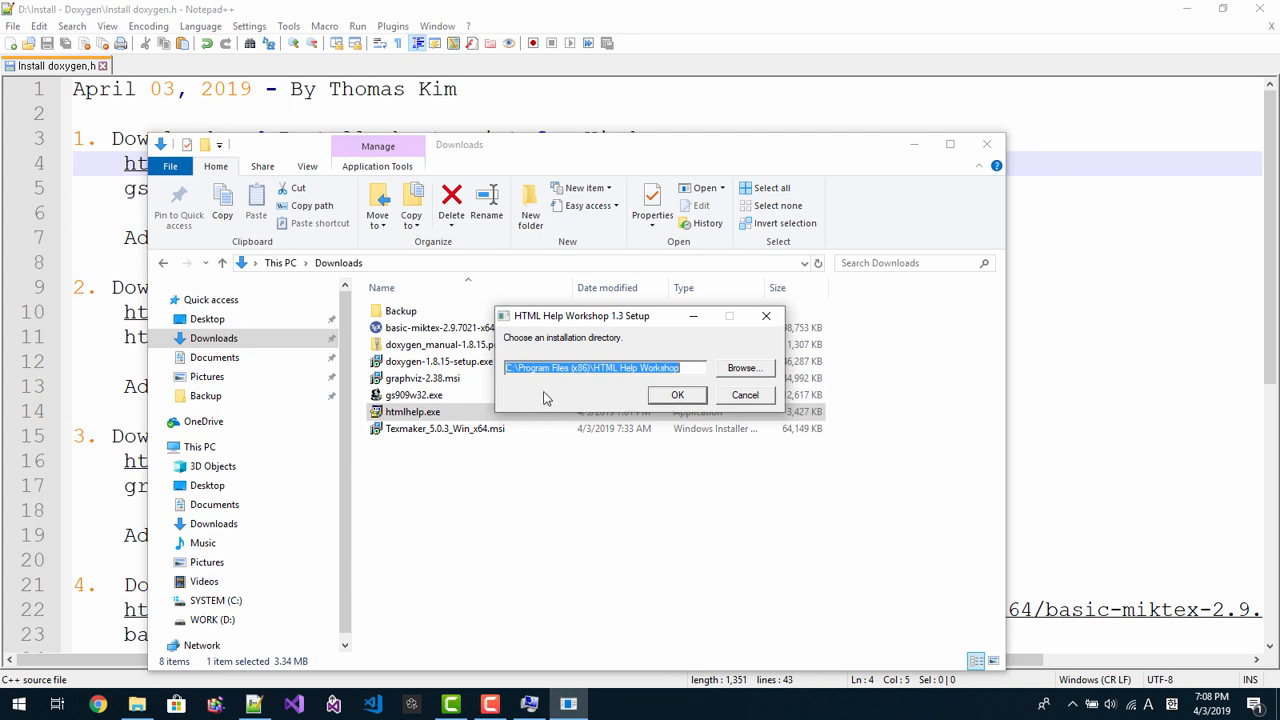
{"action": "mouse_move", "coordinate": [628, 380]}
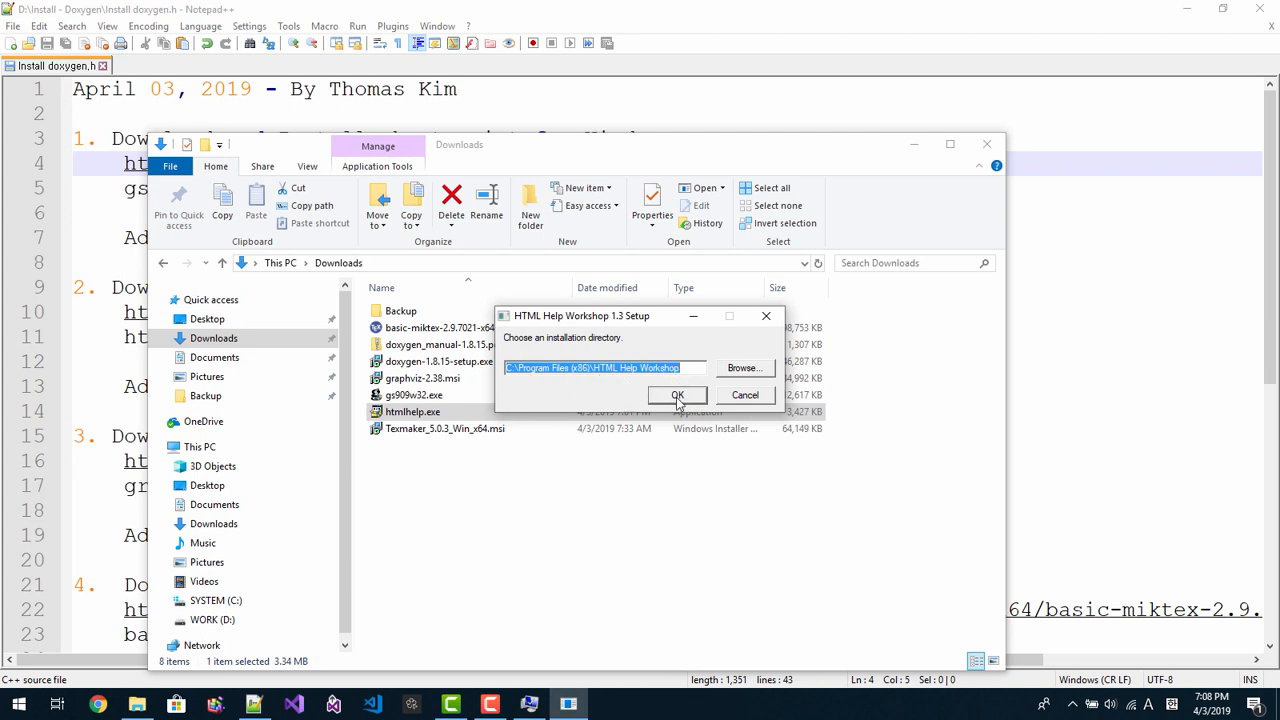
{"action": "left_click", "coordinate": [676, 396]}
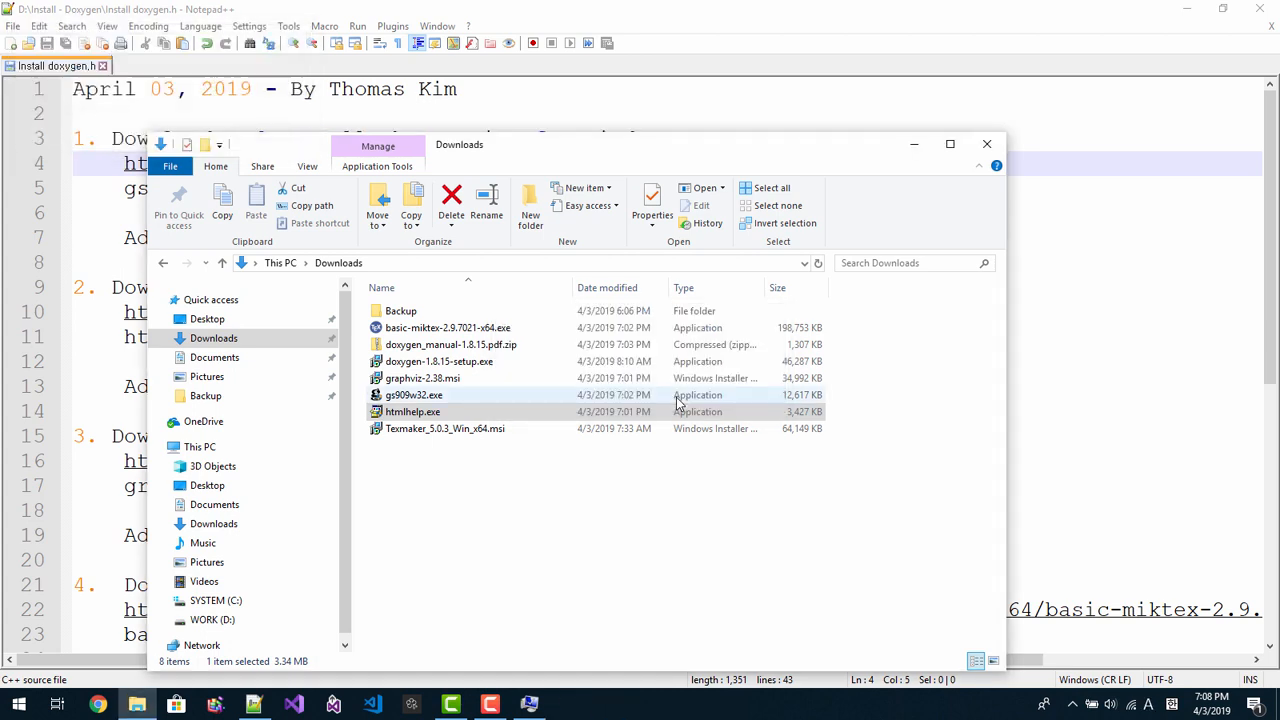
{"action": "double_click", "coordinate": [412, 412]}
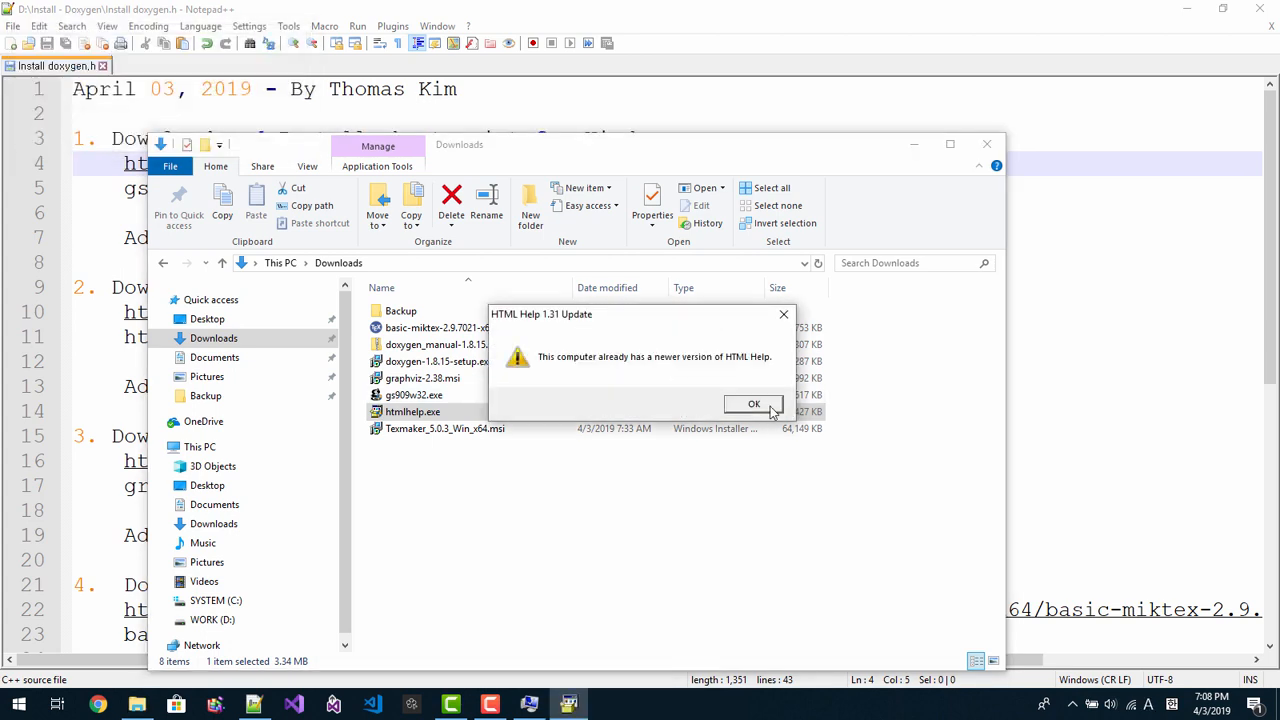
{"action": "left_click", "coordinate": [752, 404]}
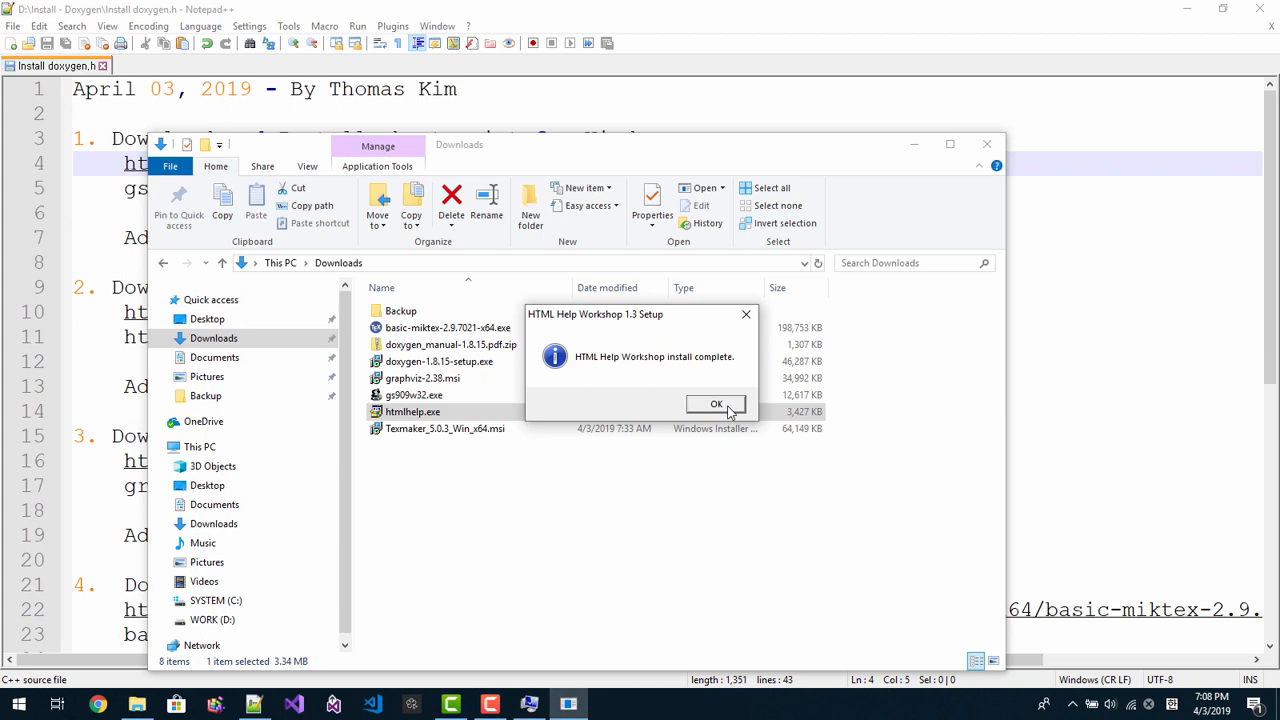
{"action": "left_click", "coordinate": [716, 404]}
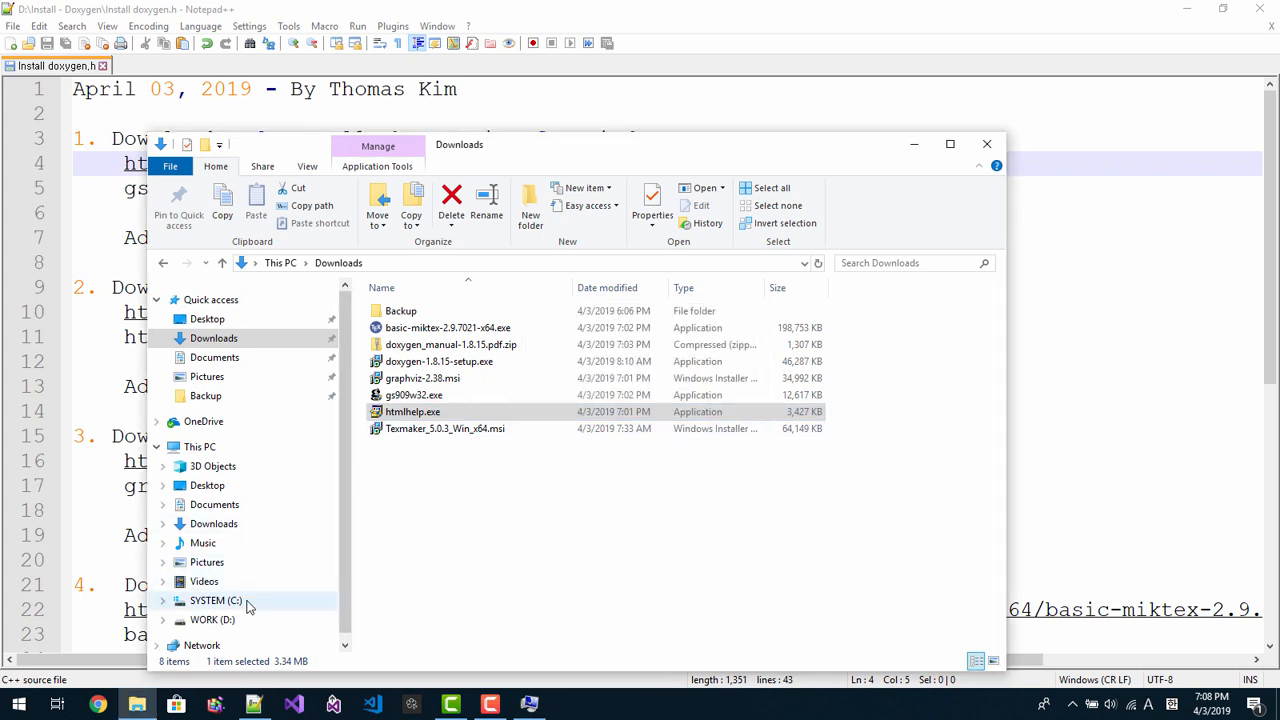
Step: Browse to the HTML Help Workshop folder under C:\Program Files (x86)
{"action": "left_click", "coordinate": [216, 600]}
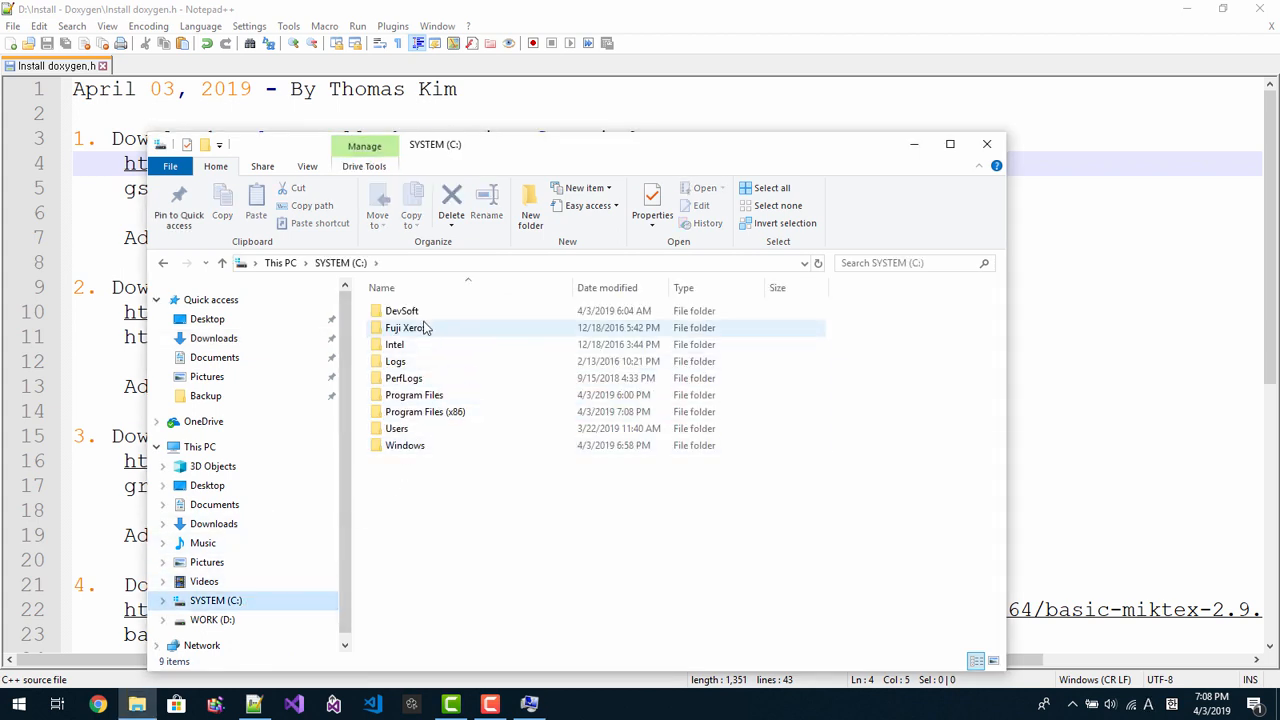
{"action": "double_click", "coordinate": [444, 412]}
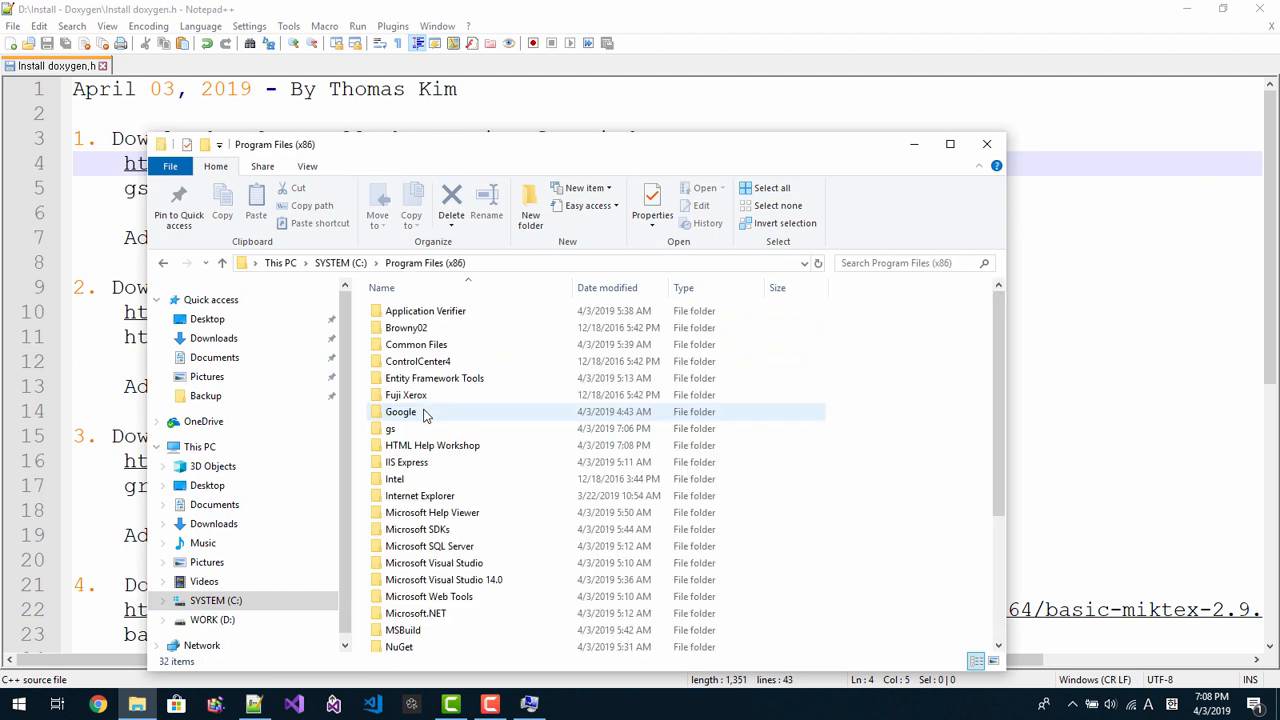
{"action": "mouse_move", "coordinate": [442, 444]}
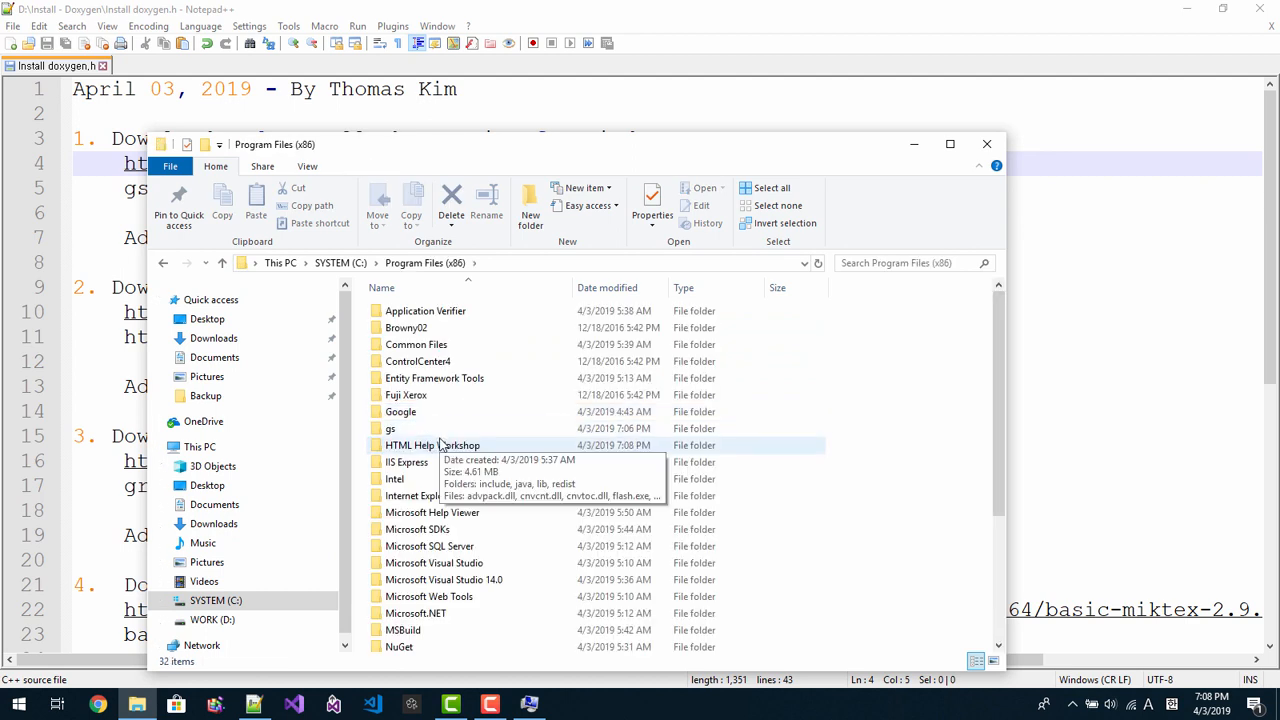
{"action": "left_click", "coordinate": [432, 444]}
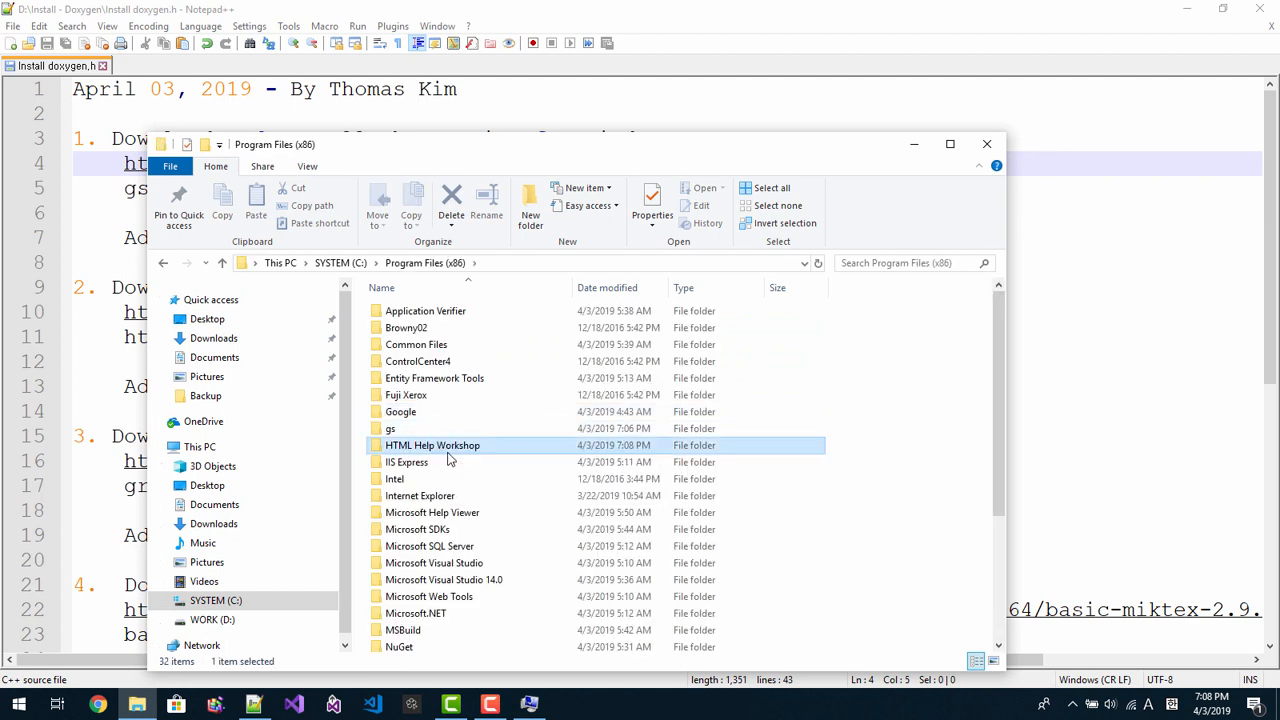
{"action": "double_click", "coordinate": [432, 444]}
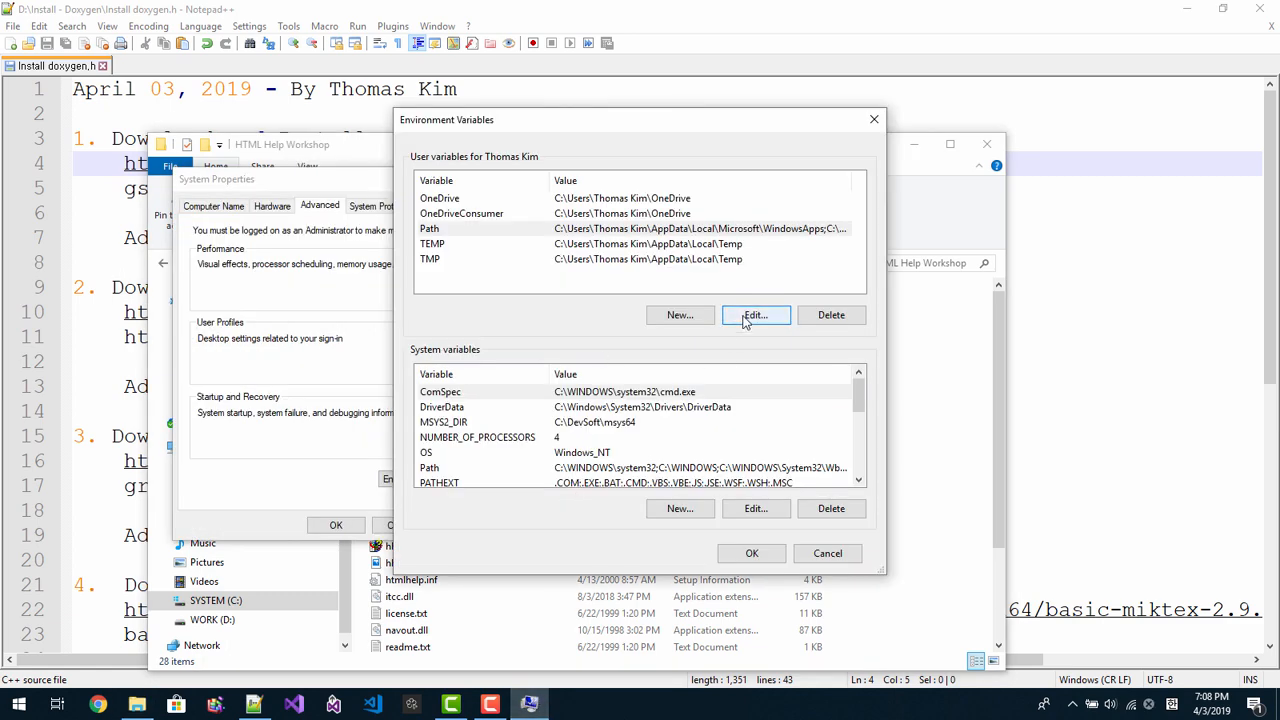
Step: Add C:\Program Files (x86)\HTML Help Workshop as a new user Path entry
{"action": "left_click", "coordinate": [756, 316]}
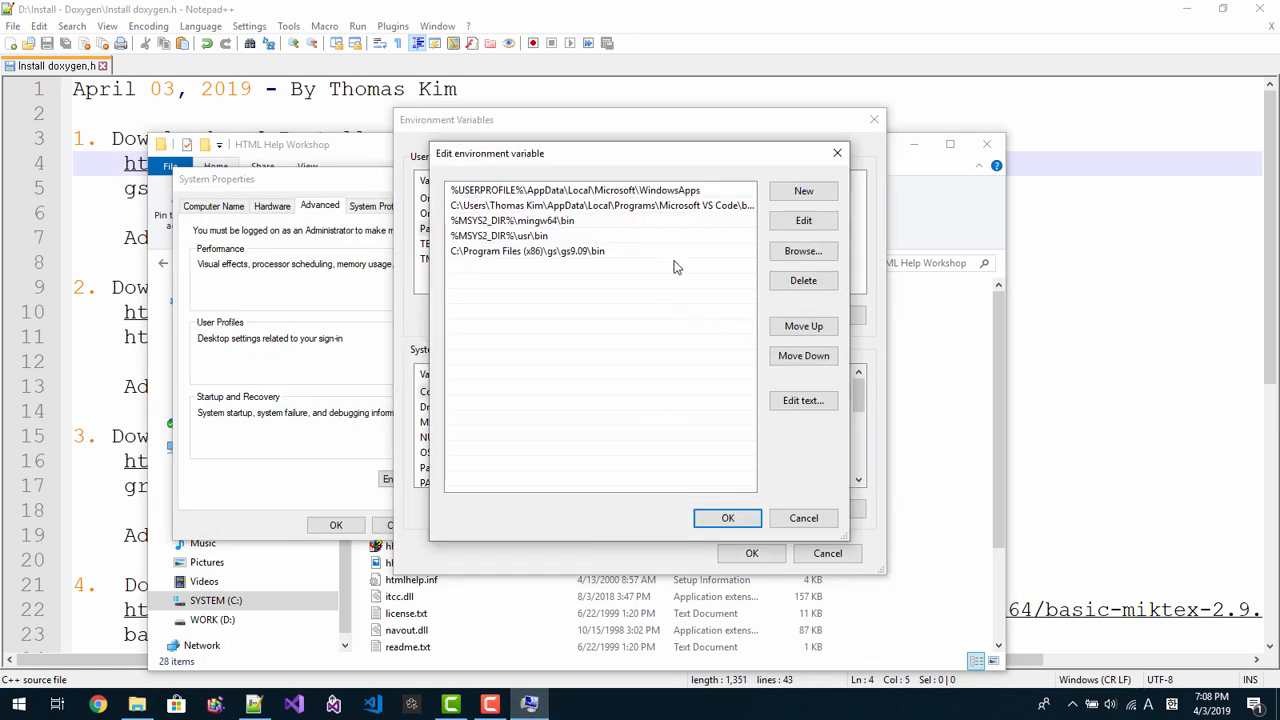
{"action": "left_click", "coordinate": [804, 192]}
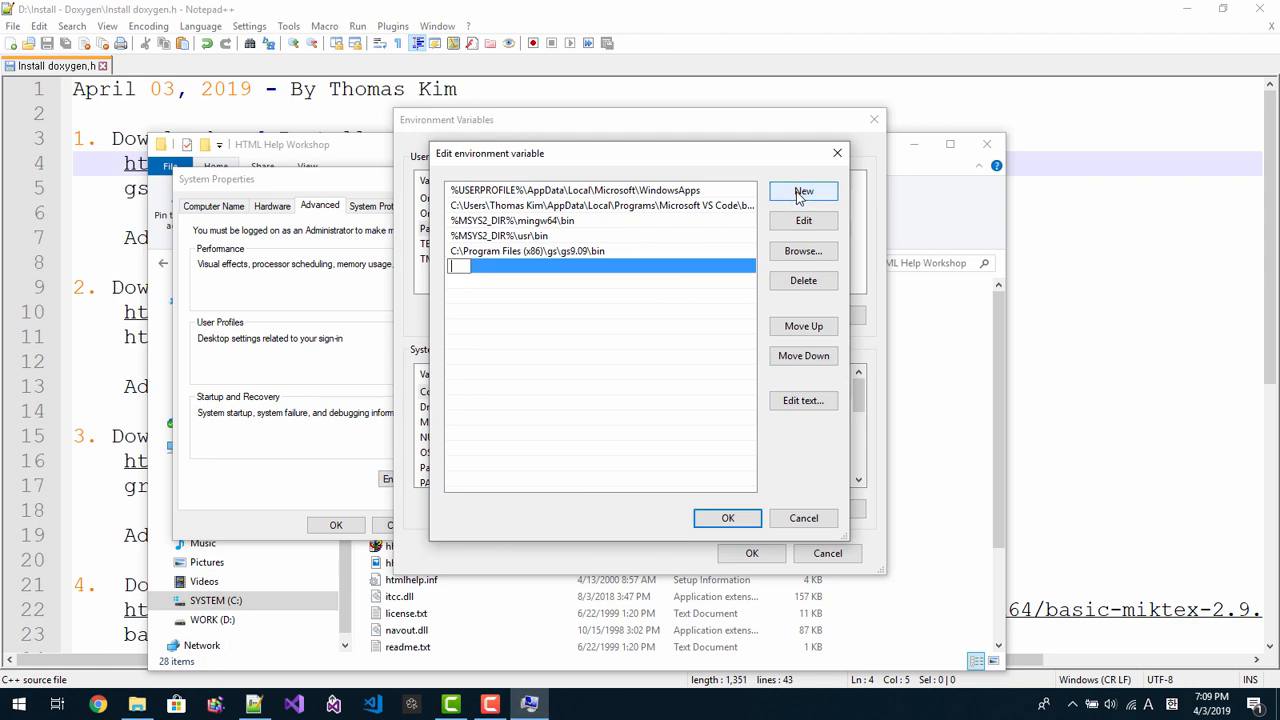
{"action": "type", "text": "C:\\Program Files (x86)\\HTML Help Workshop"}
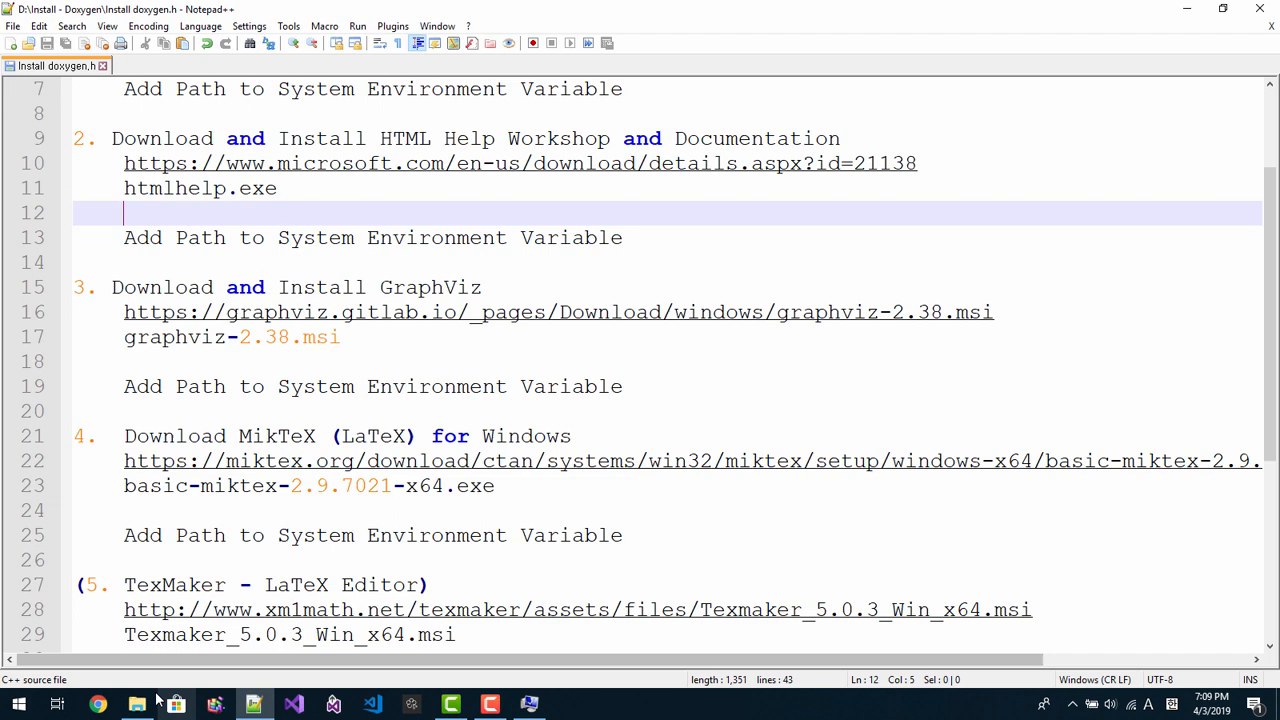
Step: Launch graphviz-2.38.msi from the Downloads folder
{"action": "left_click", "coordinate": [136, 700]}
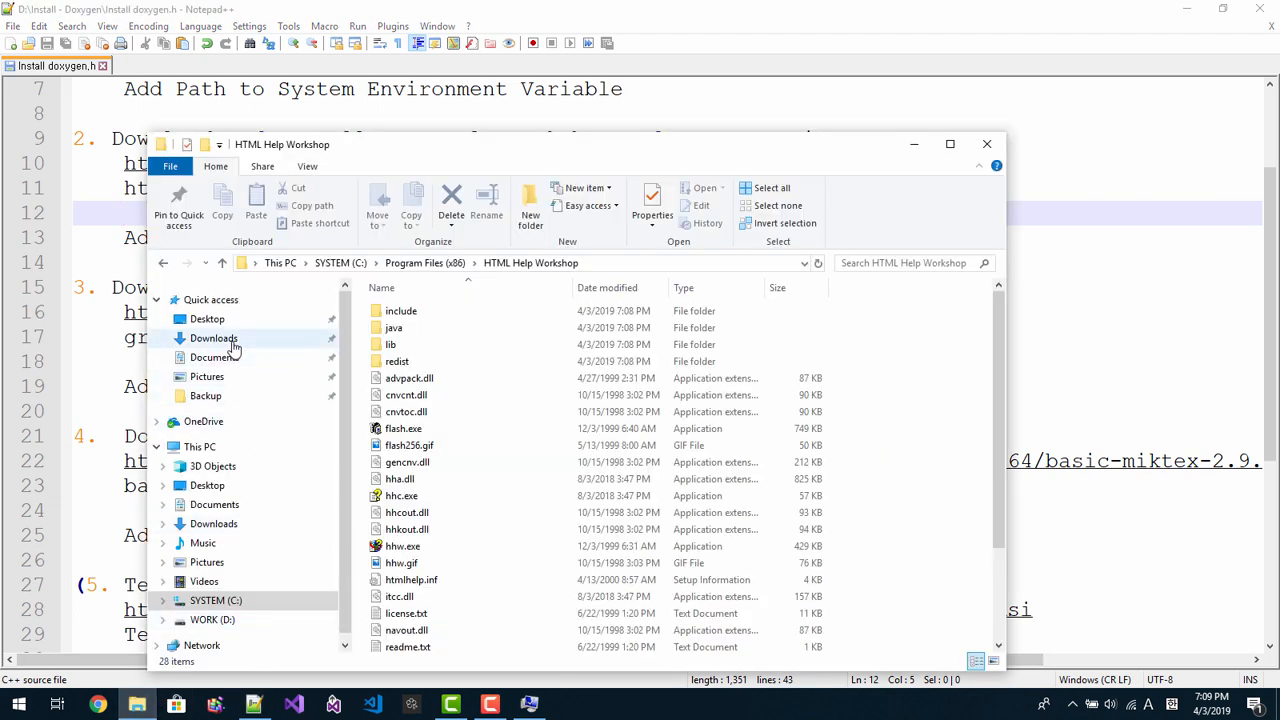
{"action": "left_click", "coordinate": [212, 338]}
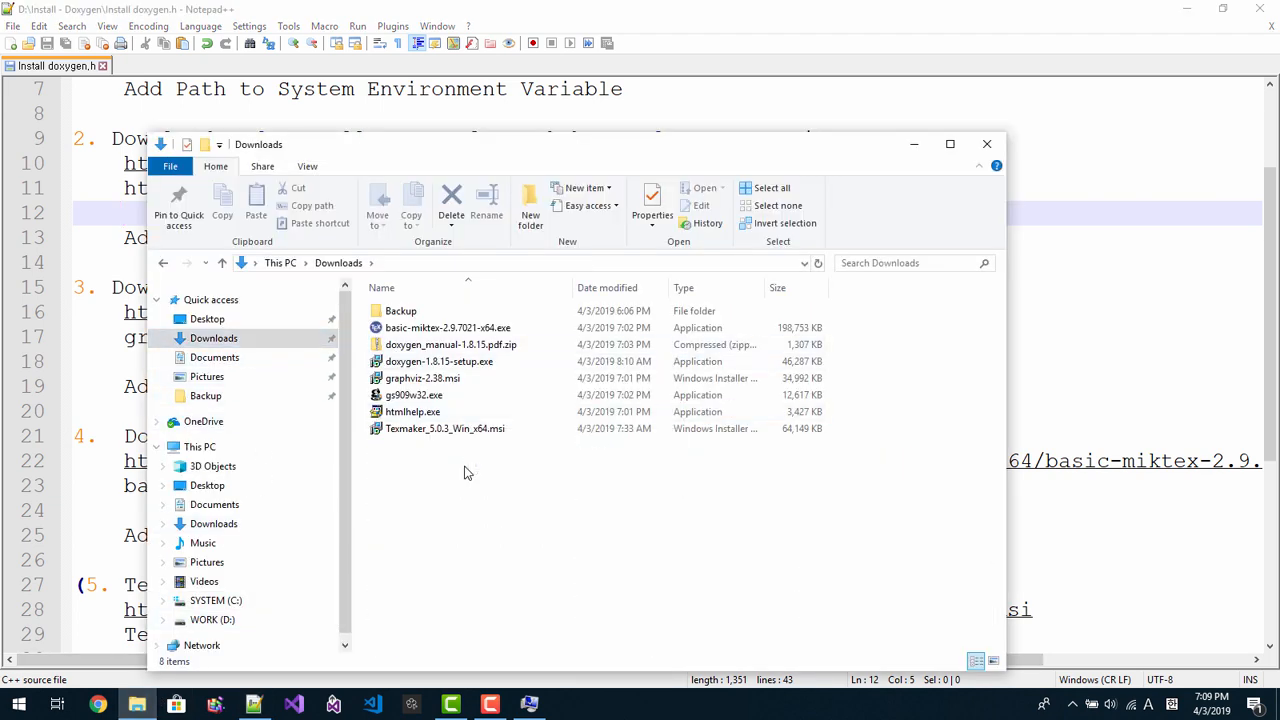
{"action": "right_click", "coordinate": [422, 378]}
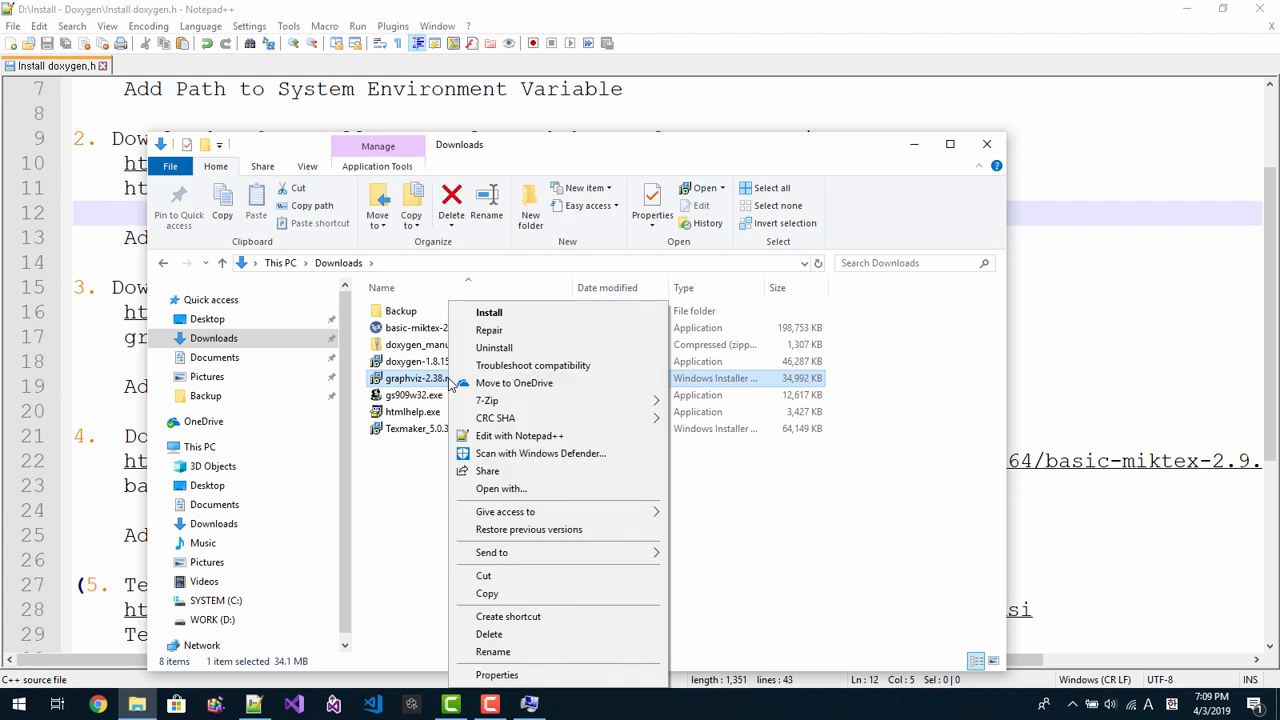
{"action": "mouse_move", "coordinate": [518, 330]}
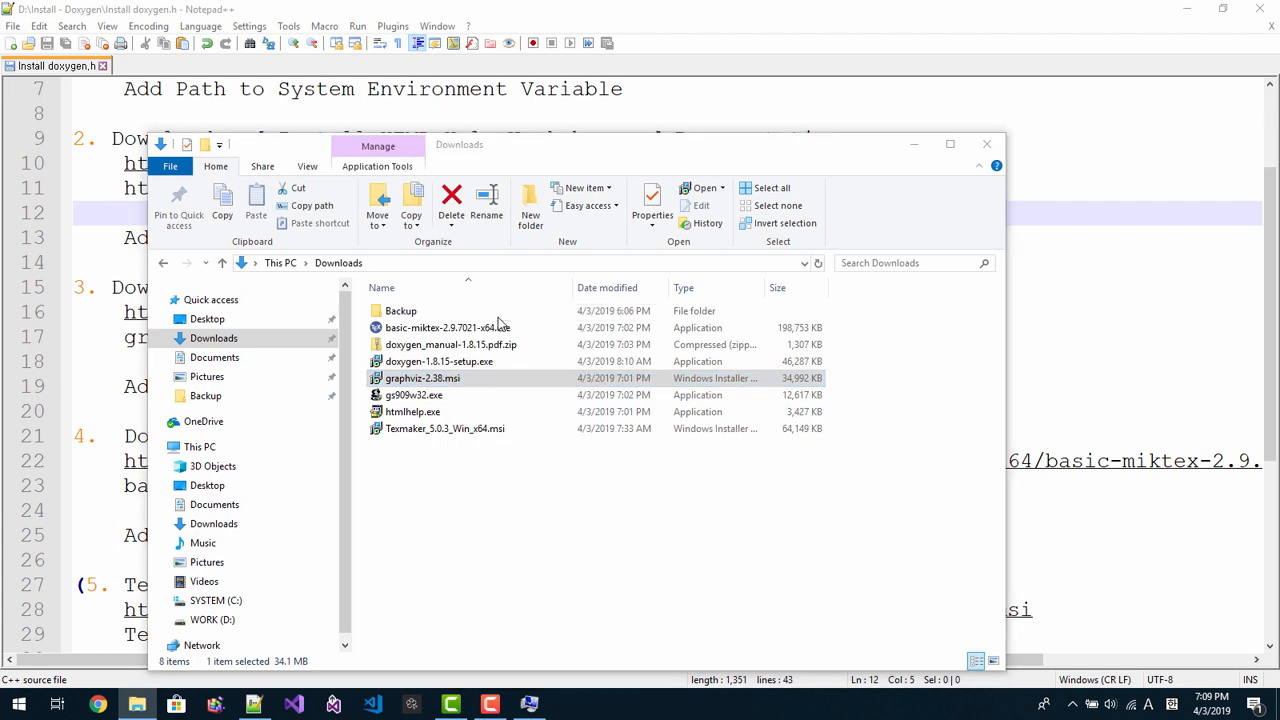
{"action": "double_click", "coordinate": [422, 378]}
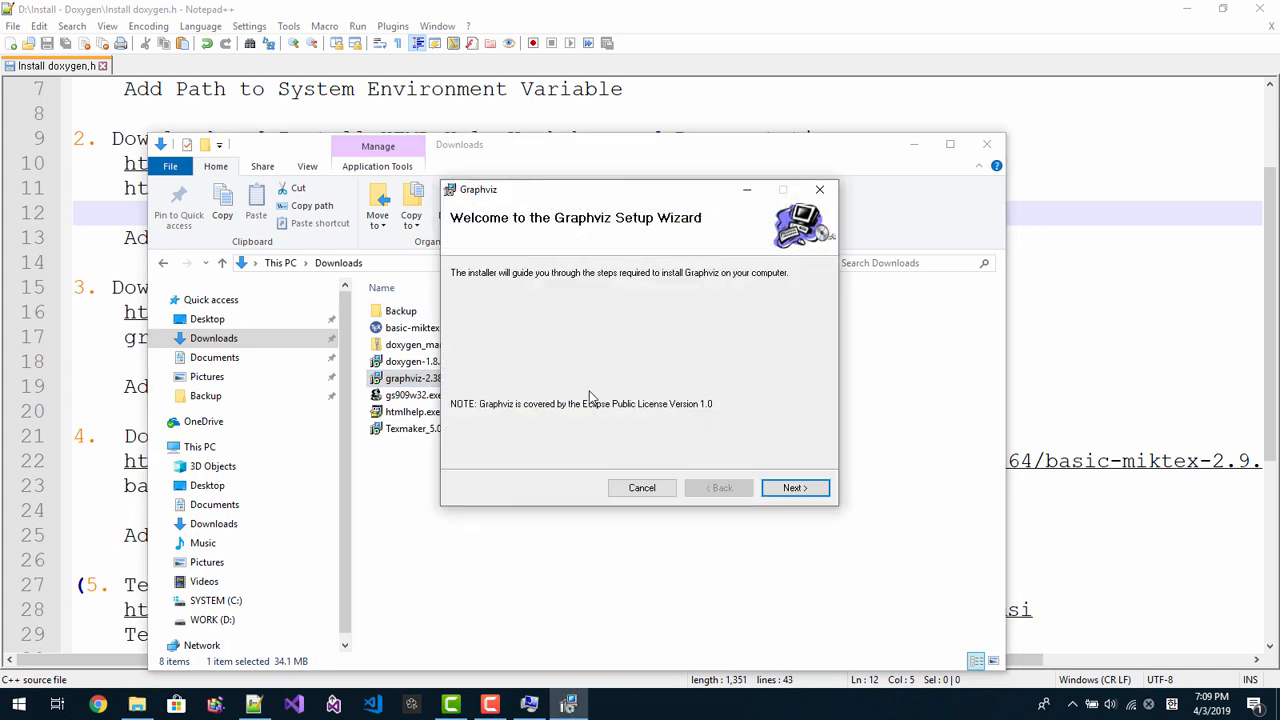
Step: Install Graphviz 2.38 for everyone into the default folder
{"action": "left_click", "coordinate": [794, 488]}
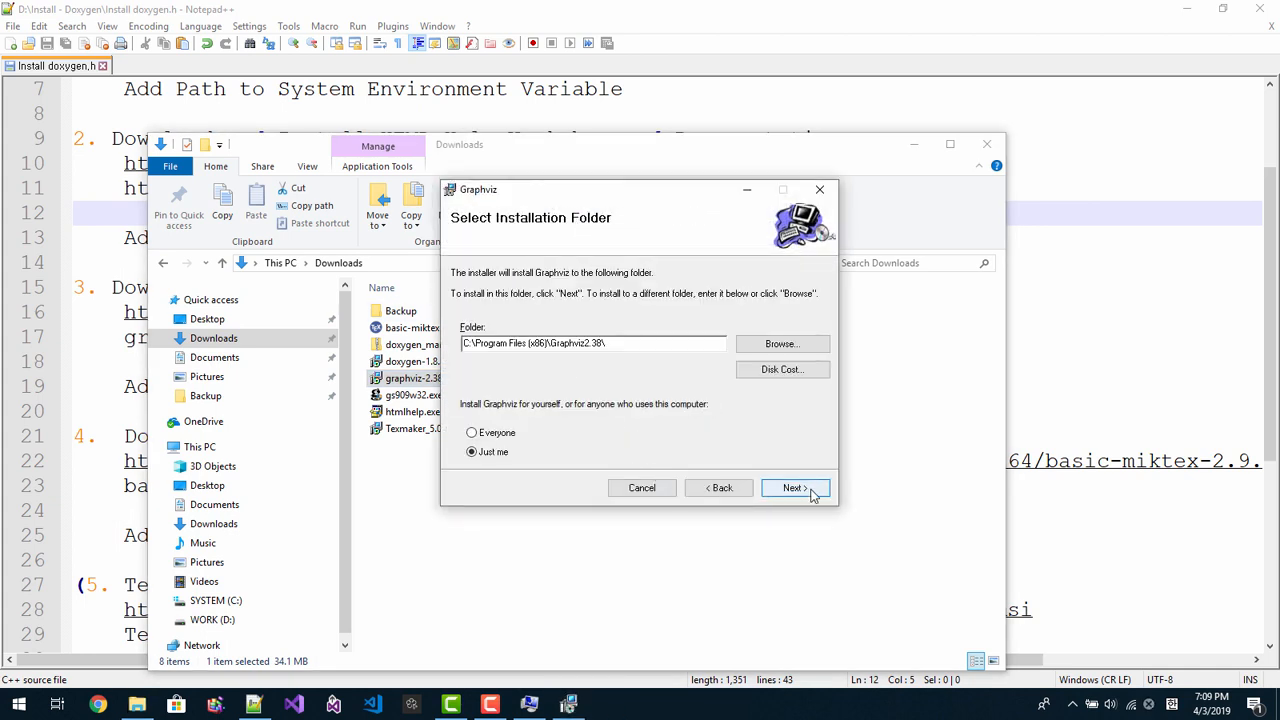
{"action": "mouse_move", "coordinate": [598, 360]}
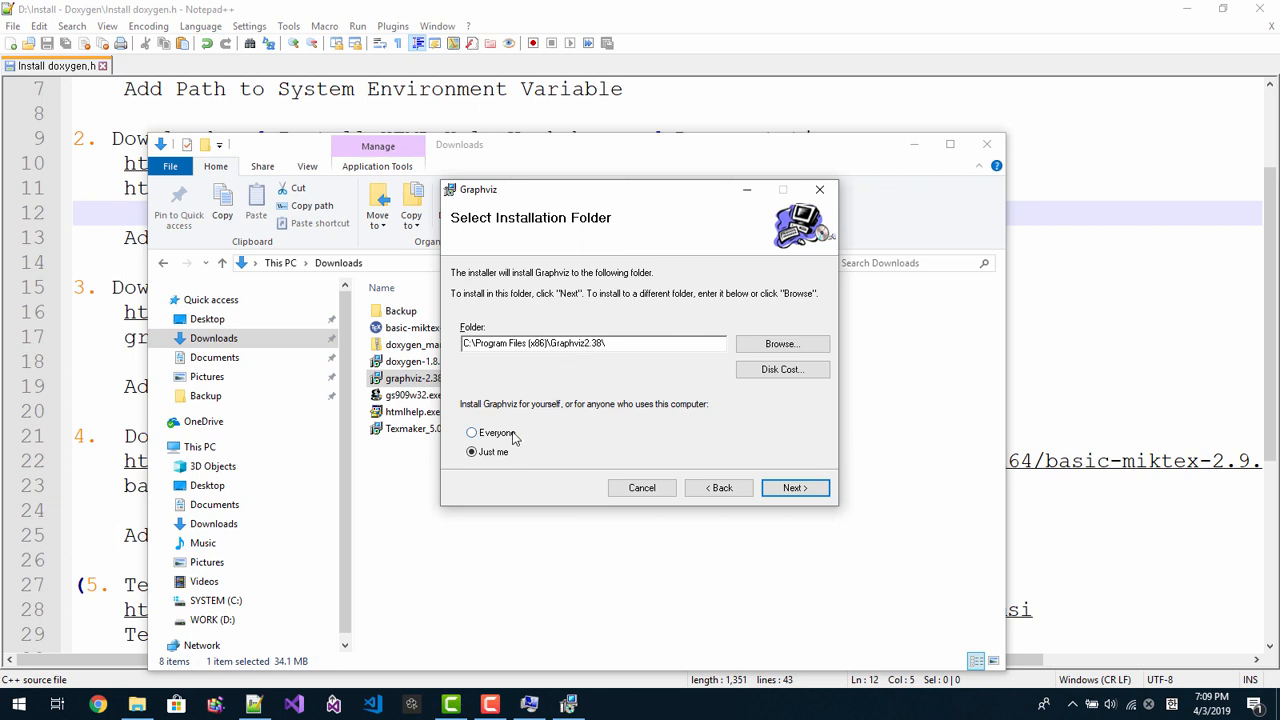
{"action": "left_click", "coordinate": [472, 432]}
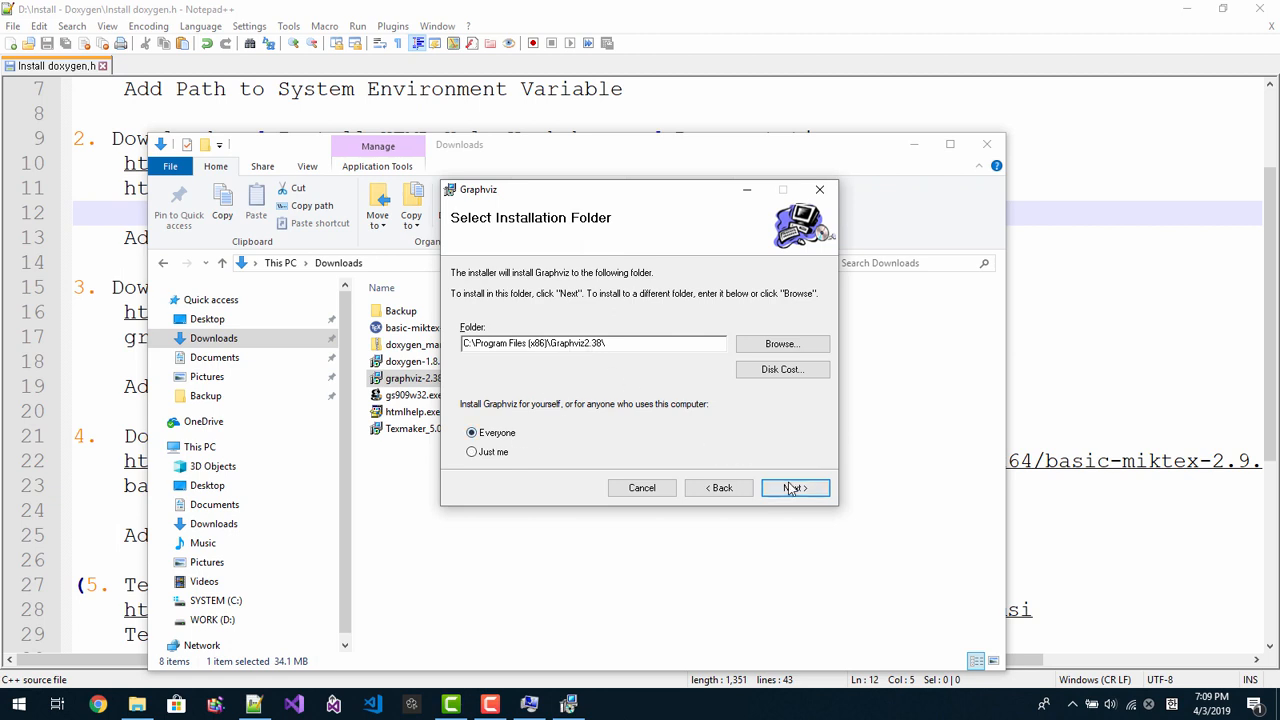
{"action": "left_click", "coordinate": [796, 488]}
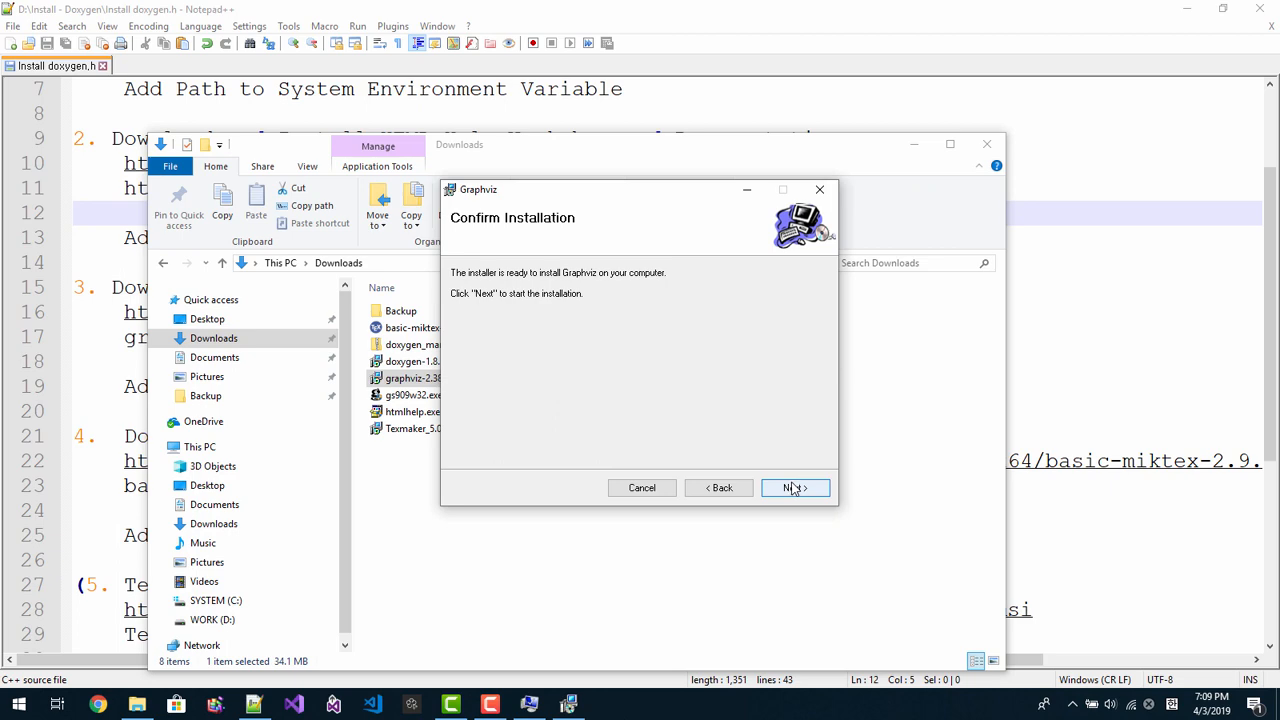
{"action": "left_click", "coordinate": [796, 488]}
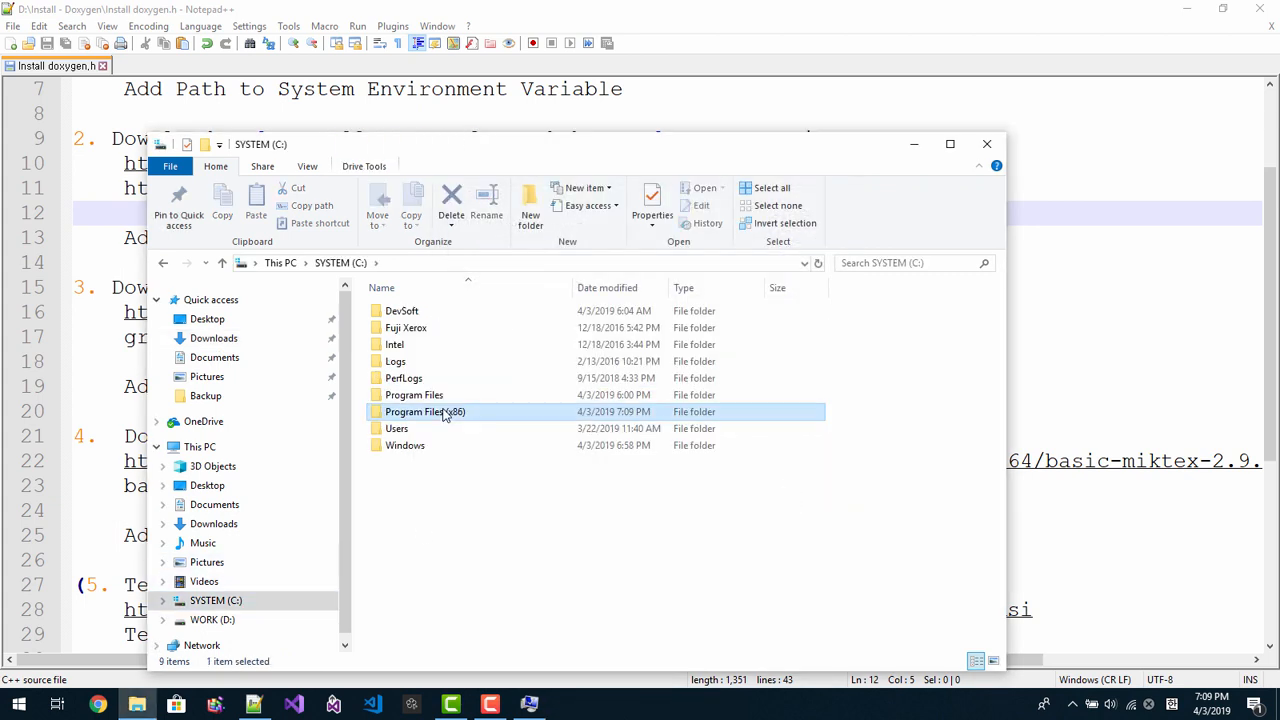
Step: Browse to C:\Program Files (x86)\Graphviz2.38\bin in File Explorer
{"action": "double_click", "coordinate": [424, 412]}
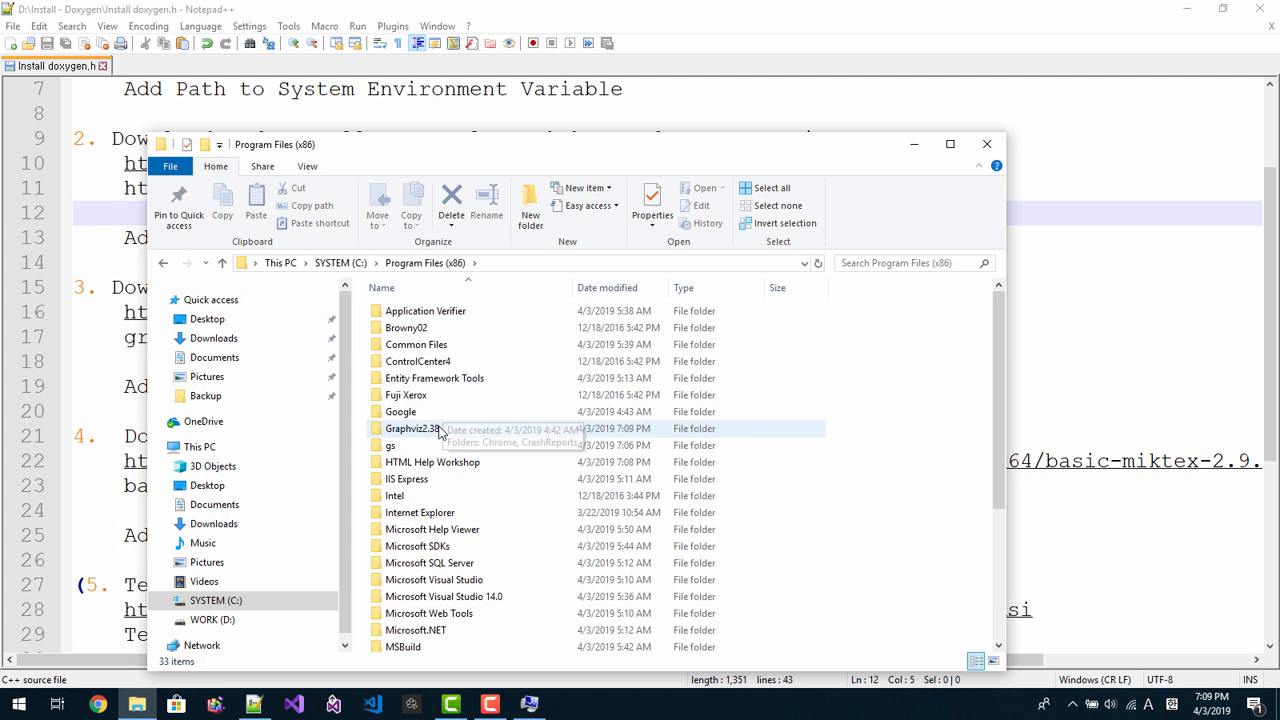
{"action": "double_click", "coordinate": [408, 428]}
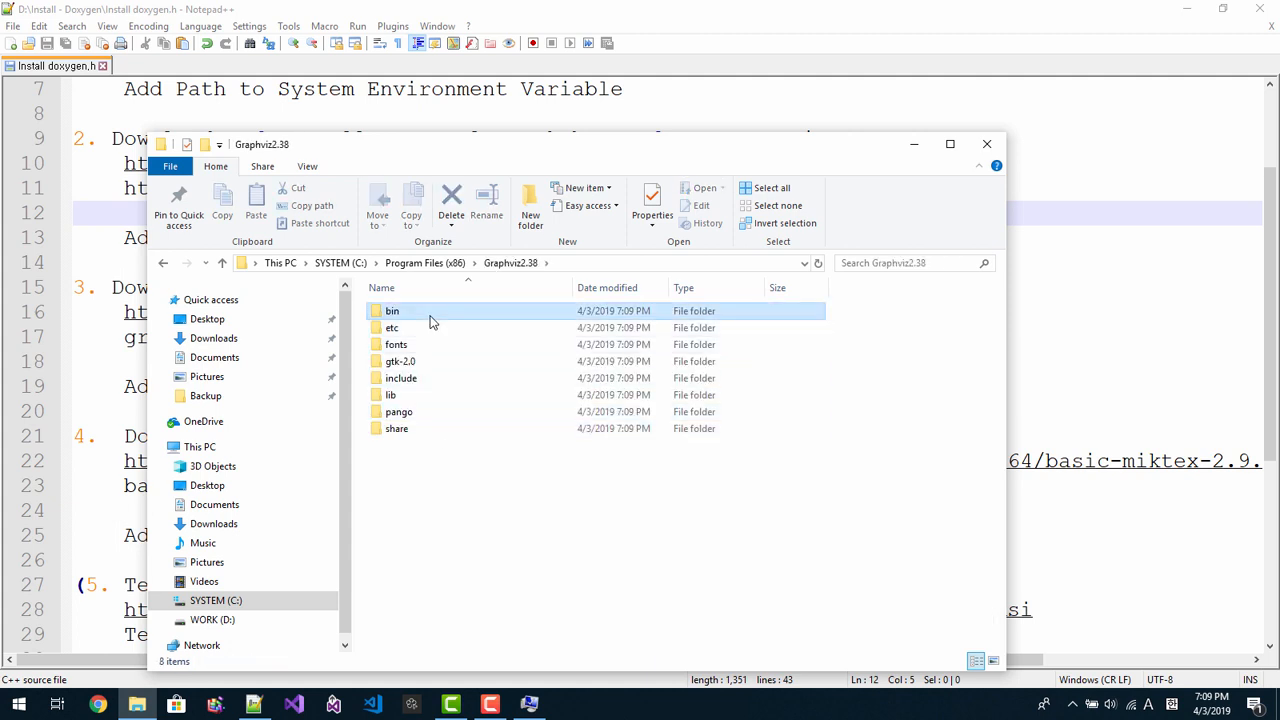
{"action": "double_click", "coordinate": [392, 310]}
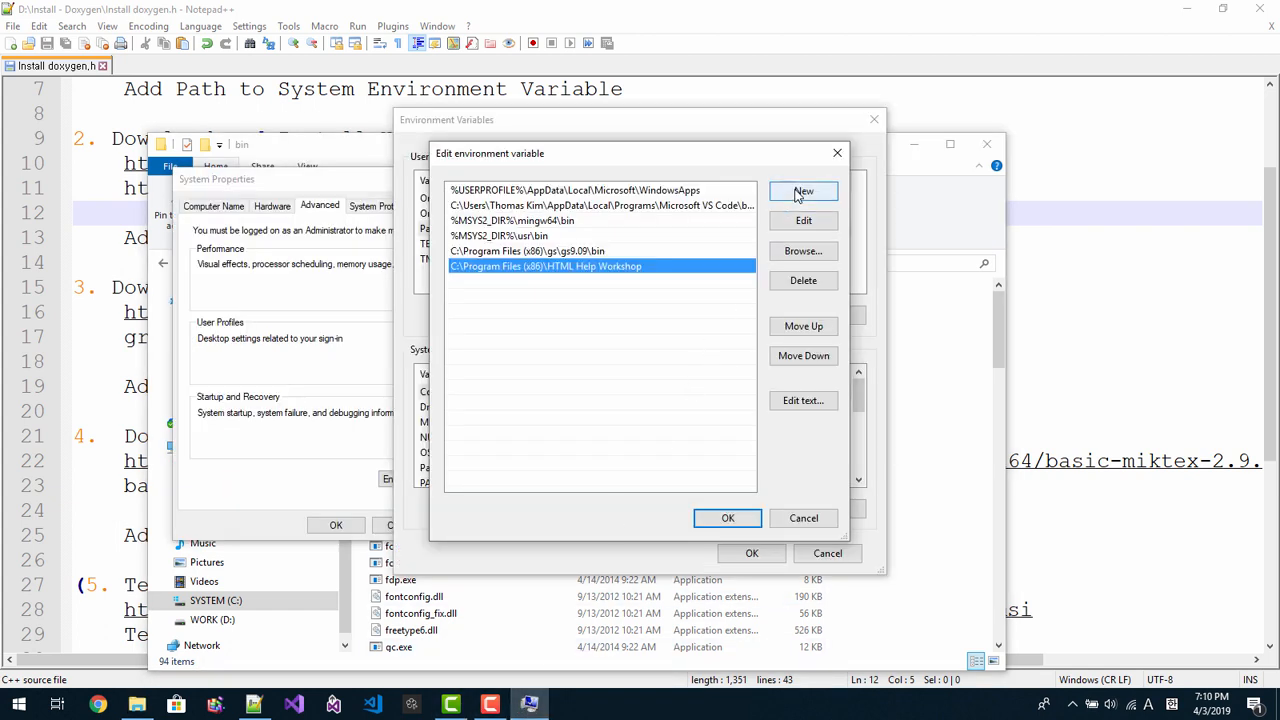
Step: Add the Graphviz2.38 bin path as a new Path entry and confirm
{"action": "left_click", "coordinate": [804, 192]}
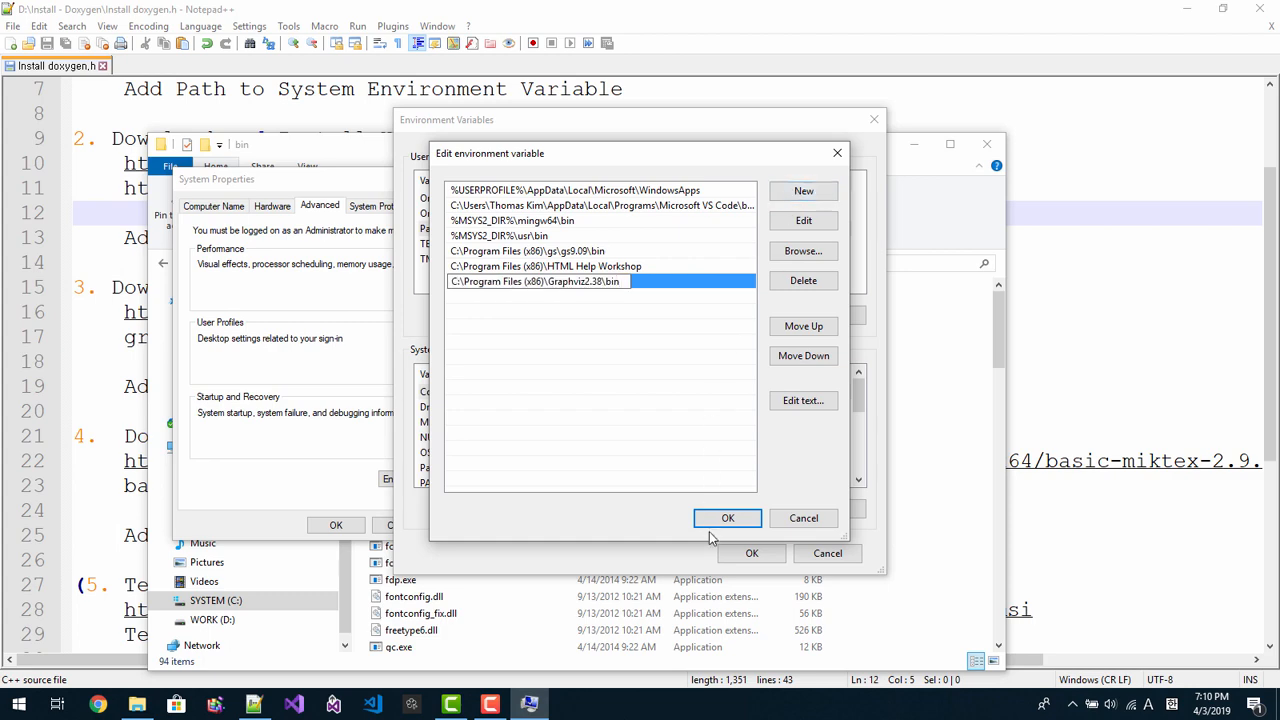
{"action": "left_click", "coordinate": [728, 518]}
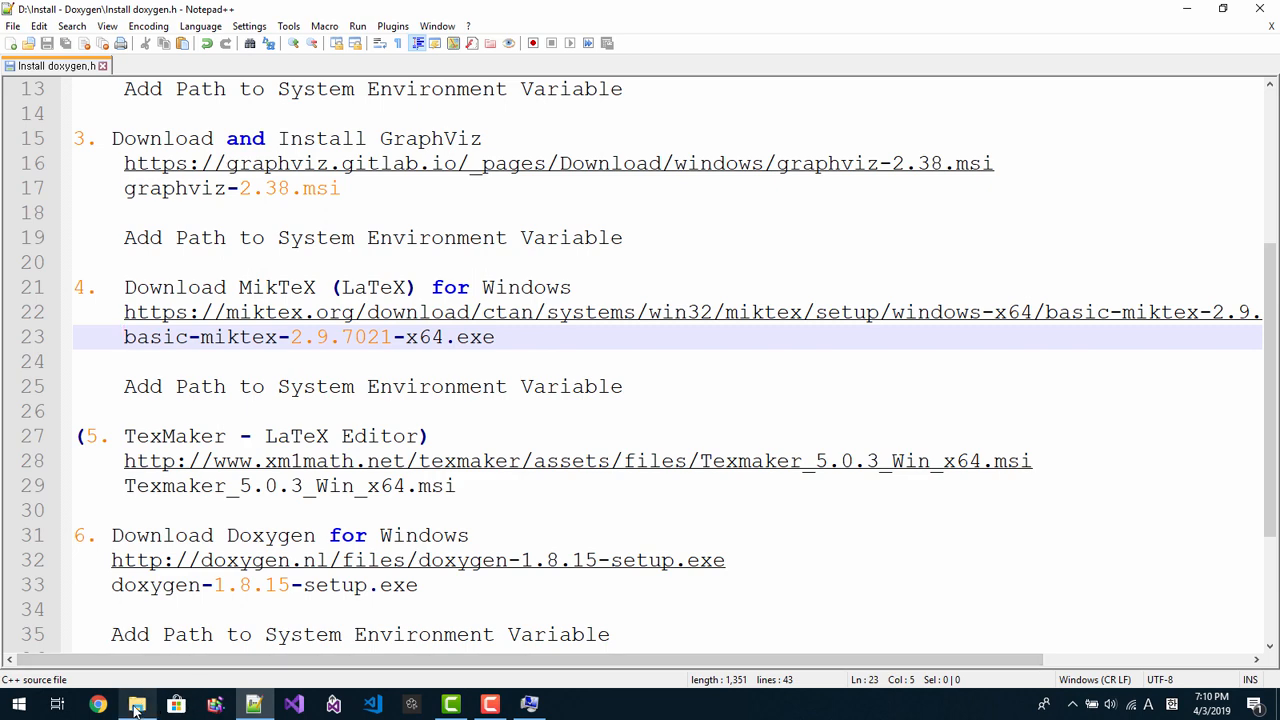
Step: Launch basic-miktex-2.9.7021-x64.exe from the Downloads folder
{"action": "left_click", "coordinate": [136, 702]}
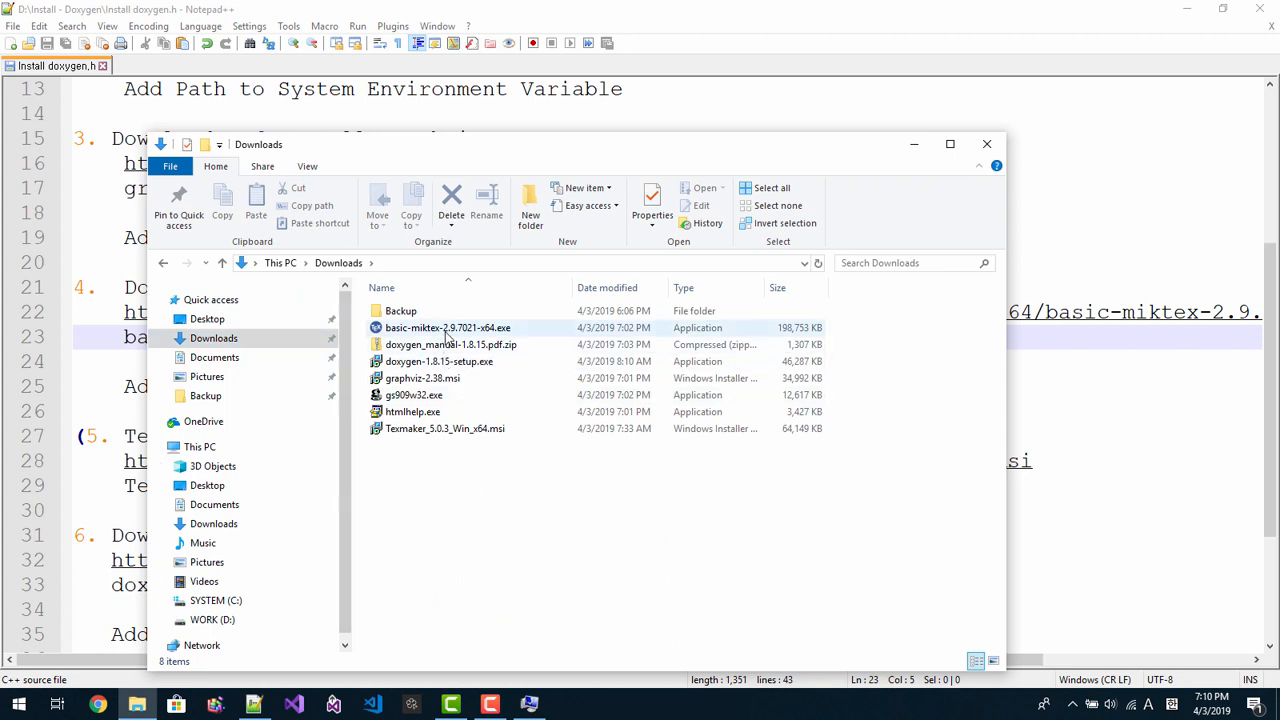
{"action": "right_click", "coordinate": [444, 328]}
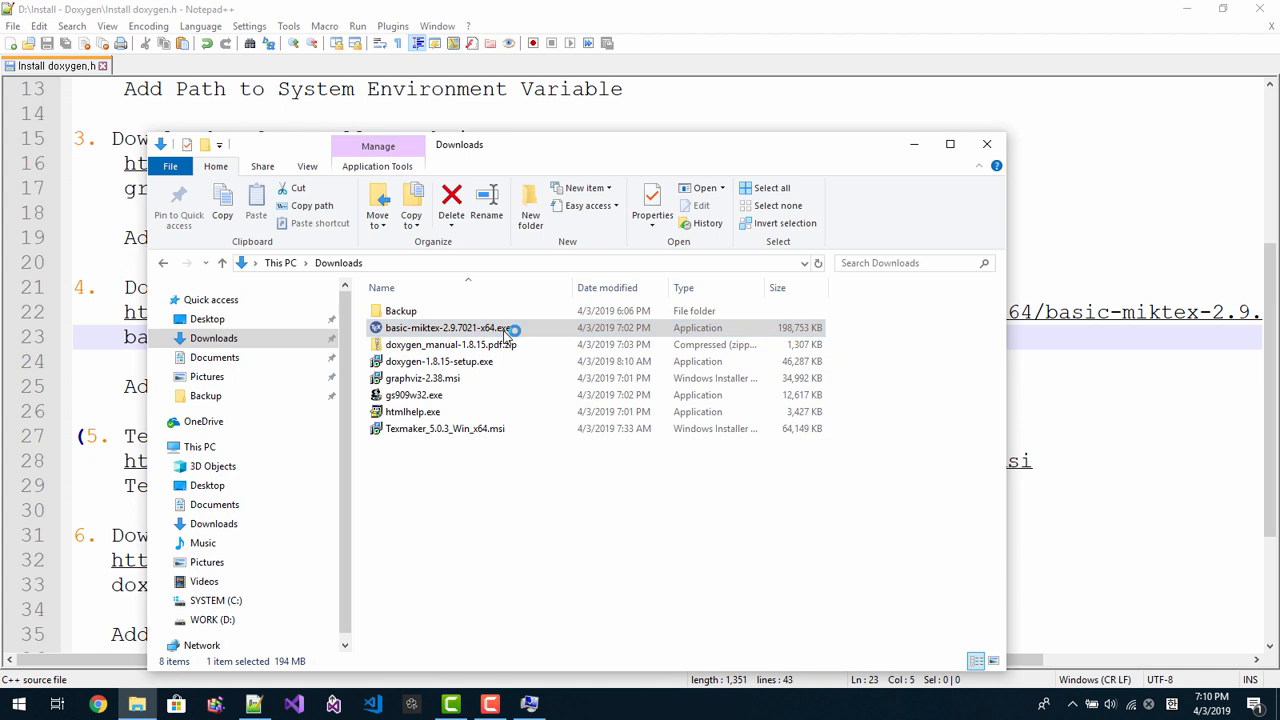
{"action": "double_click", "coordinate": [460, 328]}
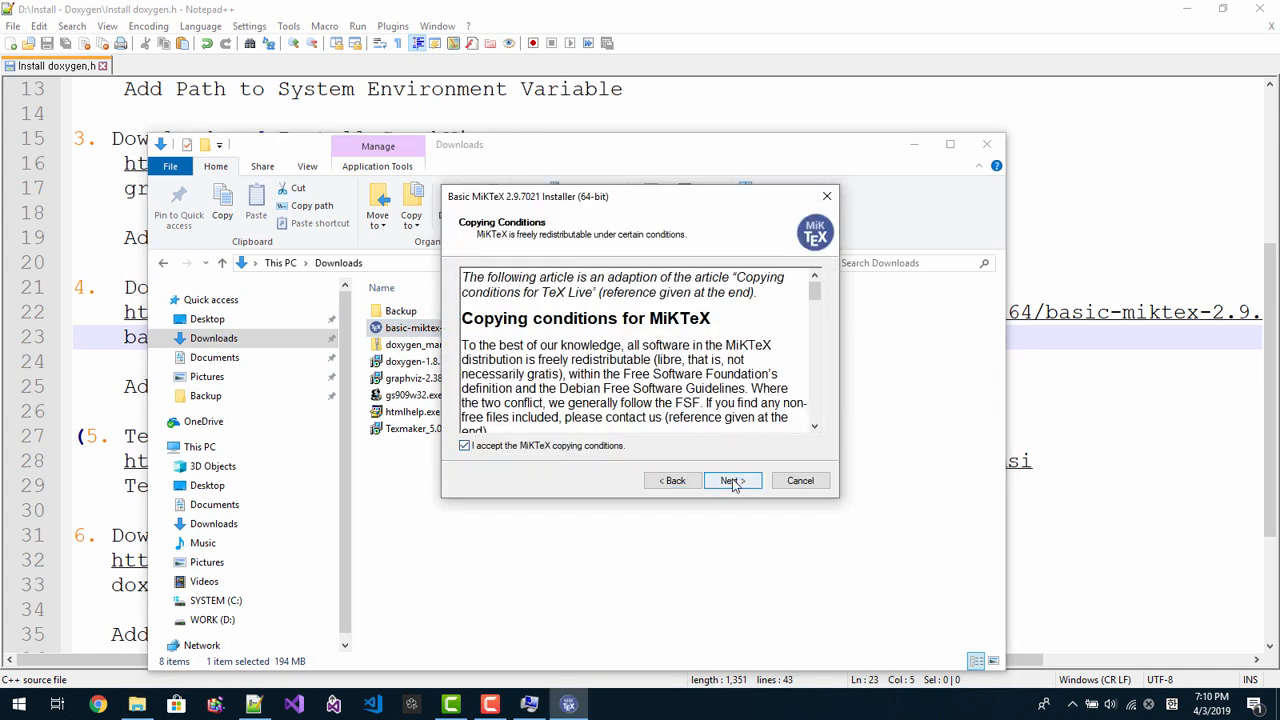
Step: Accept the copying conditions, install for all users with missing packages installed on-the-fly, and start installing
{"action": "left_click", "coordinate": [732, 480]}
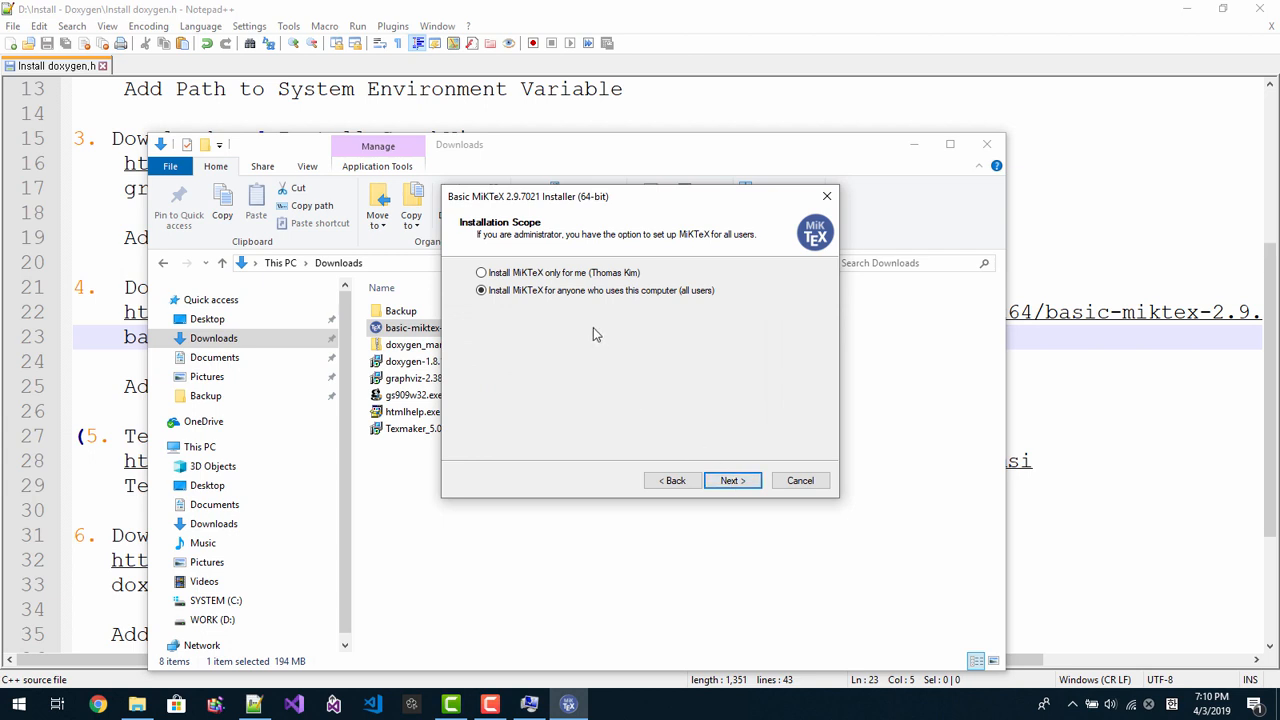
{"action": "mouse_move", "coordinate": [592, 304]}
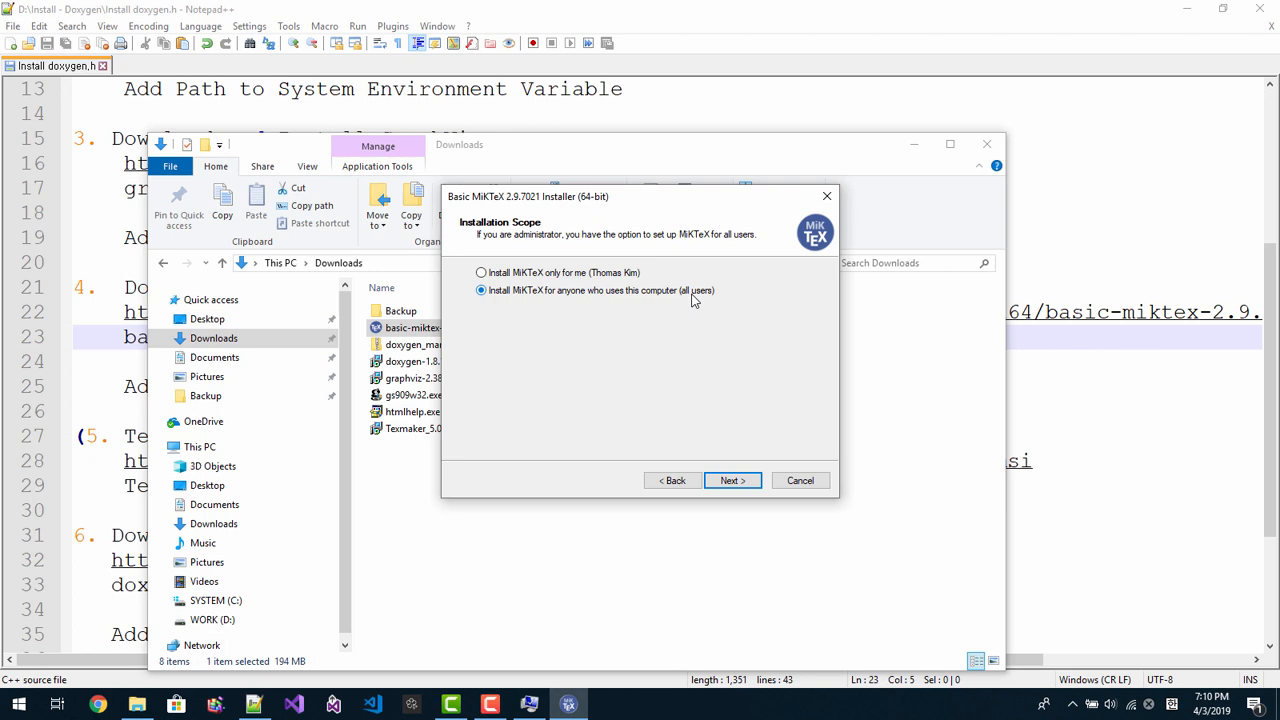
{"action": "left_click", "coordinate": [732, 480]}
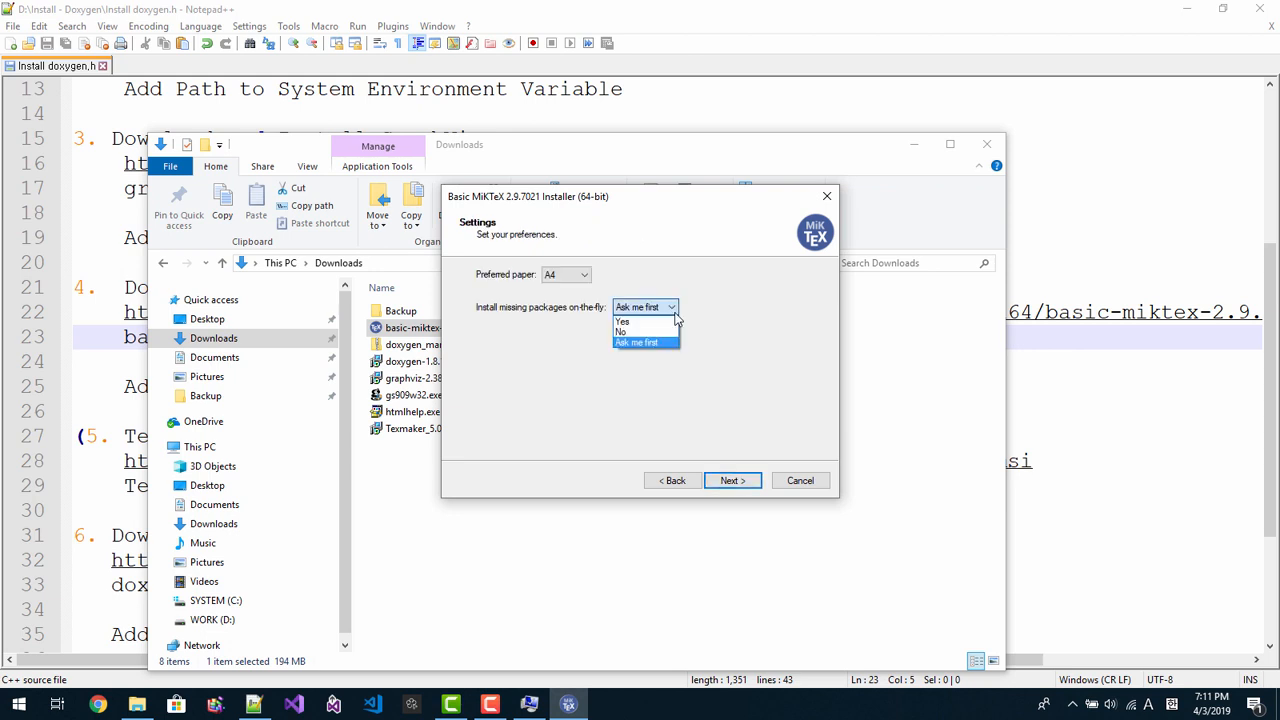
{"action": "mouse_move", "coordinate": [596, 320]}
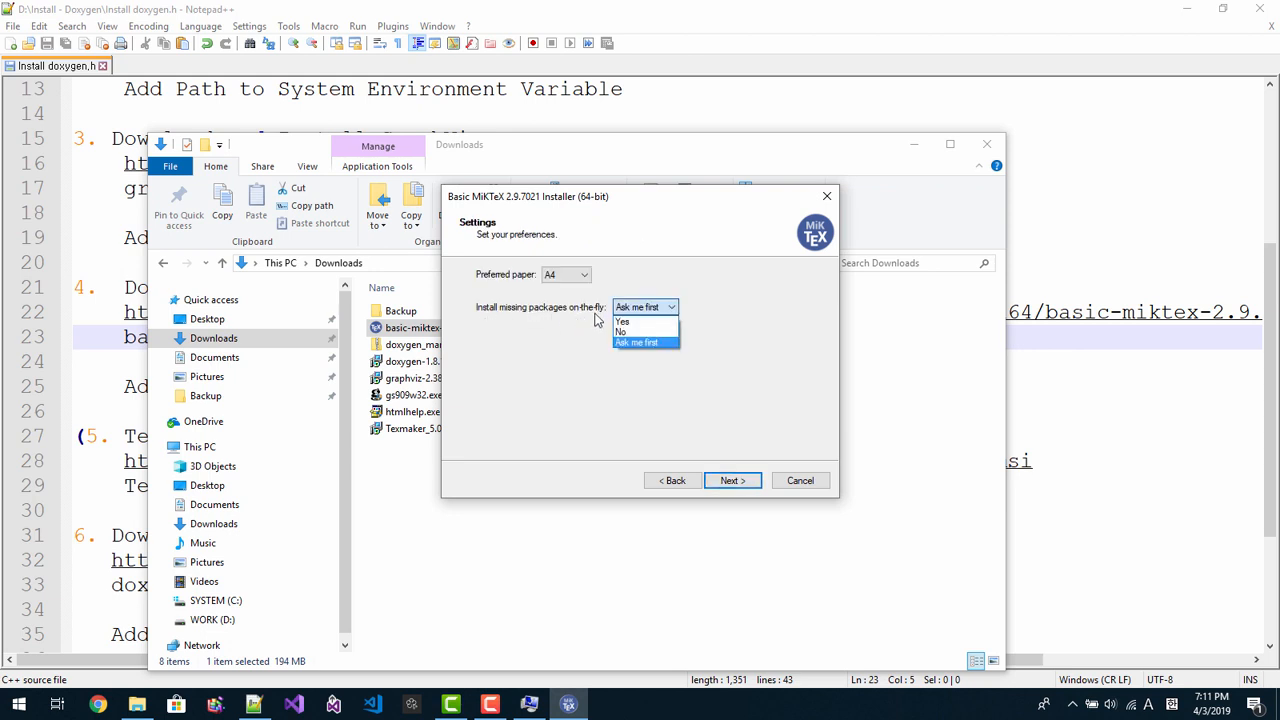
{"action": "left_click", "coordinate": [632, 320]}
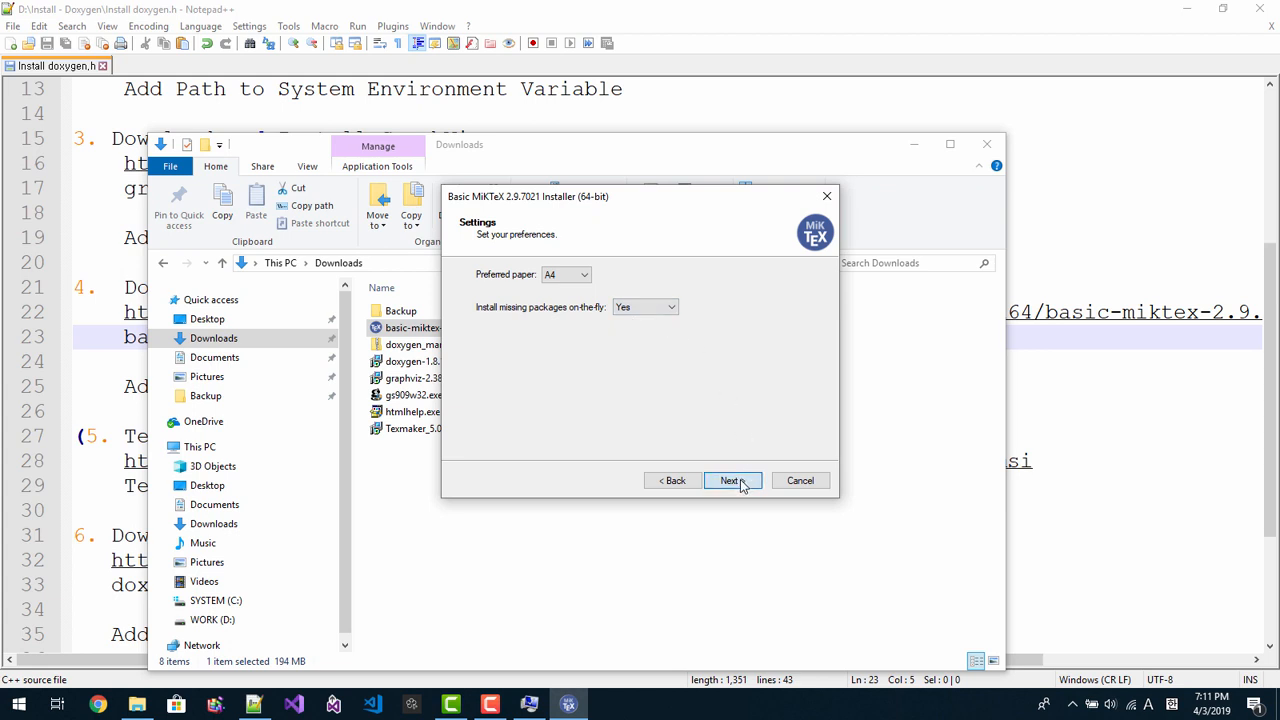
{"action": "left_click", "coordinate": [732, 480]}
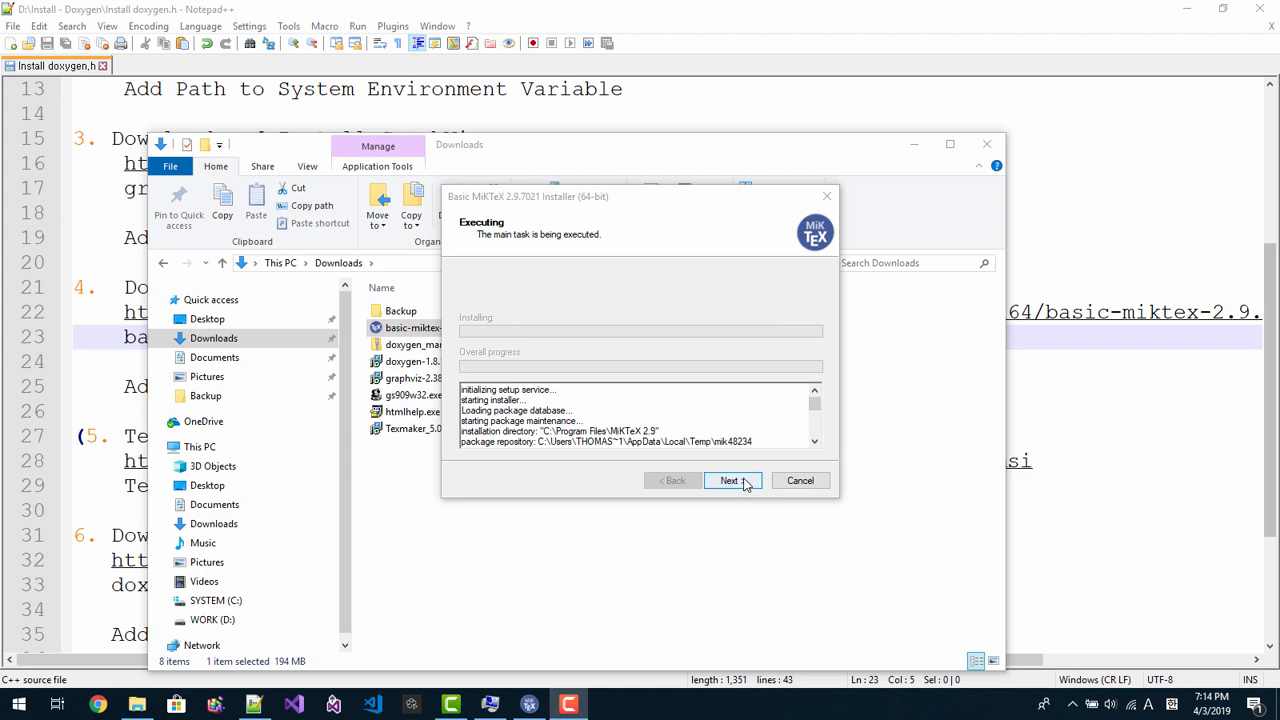
Step: Advance the wizard past installation to its final page
{"action": "left_click", "coordinate": [732, 480]}
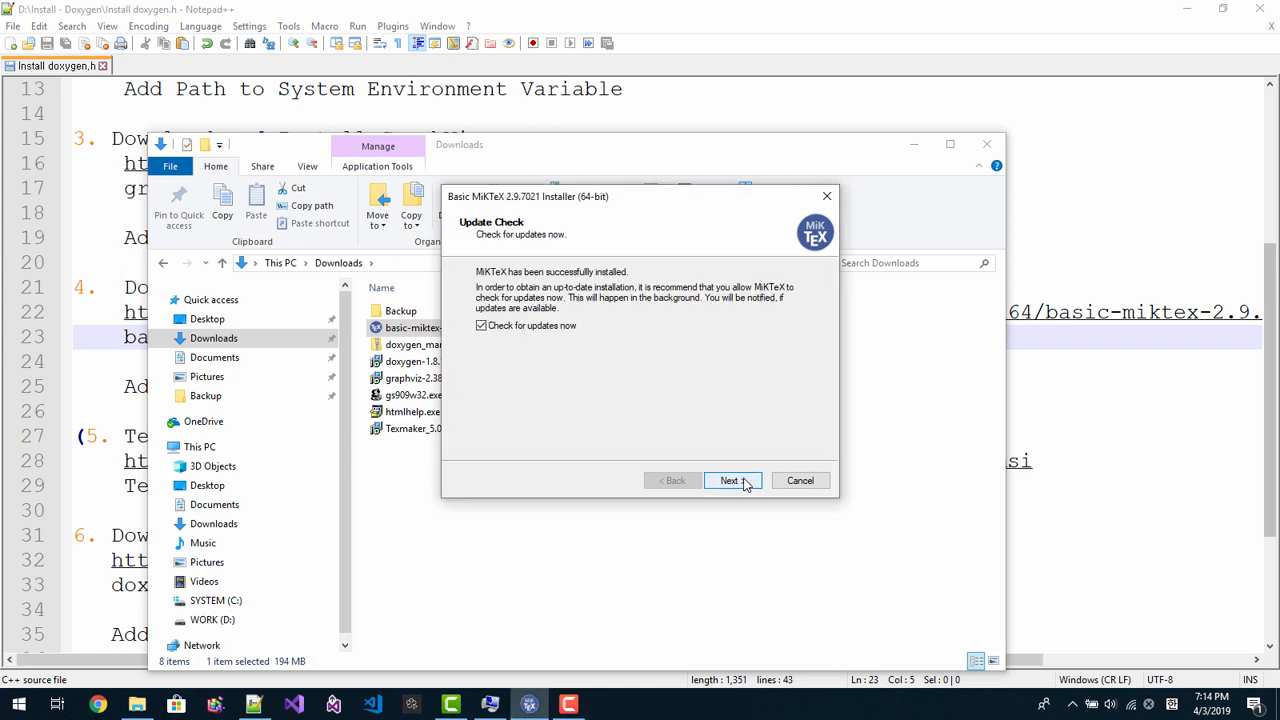
{"action": "mouse_move", "coordinate": [732, 490]}
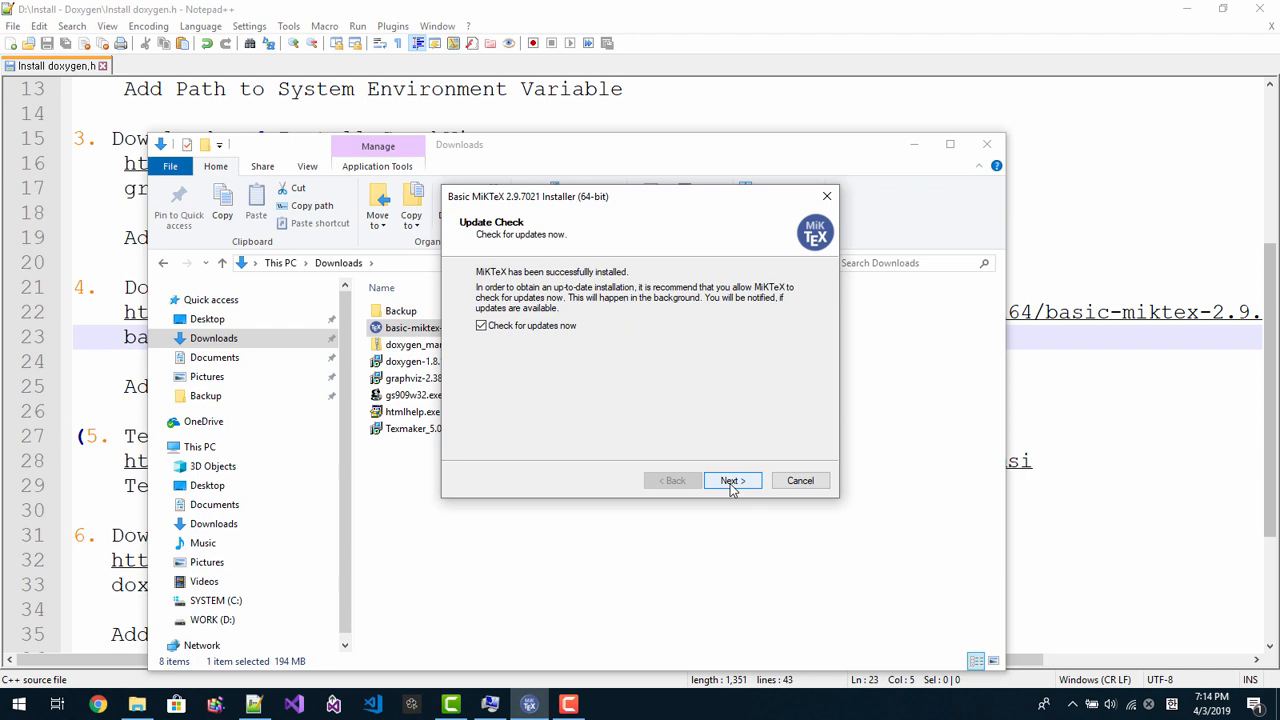
{"action": "left_click", "coordinate": [732, 480]}
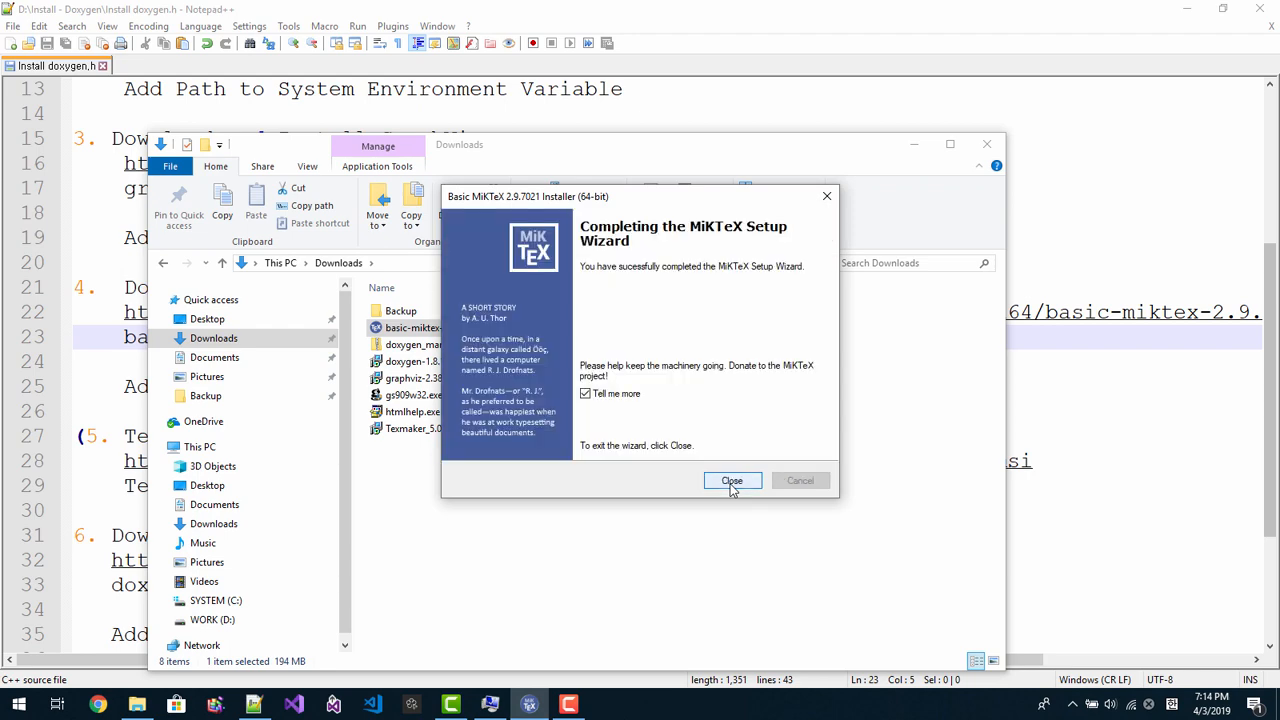
Step: Close the completed MiKTeX Setup Wizard
{"action": "left_click", "coordinate": [732, 480]}
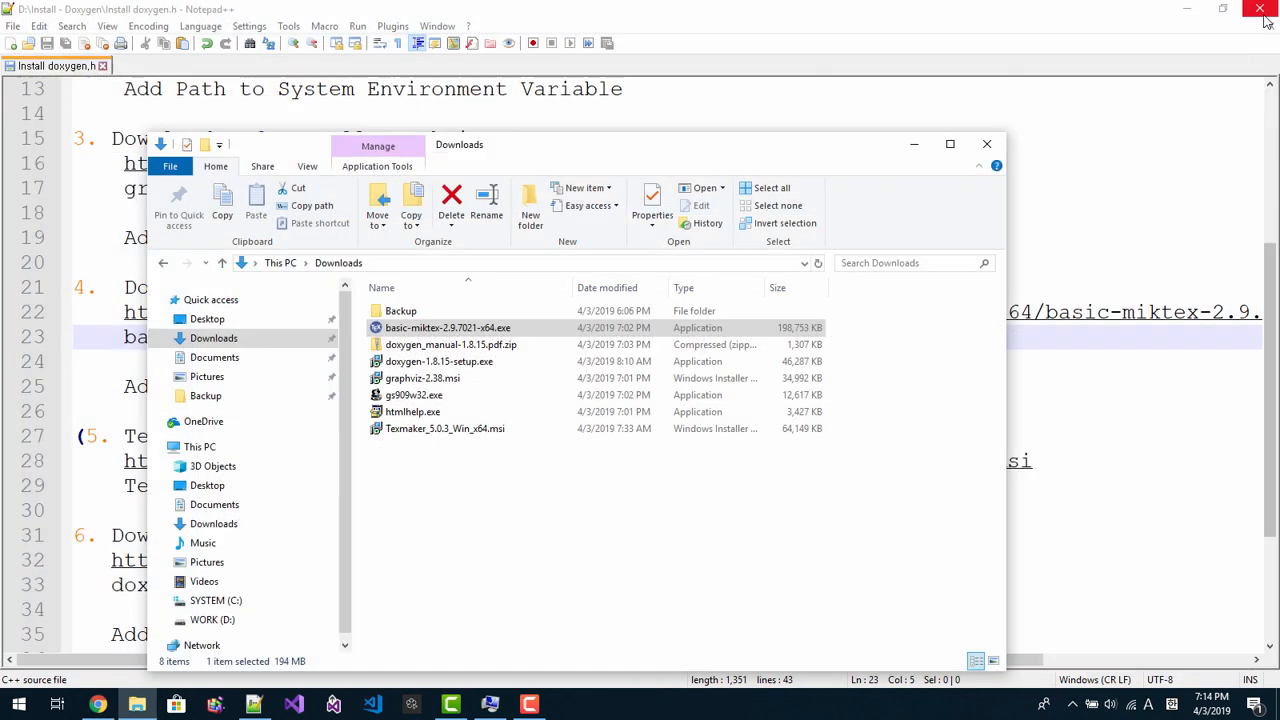
{"action": "mouse_move", "coordinate": [914, 148]}
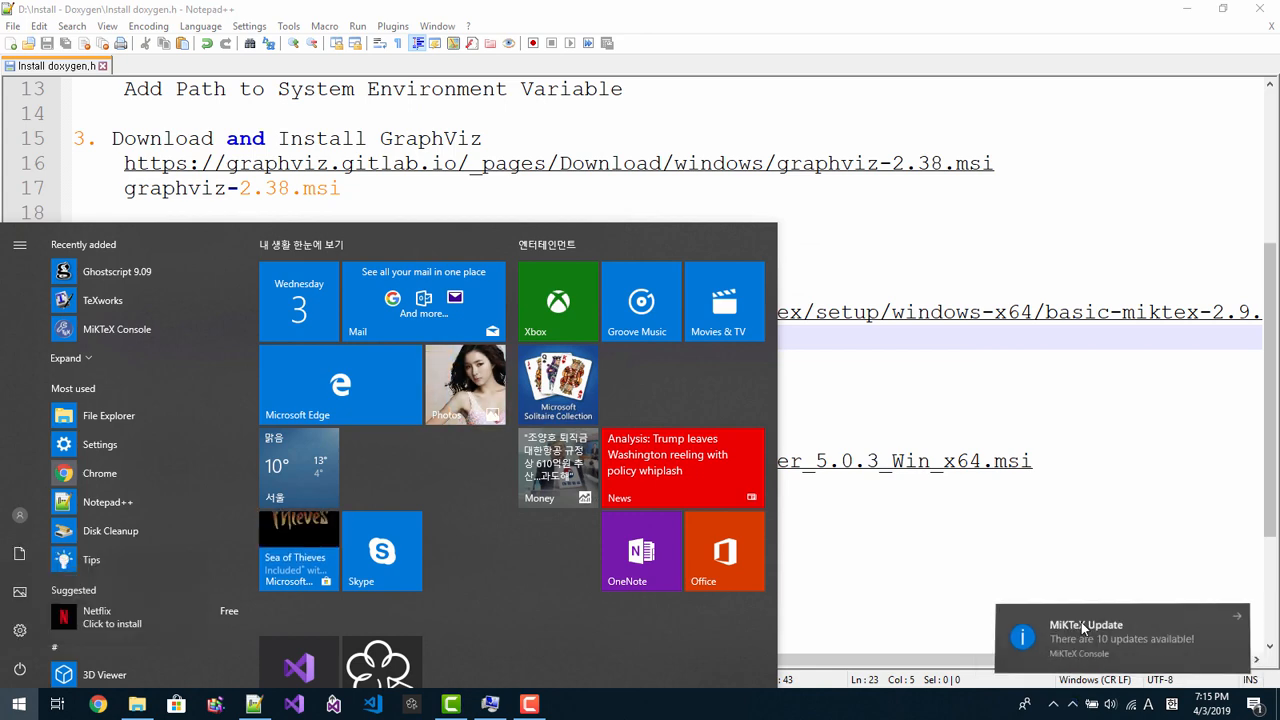
Step: Run Update now in MiKTeX Console for all pending packages and acknowledge the restart notice
{"action": "left_click", "coordinate": [1120, 636]}
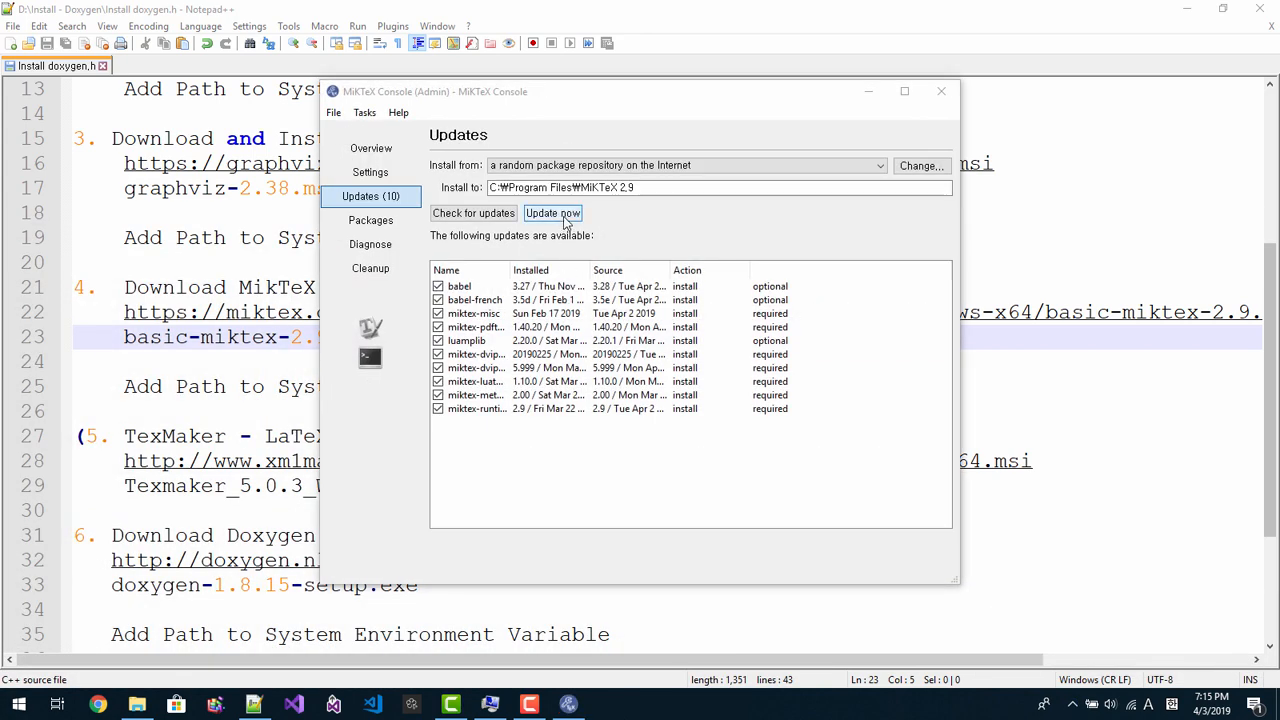
{"action": "left_click", "coordinate": [552, 212]}
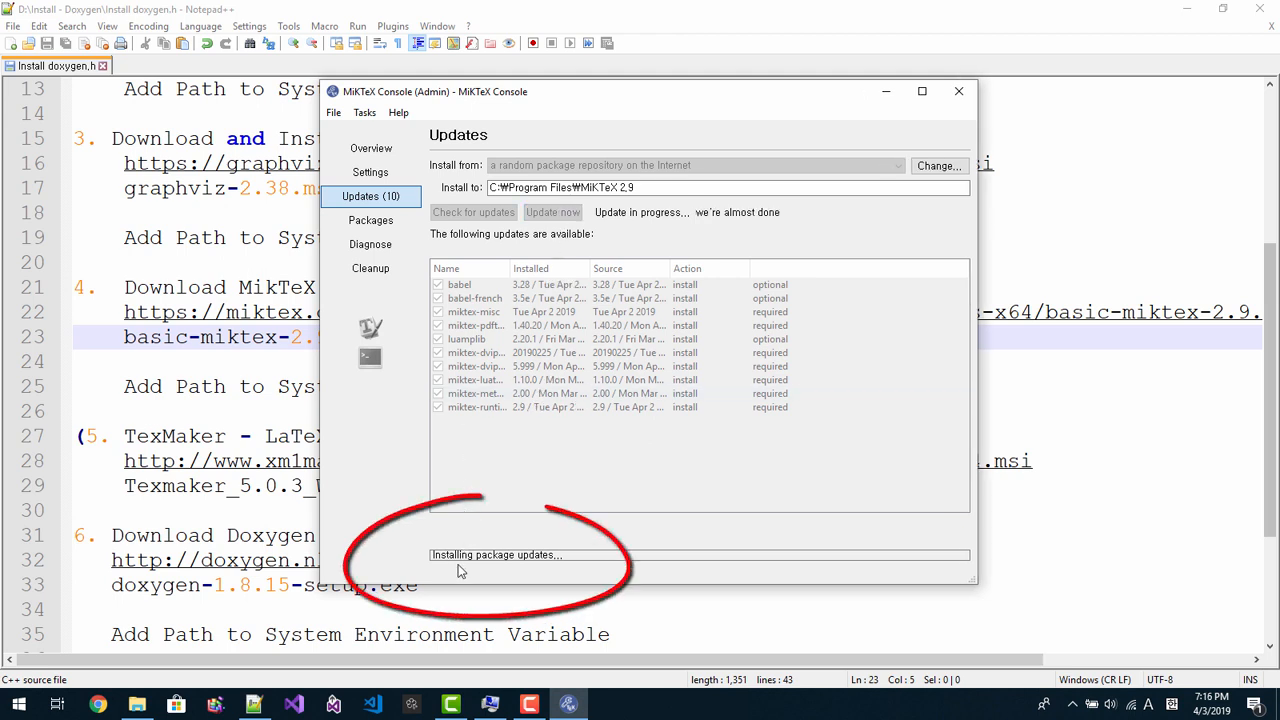
{"action": "mouse_move", "coordinate": [428, 572]}
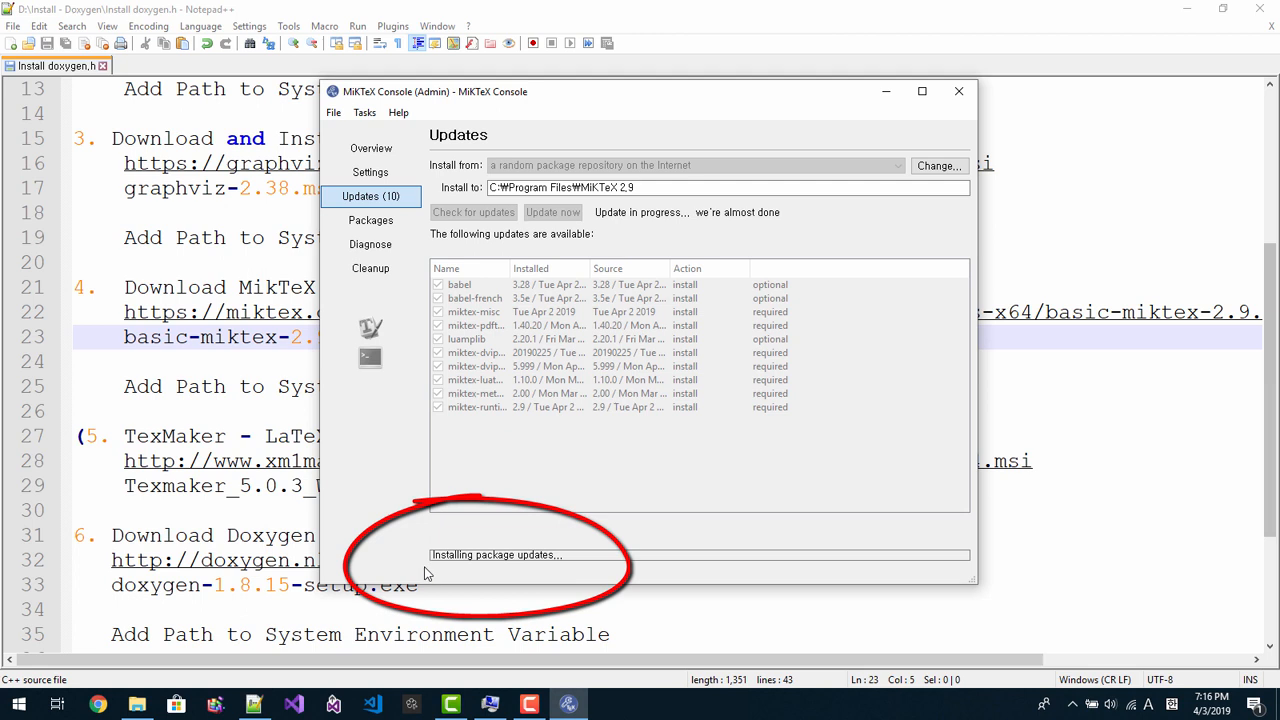
{"action": "mouse_move", "coordinate": [548, 568]}
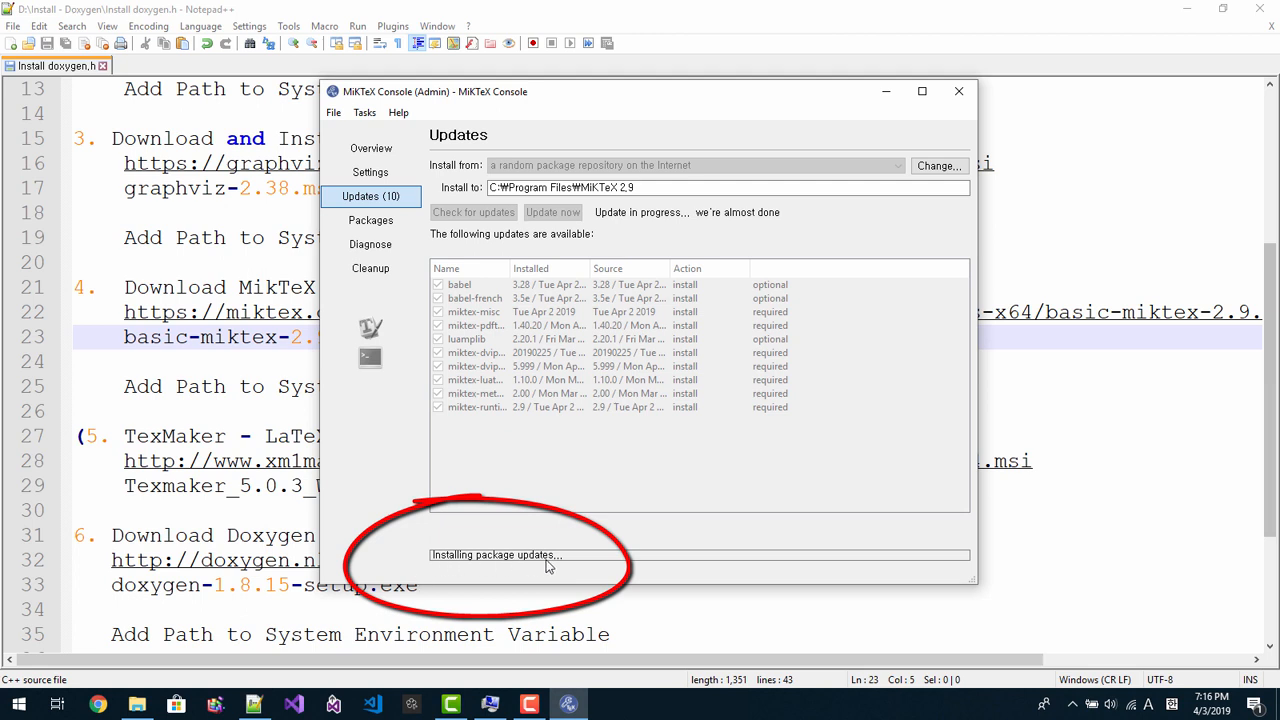
{"action": "mouse_move", "coordinate": [582, 552]}
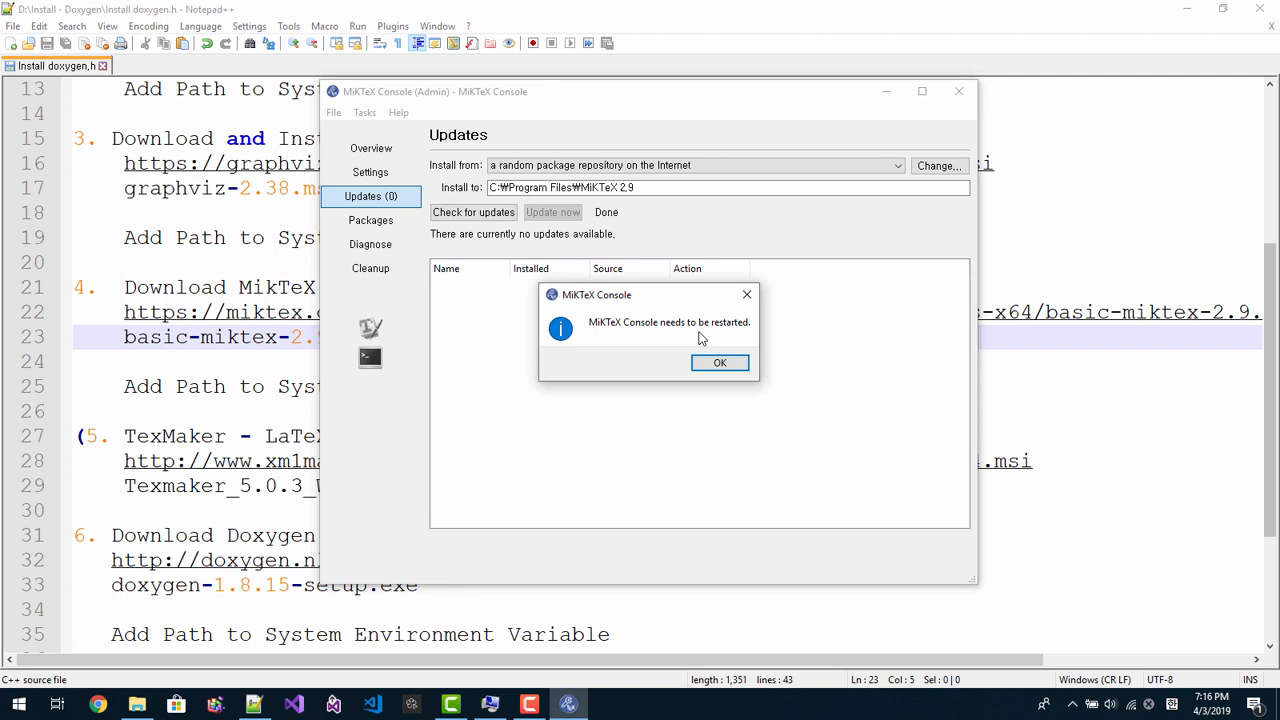
{"action": "mouse_move", "coordinate": [728, 338]}
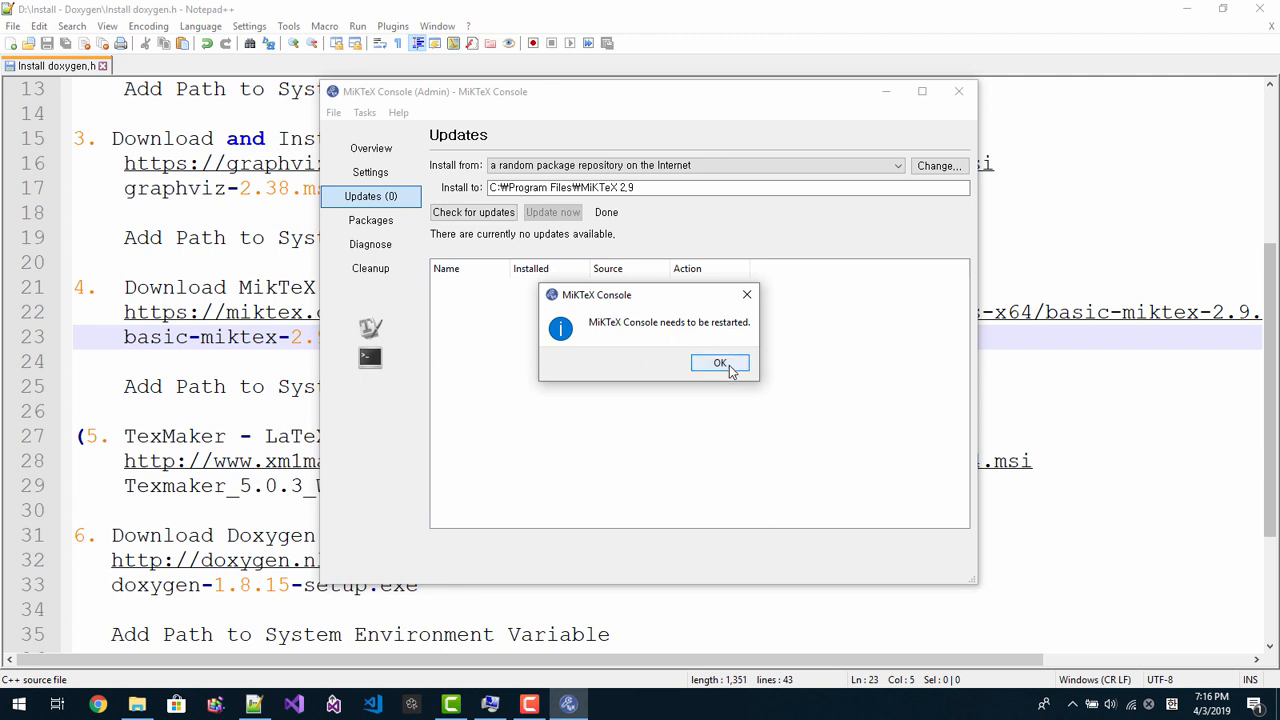
{"action": "left_click", "coordinate": [720, 364]}
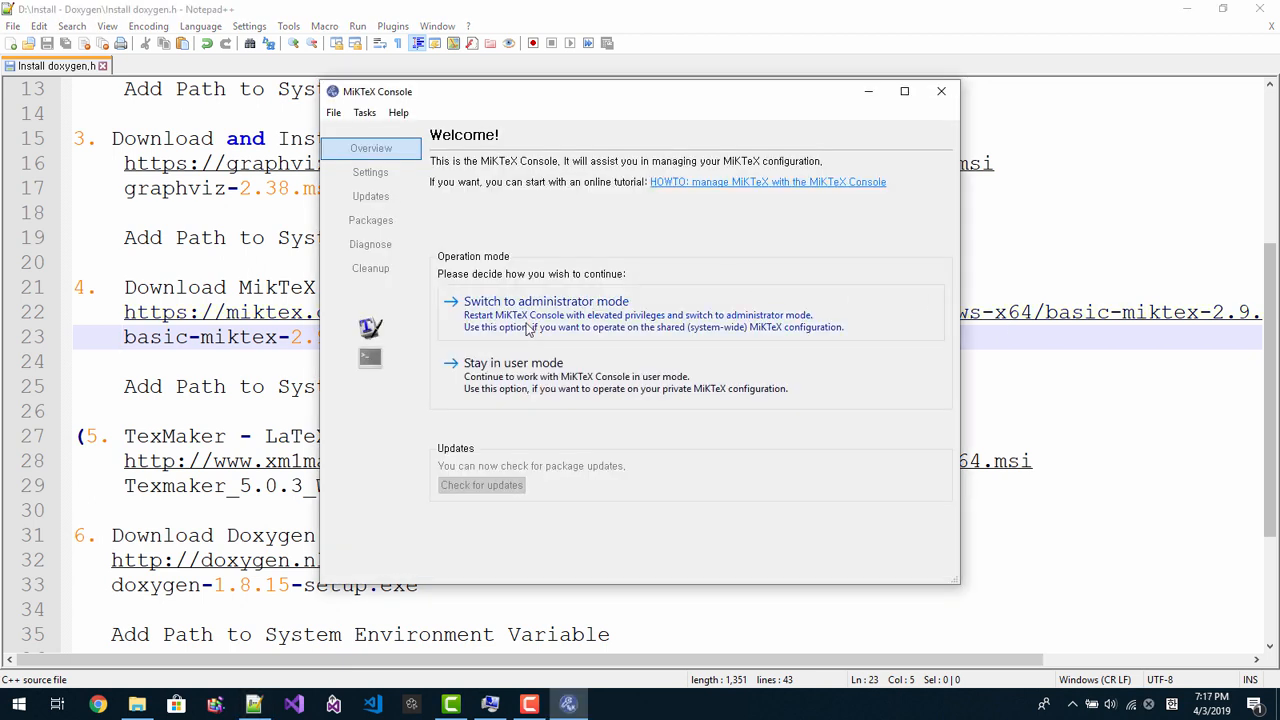
{"action": "mouse_move", "coordinate": [564, 328]}
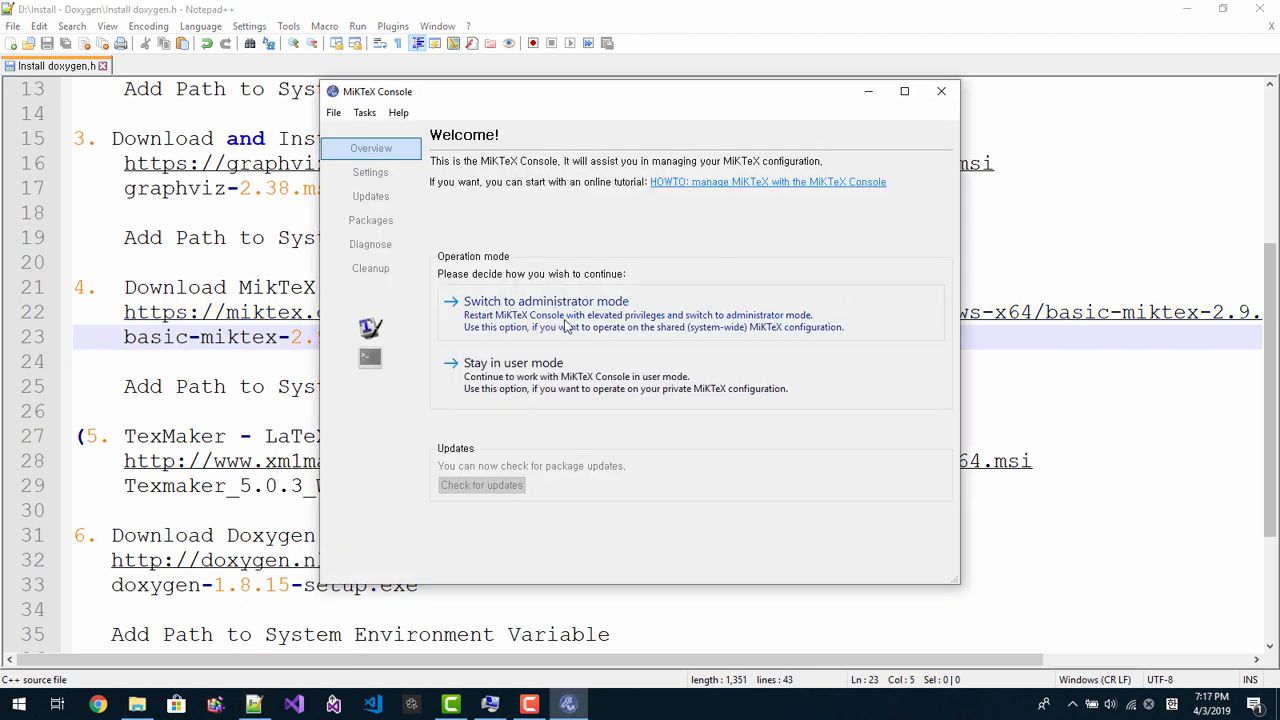
Step: Switch to administrator mode, then refresh the file name database and font map files via Tasks
{"action": "left_click", "coordinate": [940, 88]}
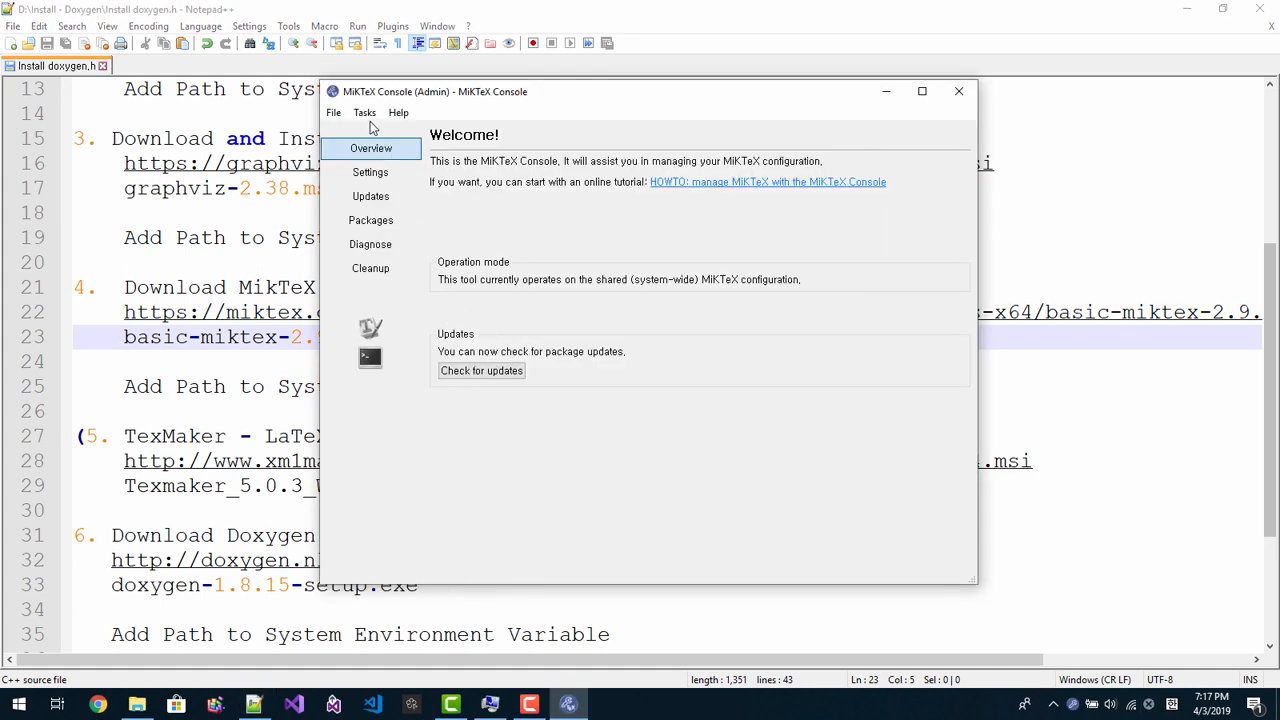
{"action": "left_click", "coordinate": [364, 112]}
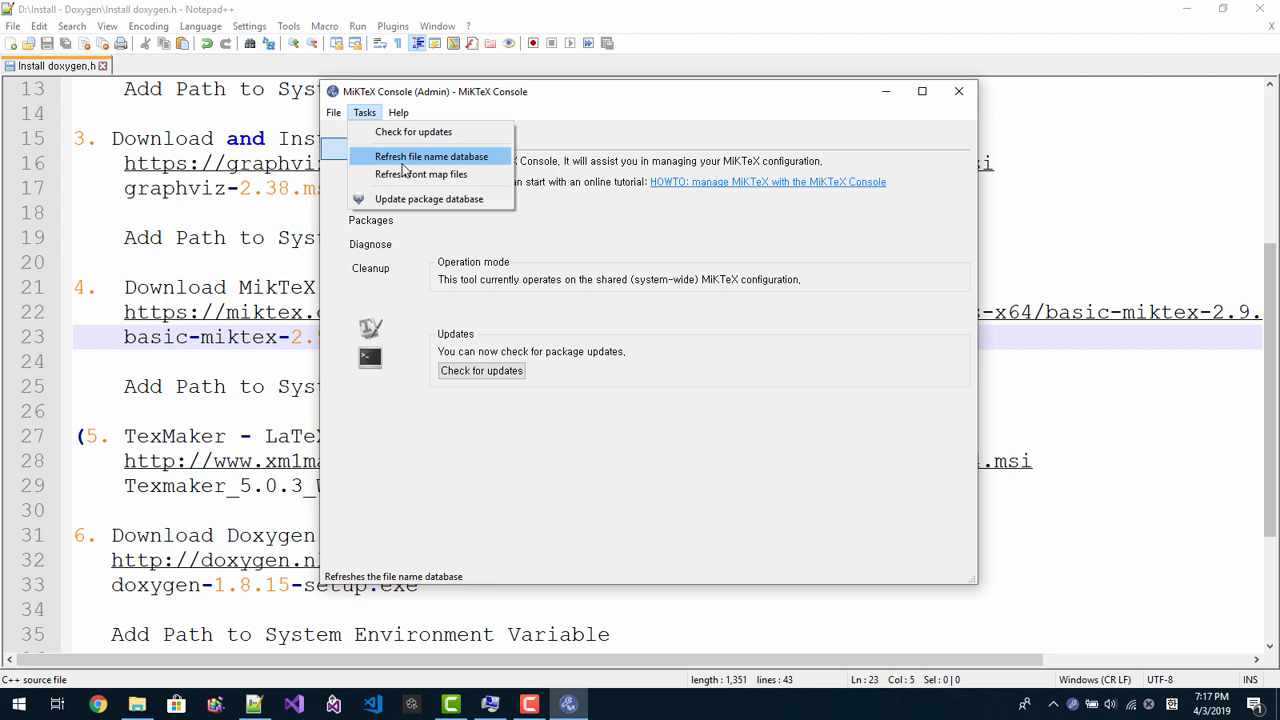
{"action": "left_click", "coordinate": [428, 156]}
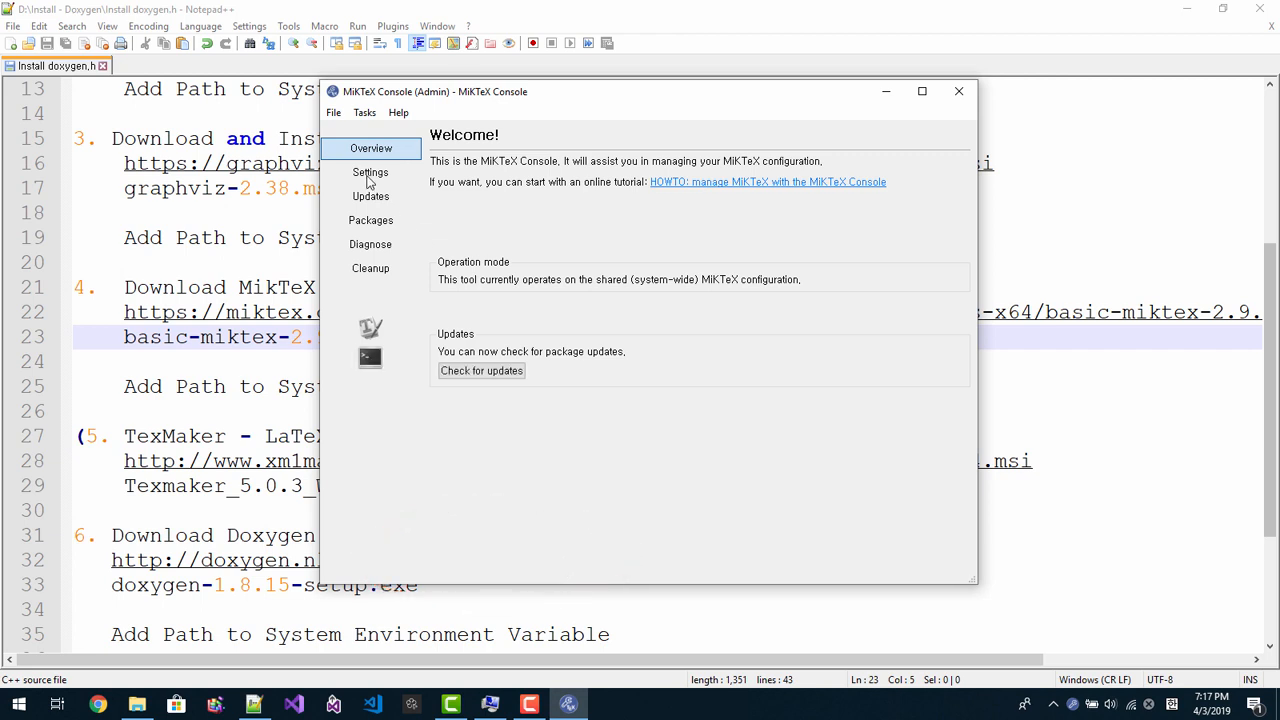
{"action": "left_click", "coordinate": [364, 112]}
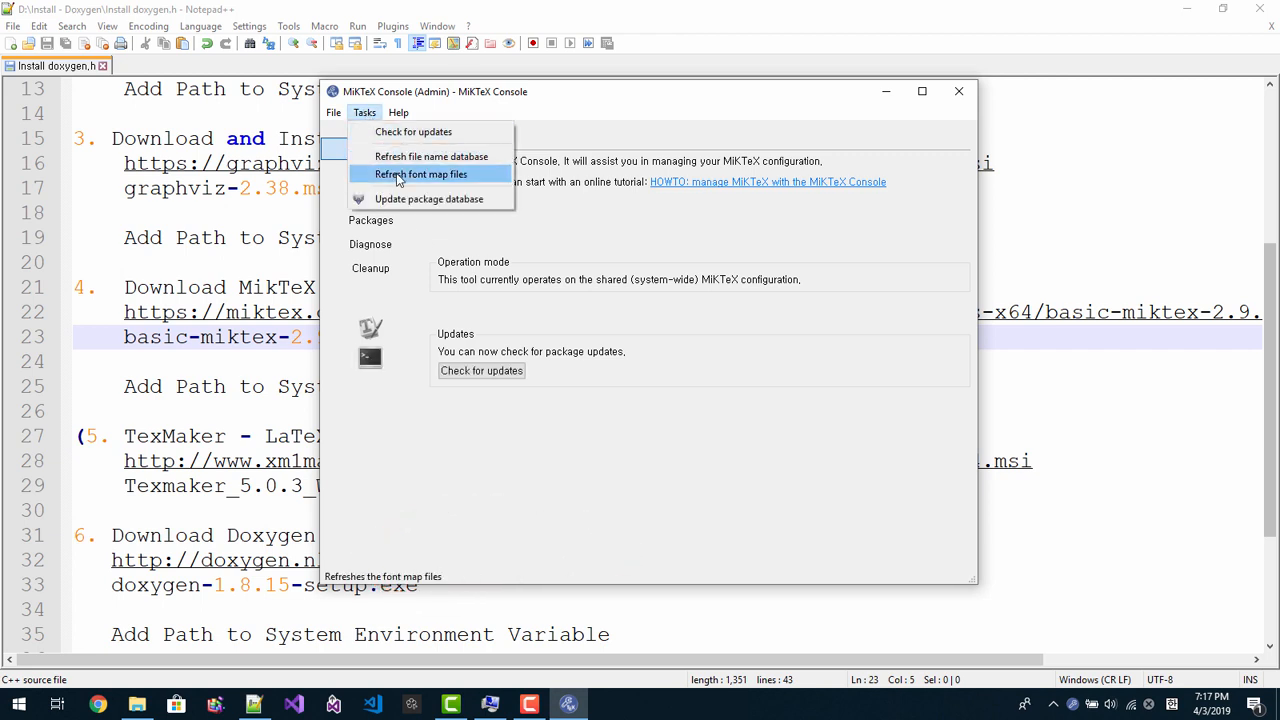
{"action": "left_click", "coordinate": [420, 174]}
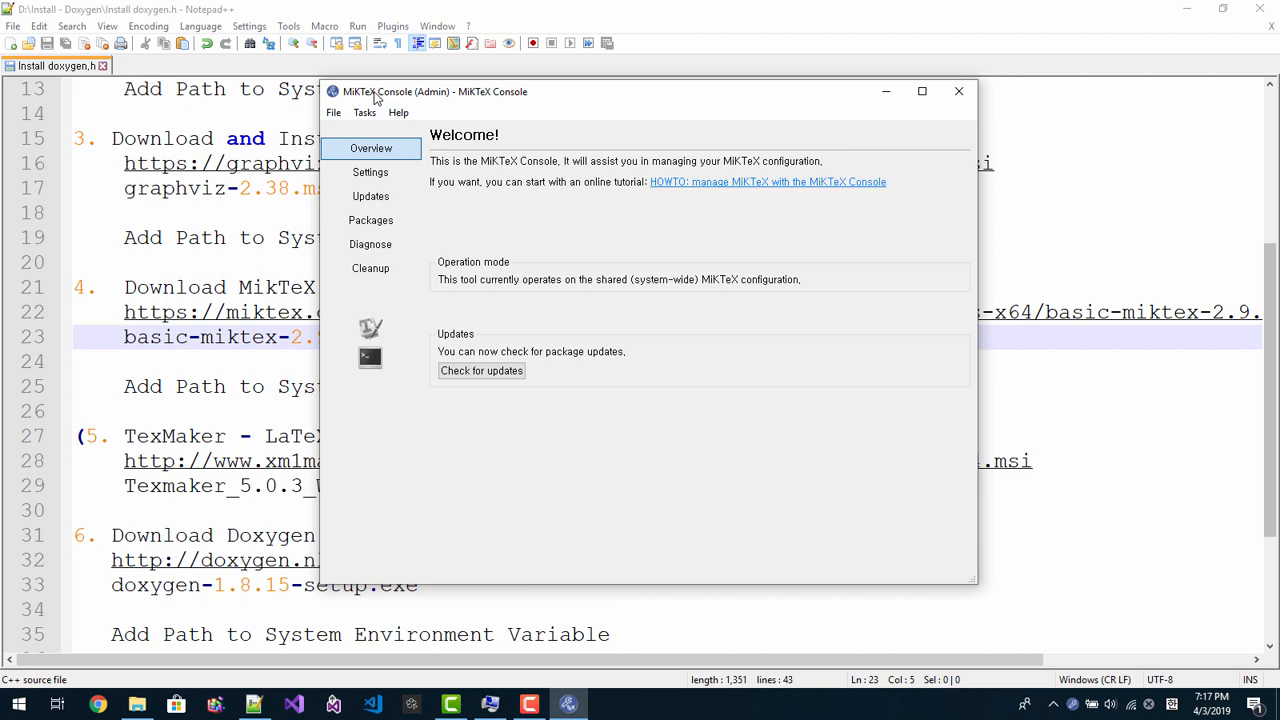
{"action": "mouse_move", "coordinate": [340, 114]}
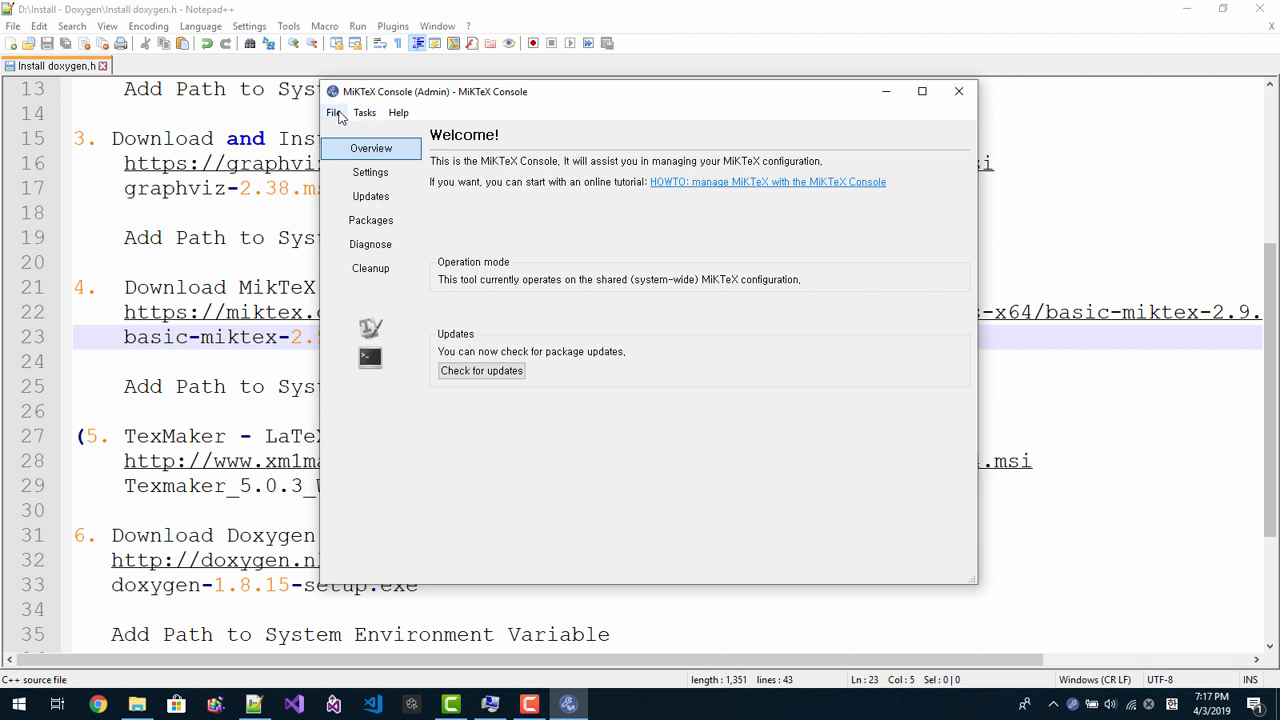
Step: Exit MiKTeX Console from the File menu
{"action": "left_click", "coordinate": [332, 112]}
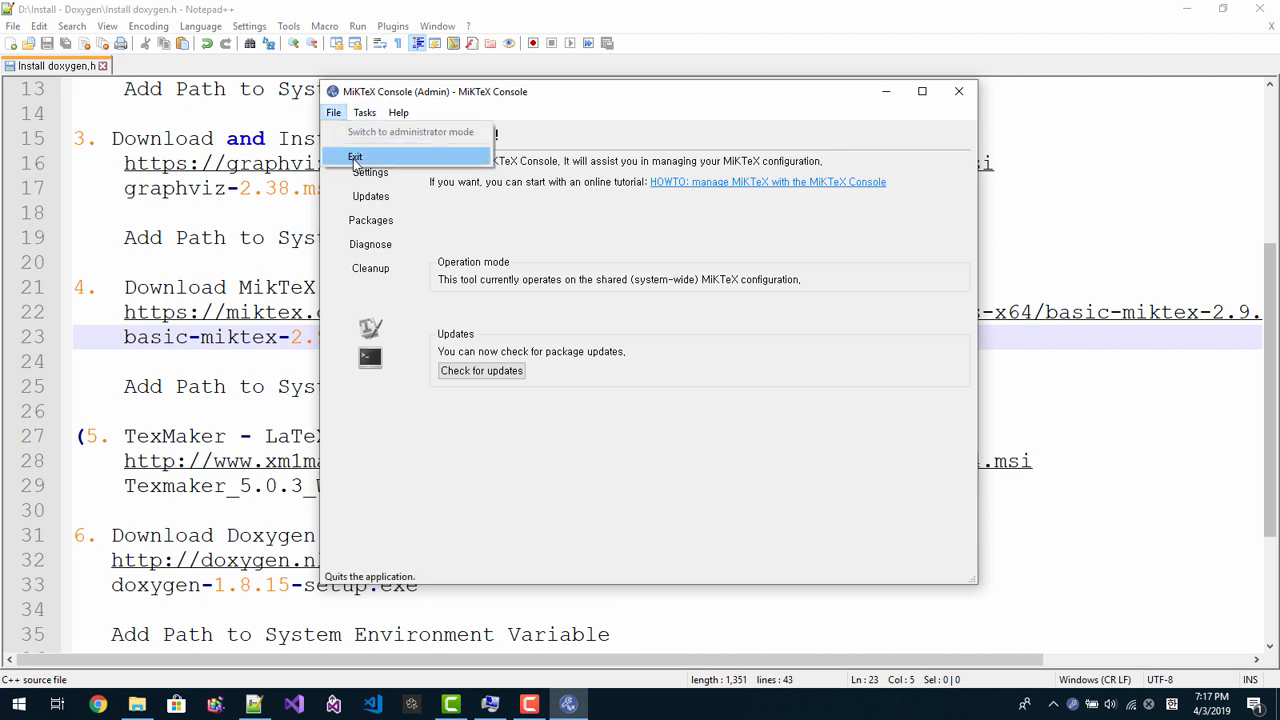
{"action": "left_click", "coordinate": [354, 156]}
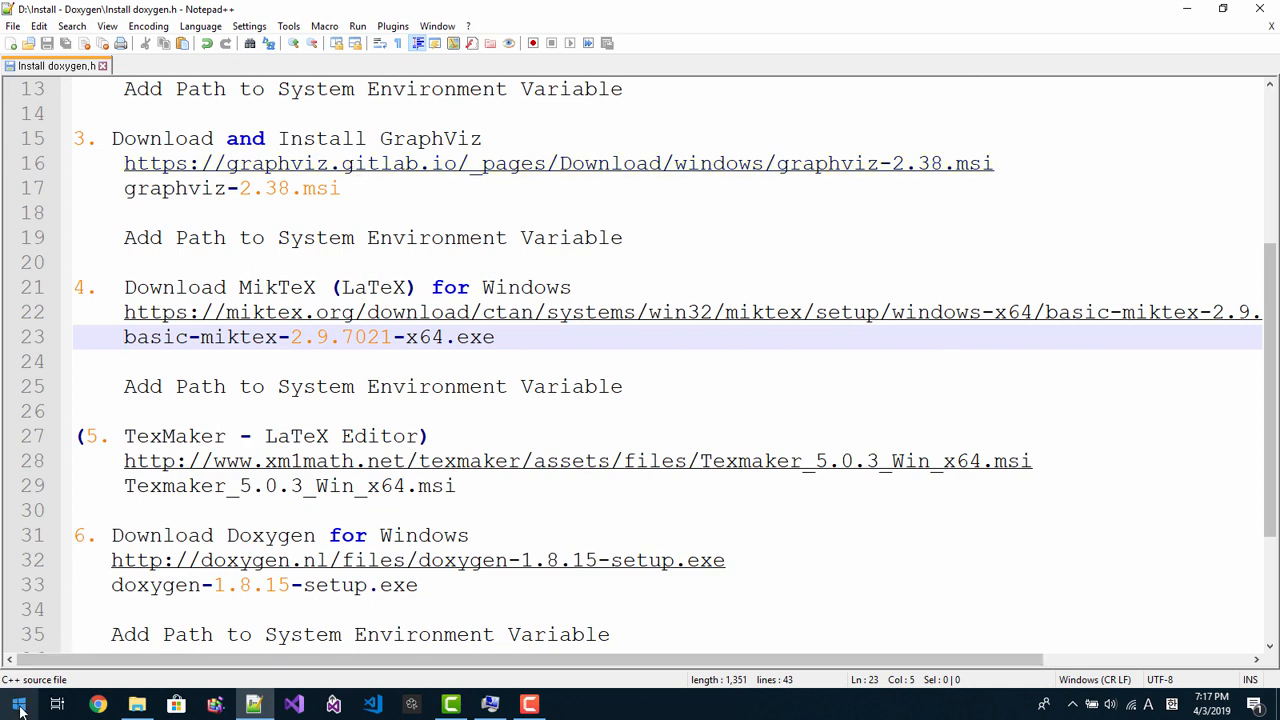
Step: Search Windows for 'environ' and launch 'Edit the system environment variables'
{"action": "left_click", "coordinate": [14, 704]}
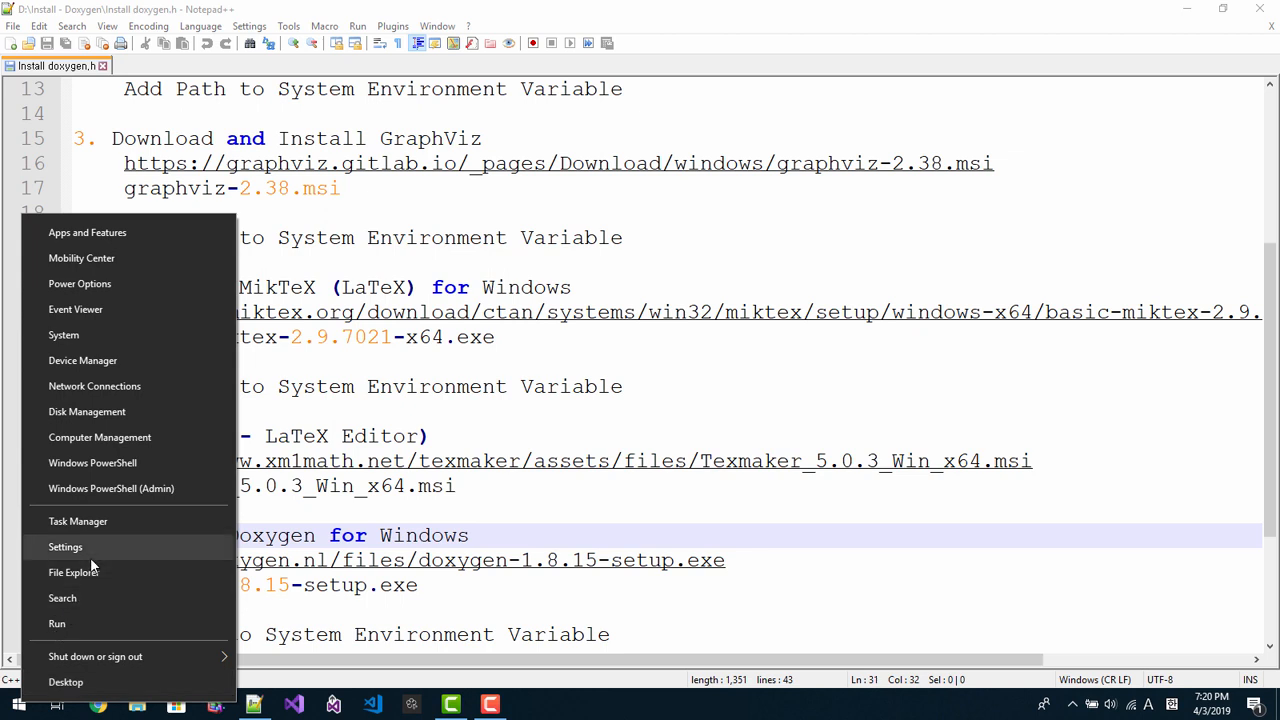
{"action": "left_click", "coordinate": [62, 598]}
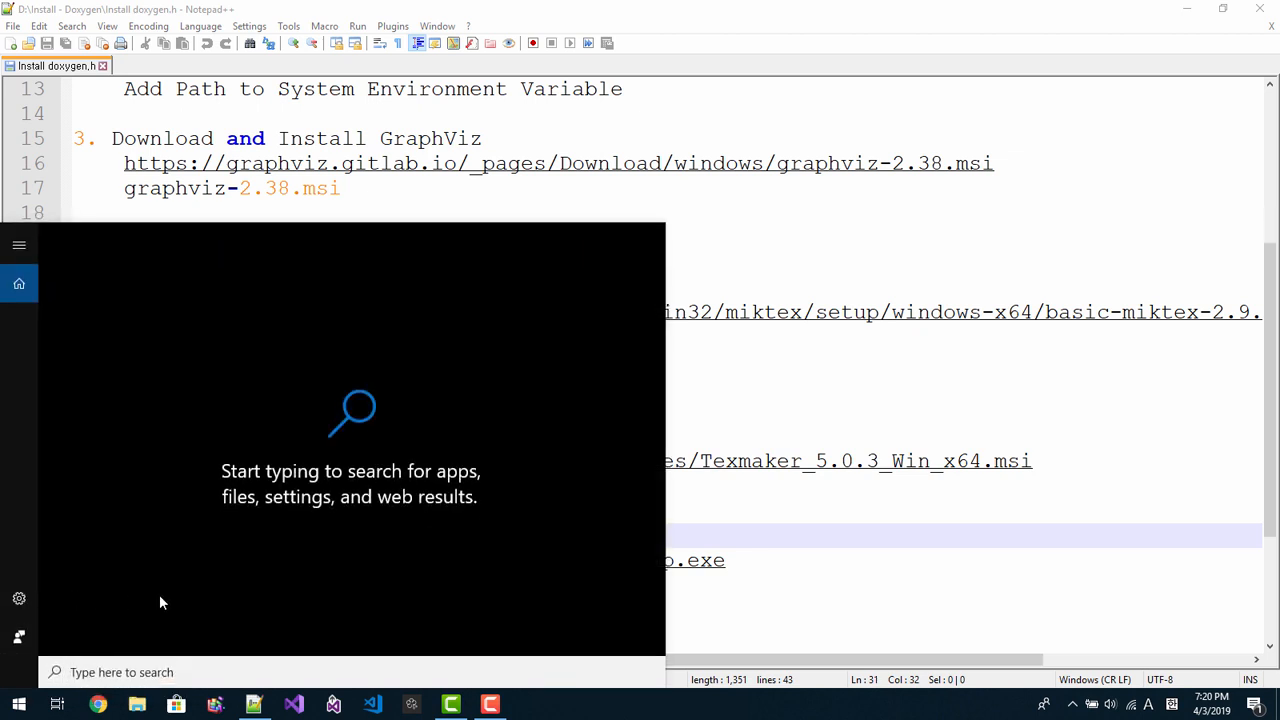
{"action": "type", "text": "environ"}
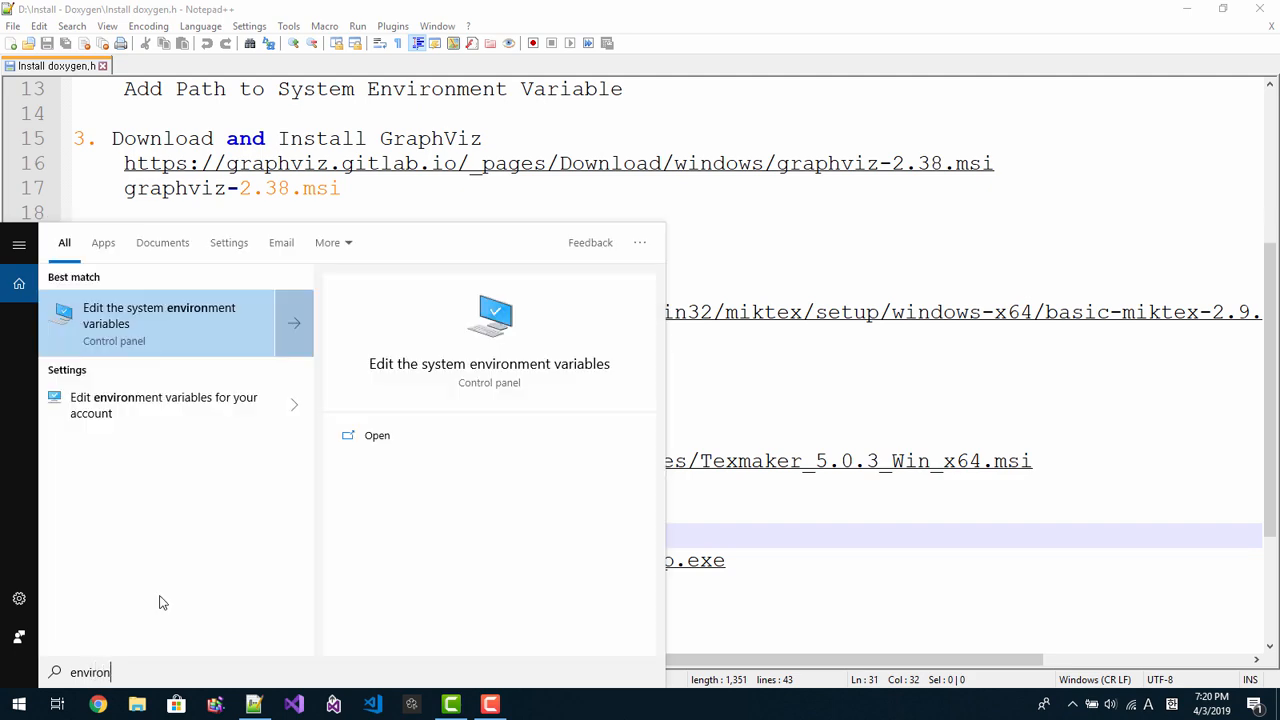
{"action": "mouse_move", "coordinate": [190, 316]}
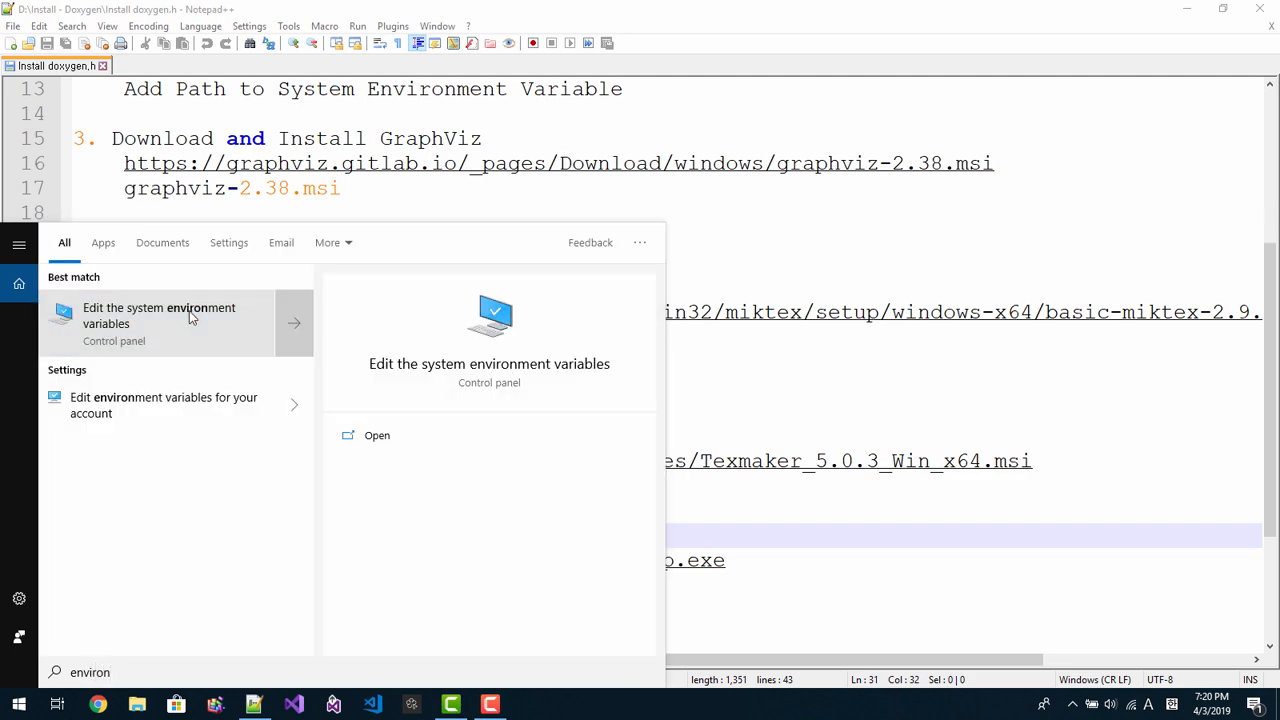
{"action": "left_click", "coordinate": [160, 316]}
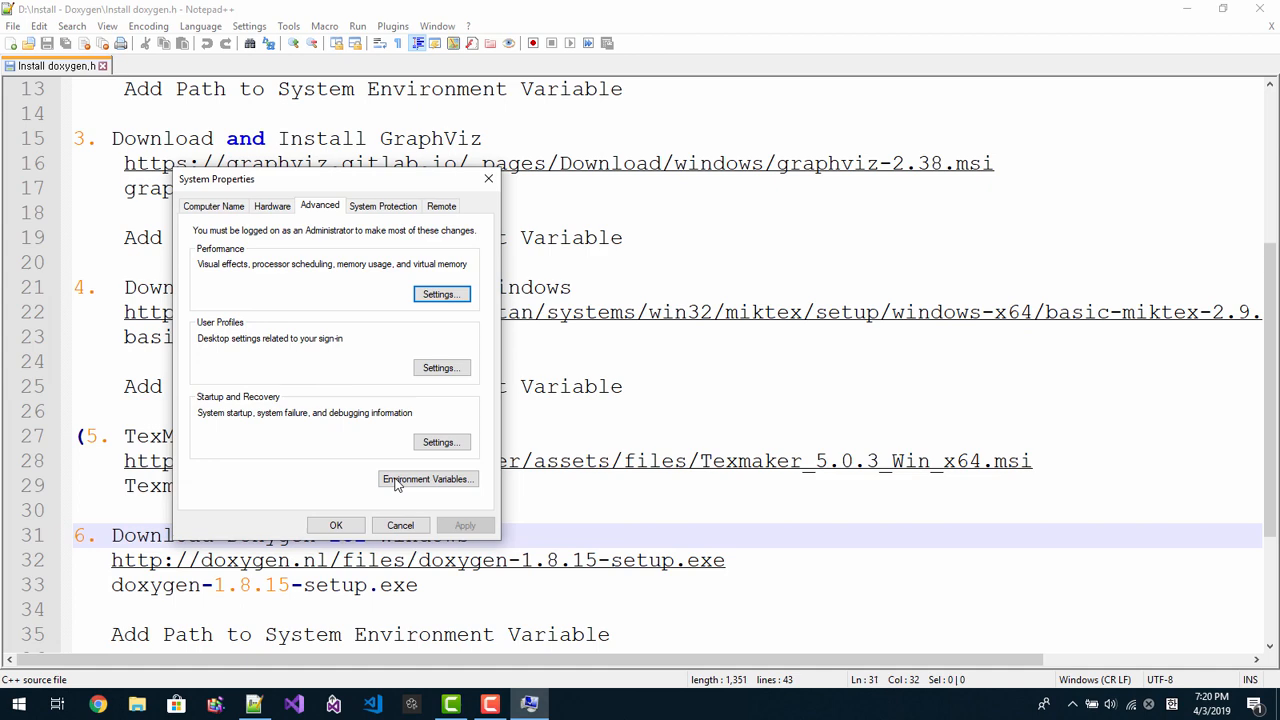
Step: Review the user and system Path lists in Environment Variables and close them
{"action": "left_click", "coordinate": [428, 480]}
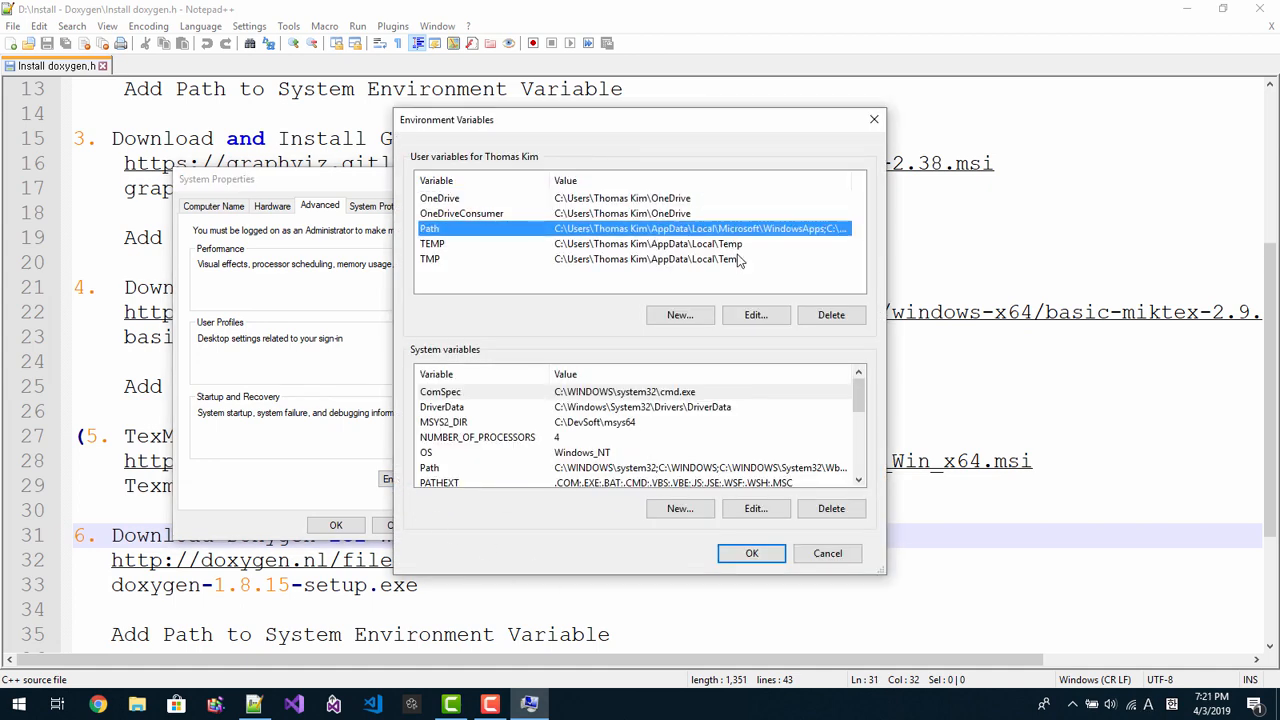
{"action": "left_click", "coordinate": [756, 316]}
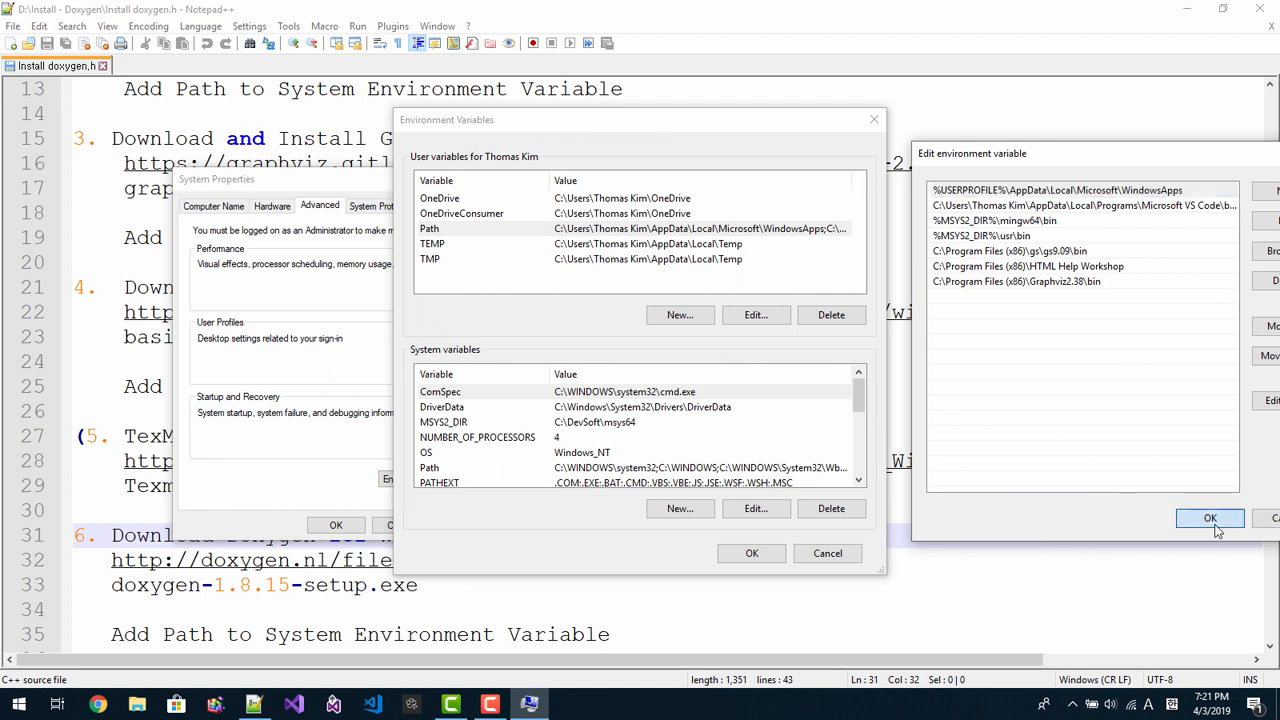
{"action": "left_click", "coordinate": [1206, 518]}
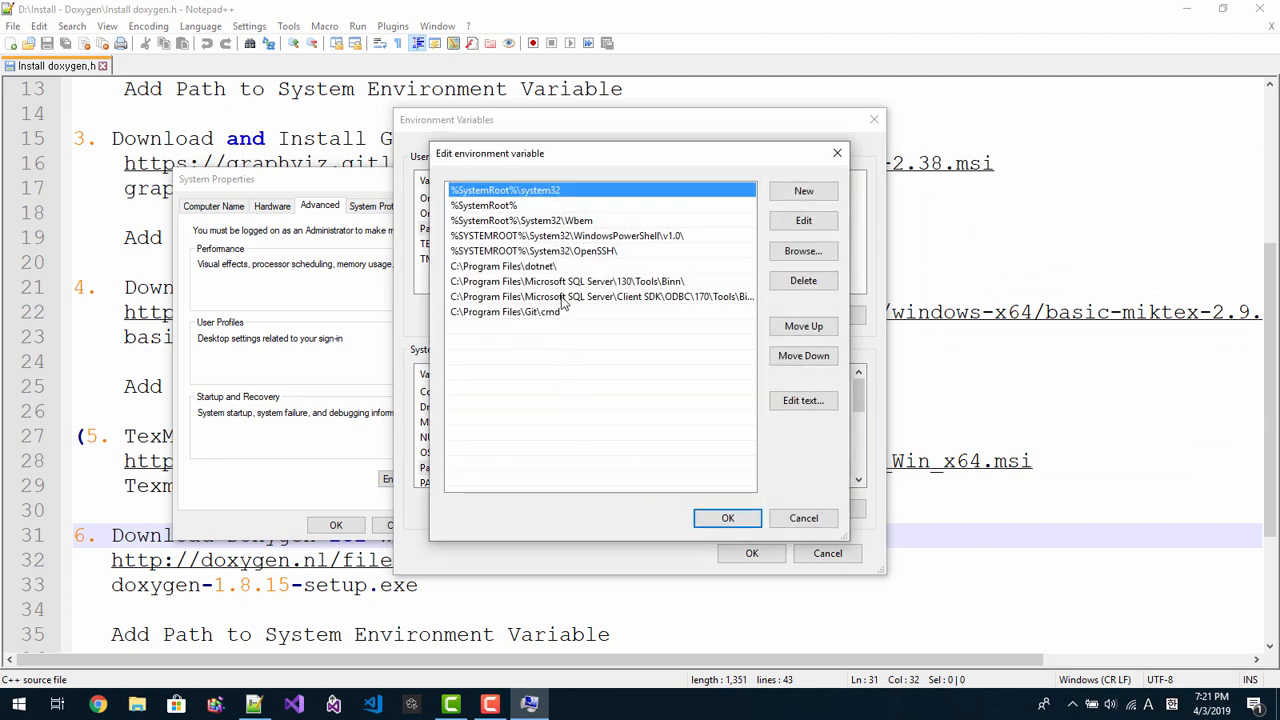
{"action": "left_click", "coordinate": [728, 518]}
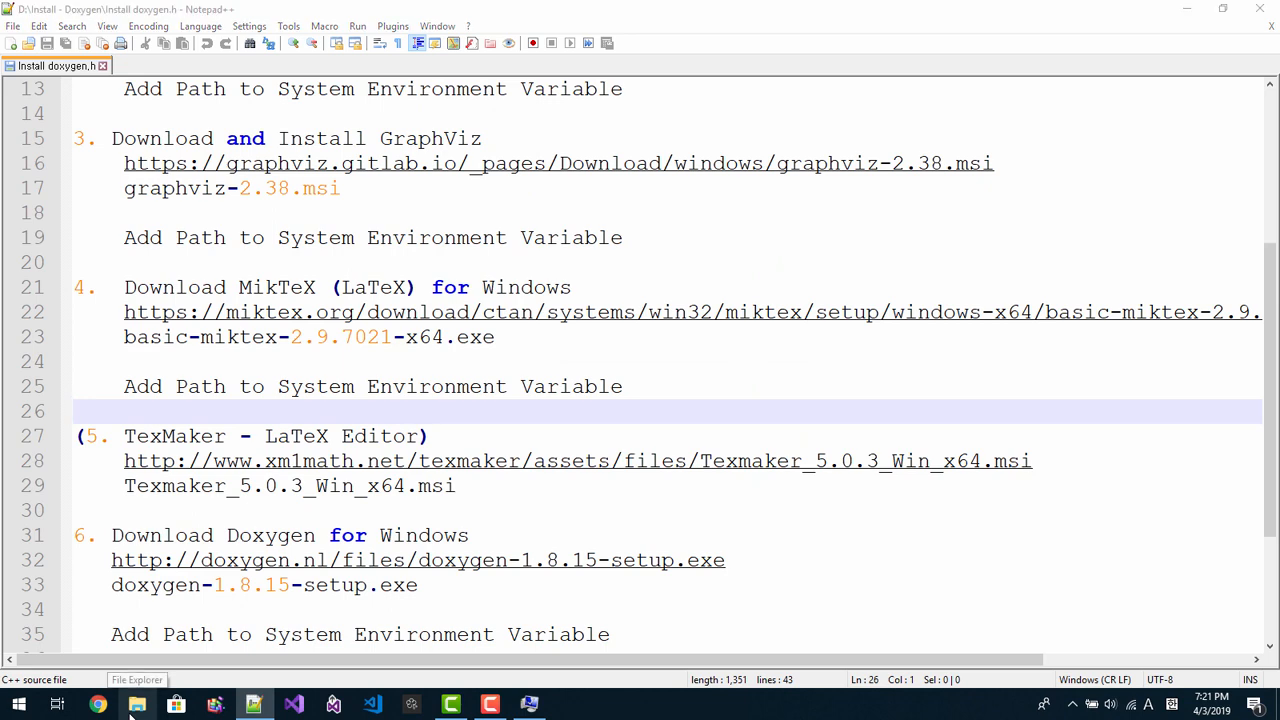
Step: Browse to C:\Program Files\MiKTeX 2.9\miktex\bin\x64 and grab its full path from the address bar
{"action": "left_click", "coordinate": [136, 704]}
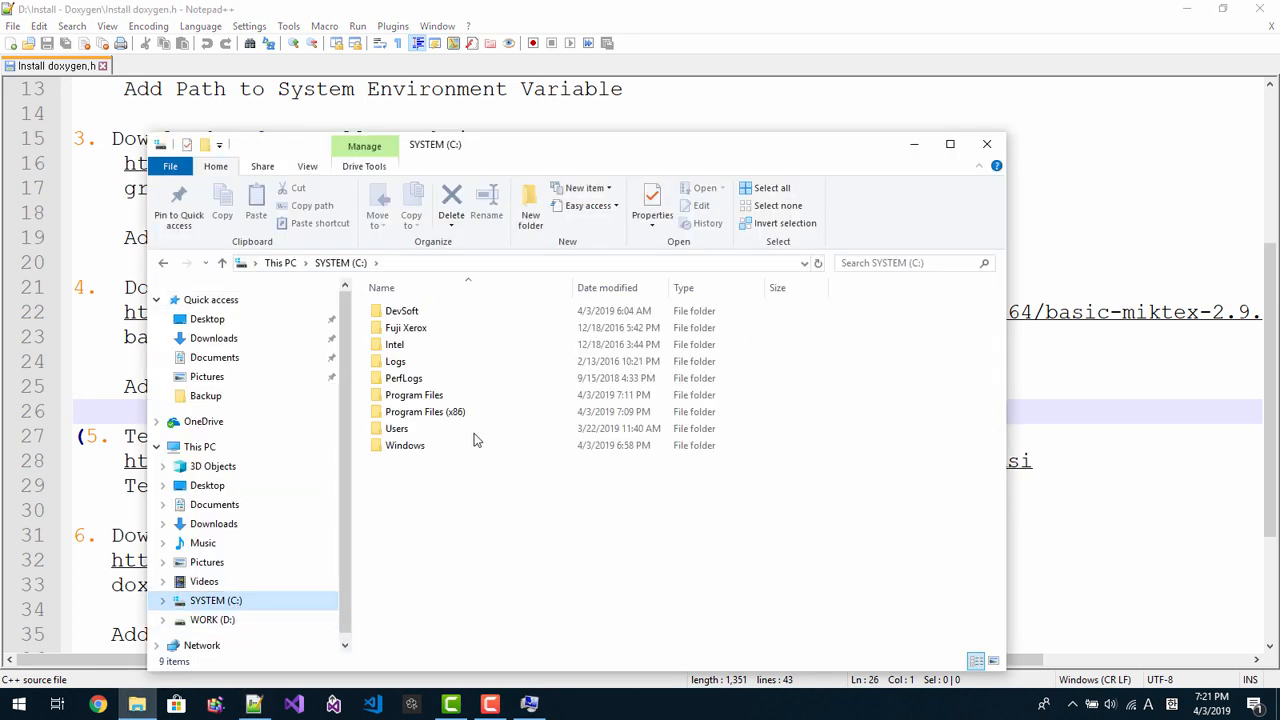
{"action": "double_click", "coordinate": [412, 394]}
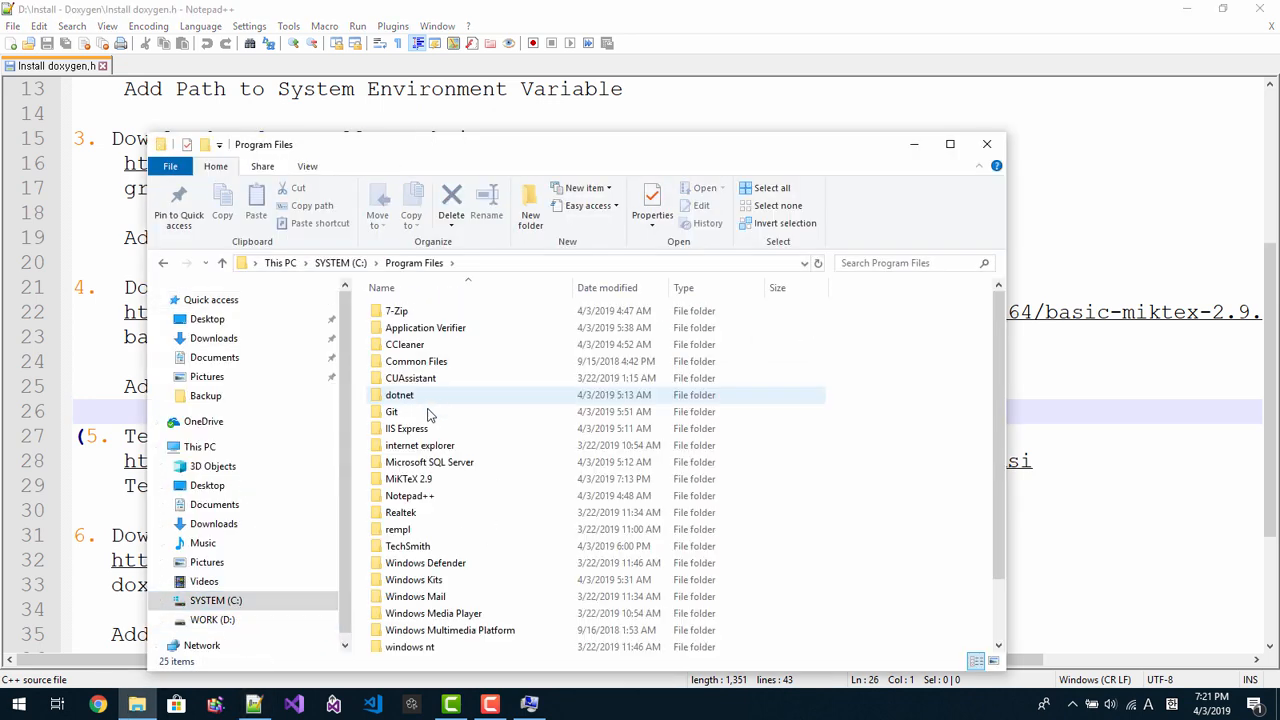
{"action": "double_click", "coordinate": [406, 480]}
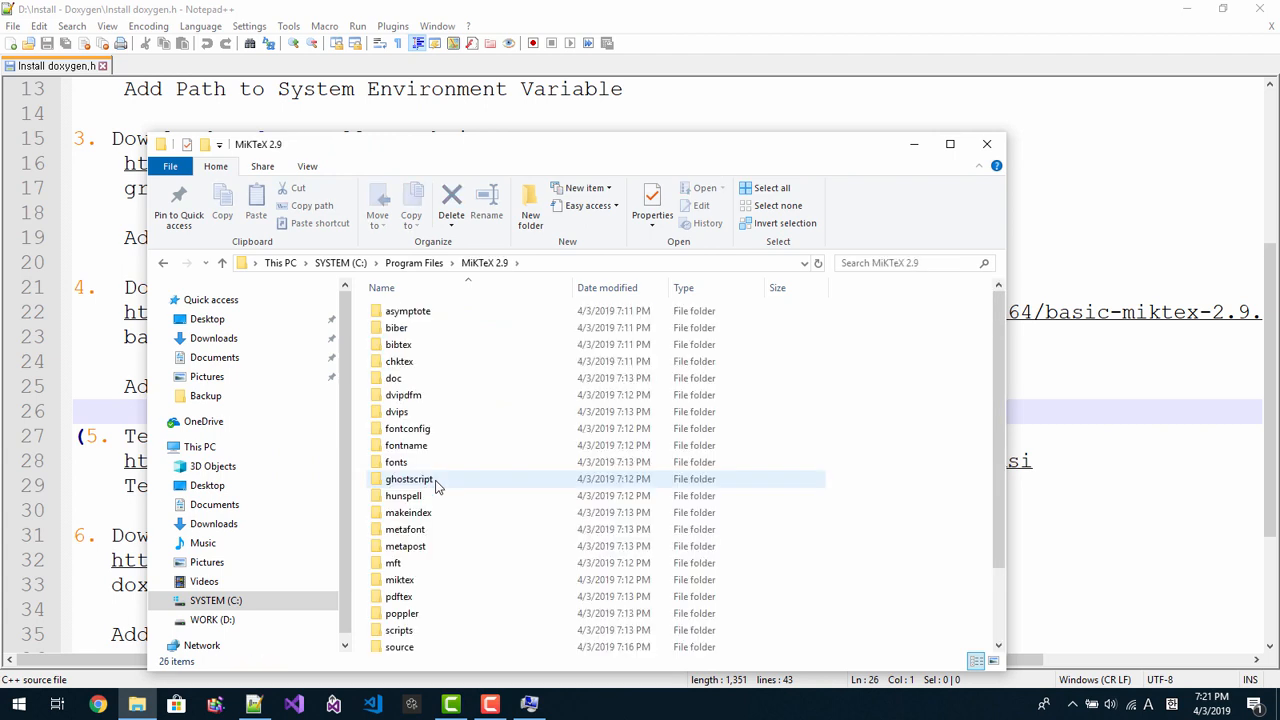
{"action": "left_click", "coordinate": [400, 580]}
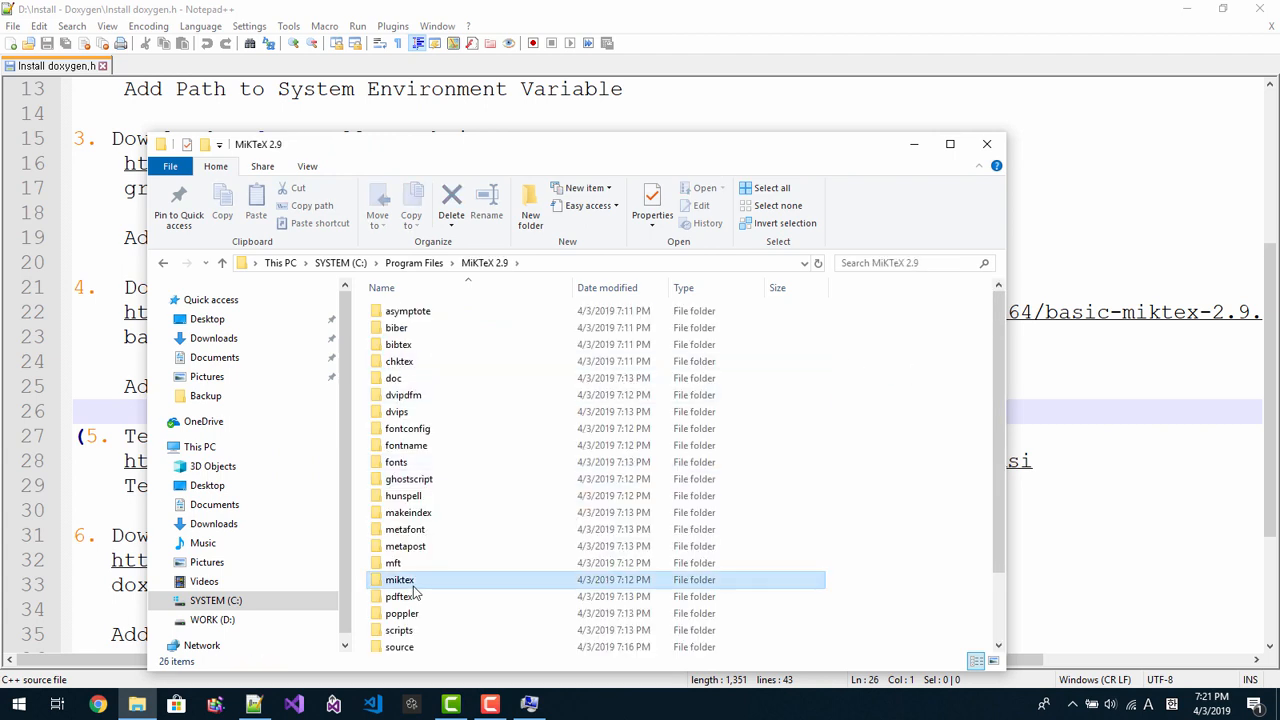
{"action": "double_click", "coordinate": [400, 580]}
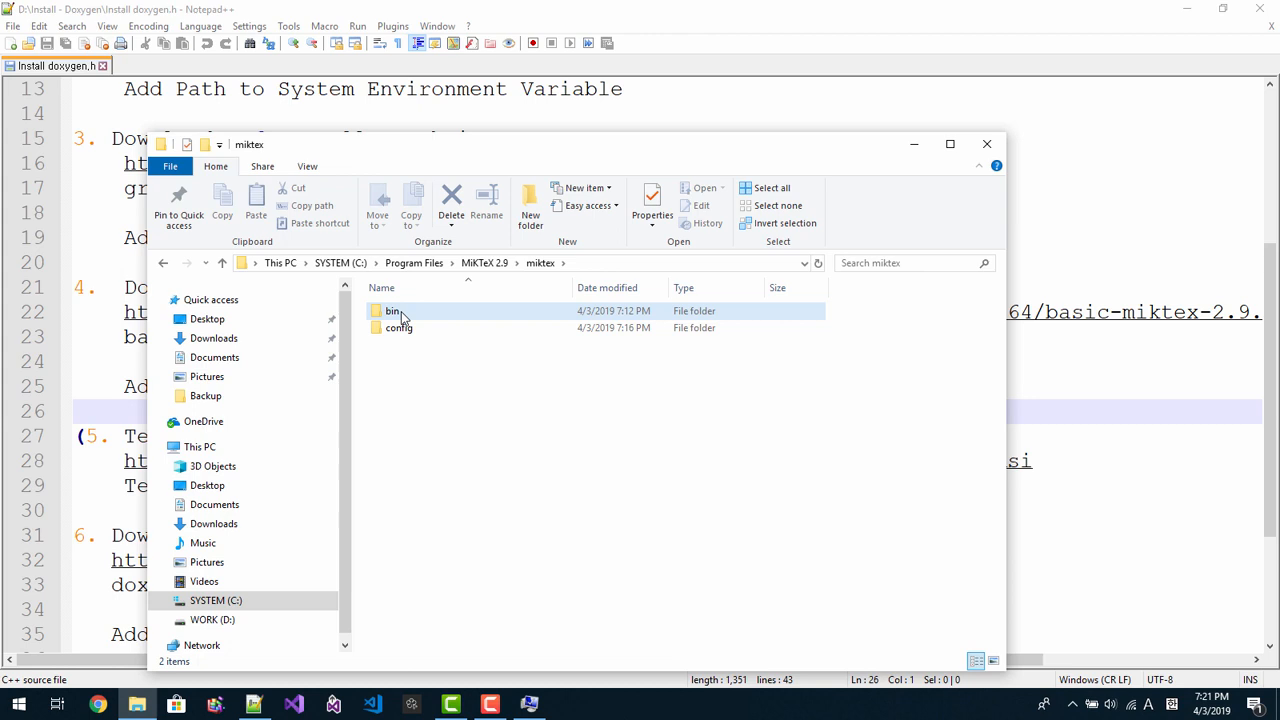
{"action": "double_click", "coordinate": [392, 312]}
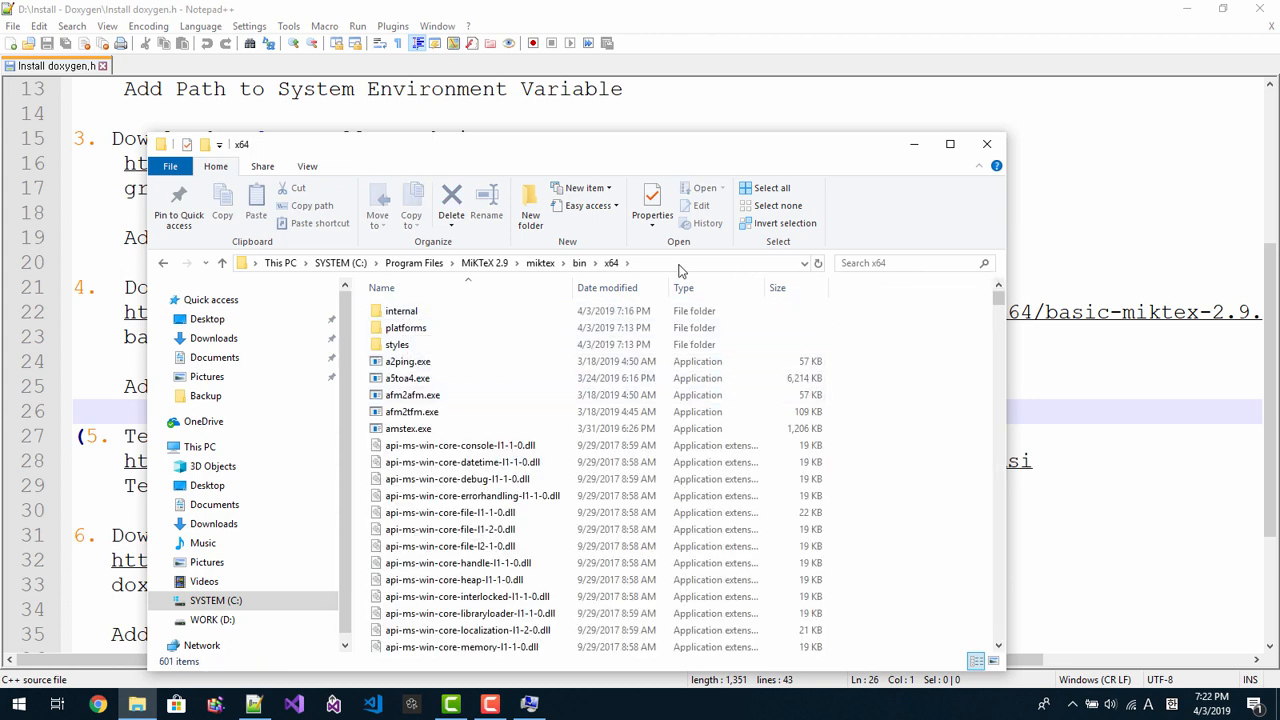
{"action": "left_click", "coordinate": [490, 264]}
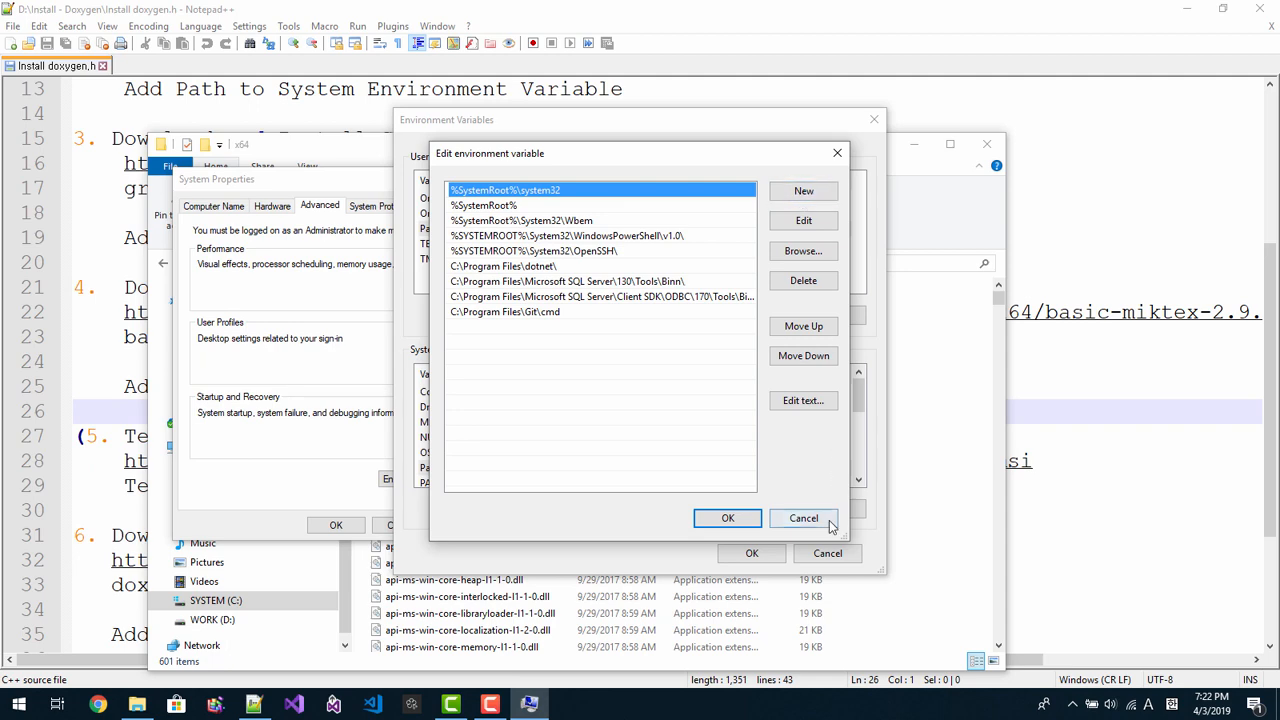
Step: Cancel the system Path editor, add the MiKTeX x64 bin path to the user Path, and apply the changes
{"action": "left_click", "coordinate": [804, 518]}
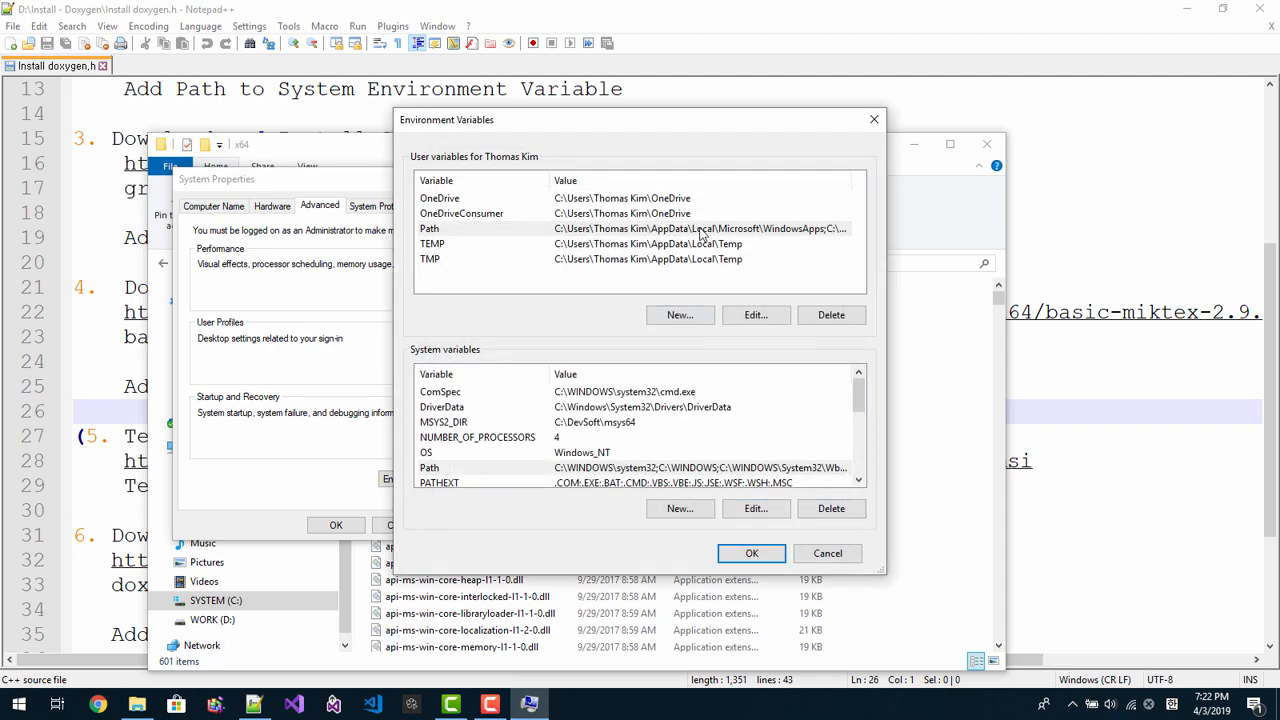
{"action": "left_click", "coordinate": [756, 314]}
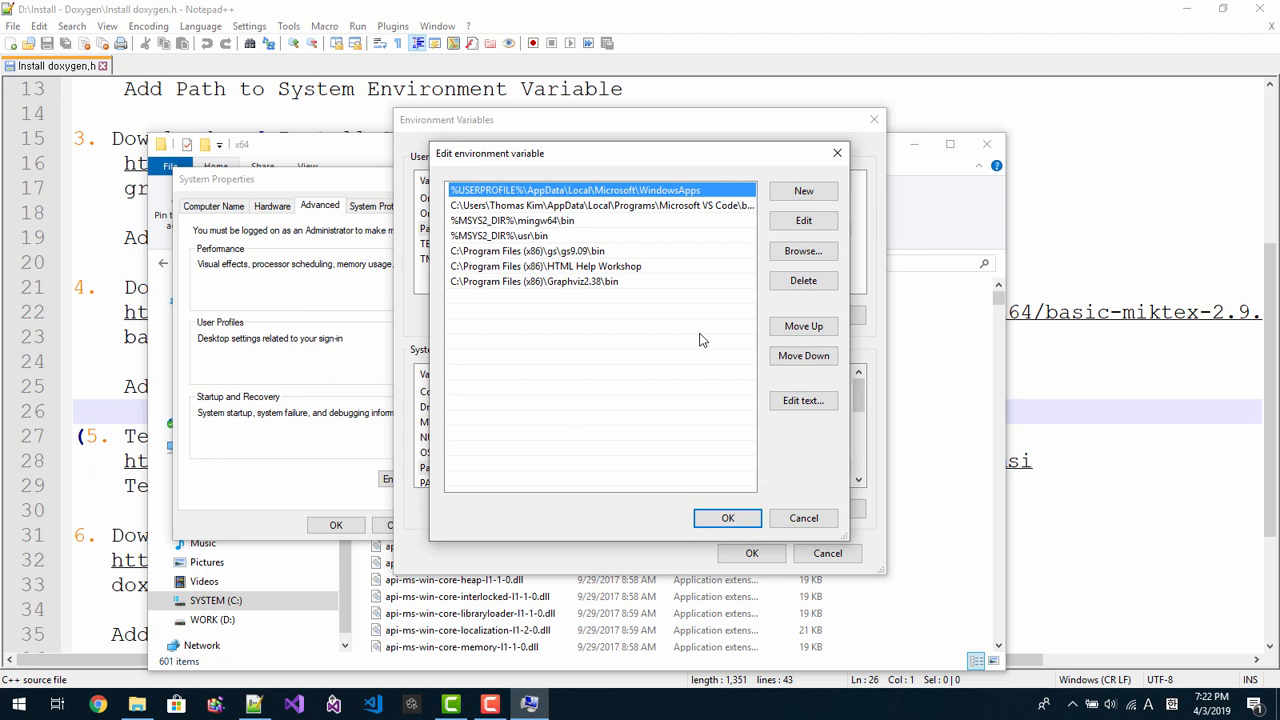
{"action": "left_click", "coordinate": [804, 192]}
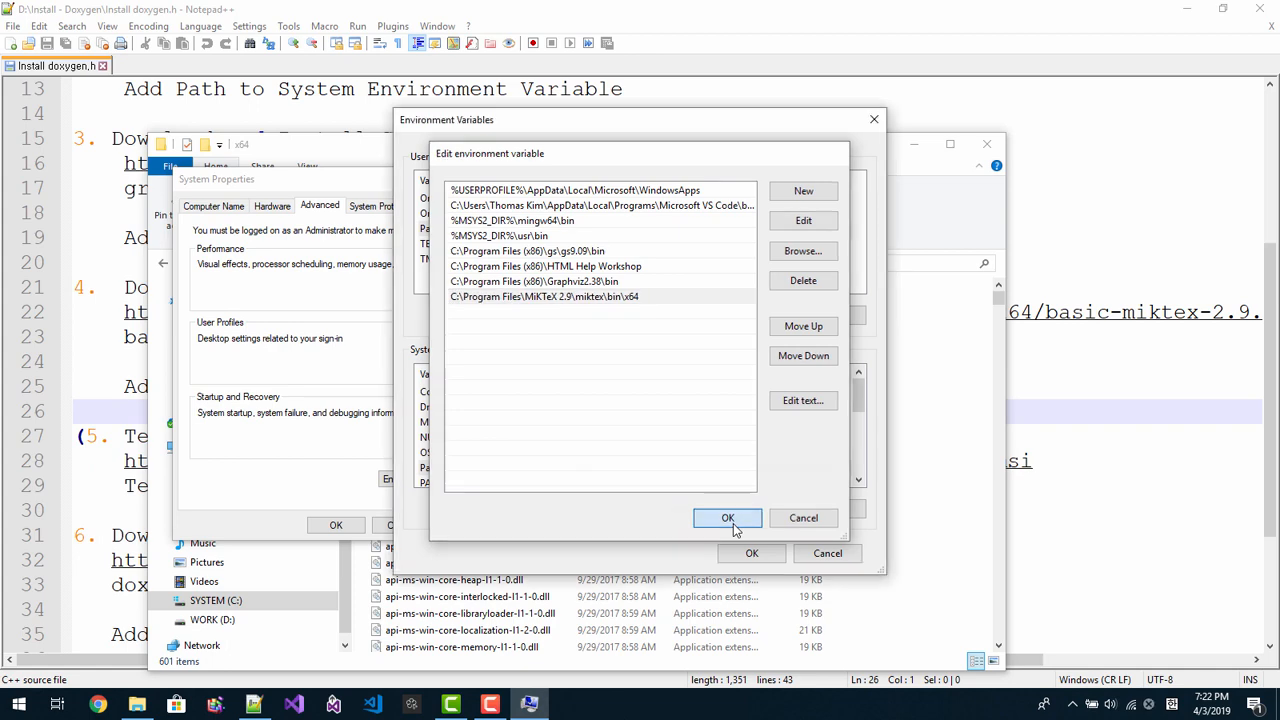
{"action": "left_click", "coordinate": [728, 518]}
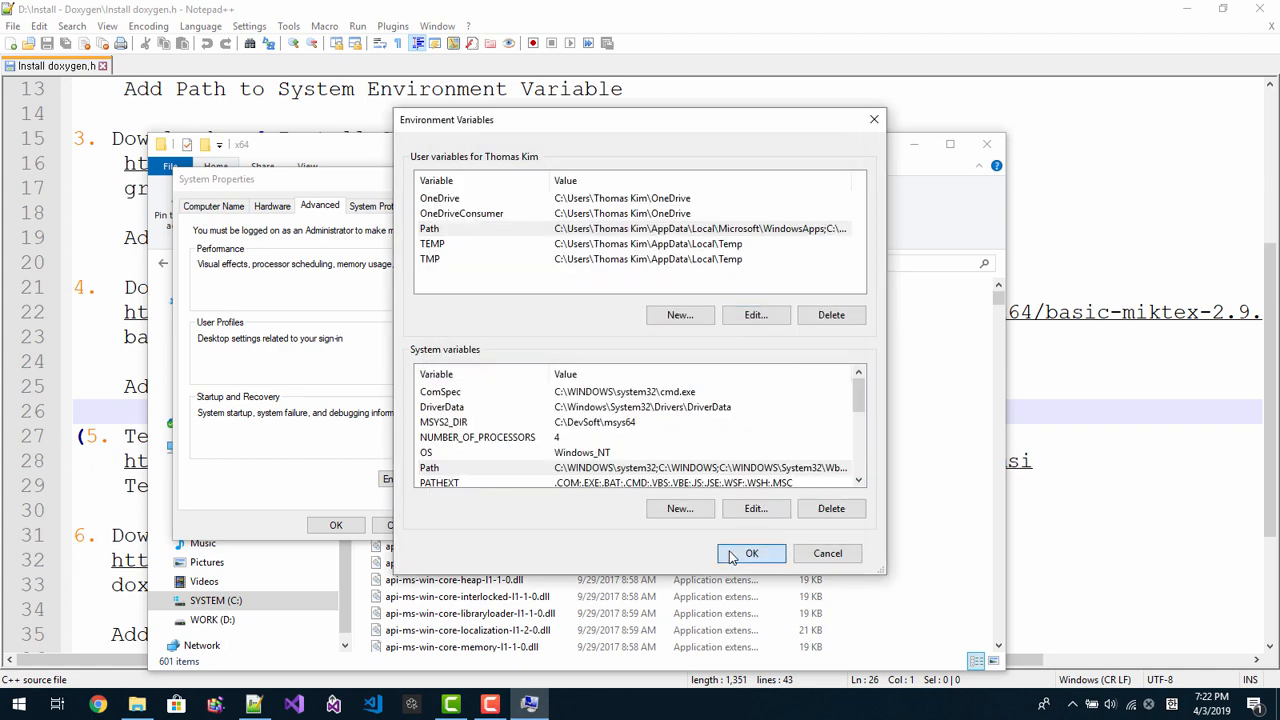
{"action": "left_click", "coordinate": [752, 552]}
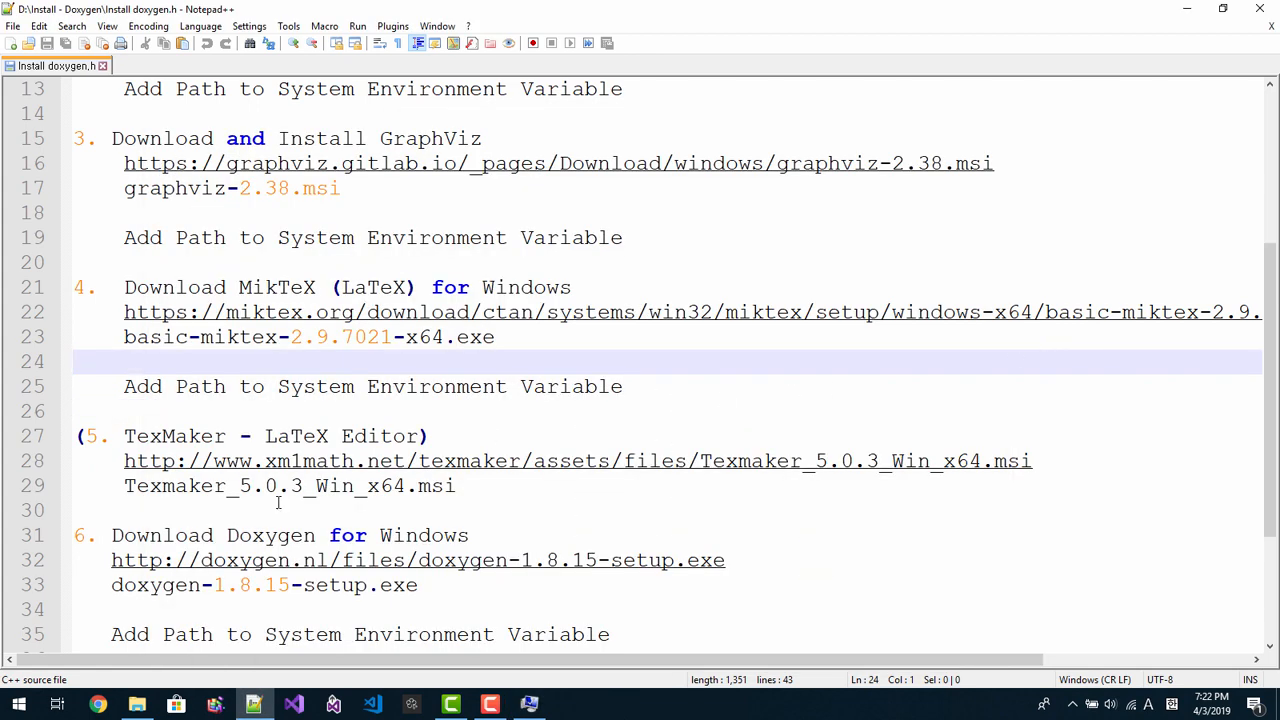
Step: Scroll the notes to the remaining install steps and show the Downloads folder in File Explorer
{"action": "scroll", "scroll_direction": "down", "scroll_amount": 3}
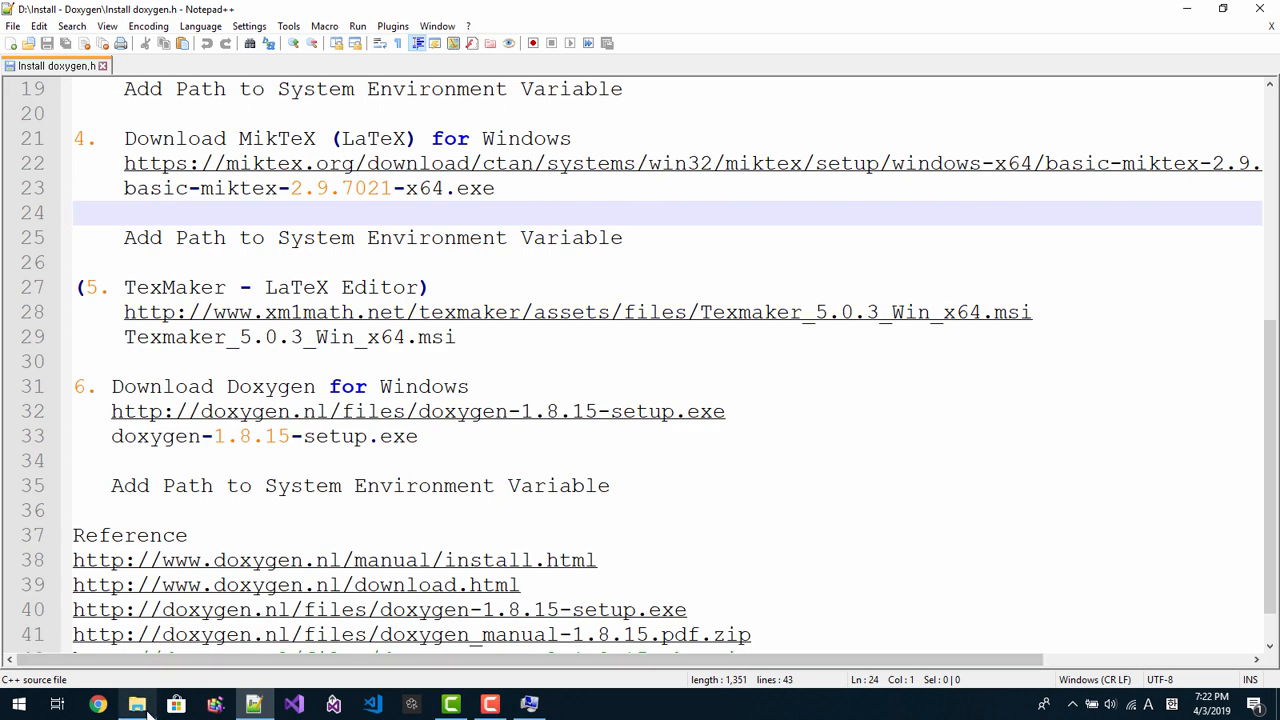
{"action": "left_click", "coordinate": [136, 704]}
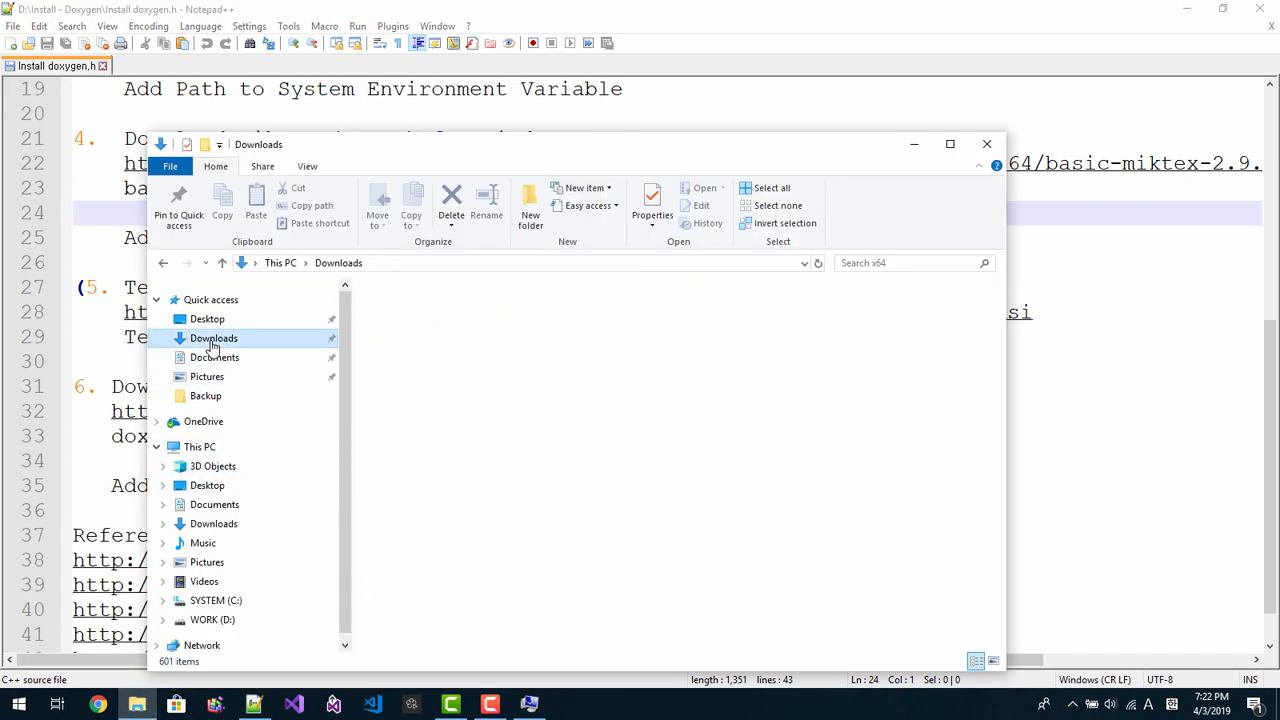
{"action": "left_click", "coordinate": [212, 338]}
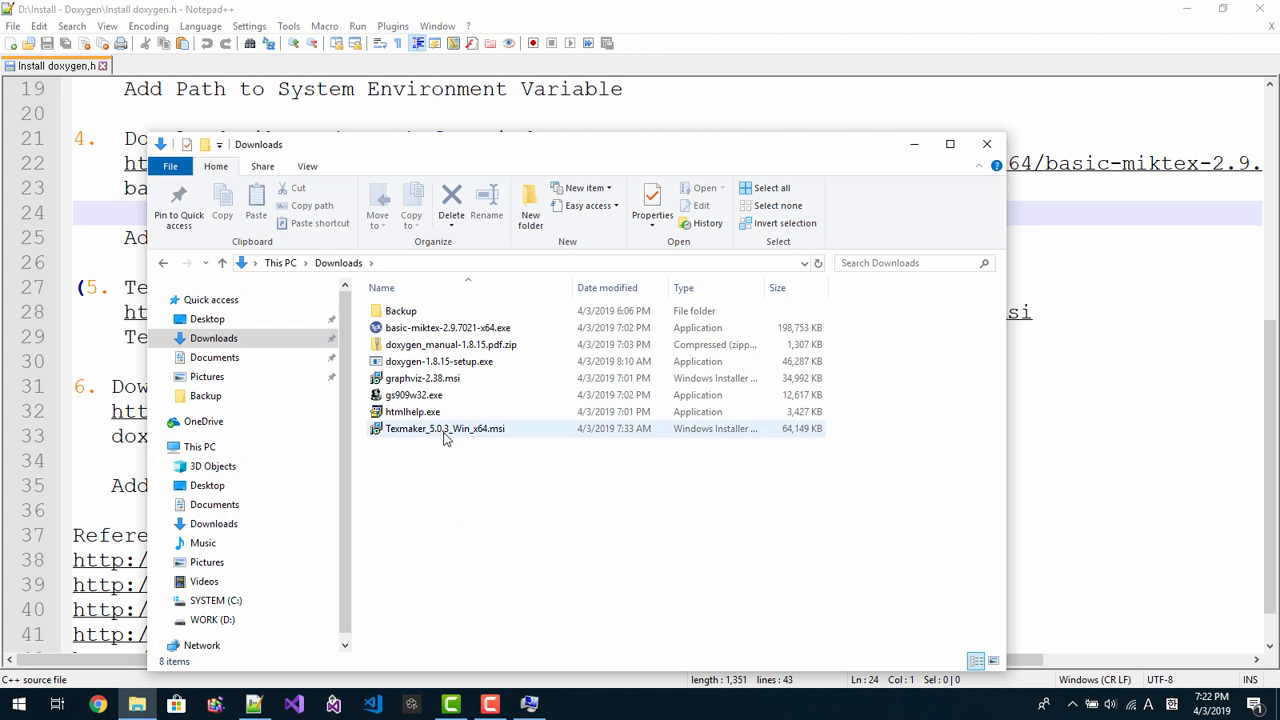
Step: Install Texmaker_5.0.3_Win_x64.msi via its context menu, accept the license, then close the launched Texmaker
{"action": "right_click", "coordinate": [444, 428]}
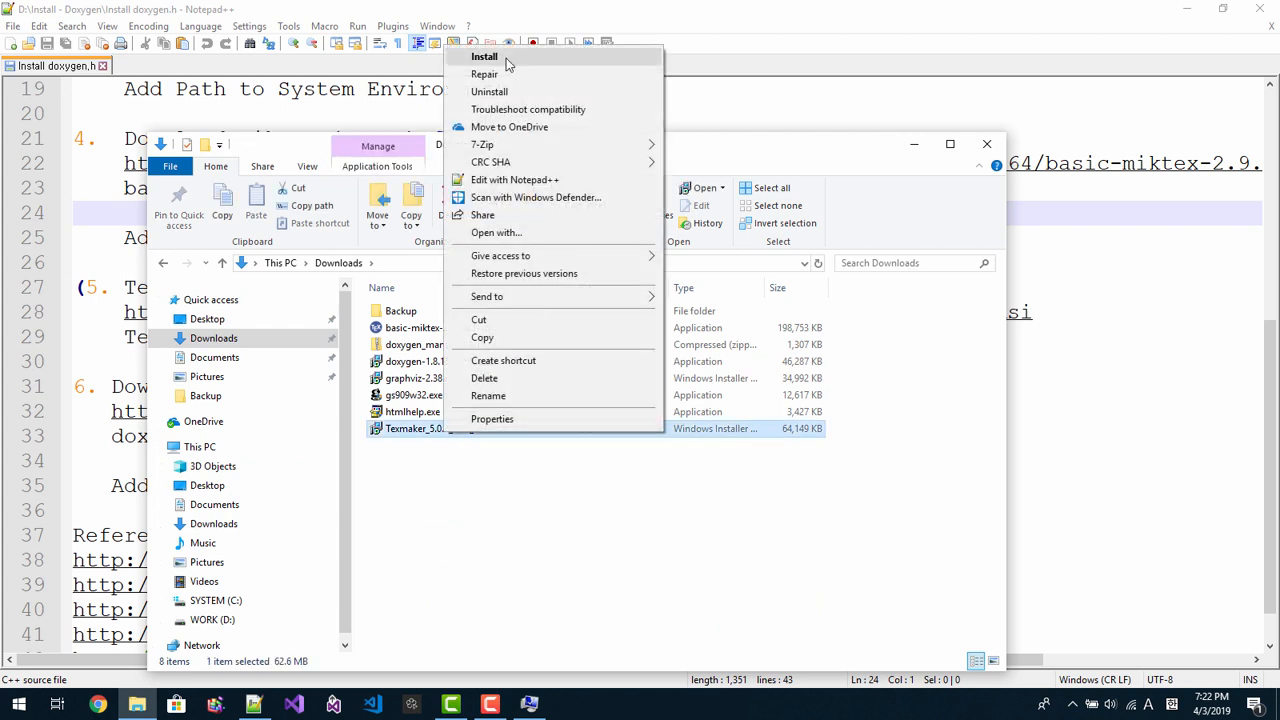
{"action": "left_click", "coordinate": [484, 56]}
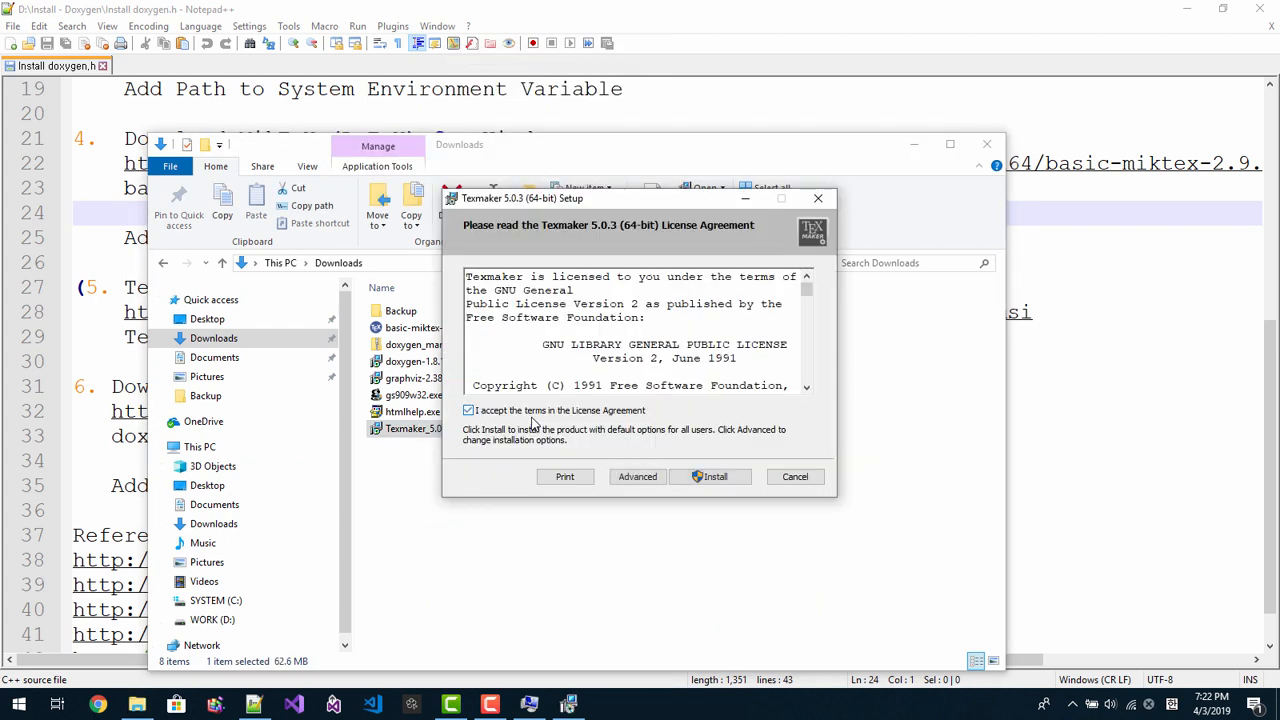
{"action": "mouse_move", "coordinate": [680, 472]}
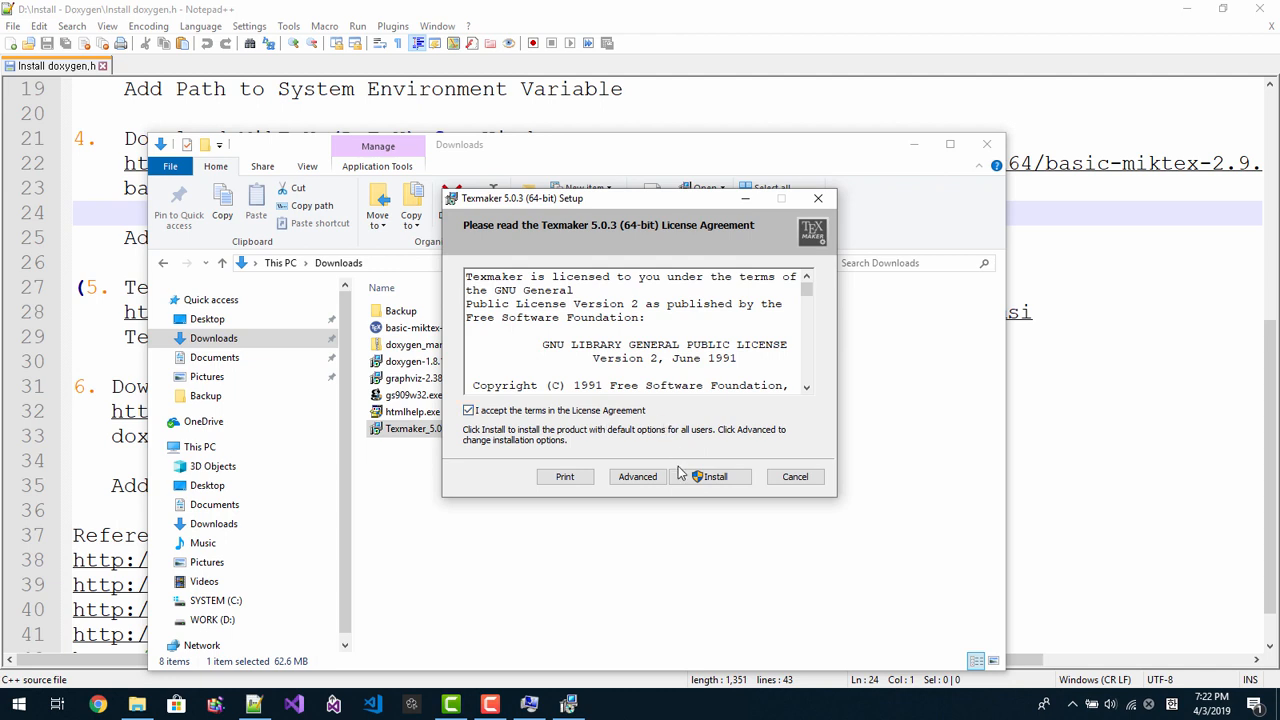
{"action": "left_click", "coordinate": [718, 476]}
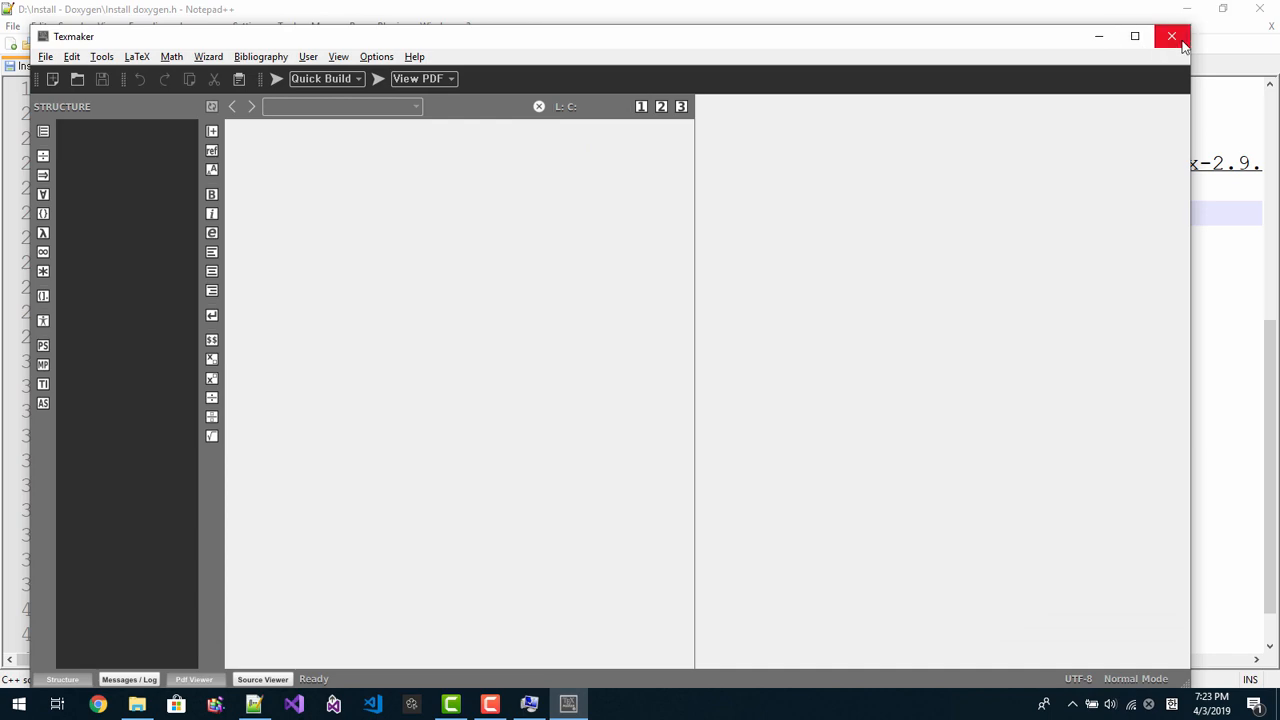
{"action": "left_click", "coordinate": [1172, 36]}
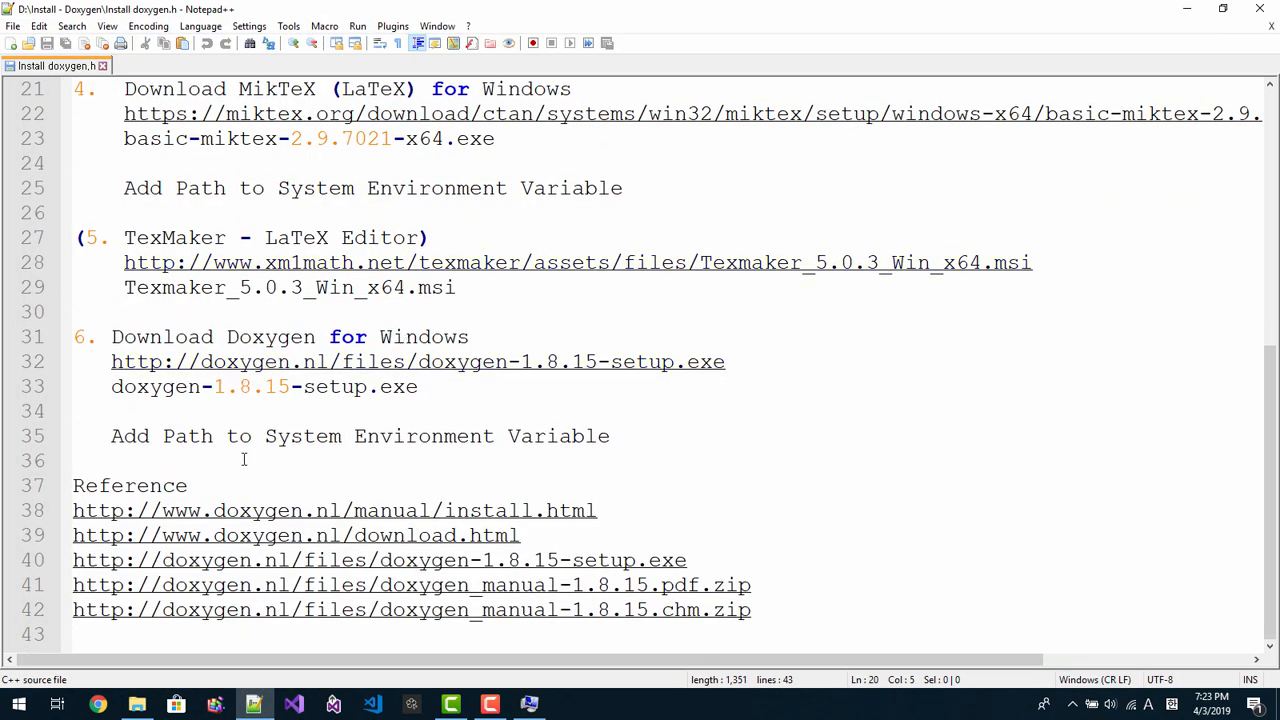
Step: Launch doxygen-1.8.15-setup.exe from Downloads and accept its license agreement
{"action": "left_click", "coordinate": [136, 702]}
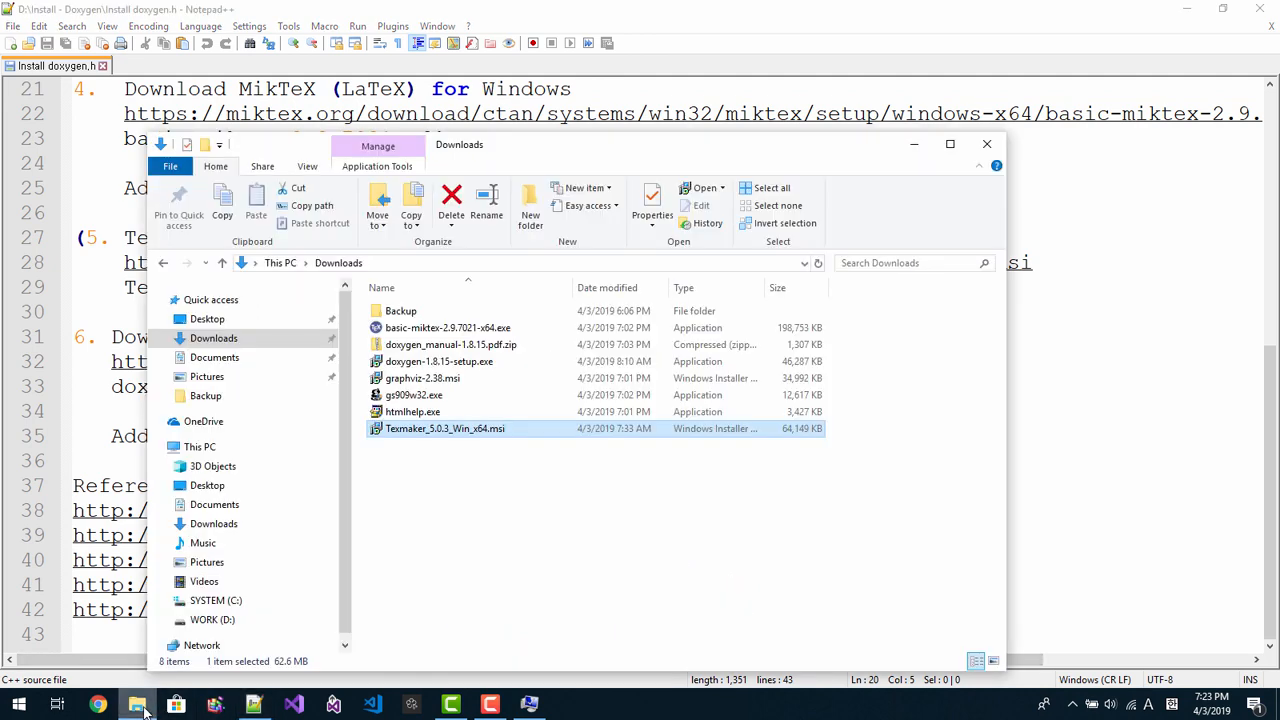
{"action": "right_click", "coordinate": [428, 360]}
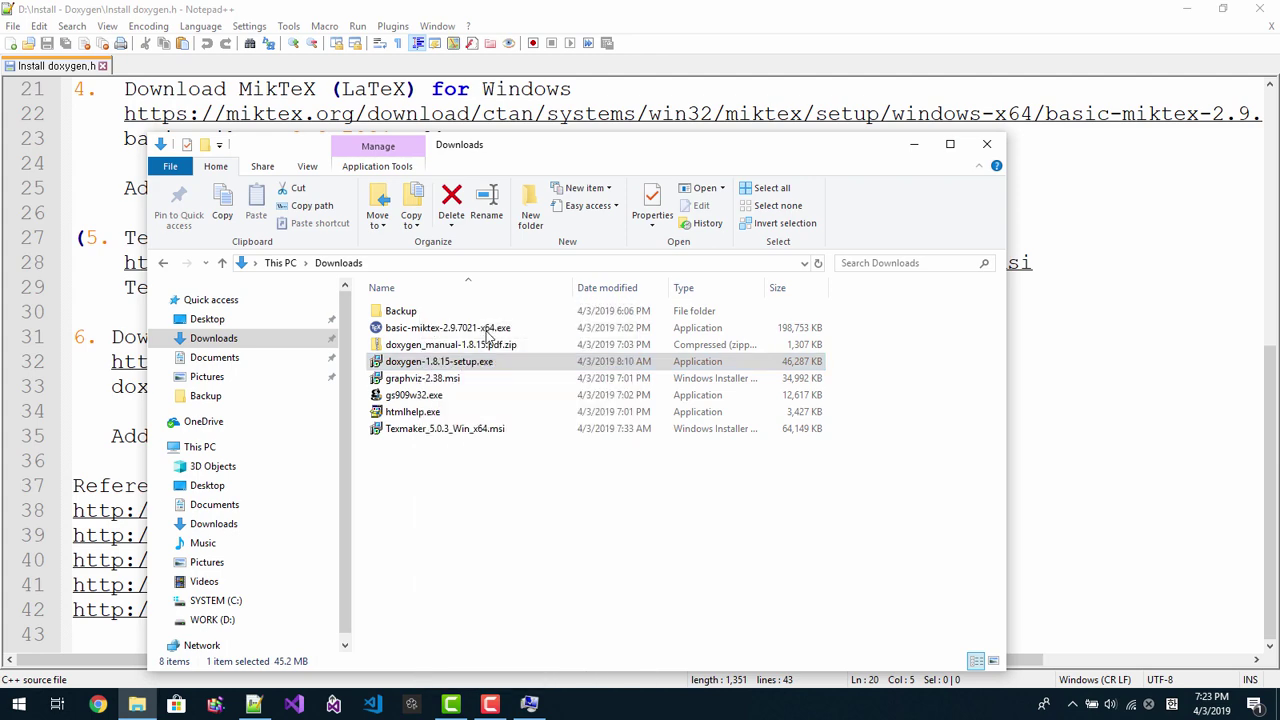
{"action": "double_click", "coordinate": [436, 360]}
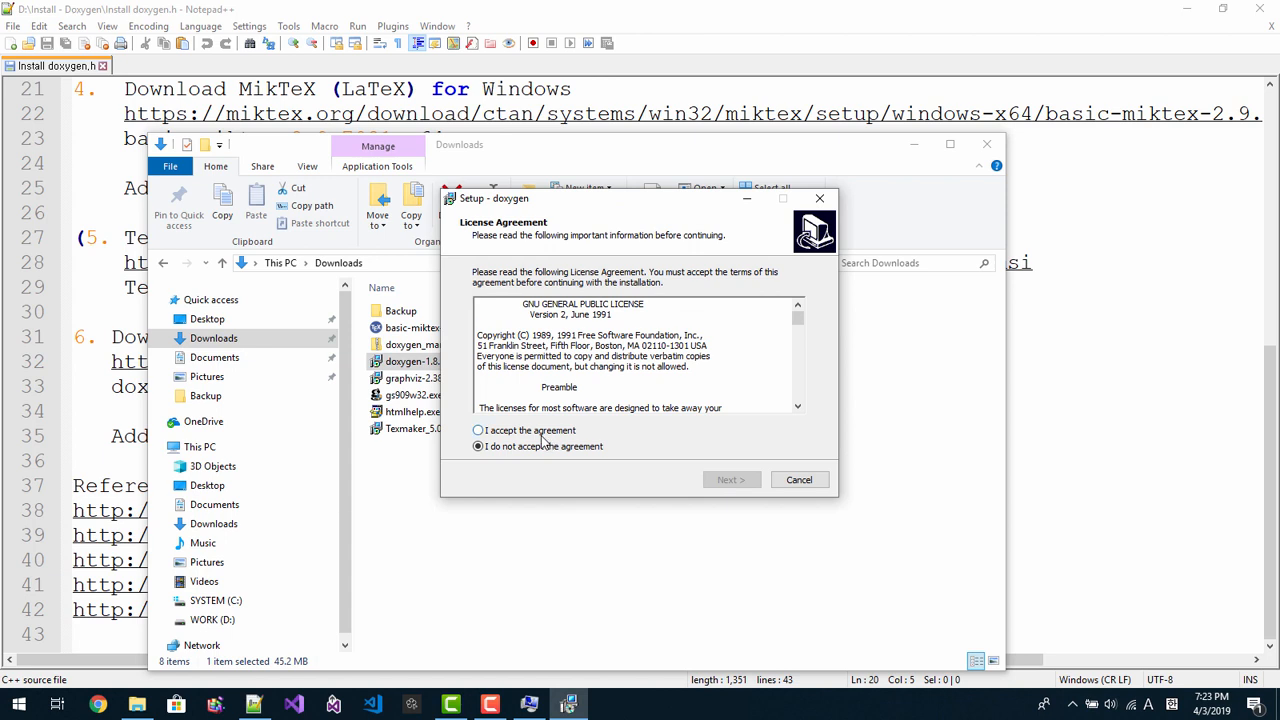
{"action": "left_click", "coordinate": [732, 480]}
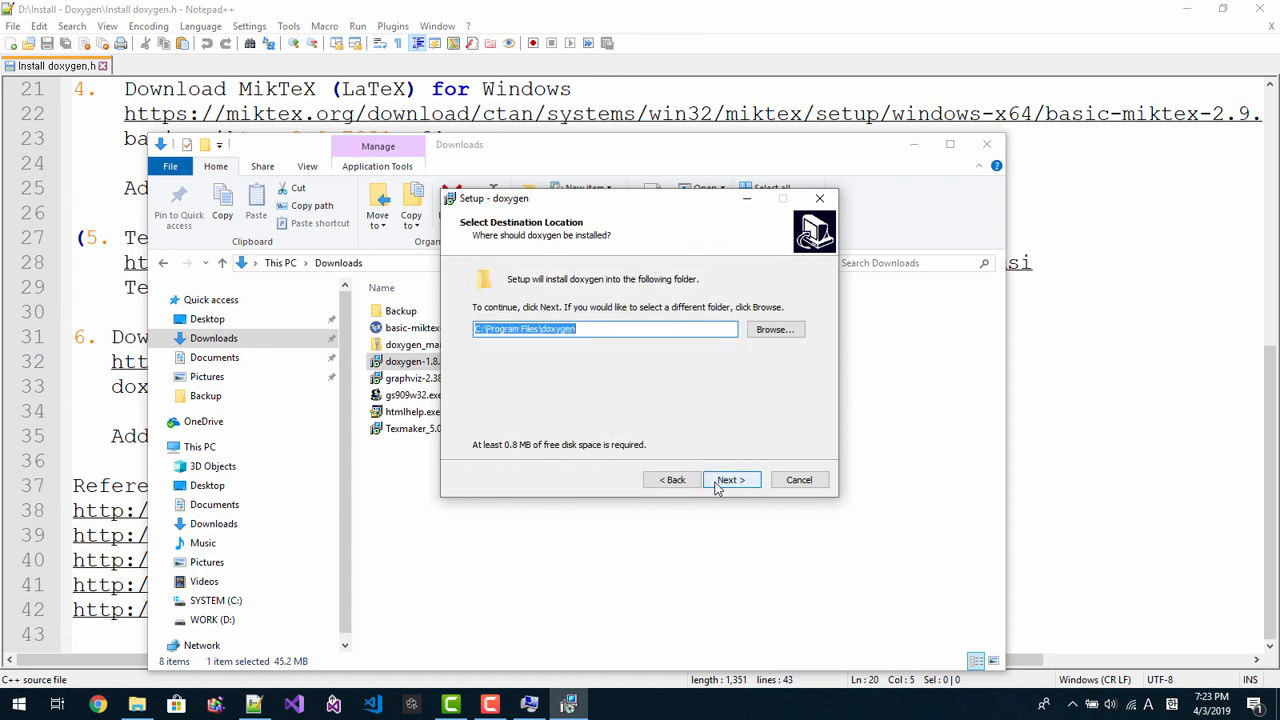
Step: Keep the default install location, full components and Start Menu folder, and finish the Doxygen setup
{"action": "left_click", "coordinate": [732, 480]}
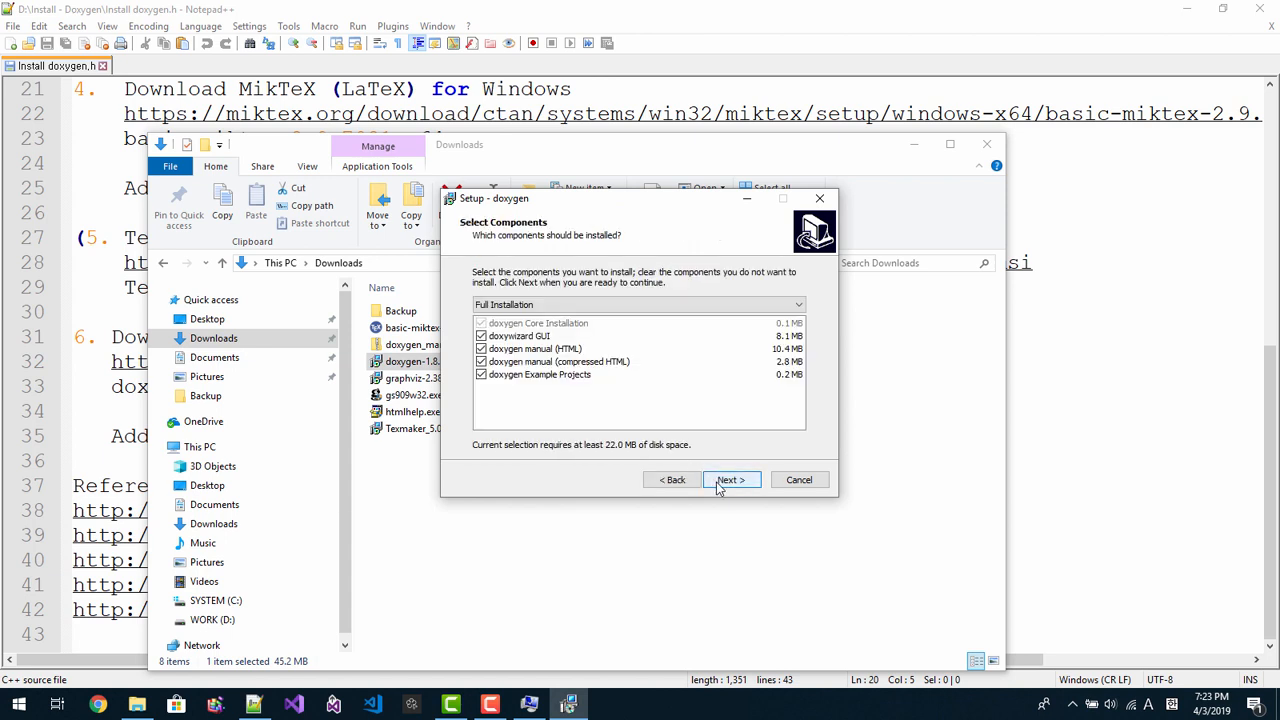
{"action": "left_click", "coordinate": [732, 480]}
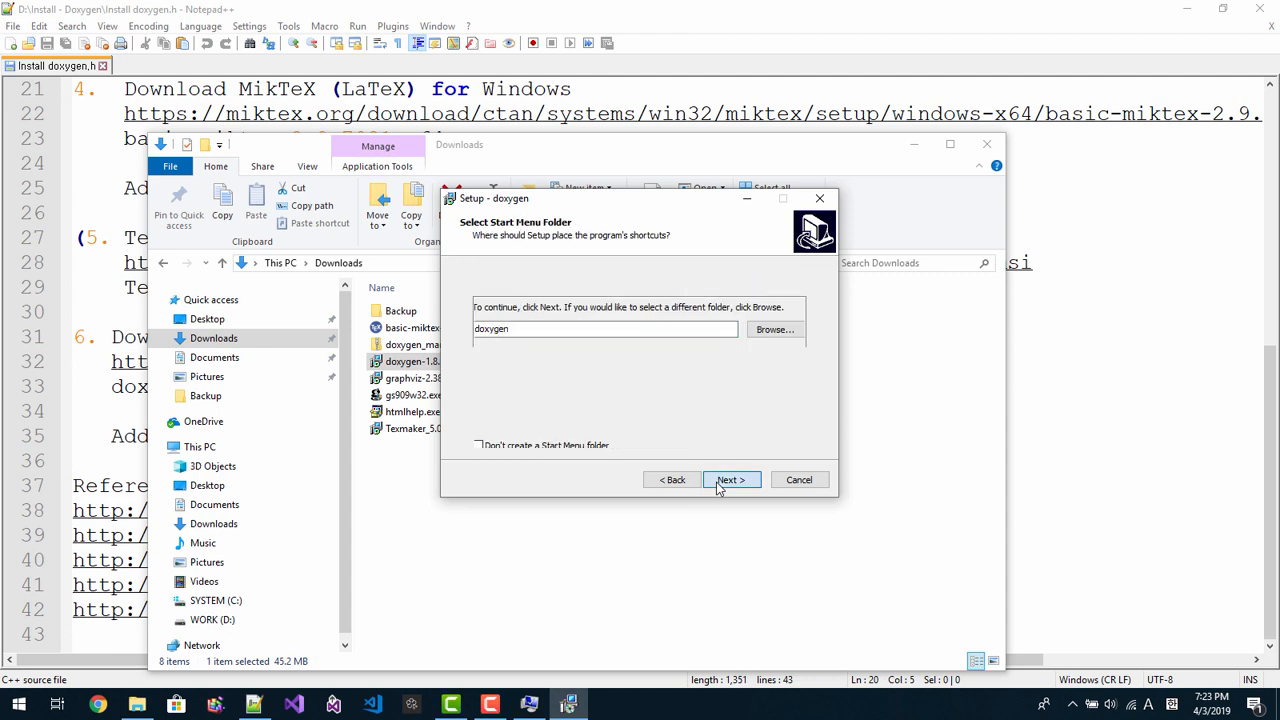
{"action": "left_click", "coordinate": [732, 480]}
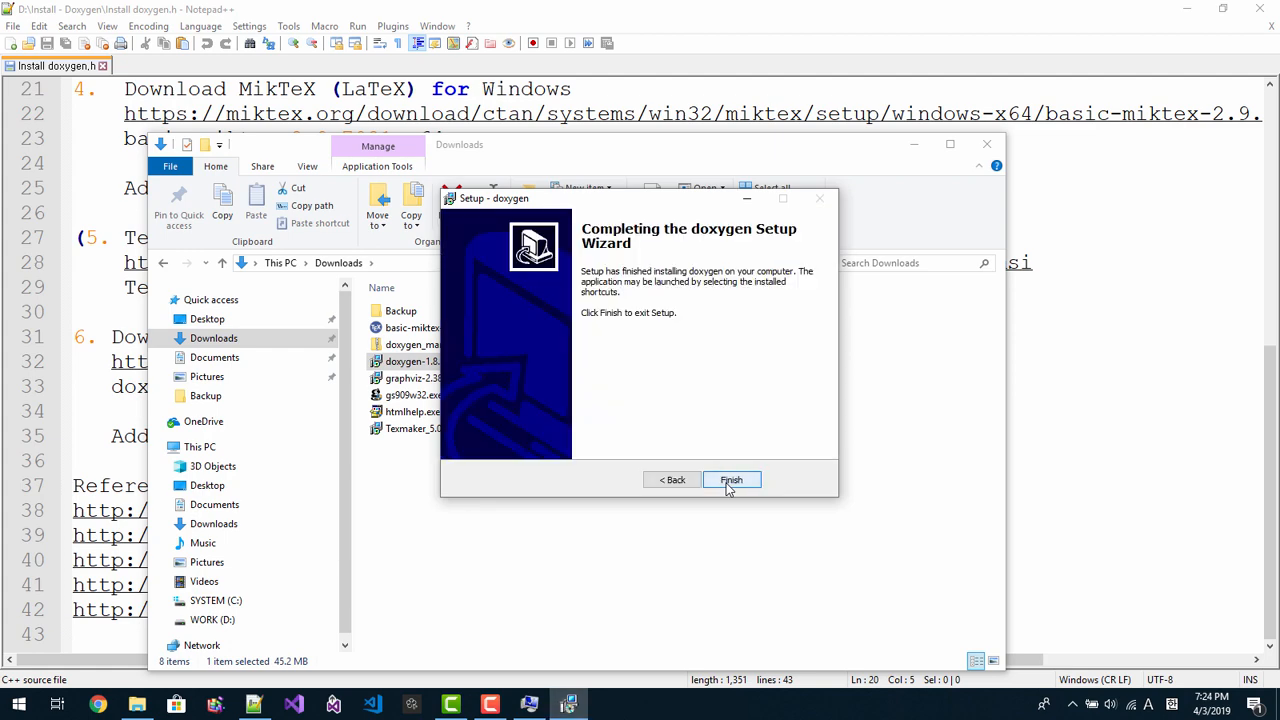
{"action": "left_click", "coordinate": [732, 480]}
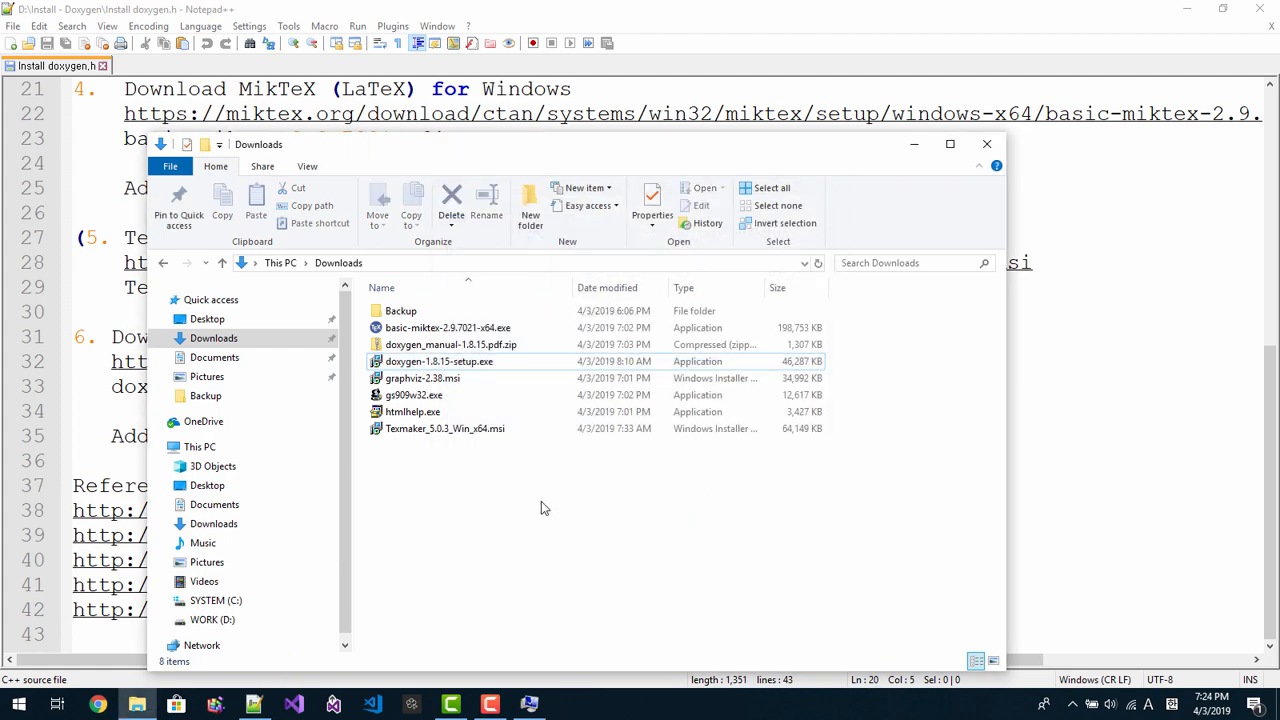
Step: Extract the manual zip with 7-Zip Extract Here and copy doxygen_manual-1.8.15.pdf from the extracted folder
{"action": "right_click", "coordinate": [448, 344]}
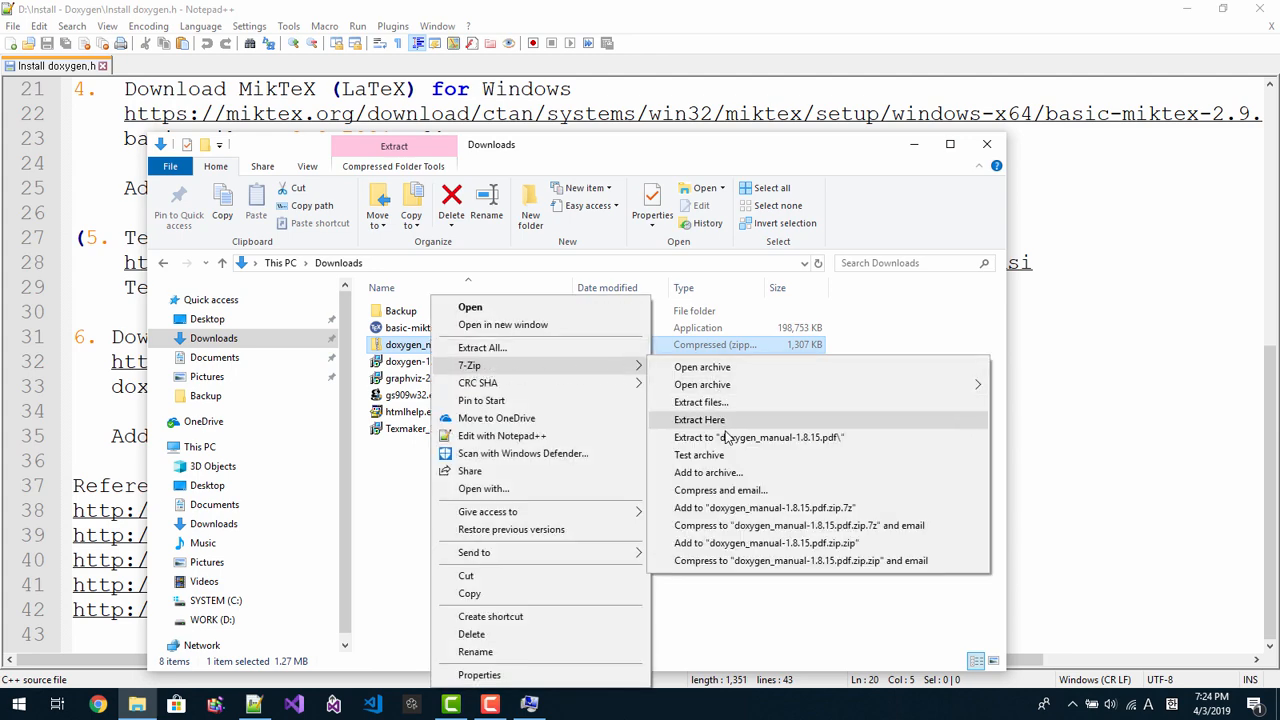
{"action": "left_click", "coordinate": [700, 420]}
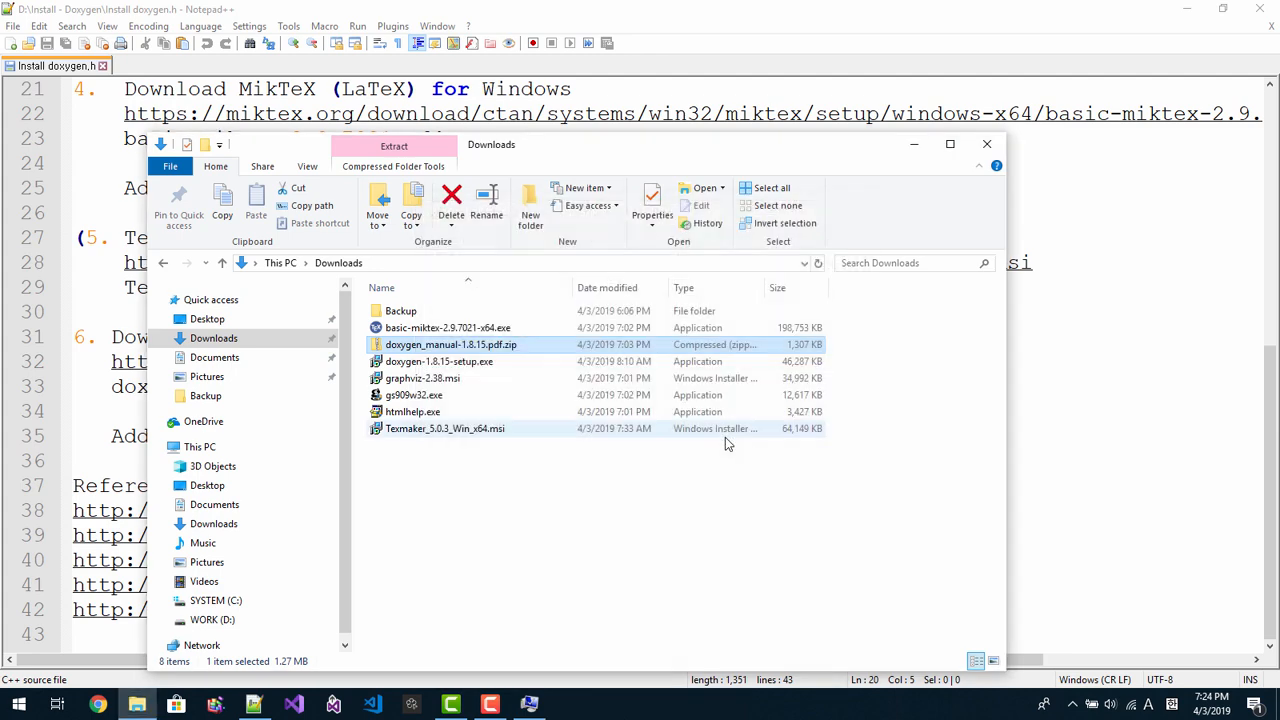
{"action": "double_click", "coordinate": [452, 344]}
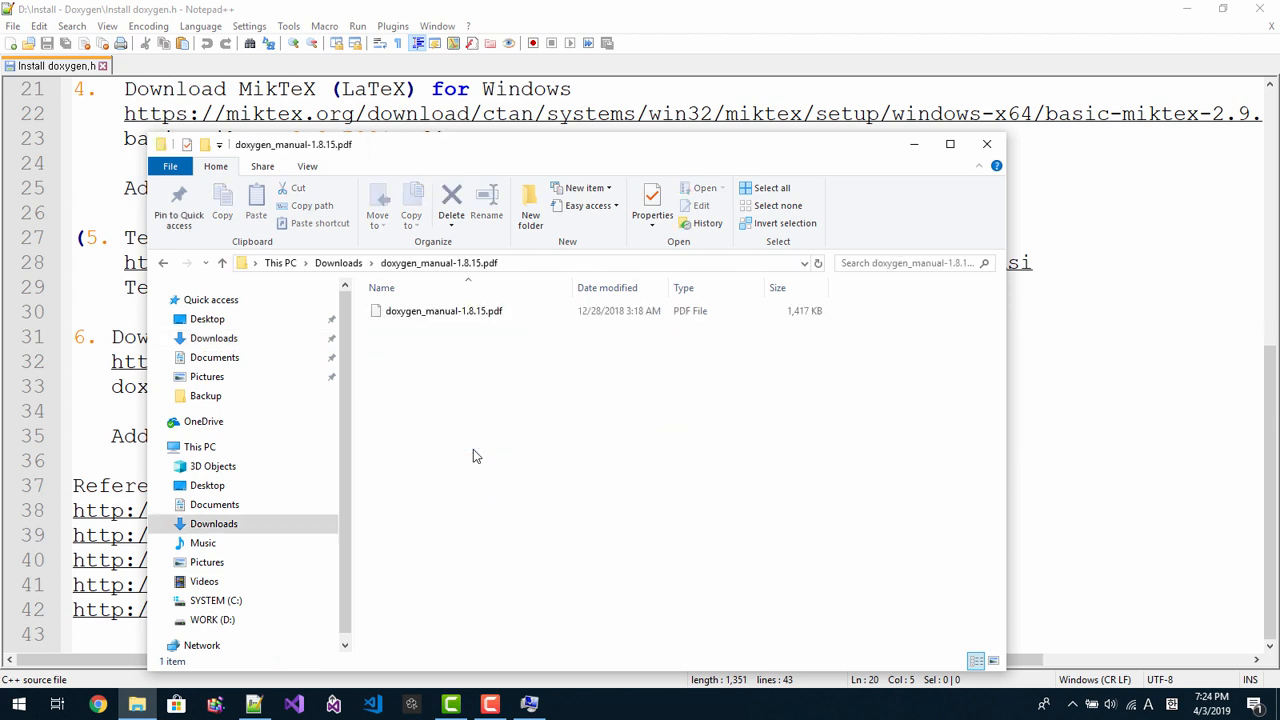
{"action": "left_click", "coordinate": [444, 310]}
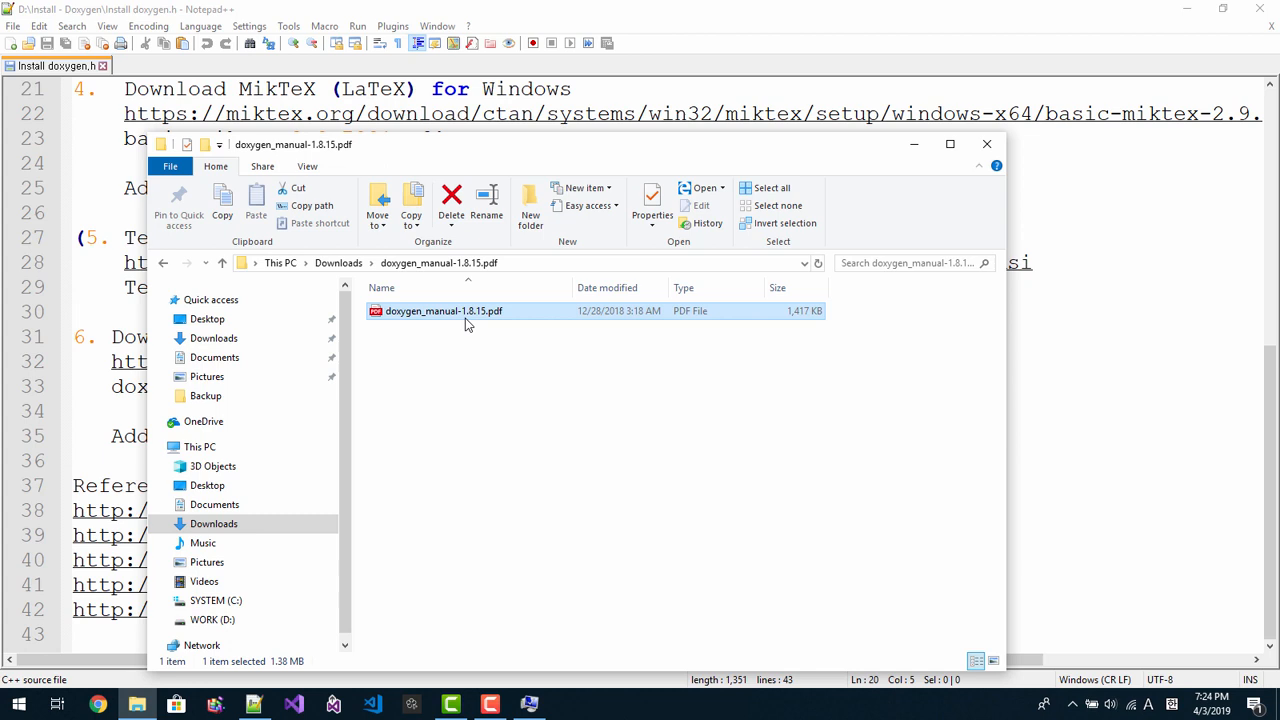
{"action": "right_click", "coordinate": [468, 310]}
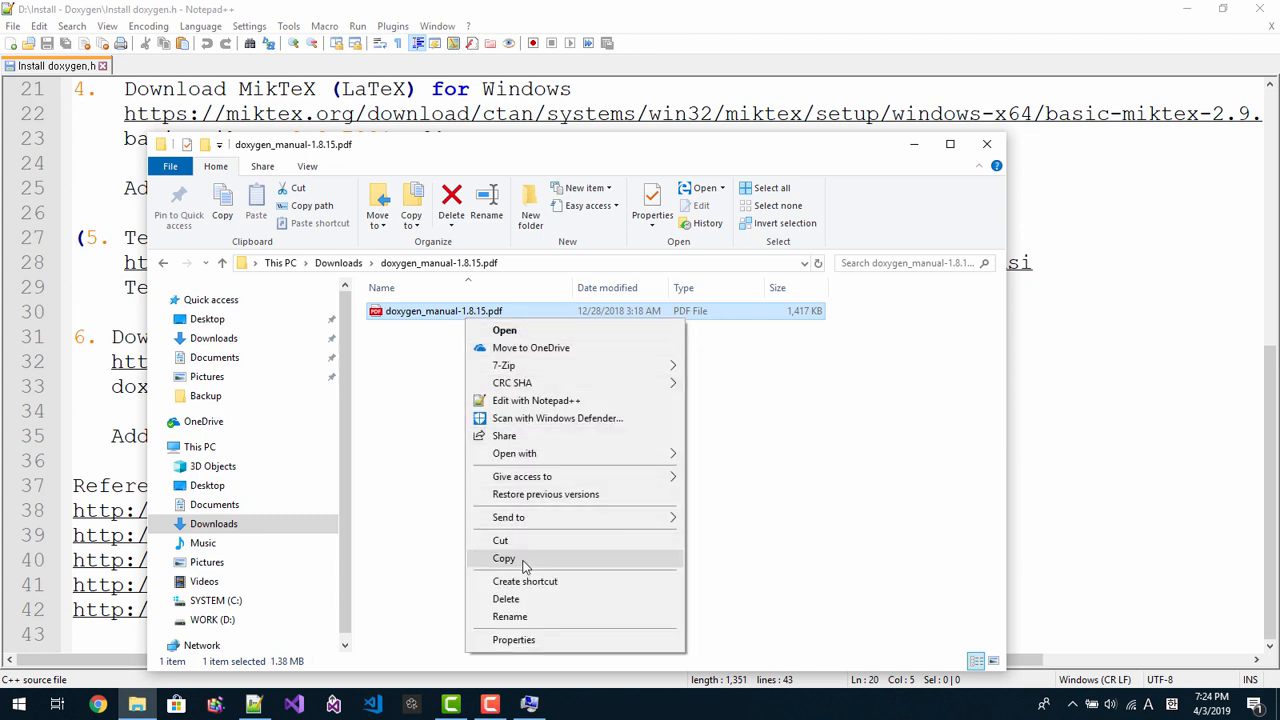
{"action": "left_click", "coordinate": [504, 558]}
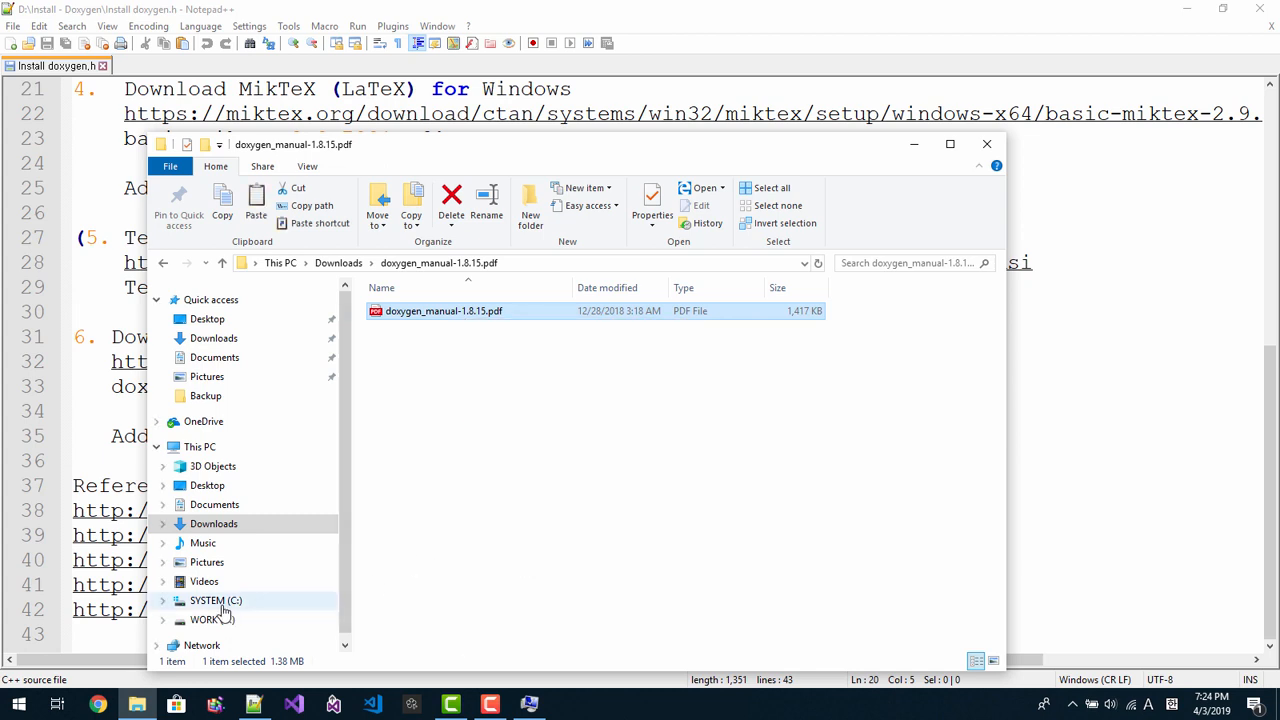
Step: Paste the PDF manual into C:\Program Files\doxygen, granting administrator permission
{"action": "left_click", "coordinate": [216, 600]}
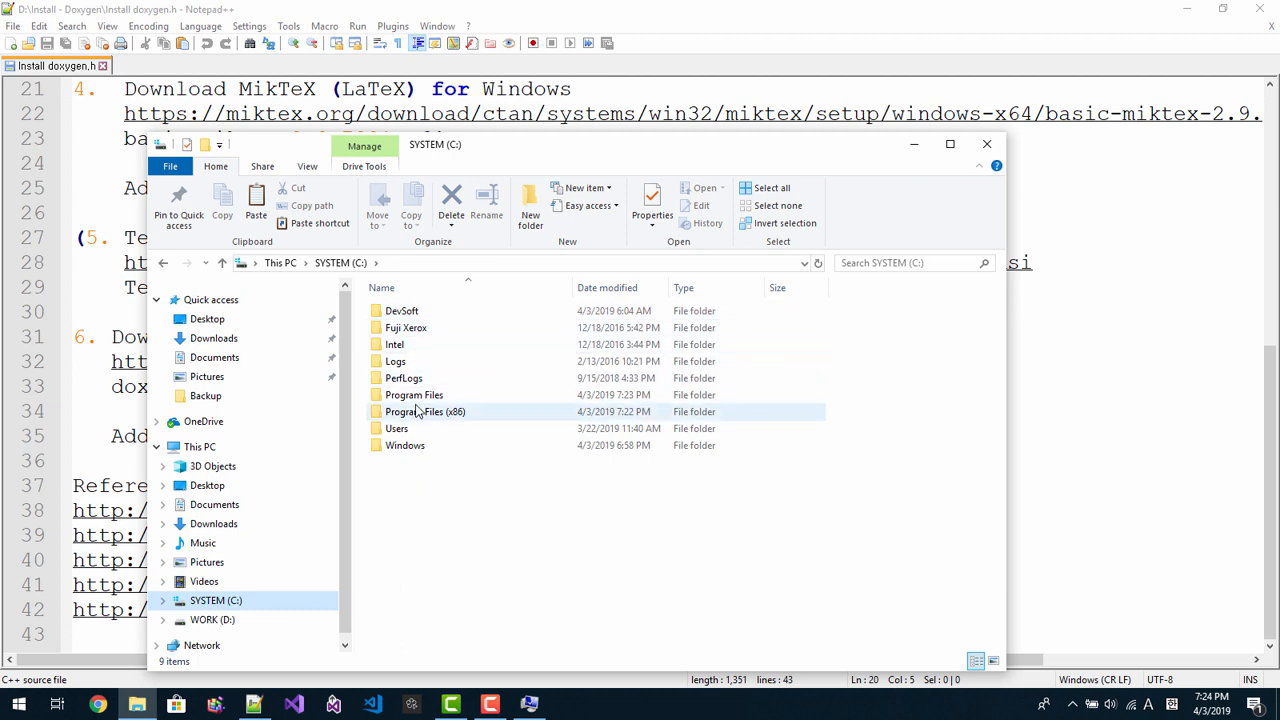
{"action": "double_click", "coordinate": [412, 394]}
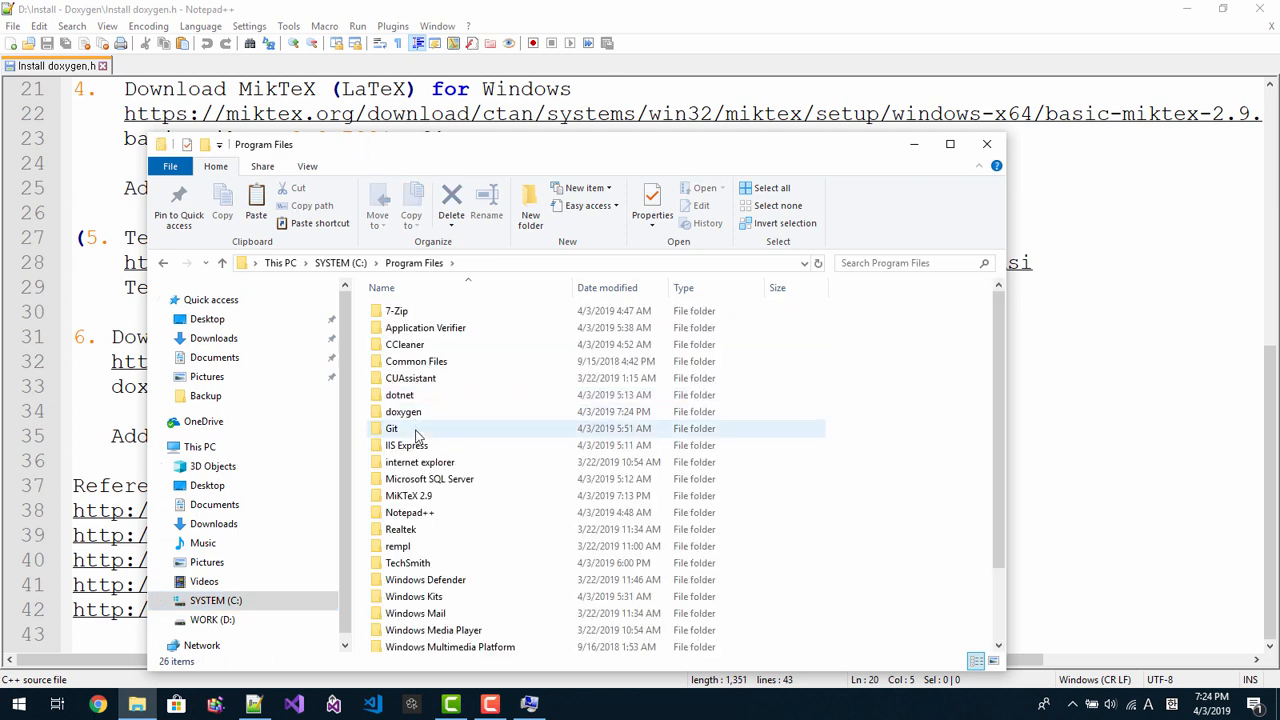
{"action": "scroll", "scroll_direction": "down", "scroll_amount": 3}
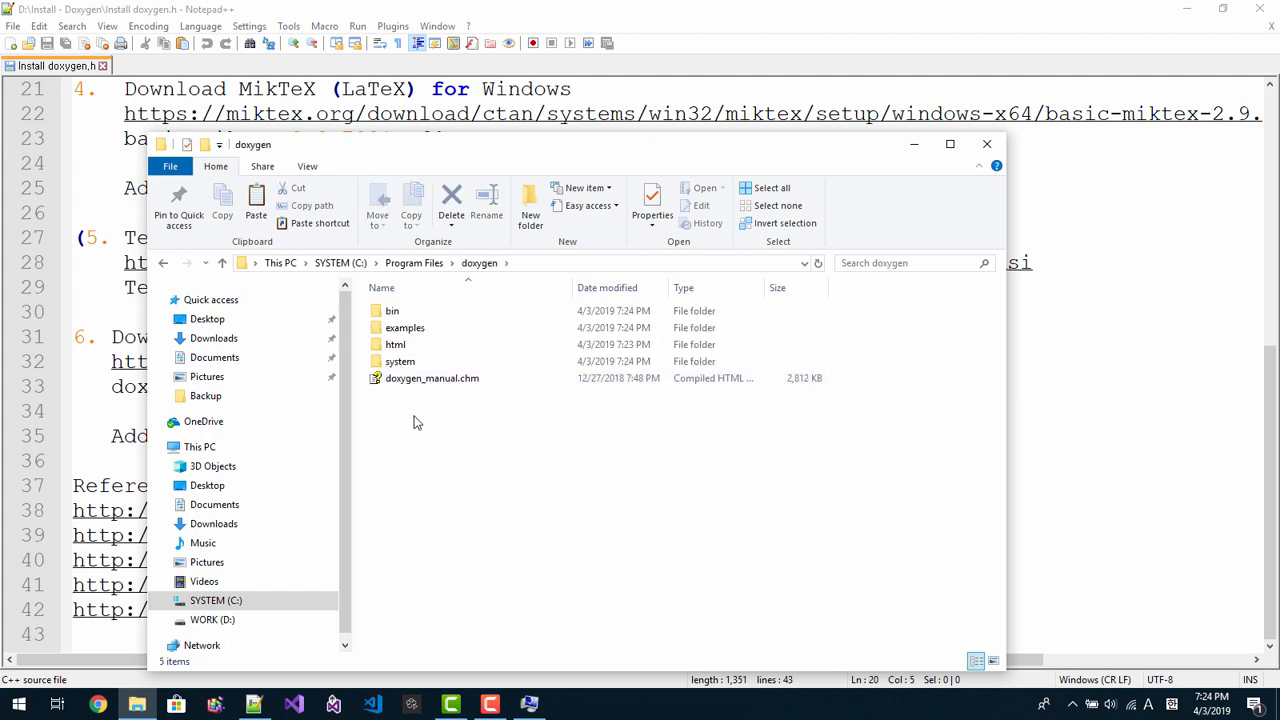
{"action": "double_click", "coordinate": [396, 344]}
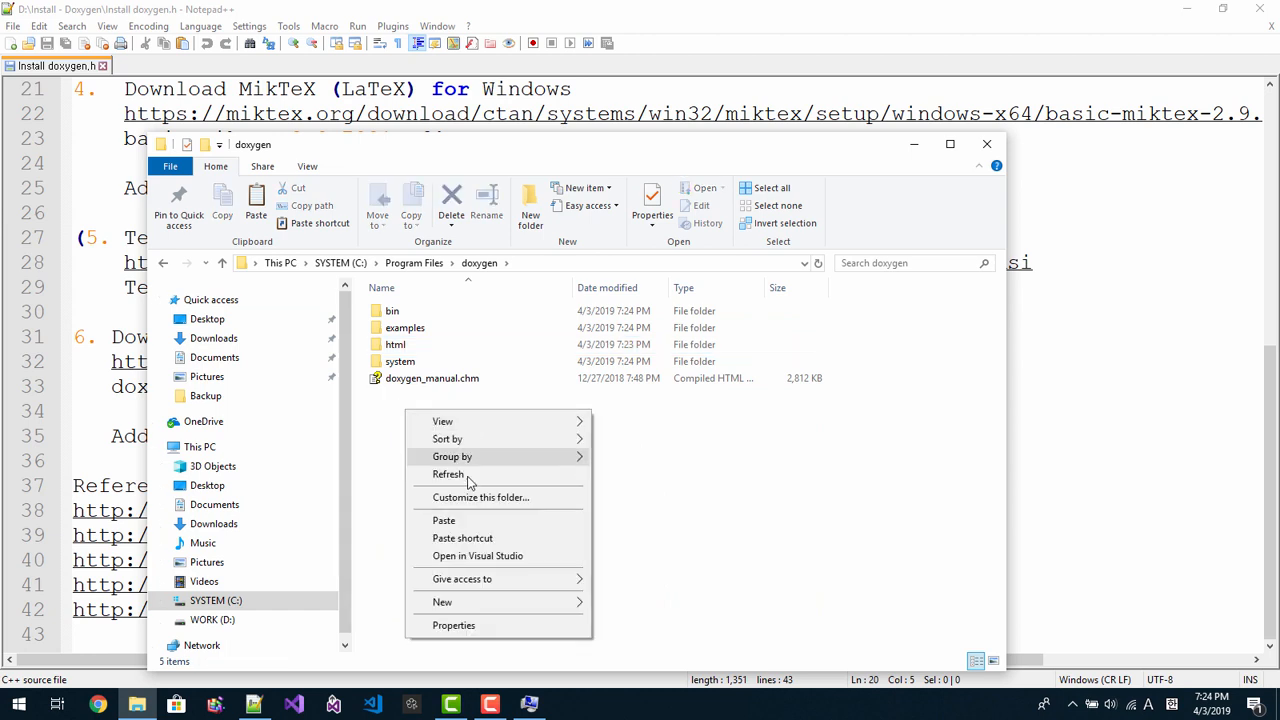
{"action": "left_click", "coordinate": [444, 520]}
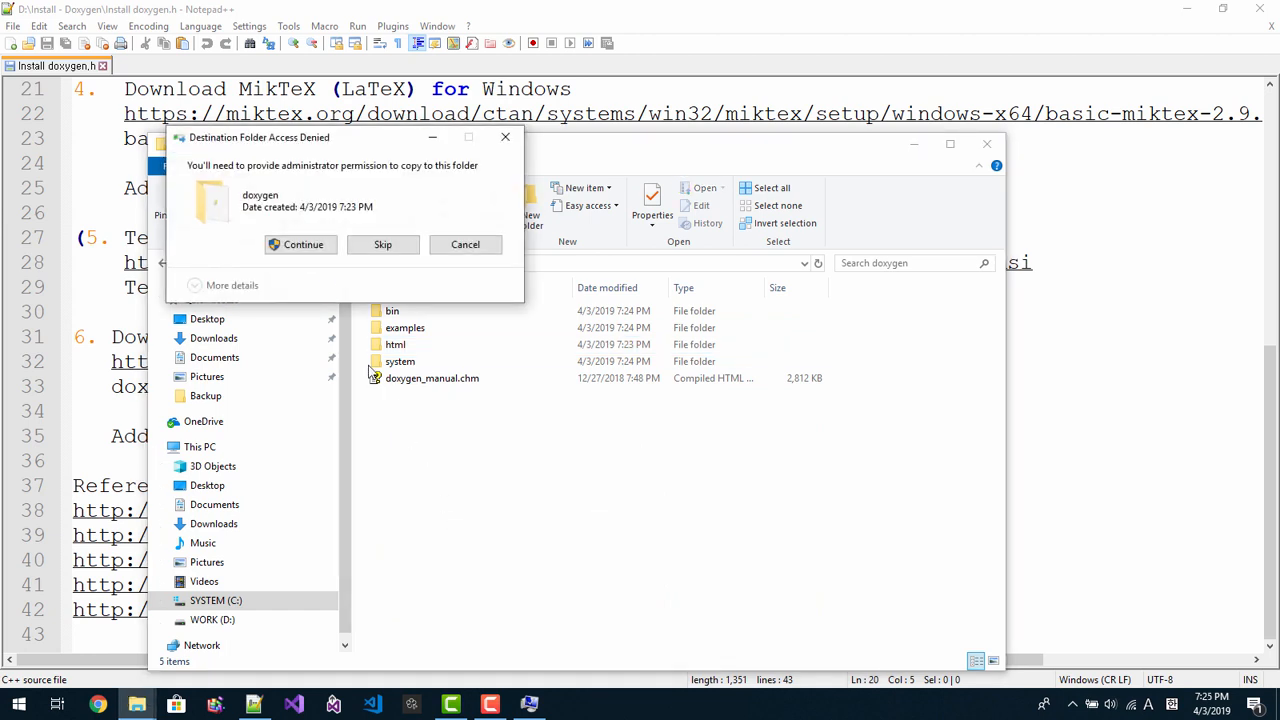
{"action": "left_click", "coordinate": [300, 244]}
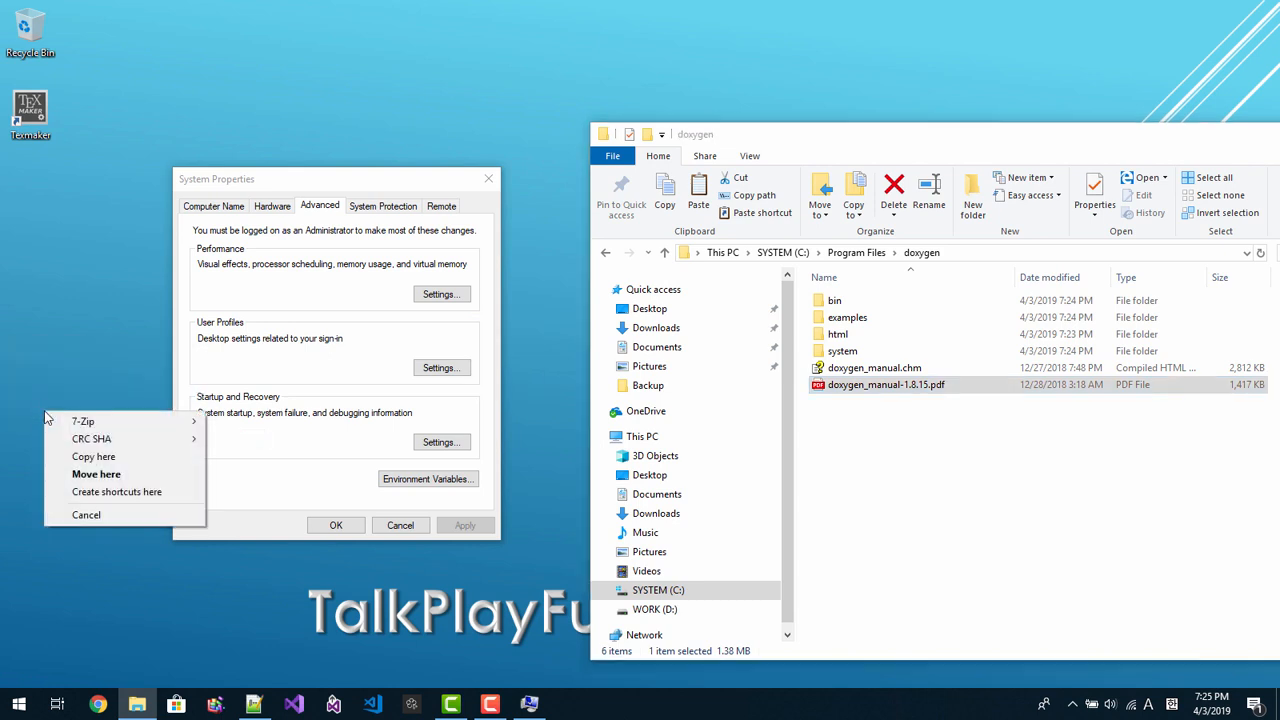
Step: Create a desktop shortcut to the PDF manual and rename it to a shorter name
{"action": "left_click", "coordinate": [118, 492]}
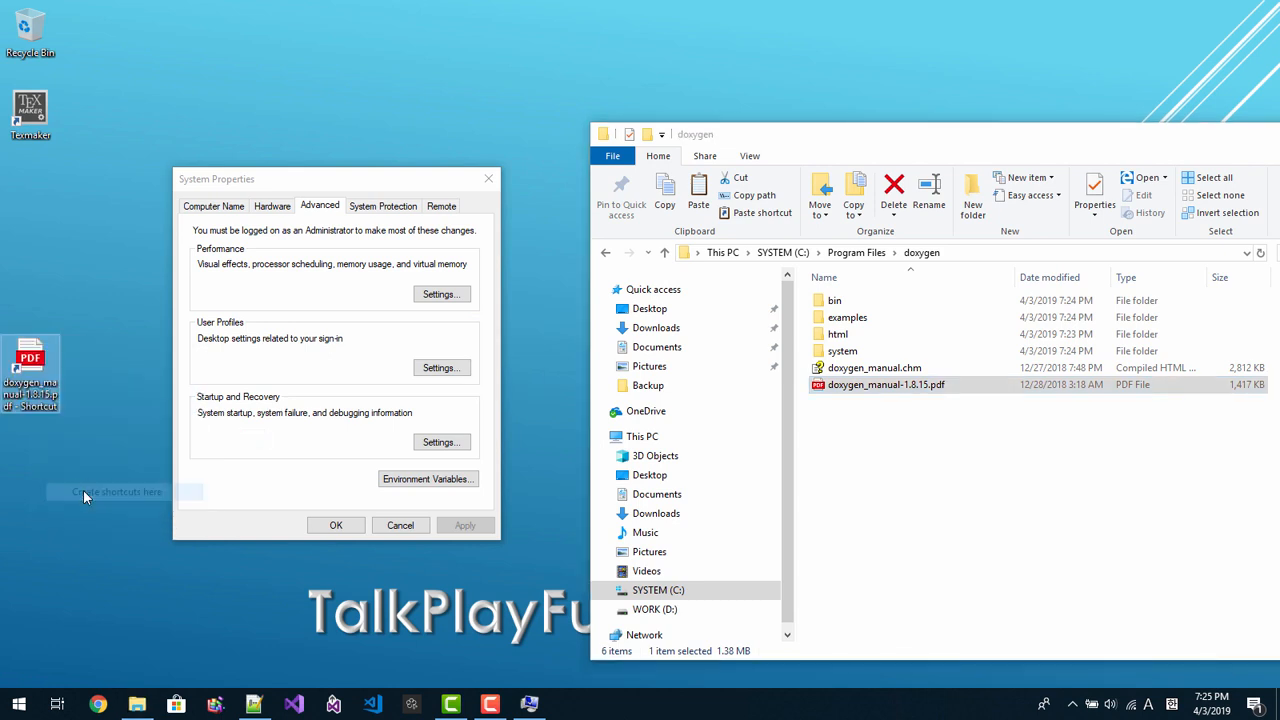
{"action": "right_click", "coordinate": [30, 376]}
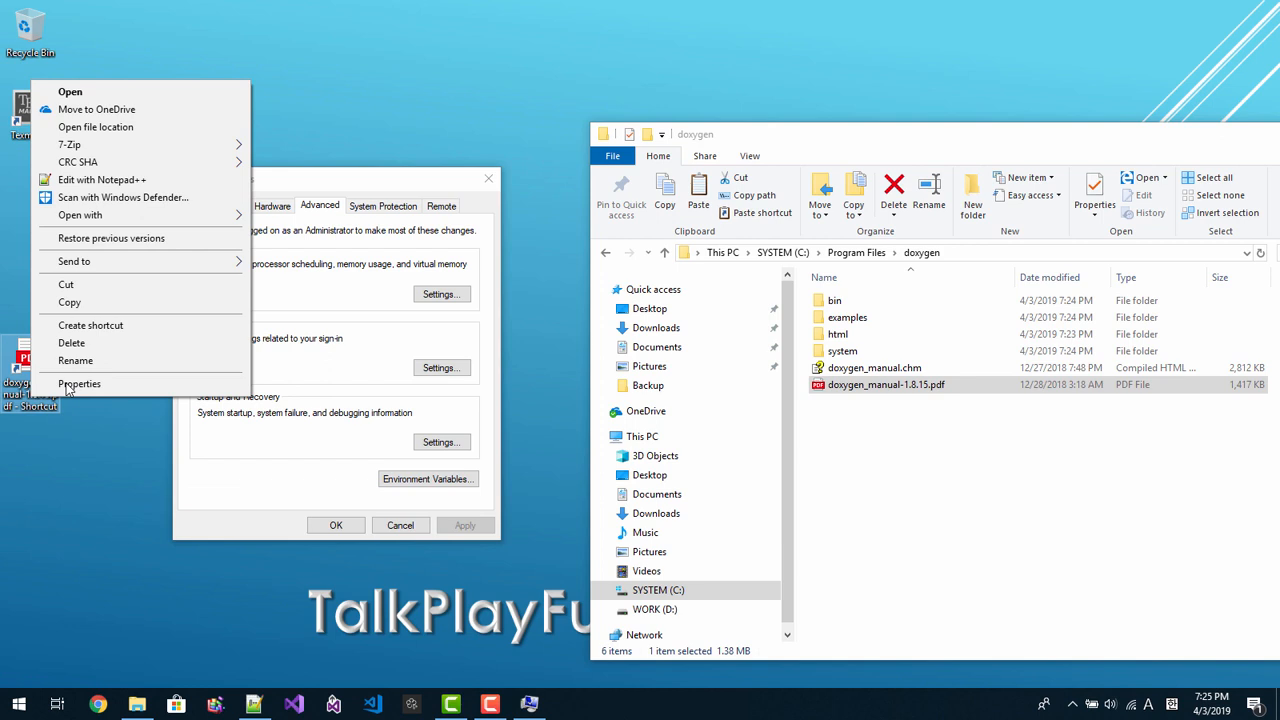
{"action": "left_click", "coordinate": [80, 384]}
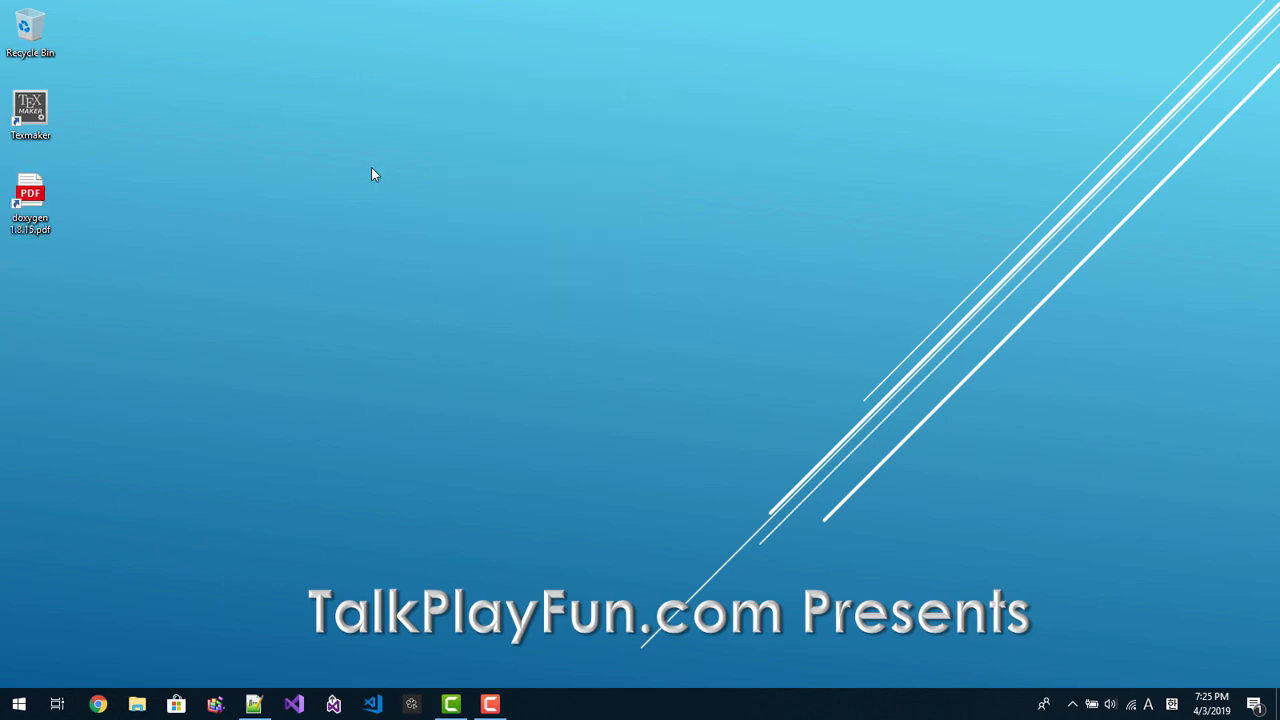
Step: Locate Doxywizard's Start Menu folder and create a desktop shortcut to Doxywizard
{"action": "left_click", "coordinate": [18, 704]}
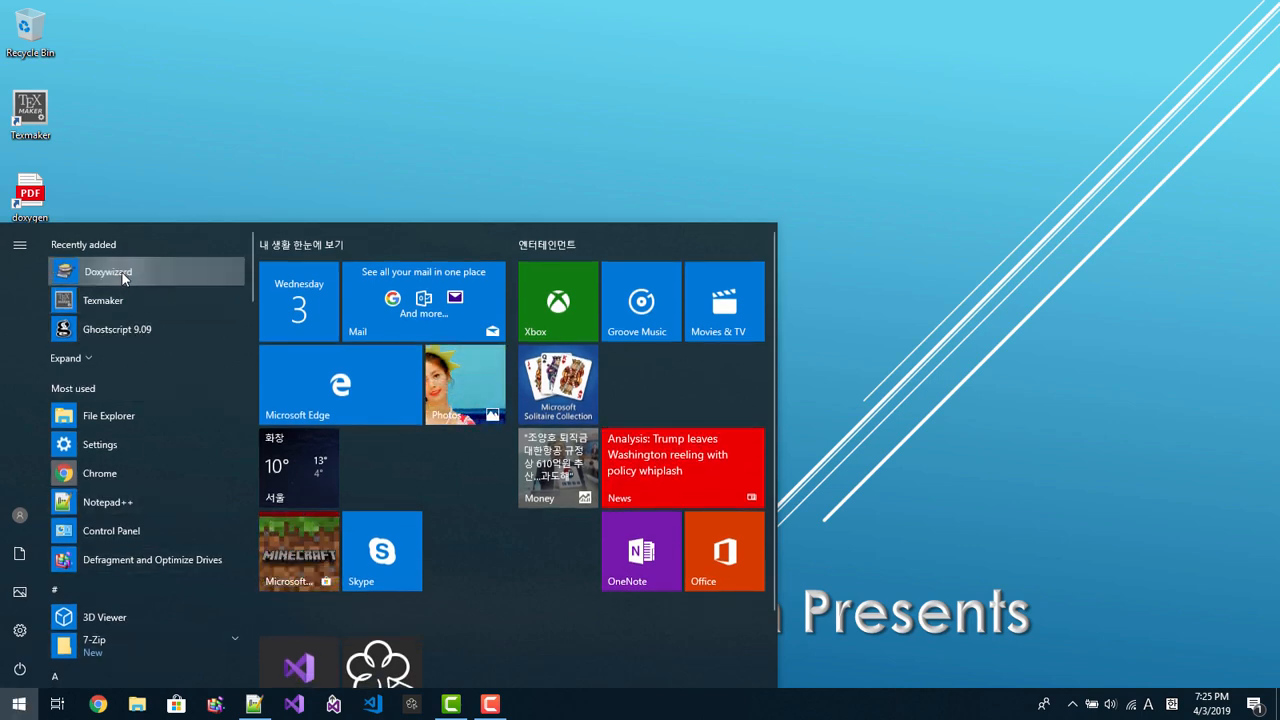
{"action": "right_click", "coordinate": [108, 272]}
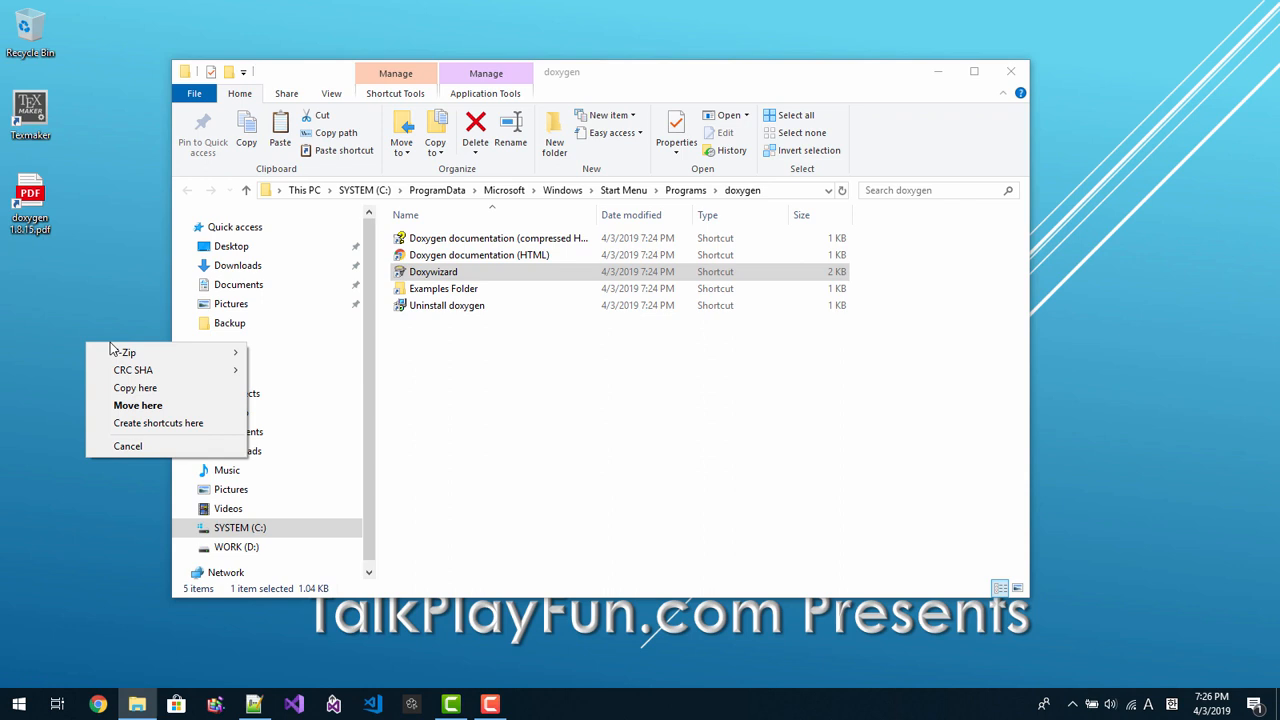
{"action": "left_click", "coordinate": [136, 388]}
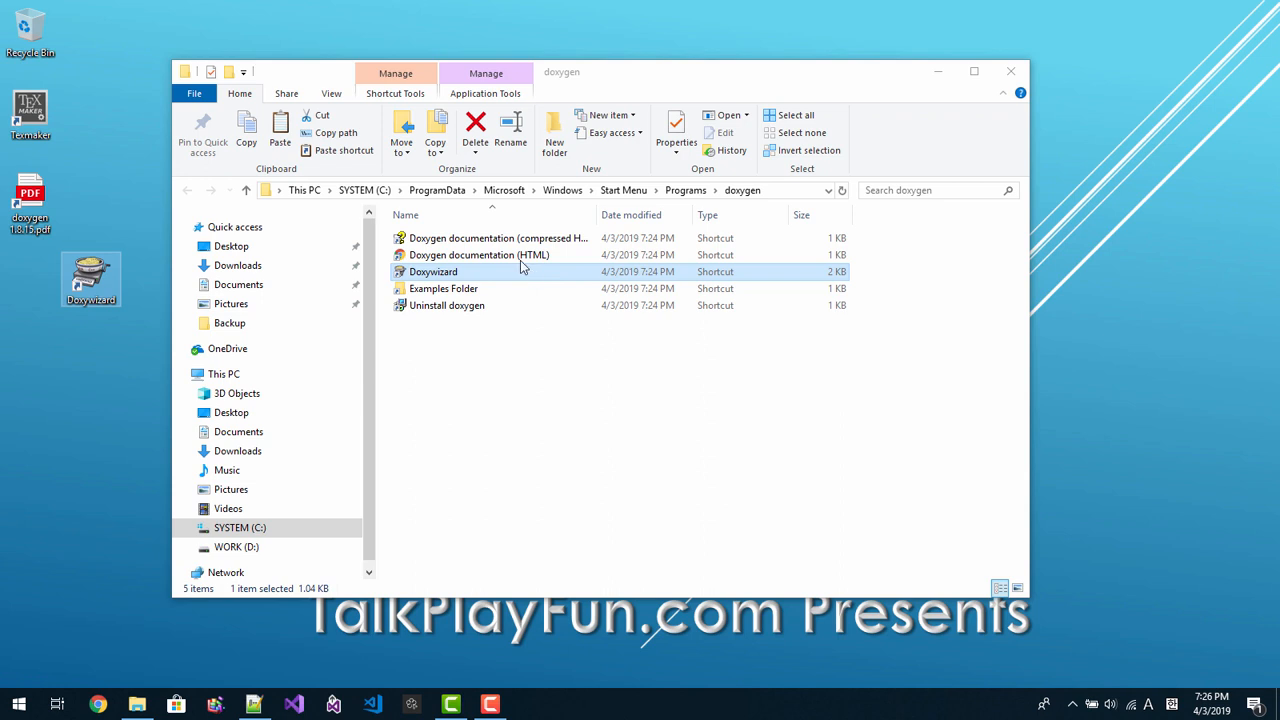
{"action": "mouse_move", "coordinate": [516, 238]}
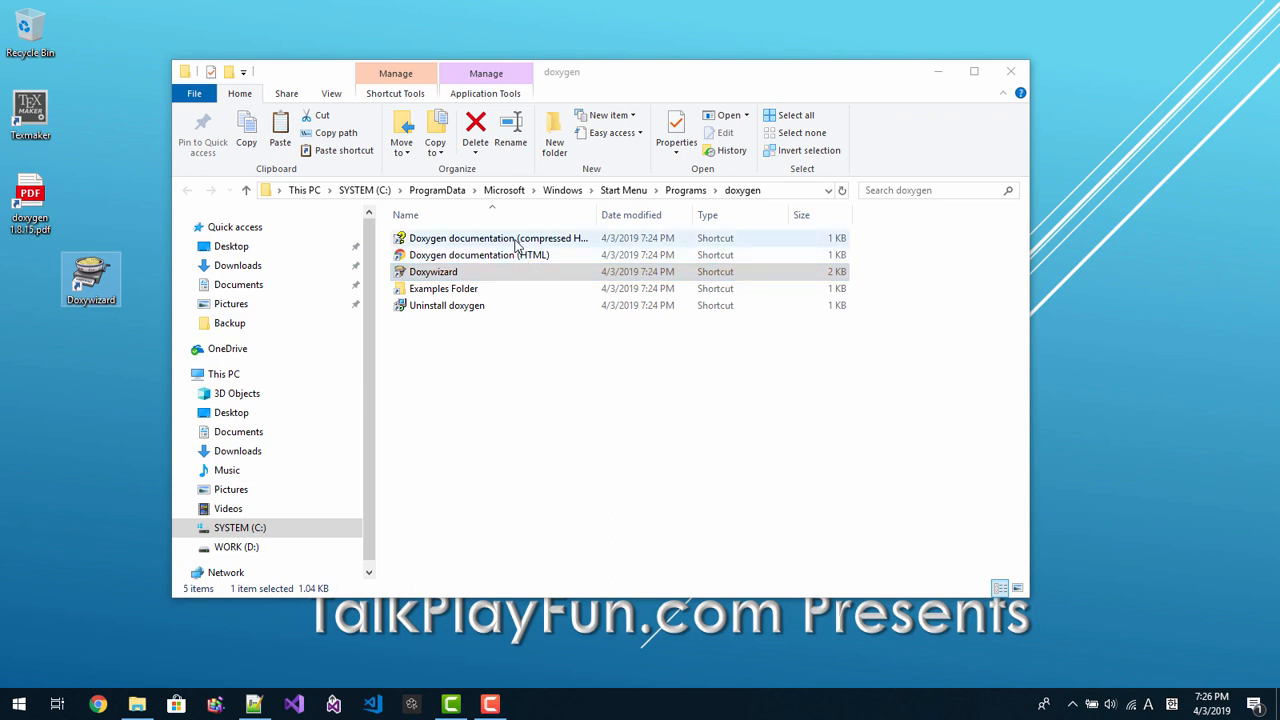
Step: Create a desktop shortcut to the compressed HTML help and rename it Doxygen
{"action": "right_click", "coordinate": [498, 238]}
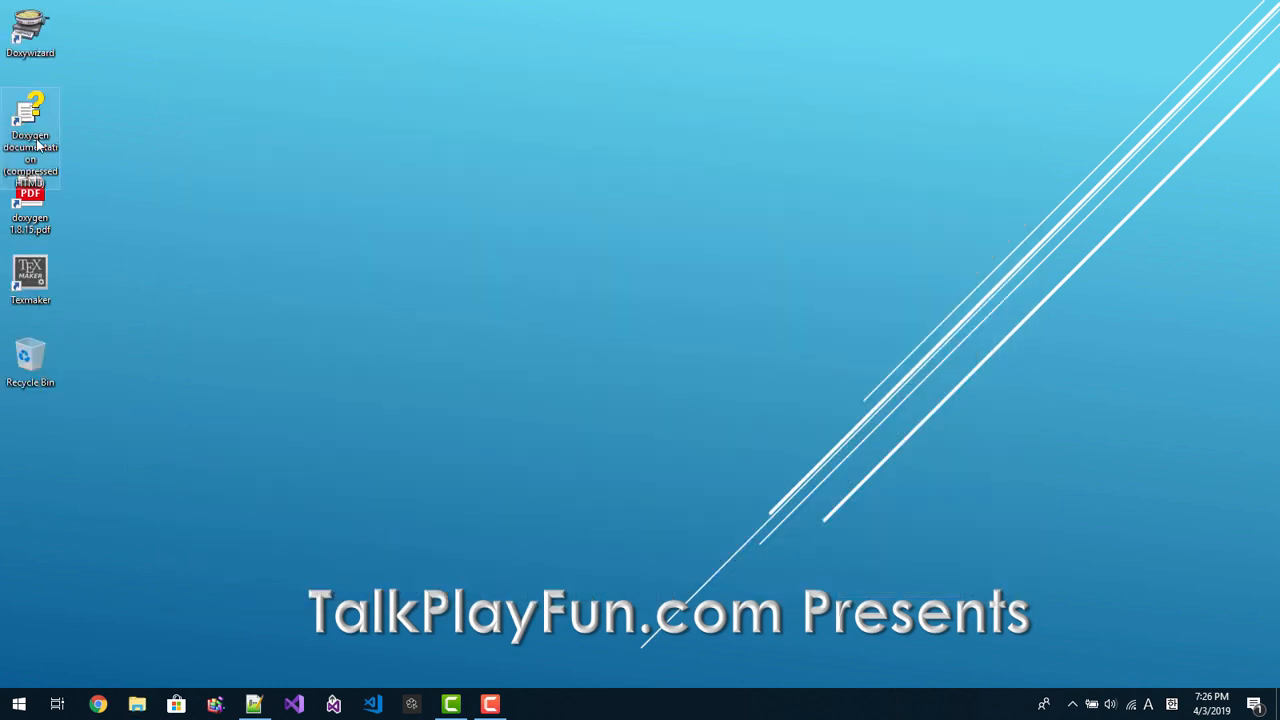
{"action": "right_click", "coordinate": [32, 110]}
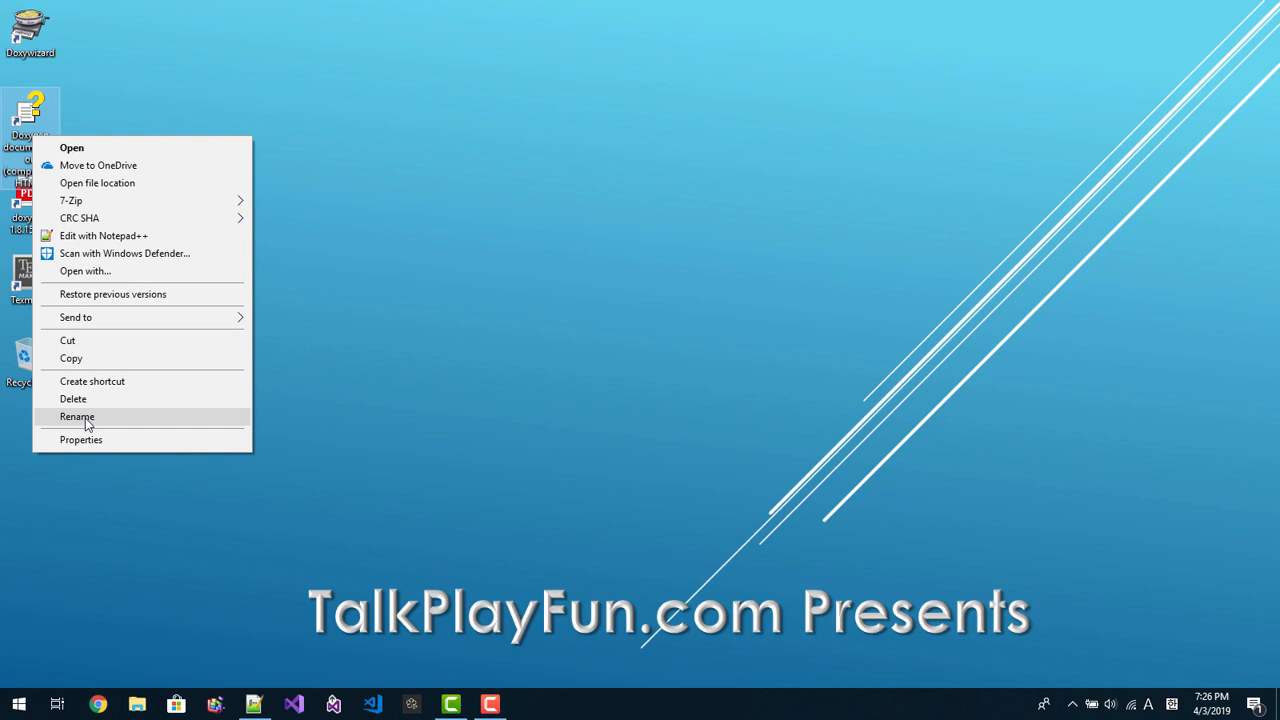
{"action": "left_click", "coordinate": [502, 418]}
{"action": "type", "text": "Doxygen"}
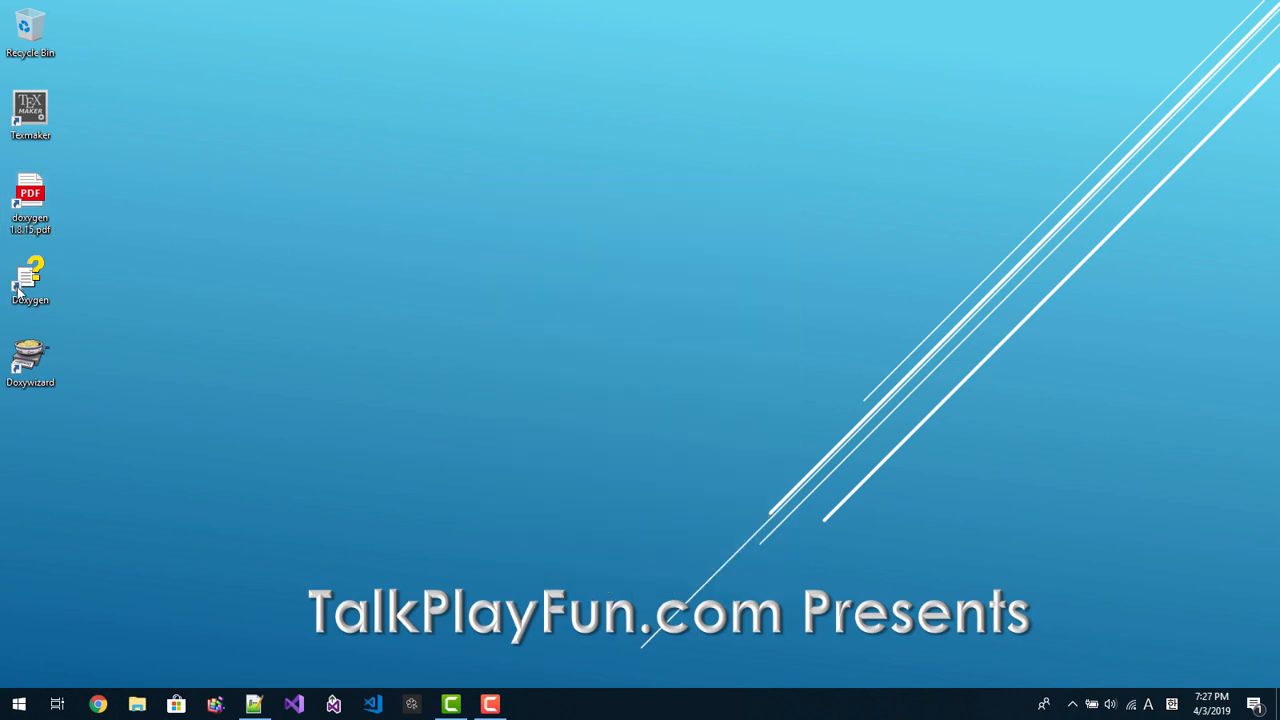
{"action": "double_click", "coordinate": [30, 276]}
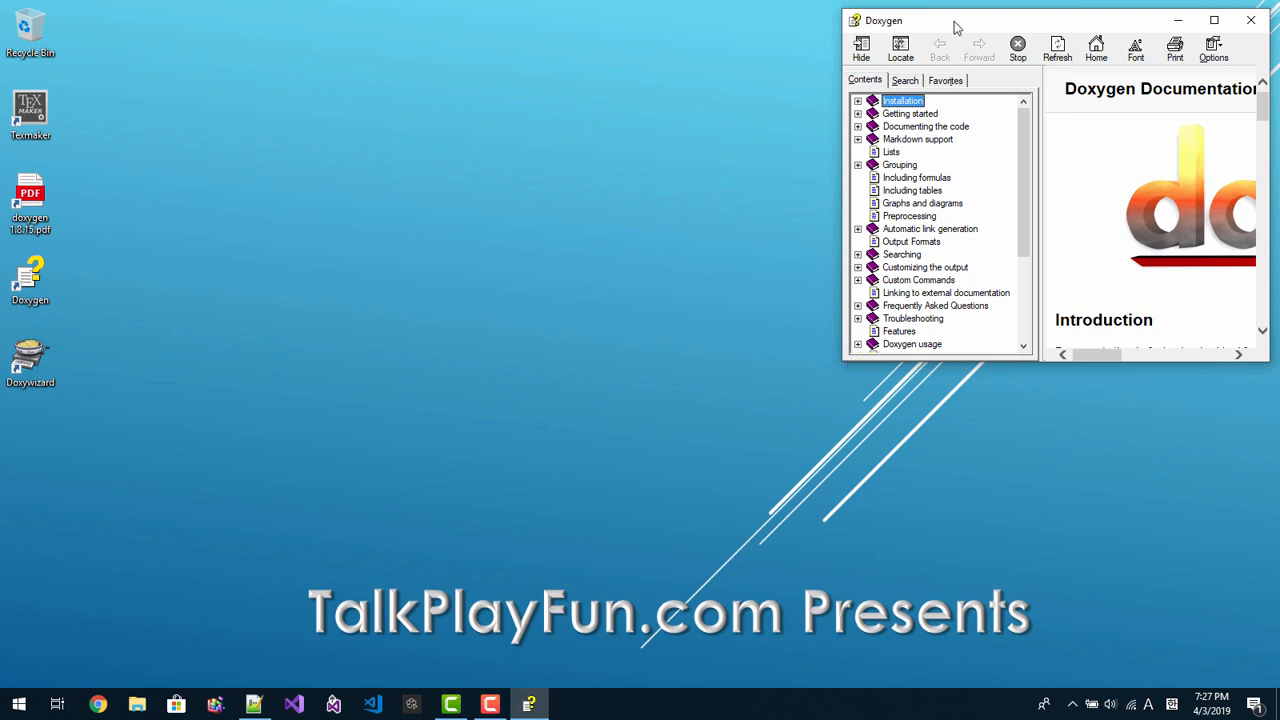
{"action": "left_click", "coordinate": [1250, 18]}
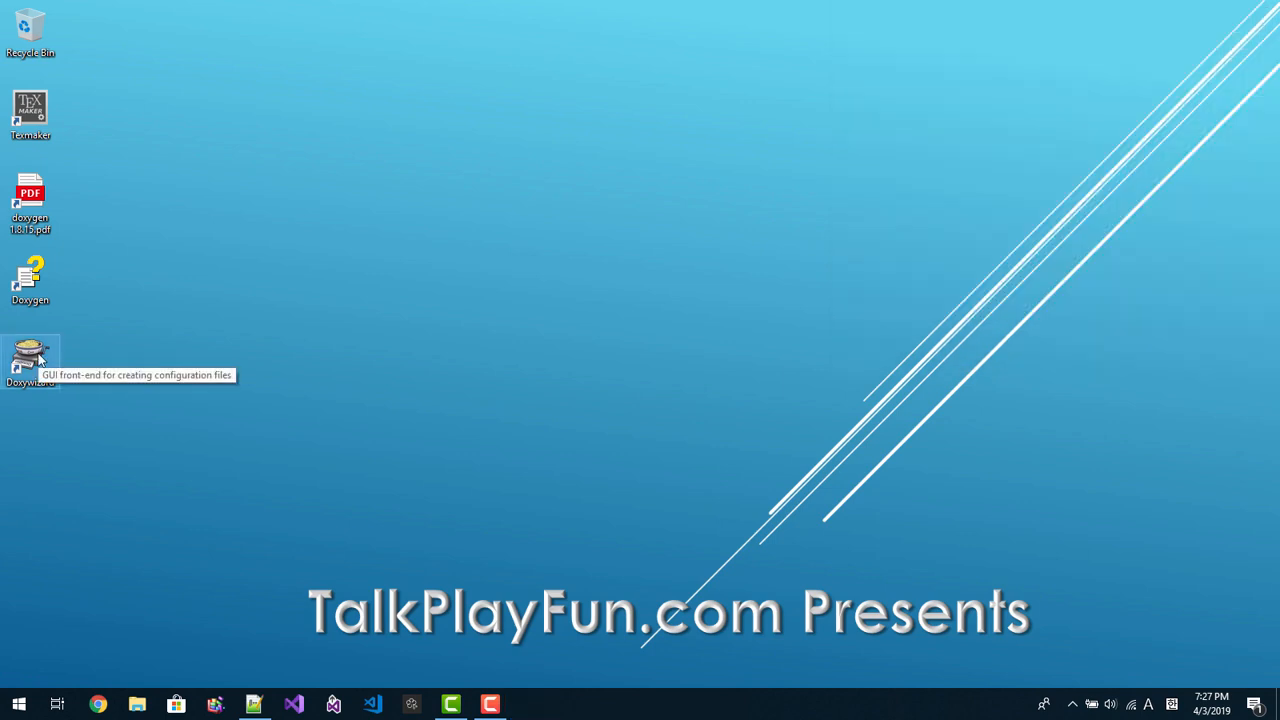
{"action": "double_click", "coordinate": [30, 358]}
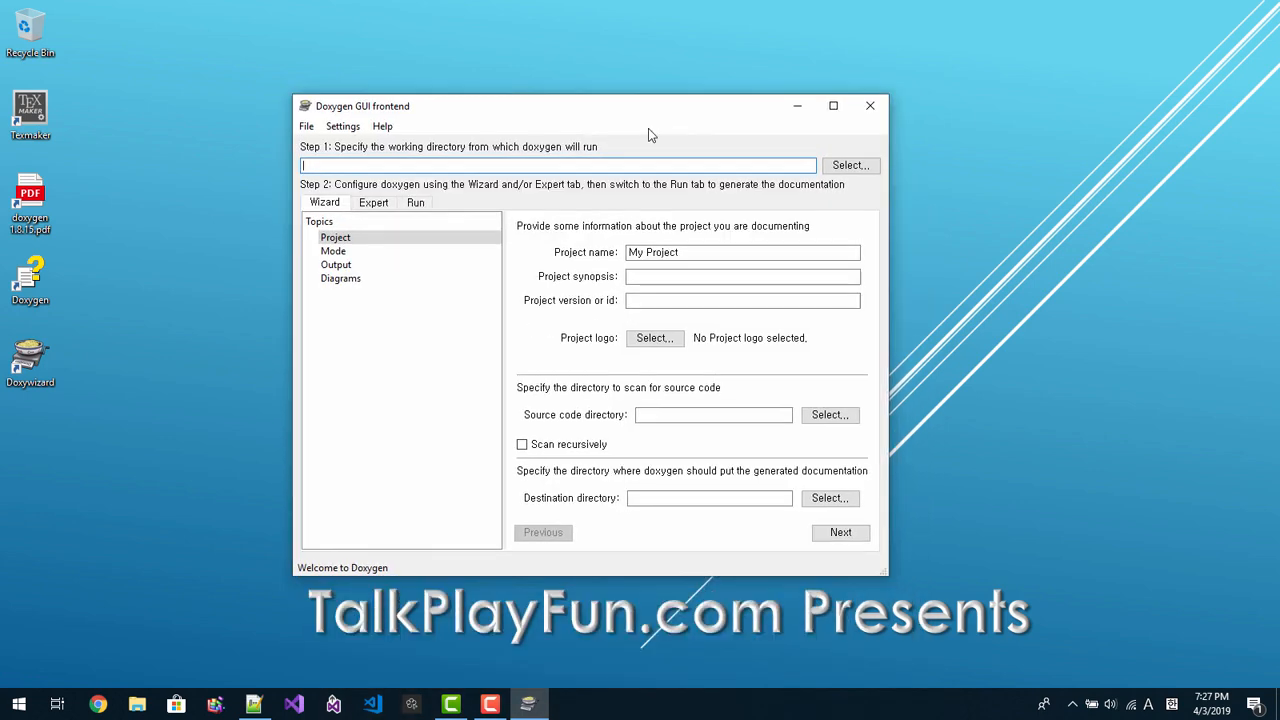
{"action": "mouse_move", "coordinate": [702, 338]}
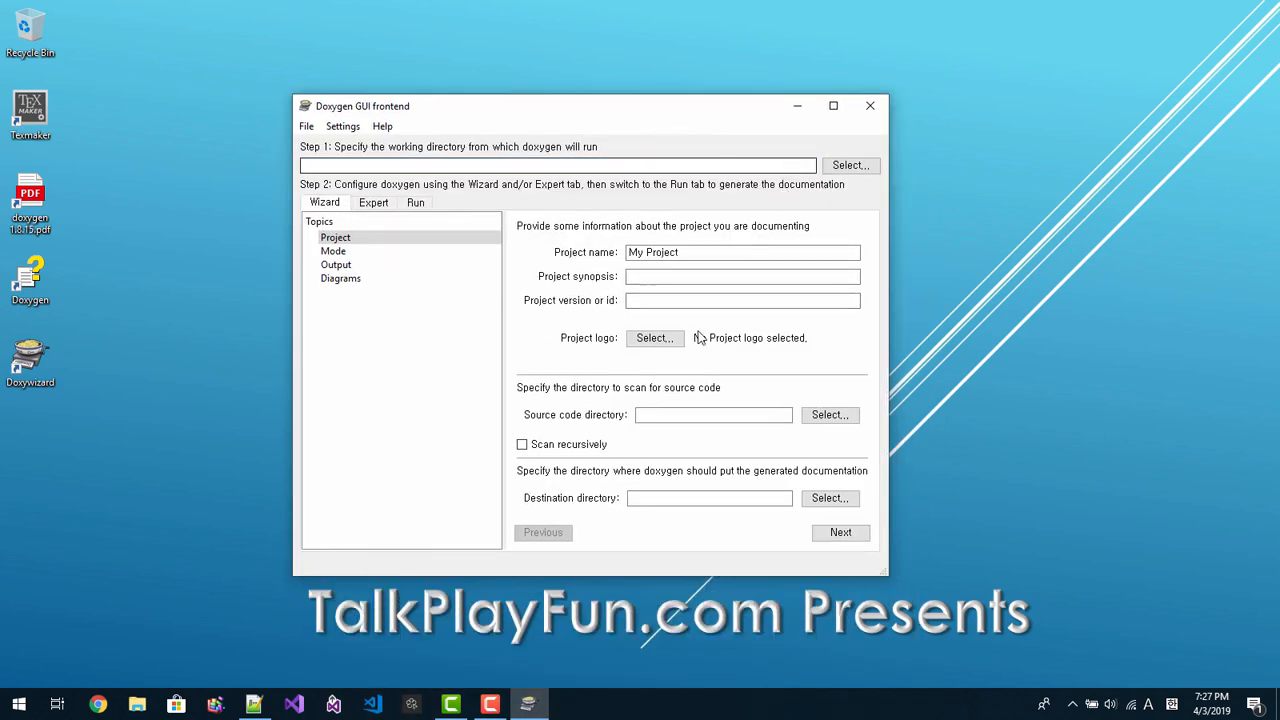
{"action": "left_click", "coordinate": [868, 104]}
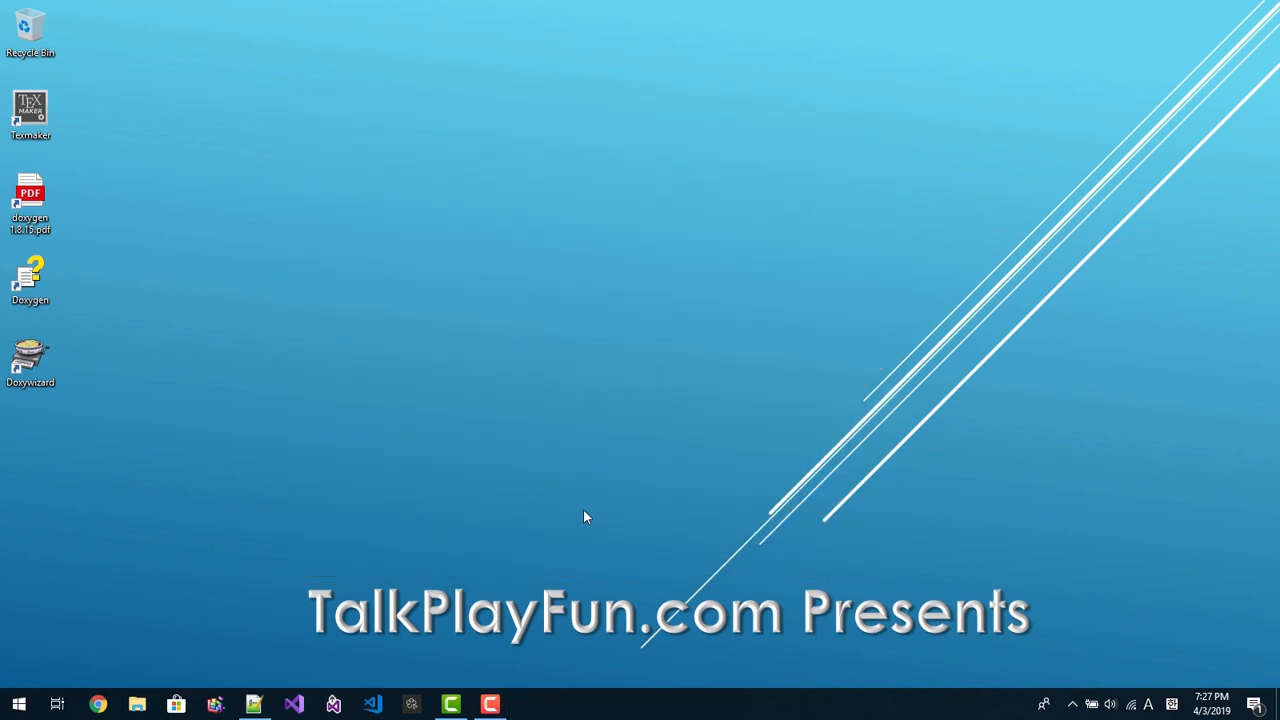
{"action": "mouse_move", "coordinate": [568, 536]}
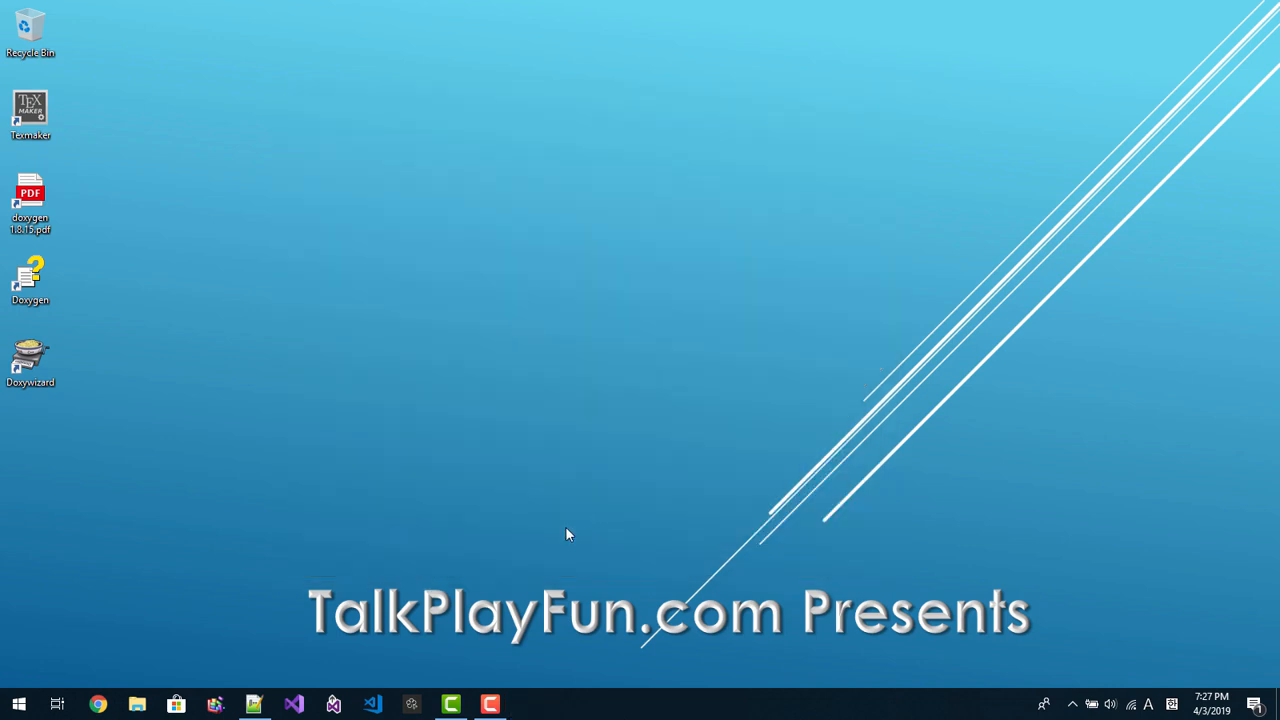